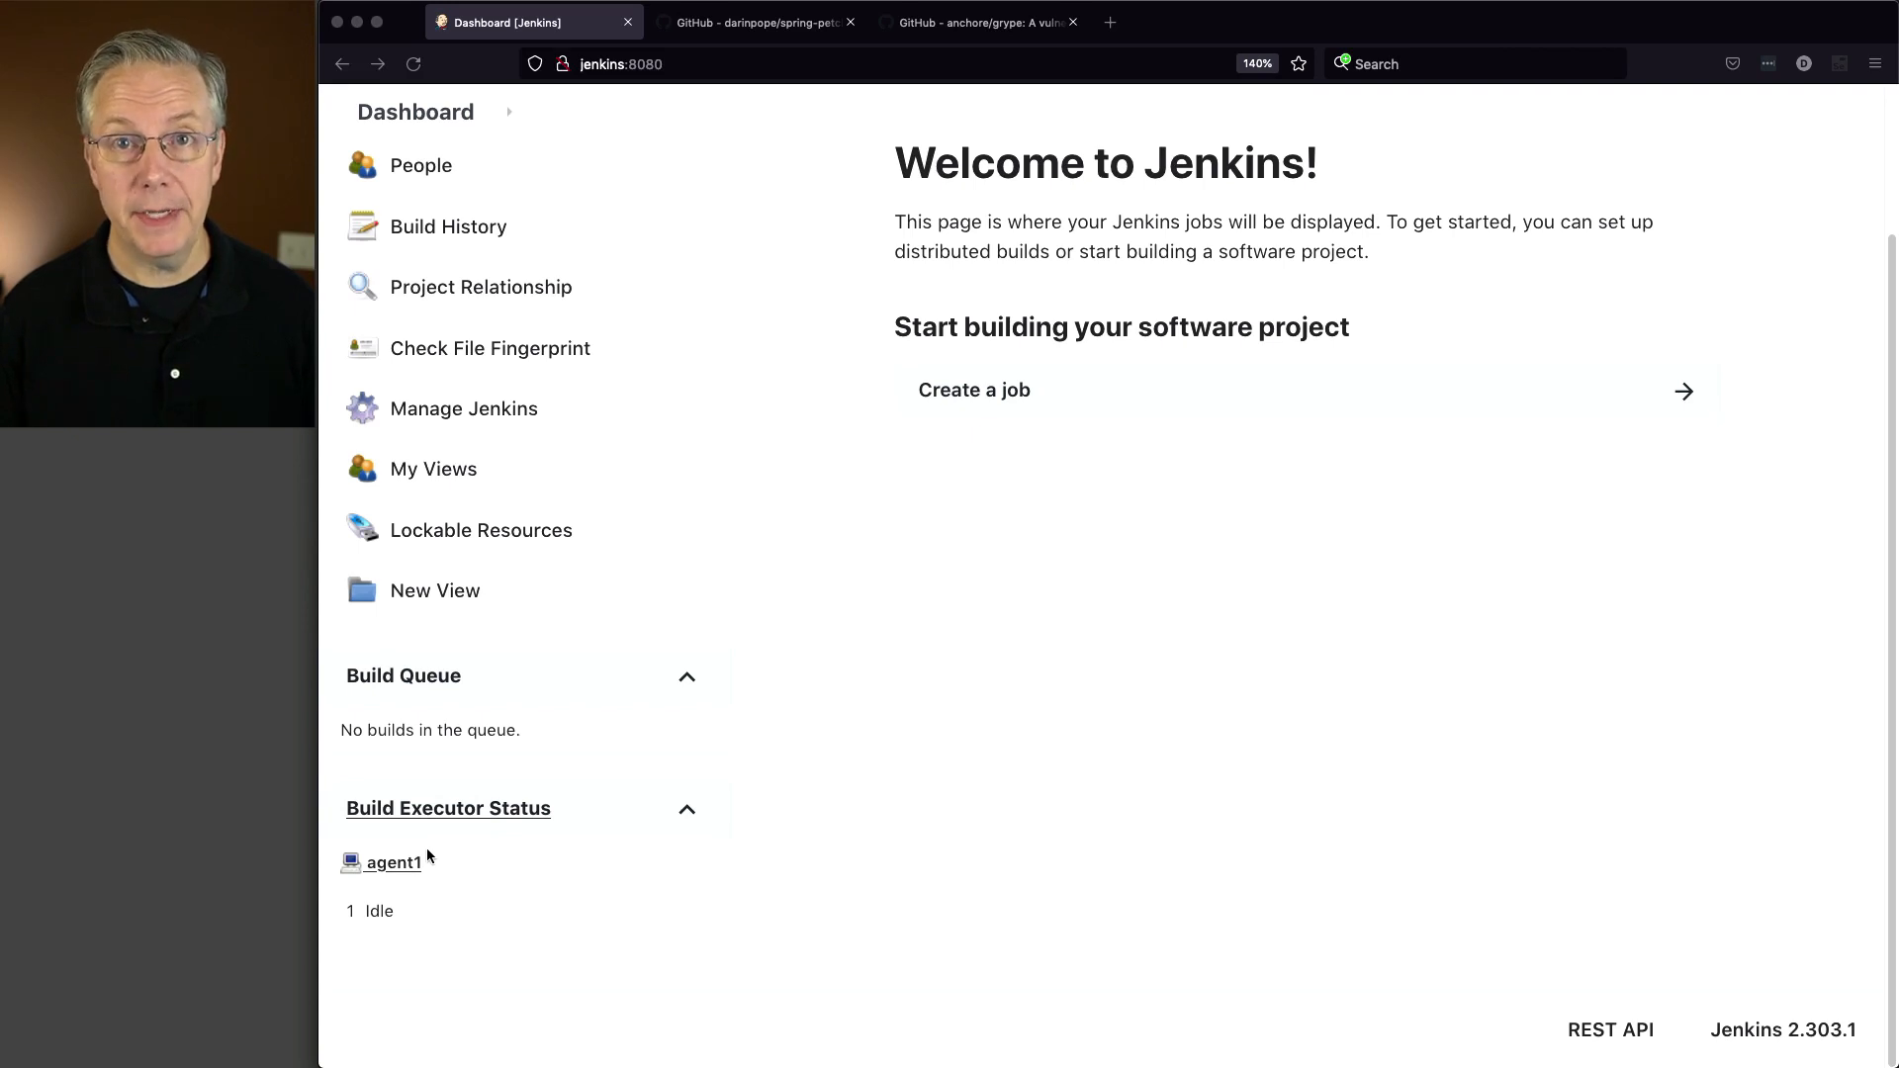
Switch from the empty Jenkins dashboard to the anchore/grype GitHub tab.
{"action": "left_click", "coordinate": [970, 22]}
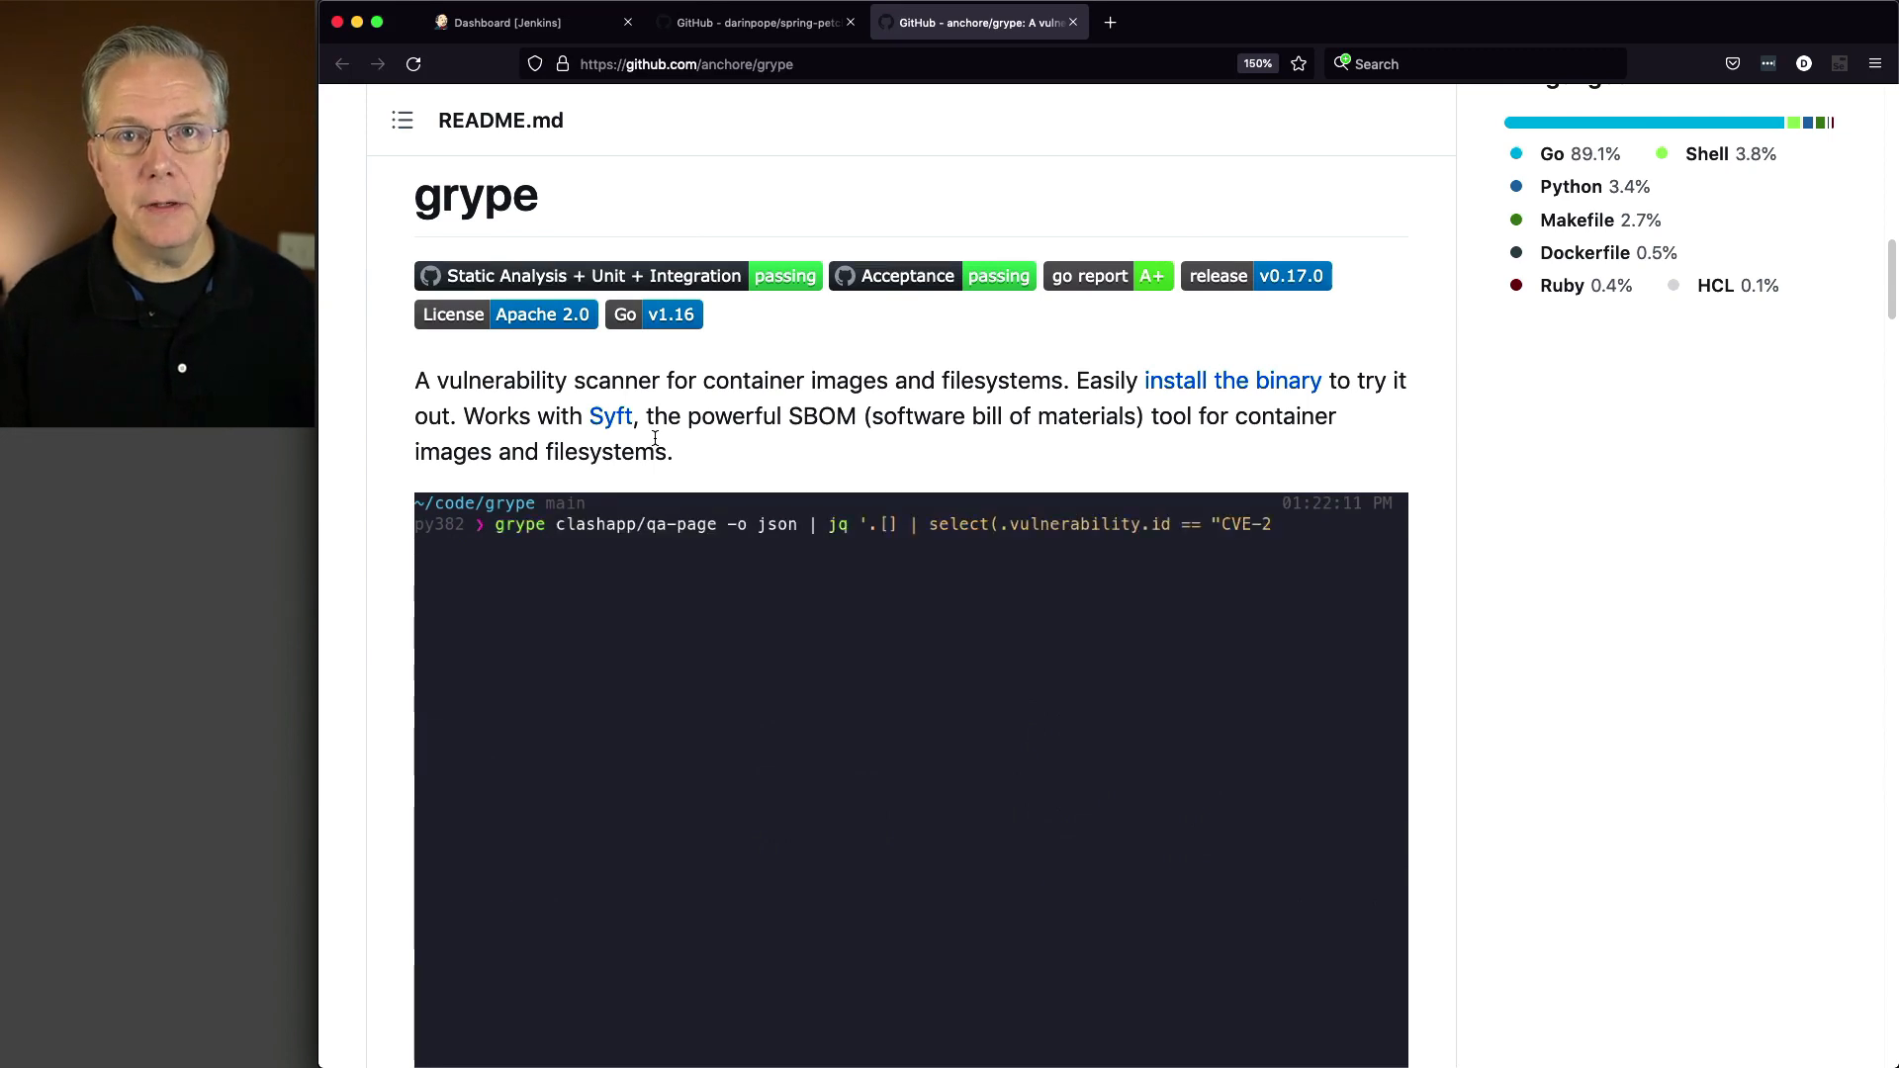
Scroll the grype README from Features down to the dir:path/to/dir scanning example.
{"action": "key", "text": "Return"}
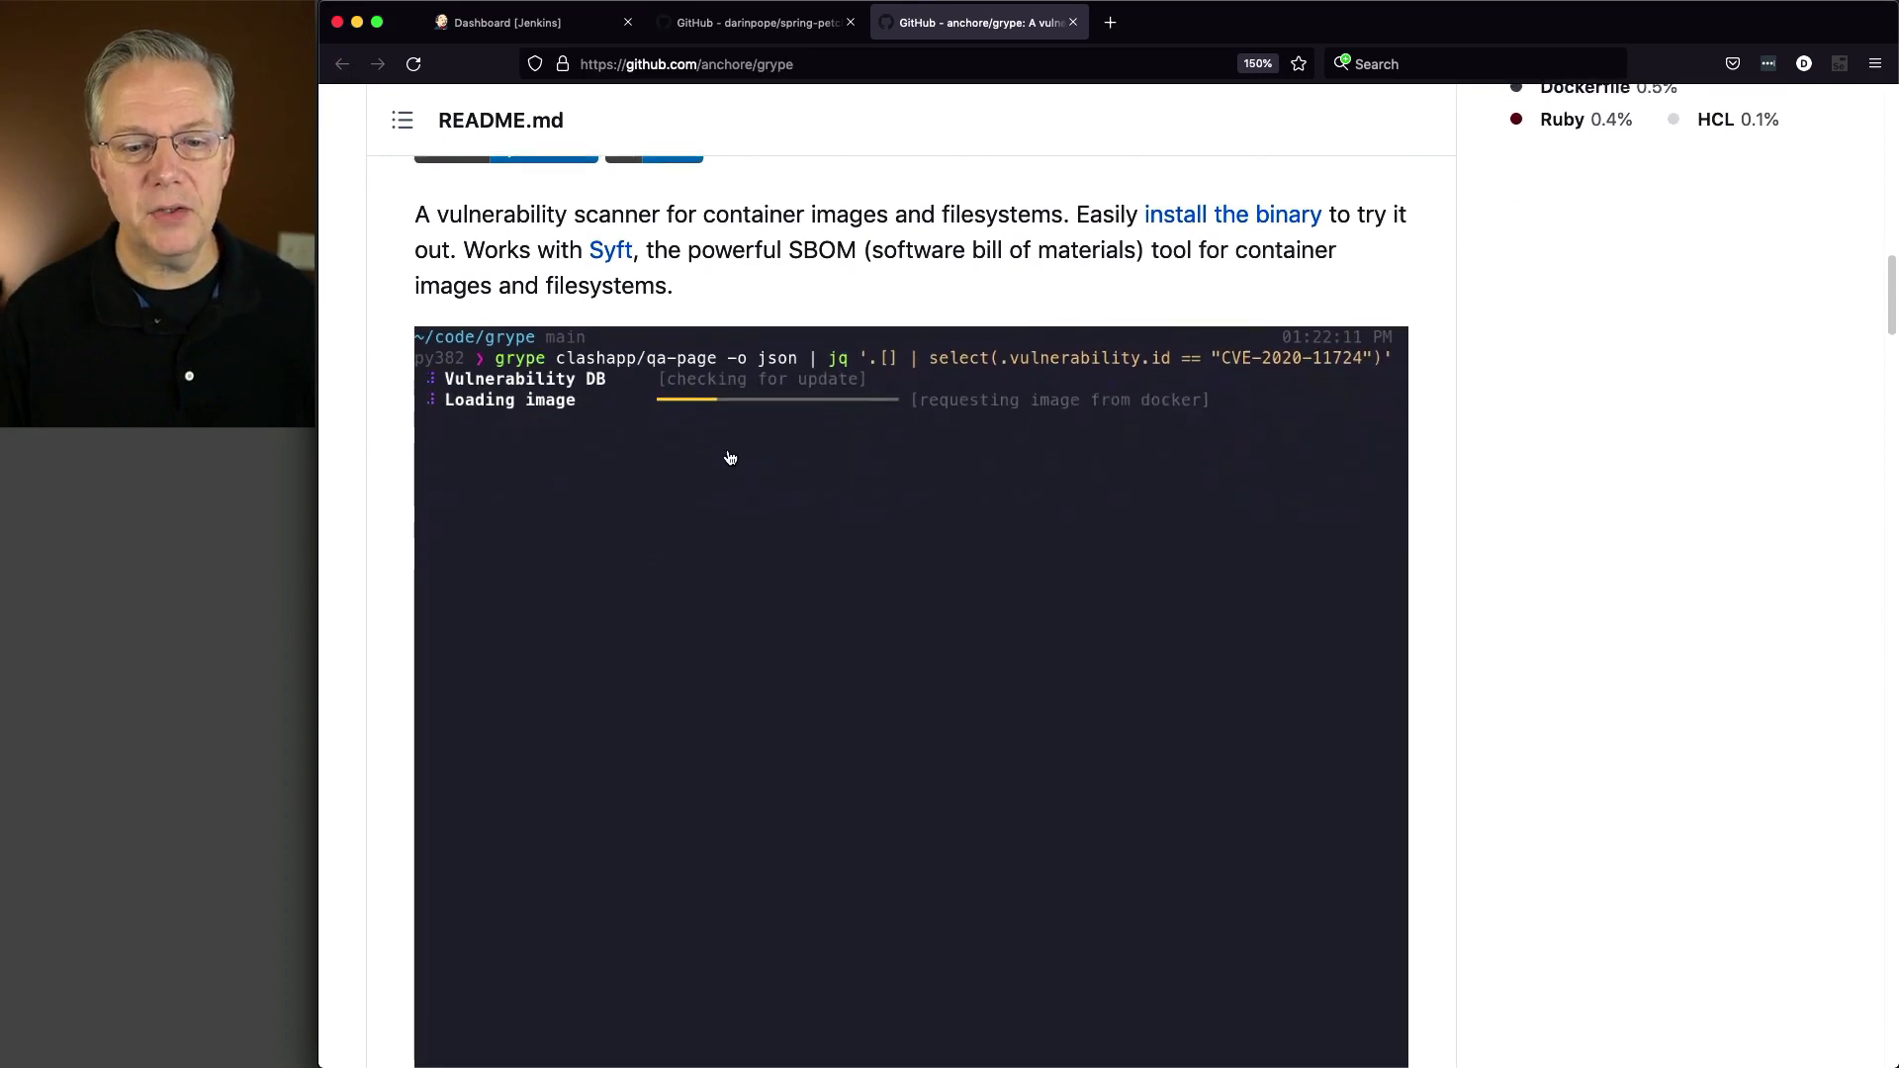
{"action": "scroll", "scroll_direction": "down", "scroll_amount": 3}
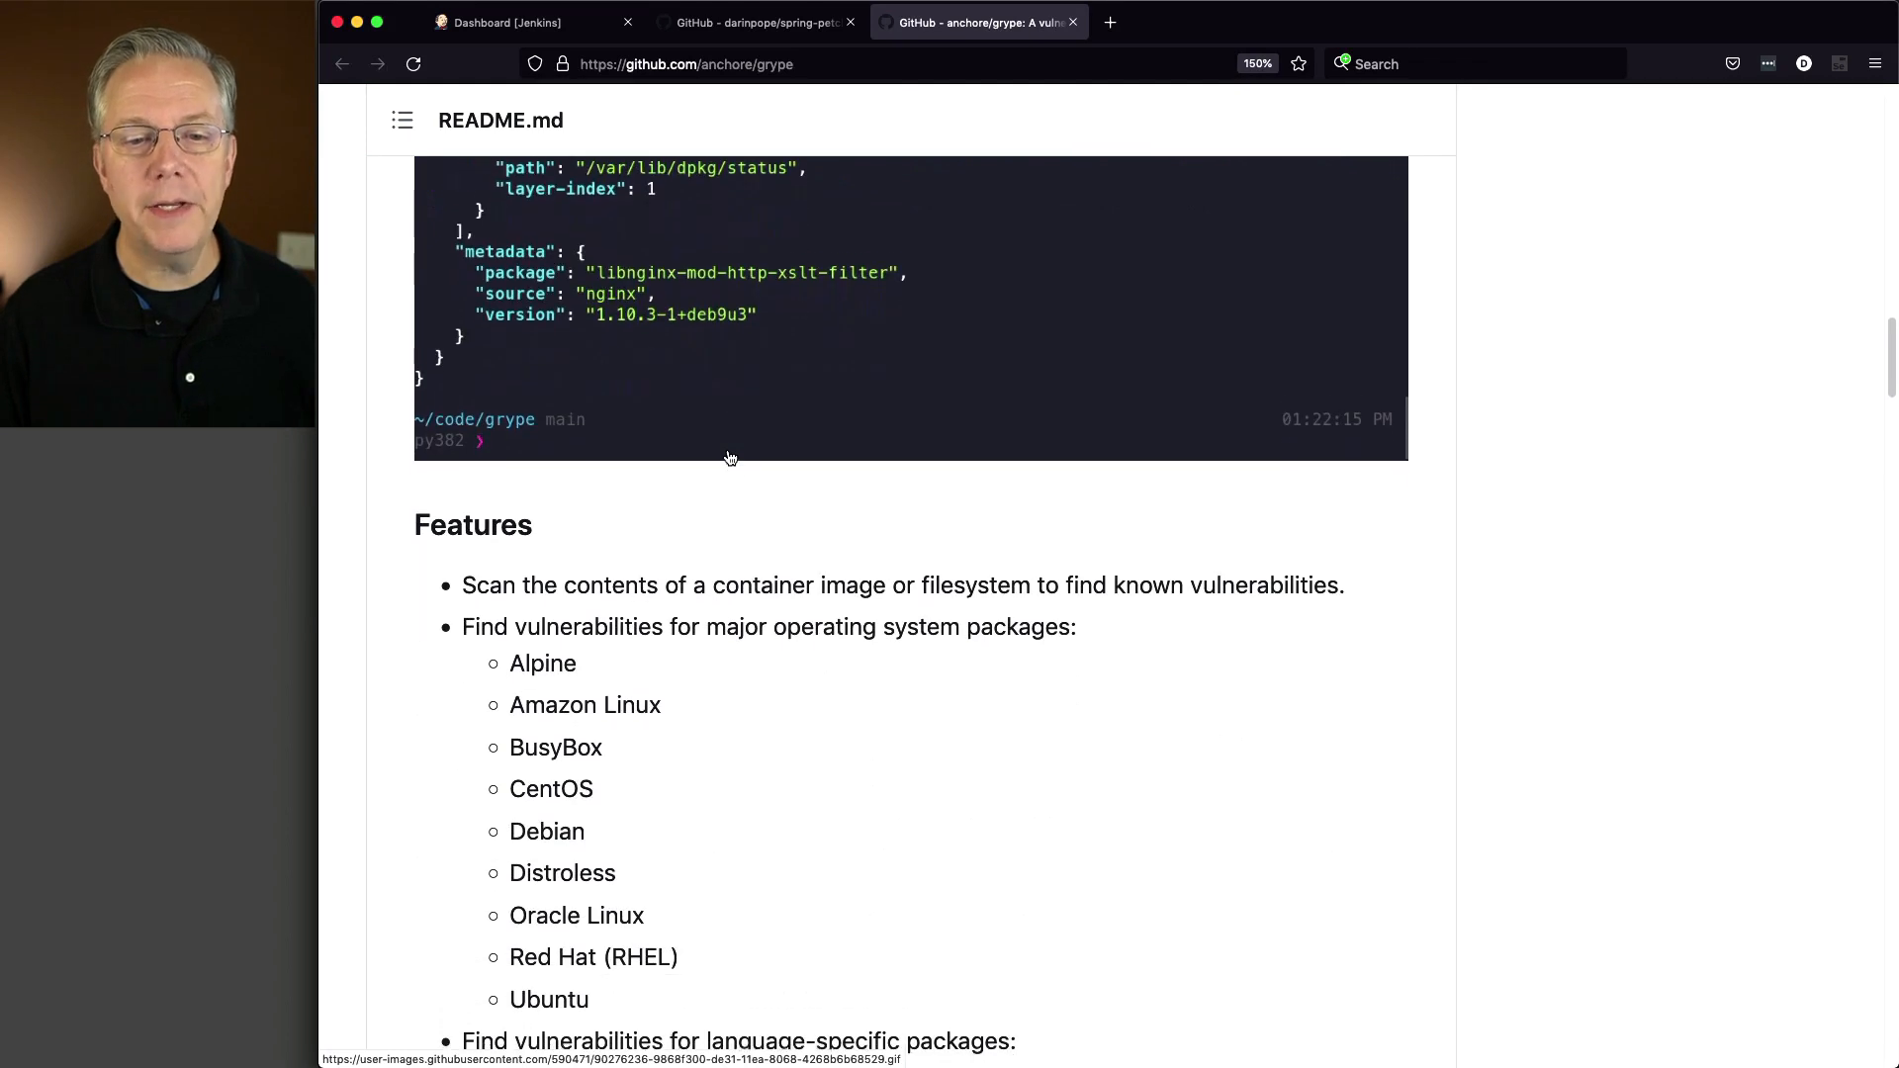
{"action": "scroll", "scroll_direction": "down", "scroll_amount": 3}
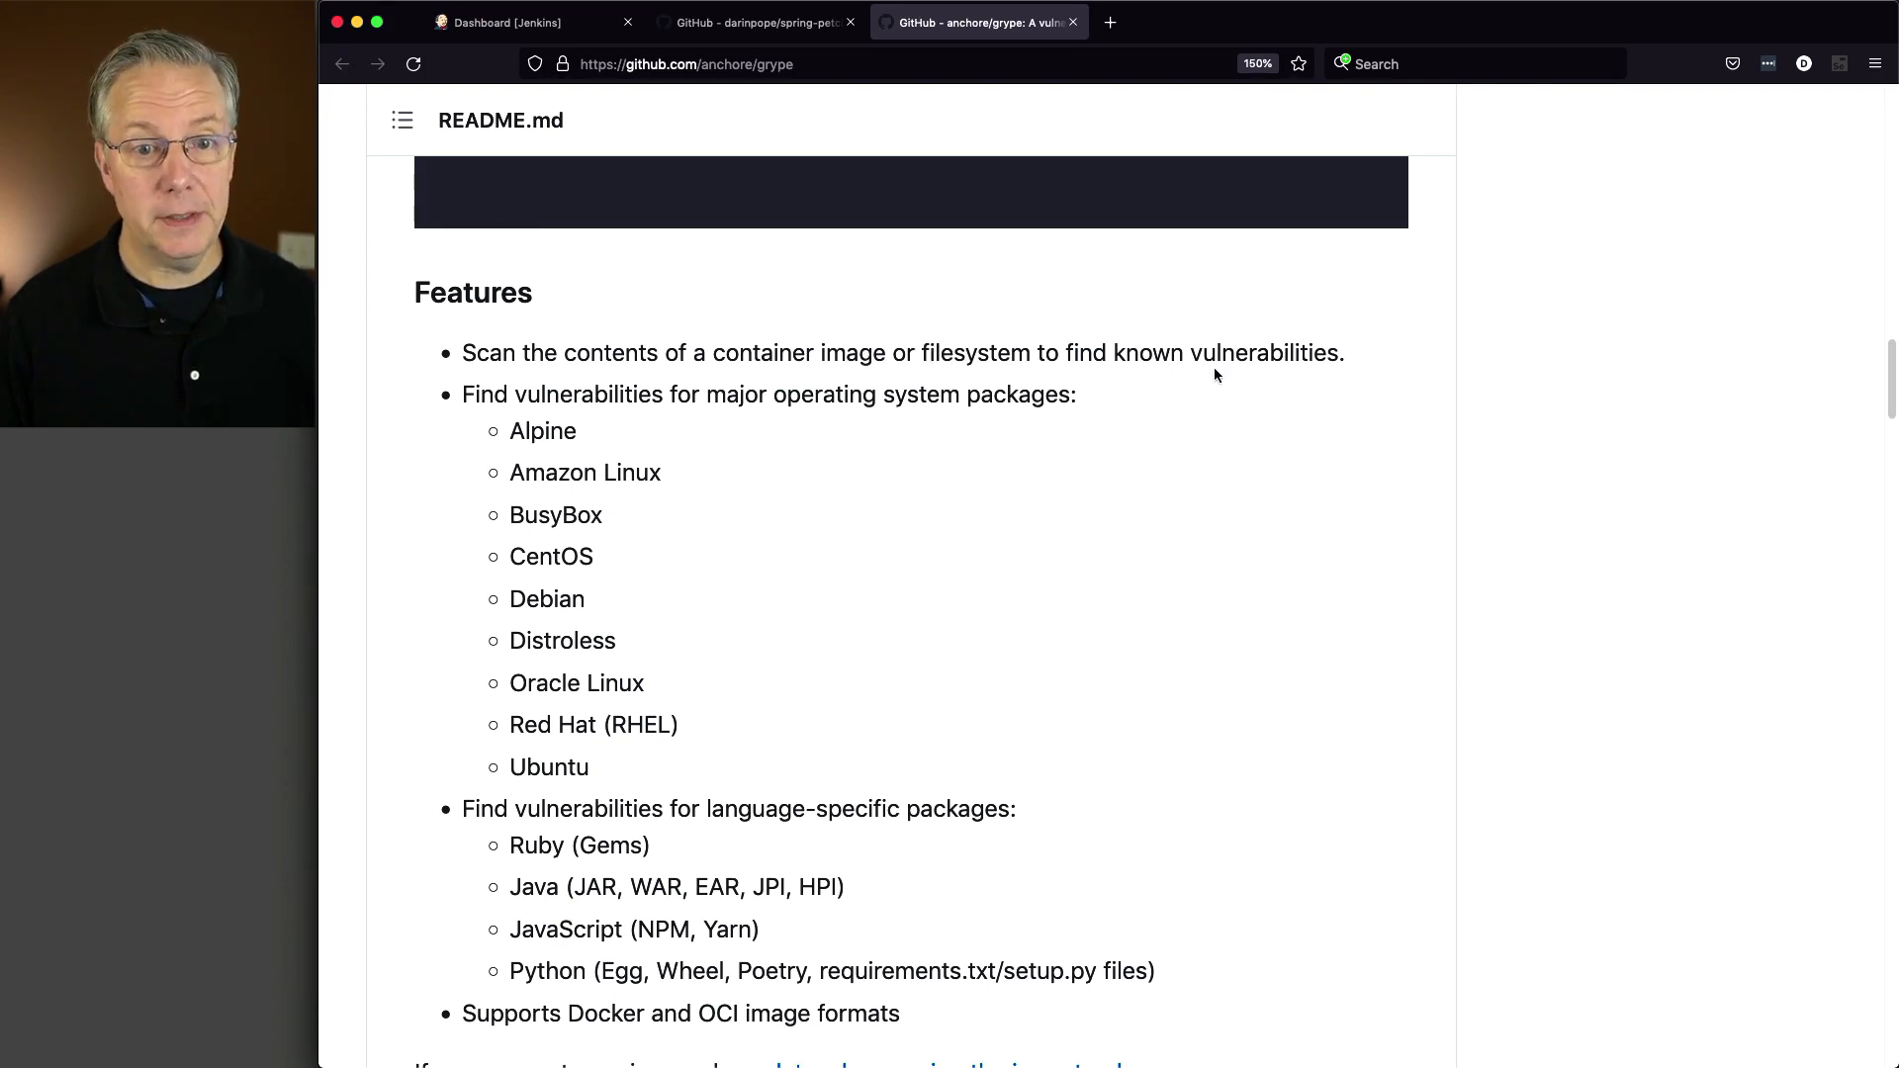
{"action": "mouse_move", "coordinate": [1185, 387]}
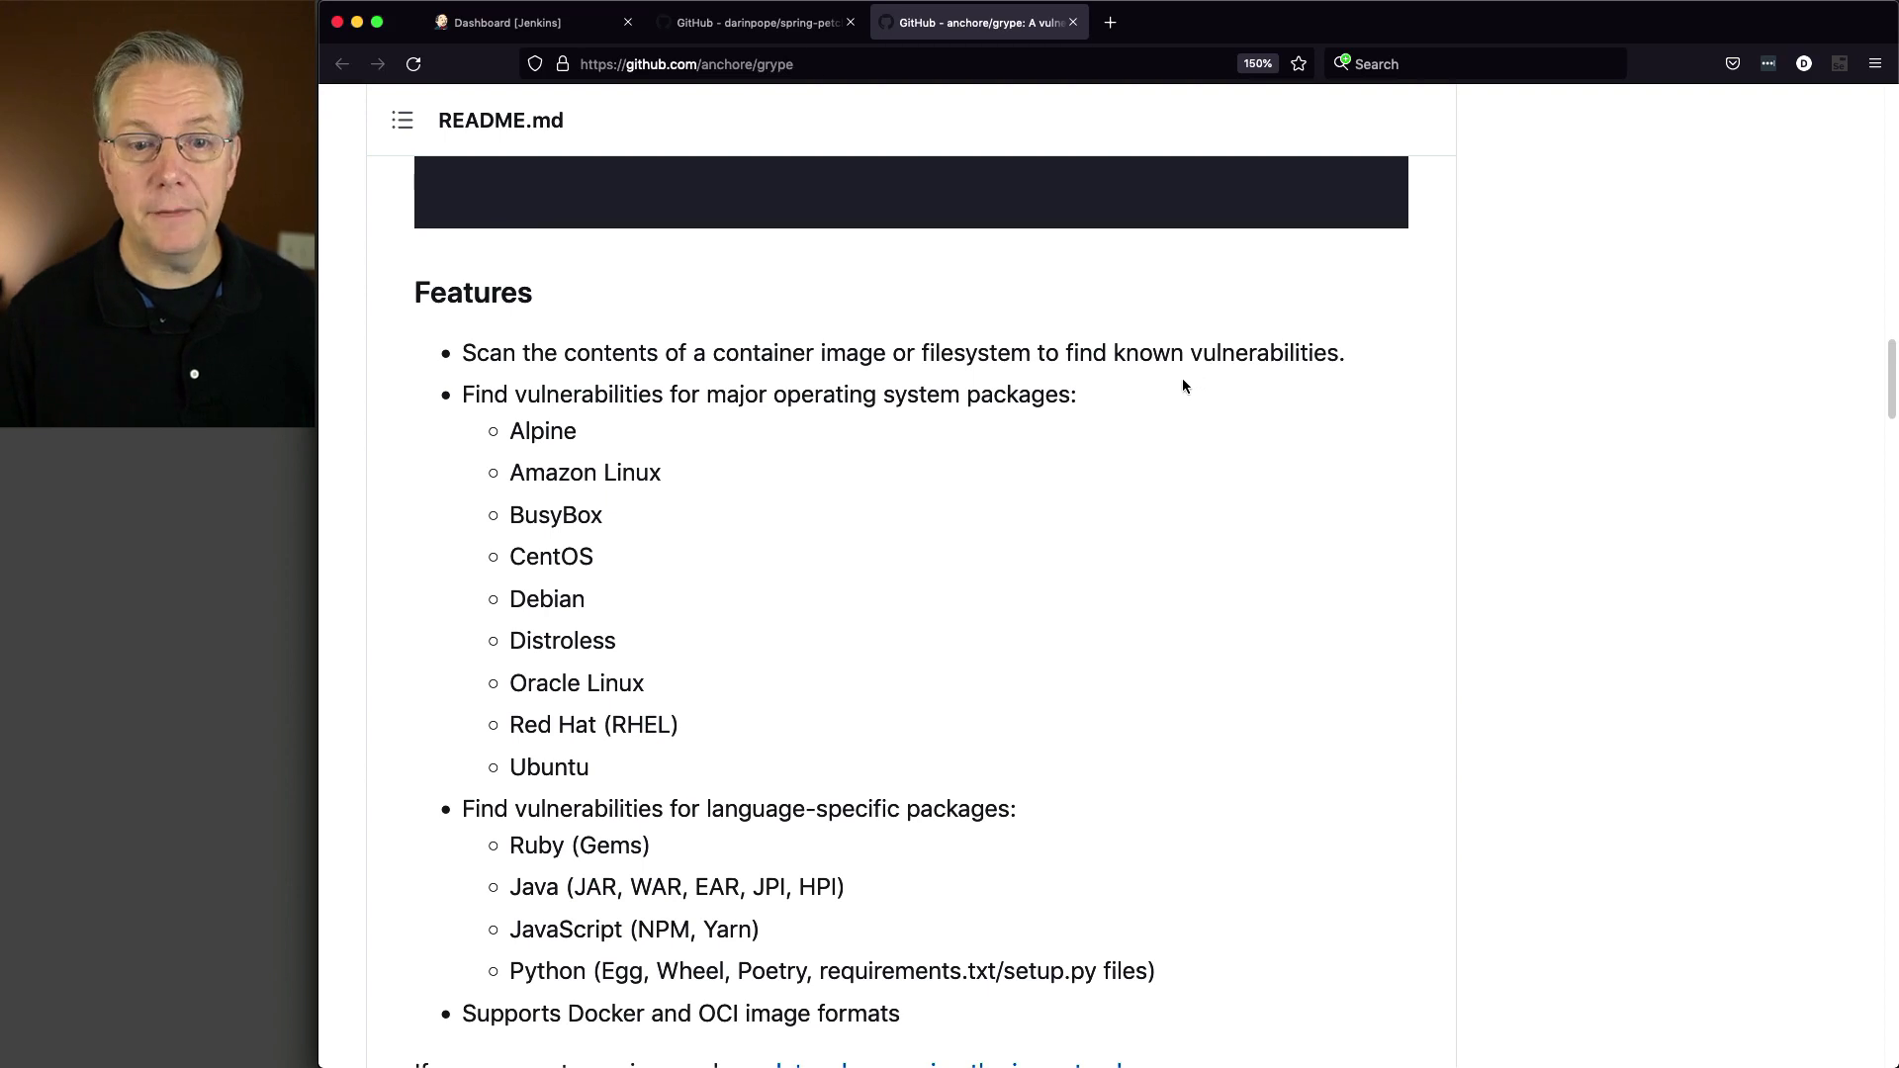
{"action": "scroll", "scroll_direction": "down", "scroll_amount": 3}
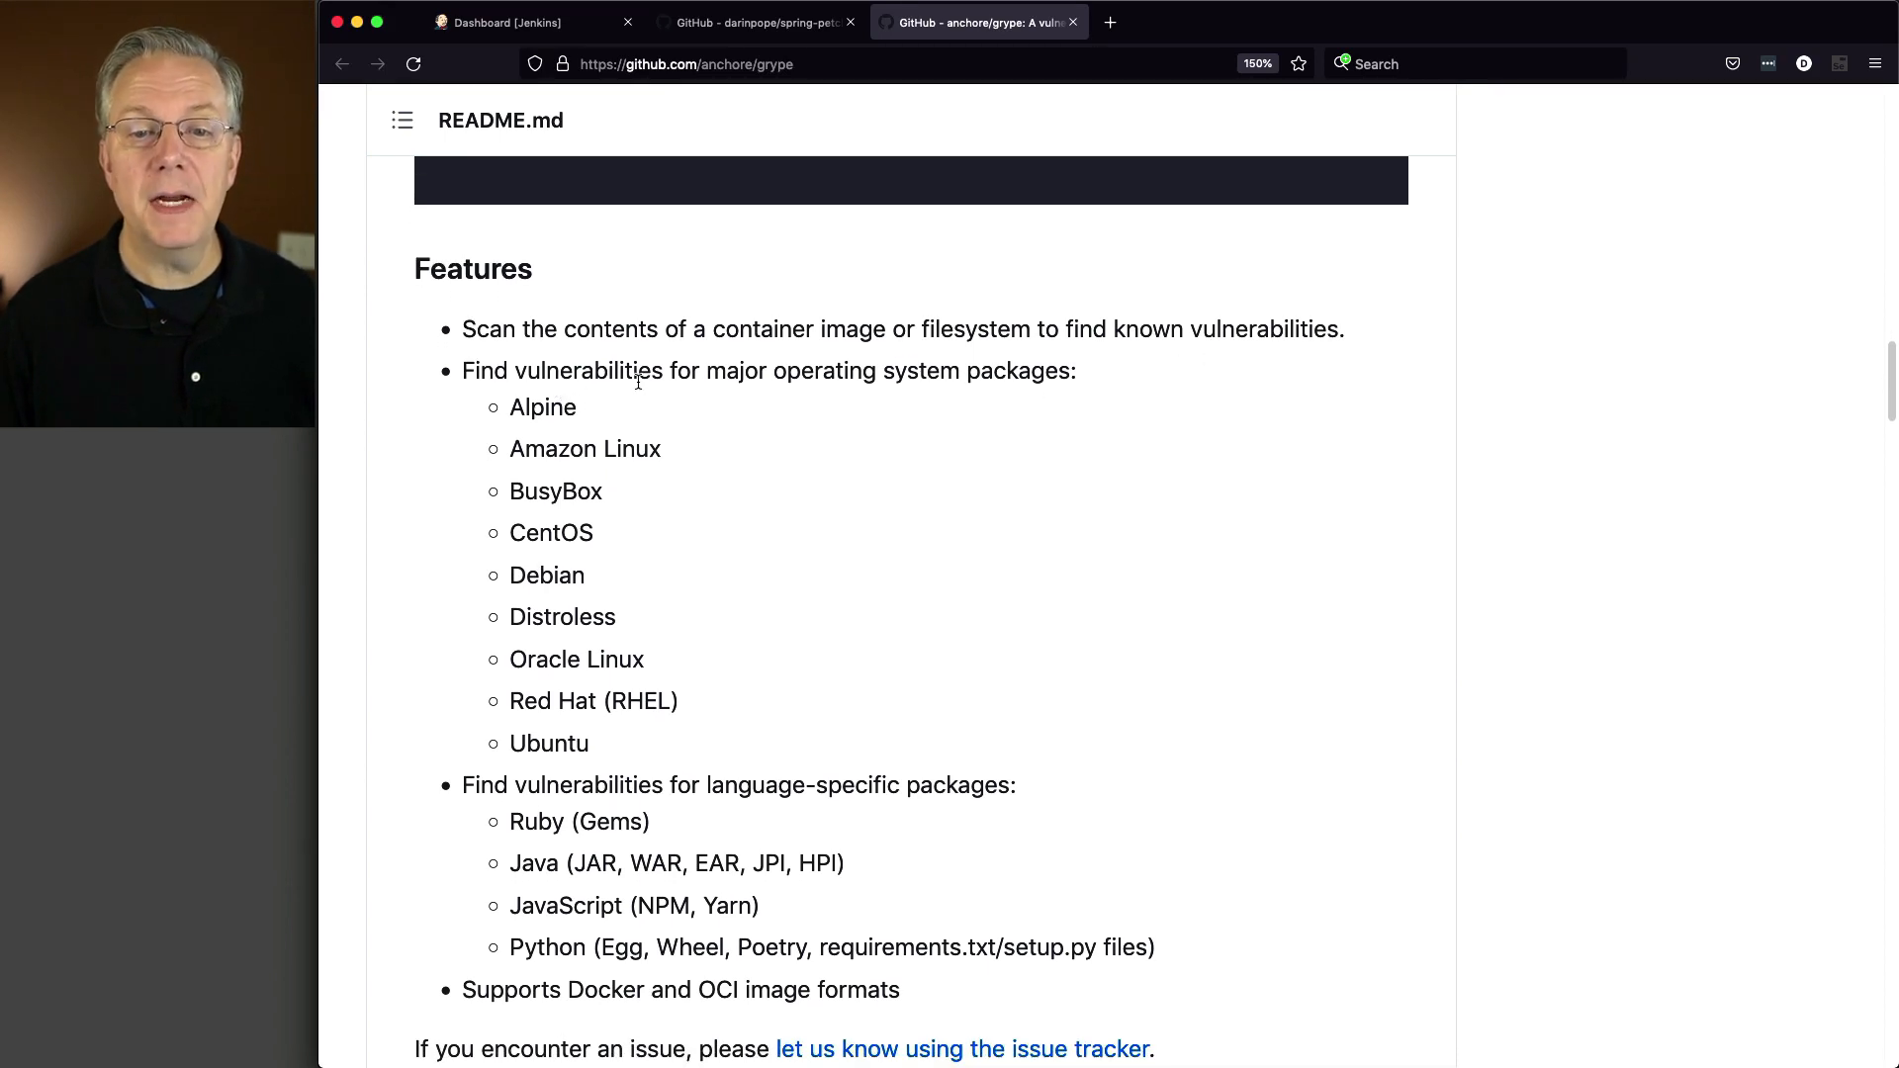
{"action": "mouse_move", "coordinate": [852, 458]}
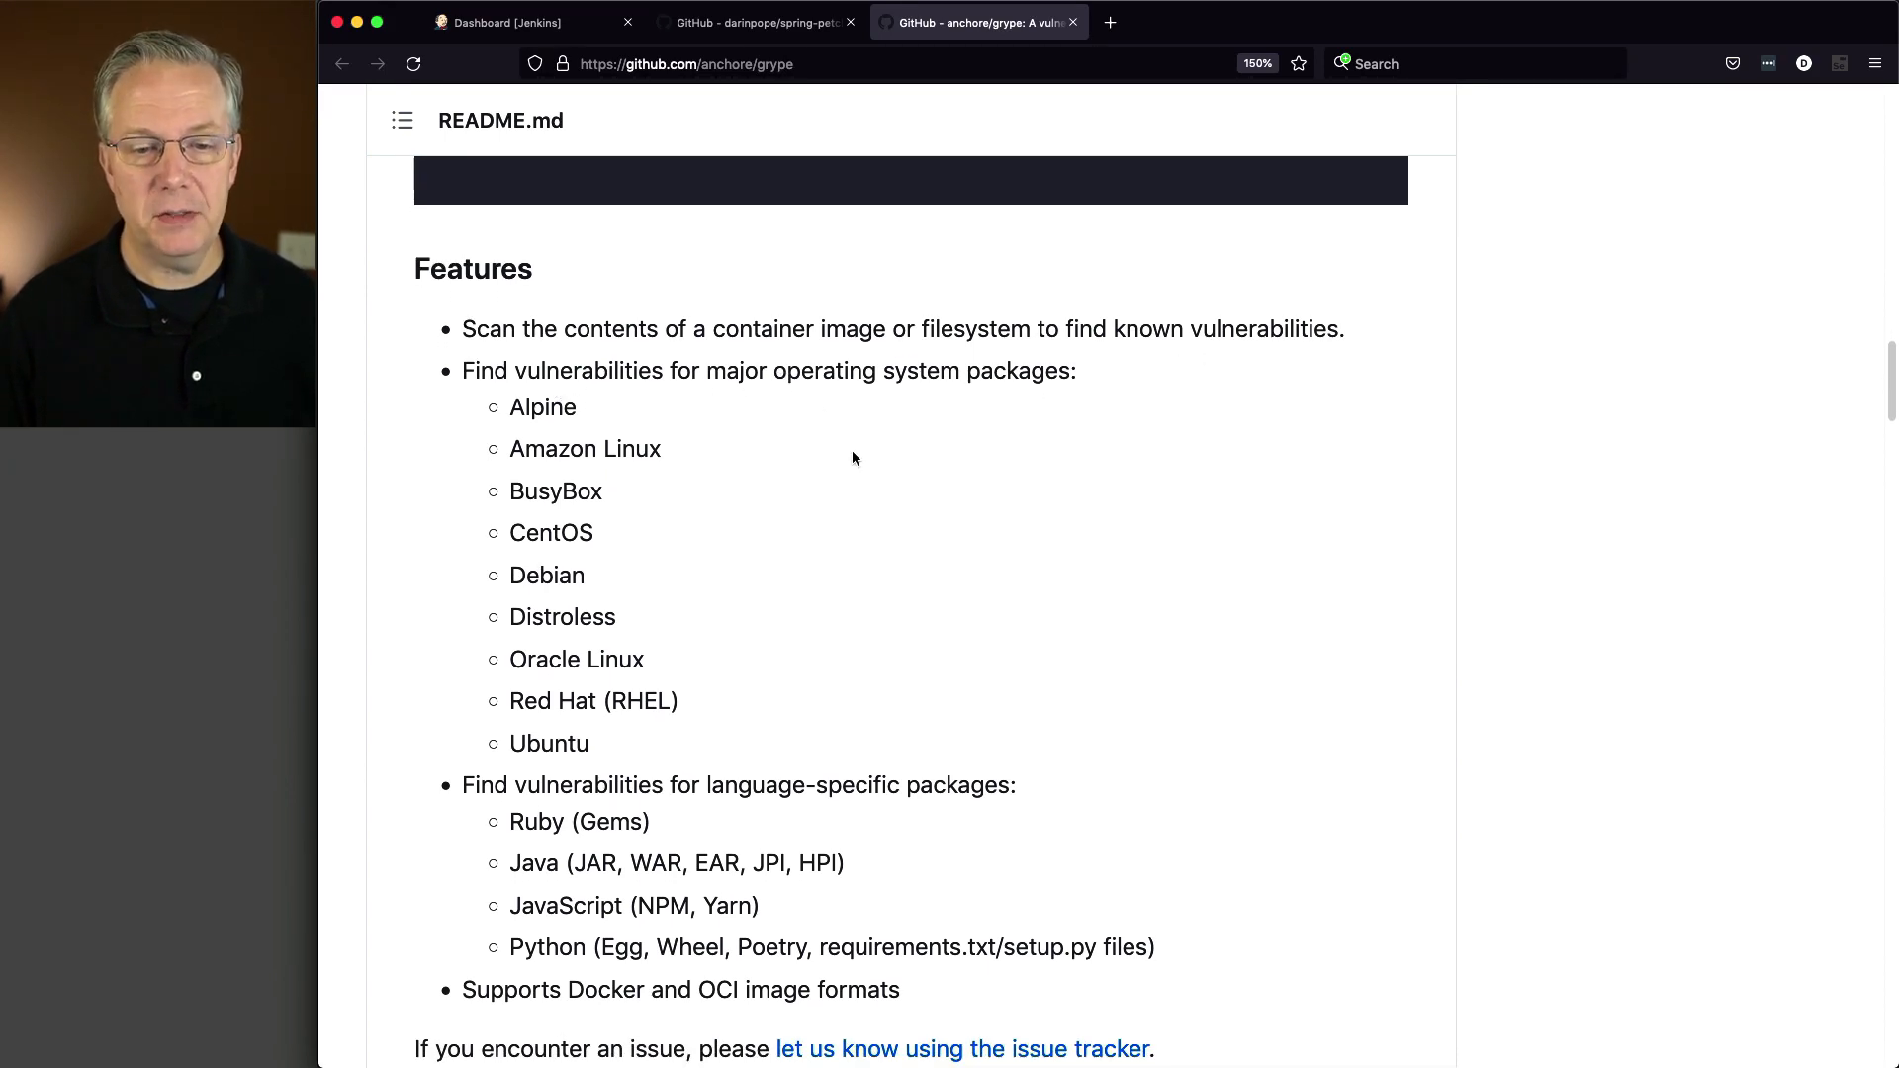
{"action": "scroll", "scroll_direction": "down", "scroll_amount": 3}
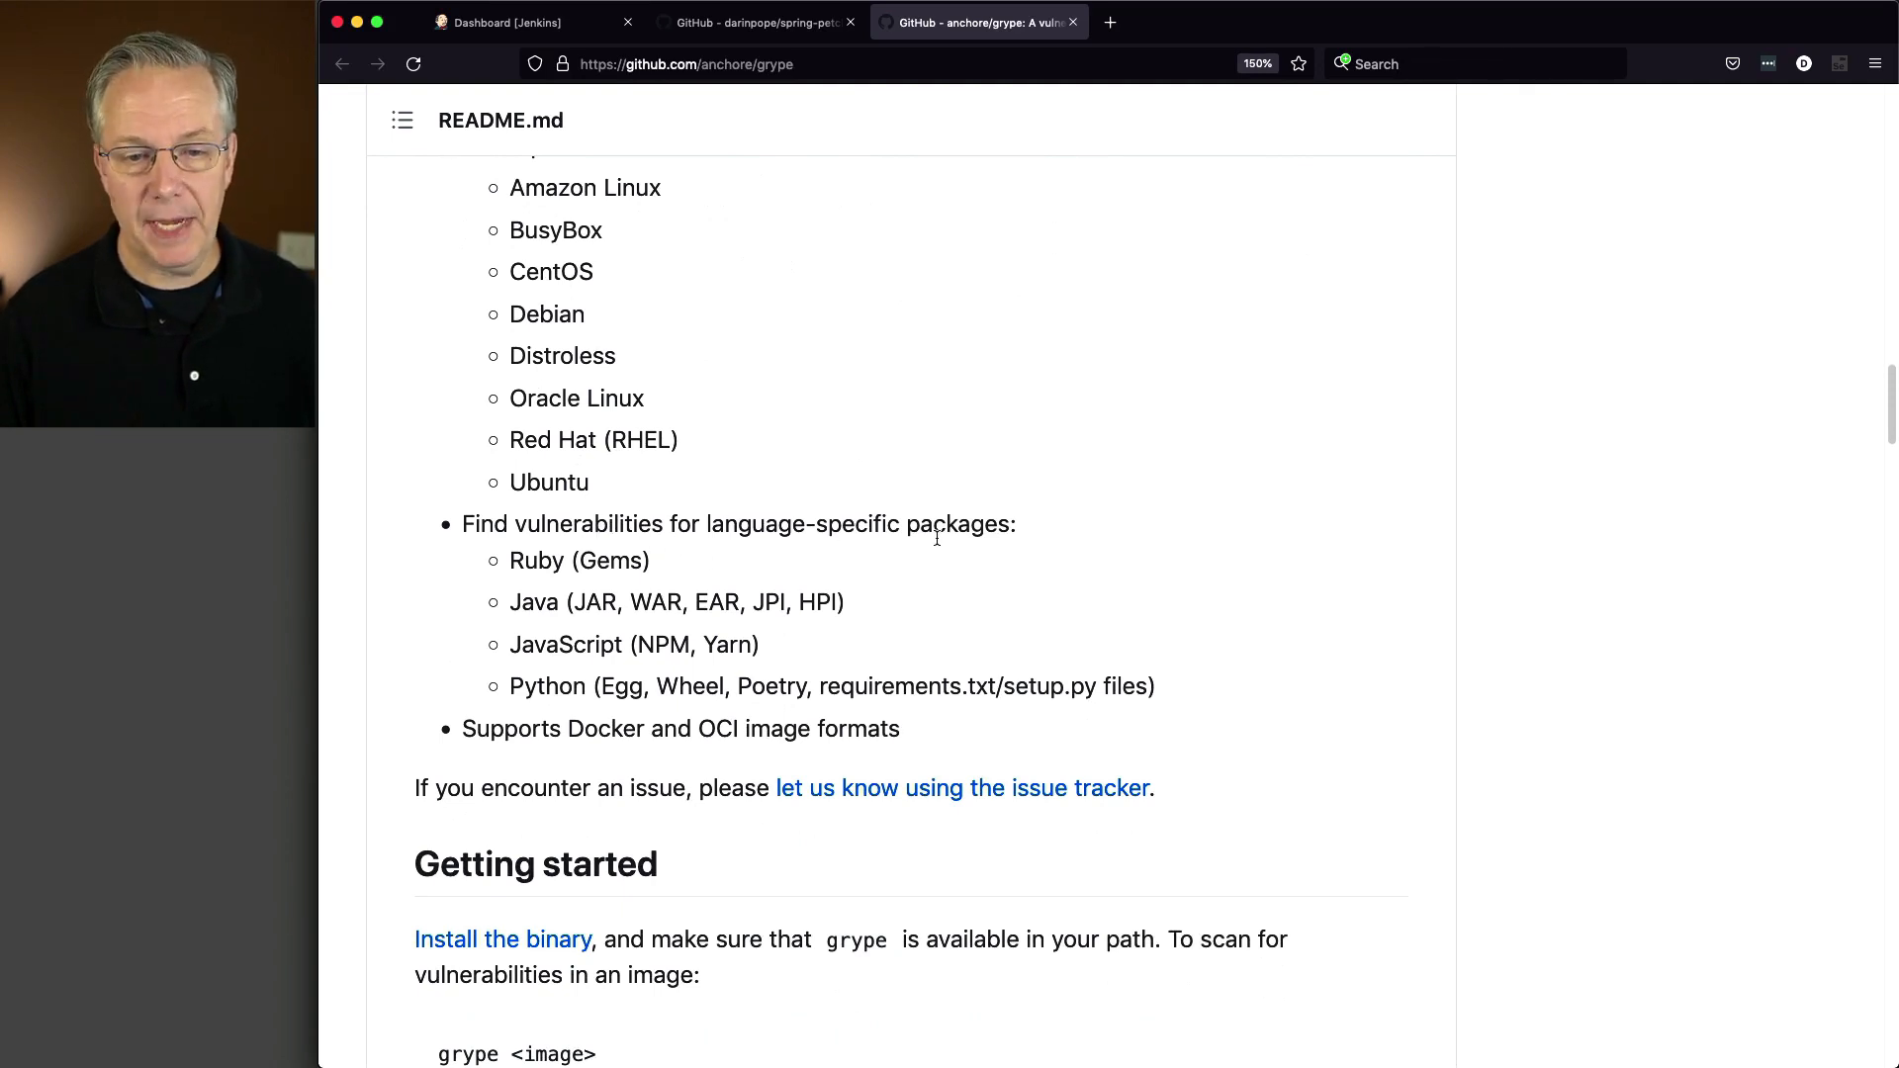
{"action": "scroll", "scroll_direction": "down", "scroll_amount": 3}
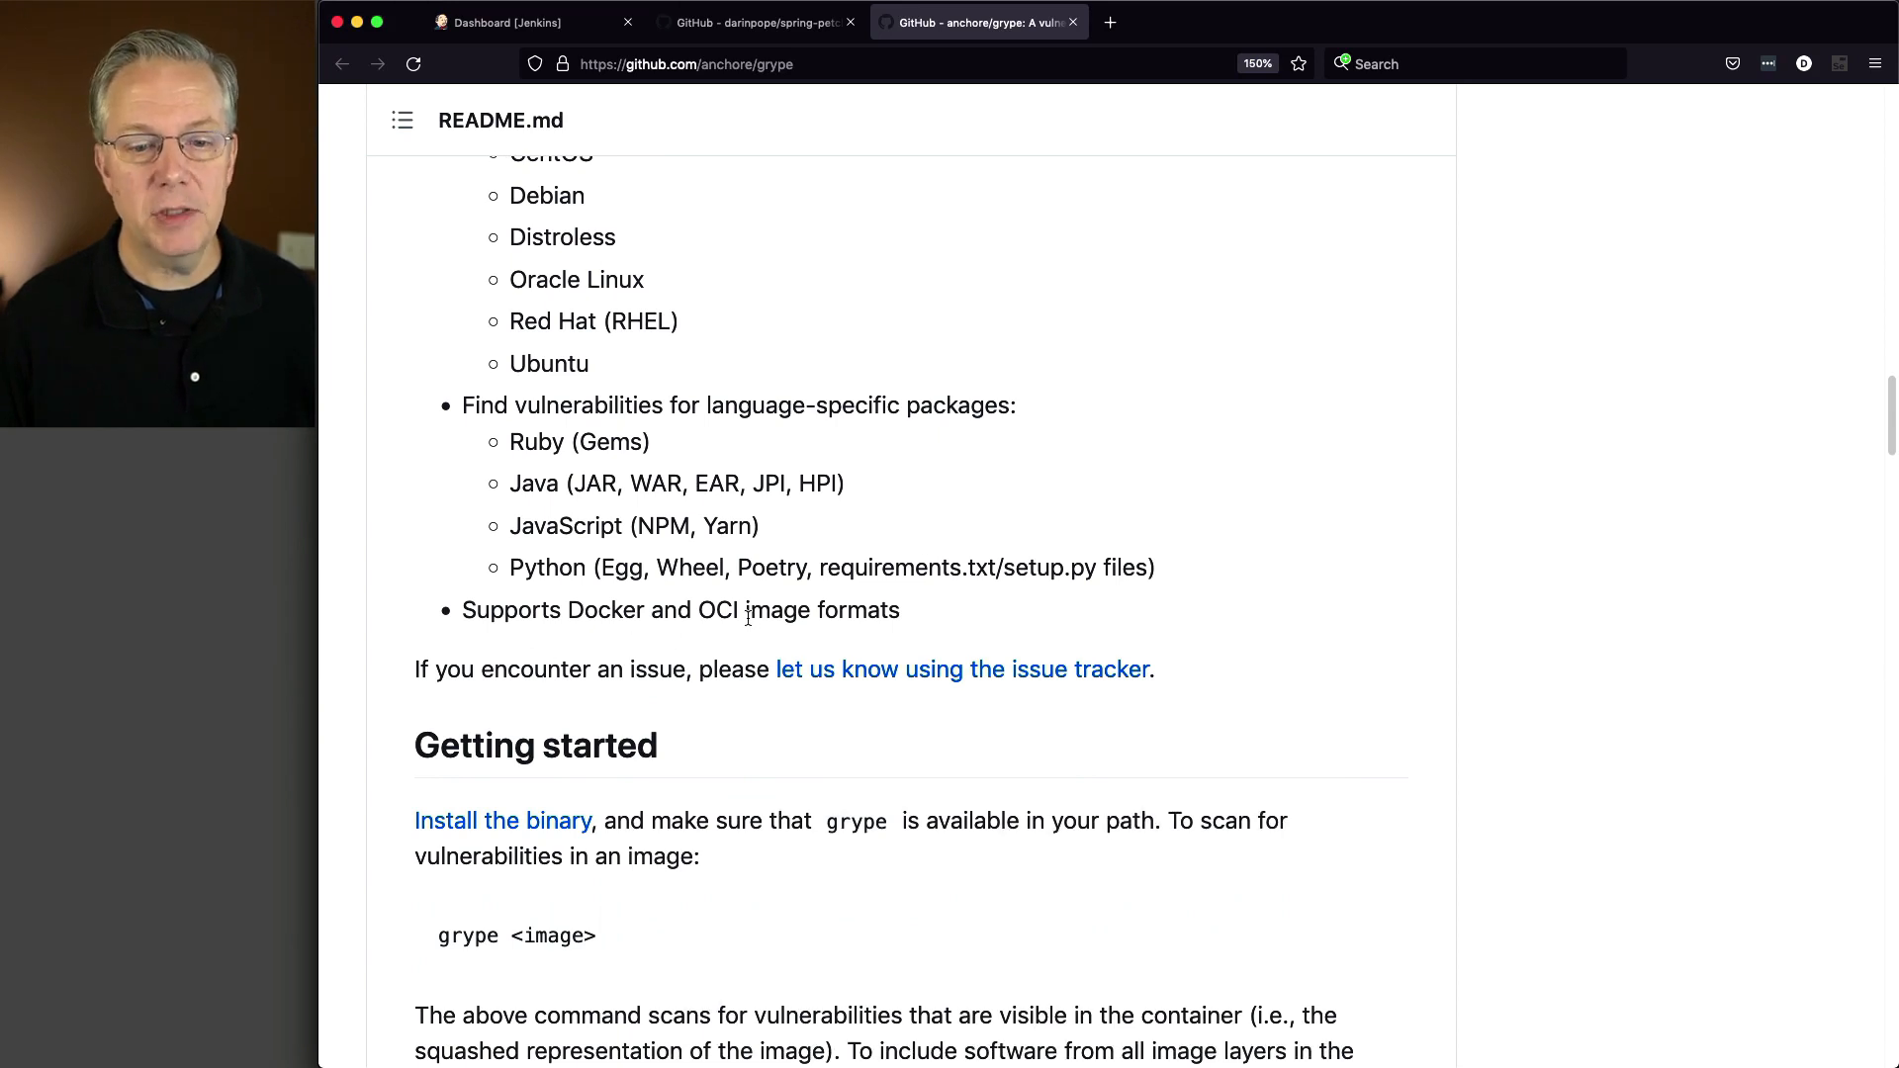
{"action": "scroll", "scroll_direction": "down", "scroll_amount": 3}
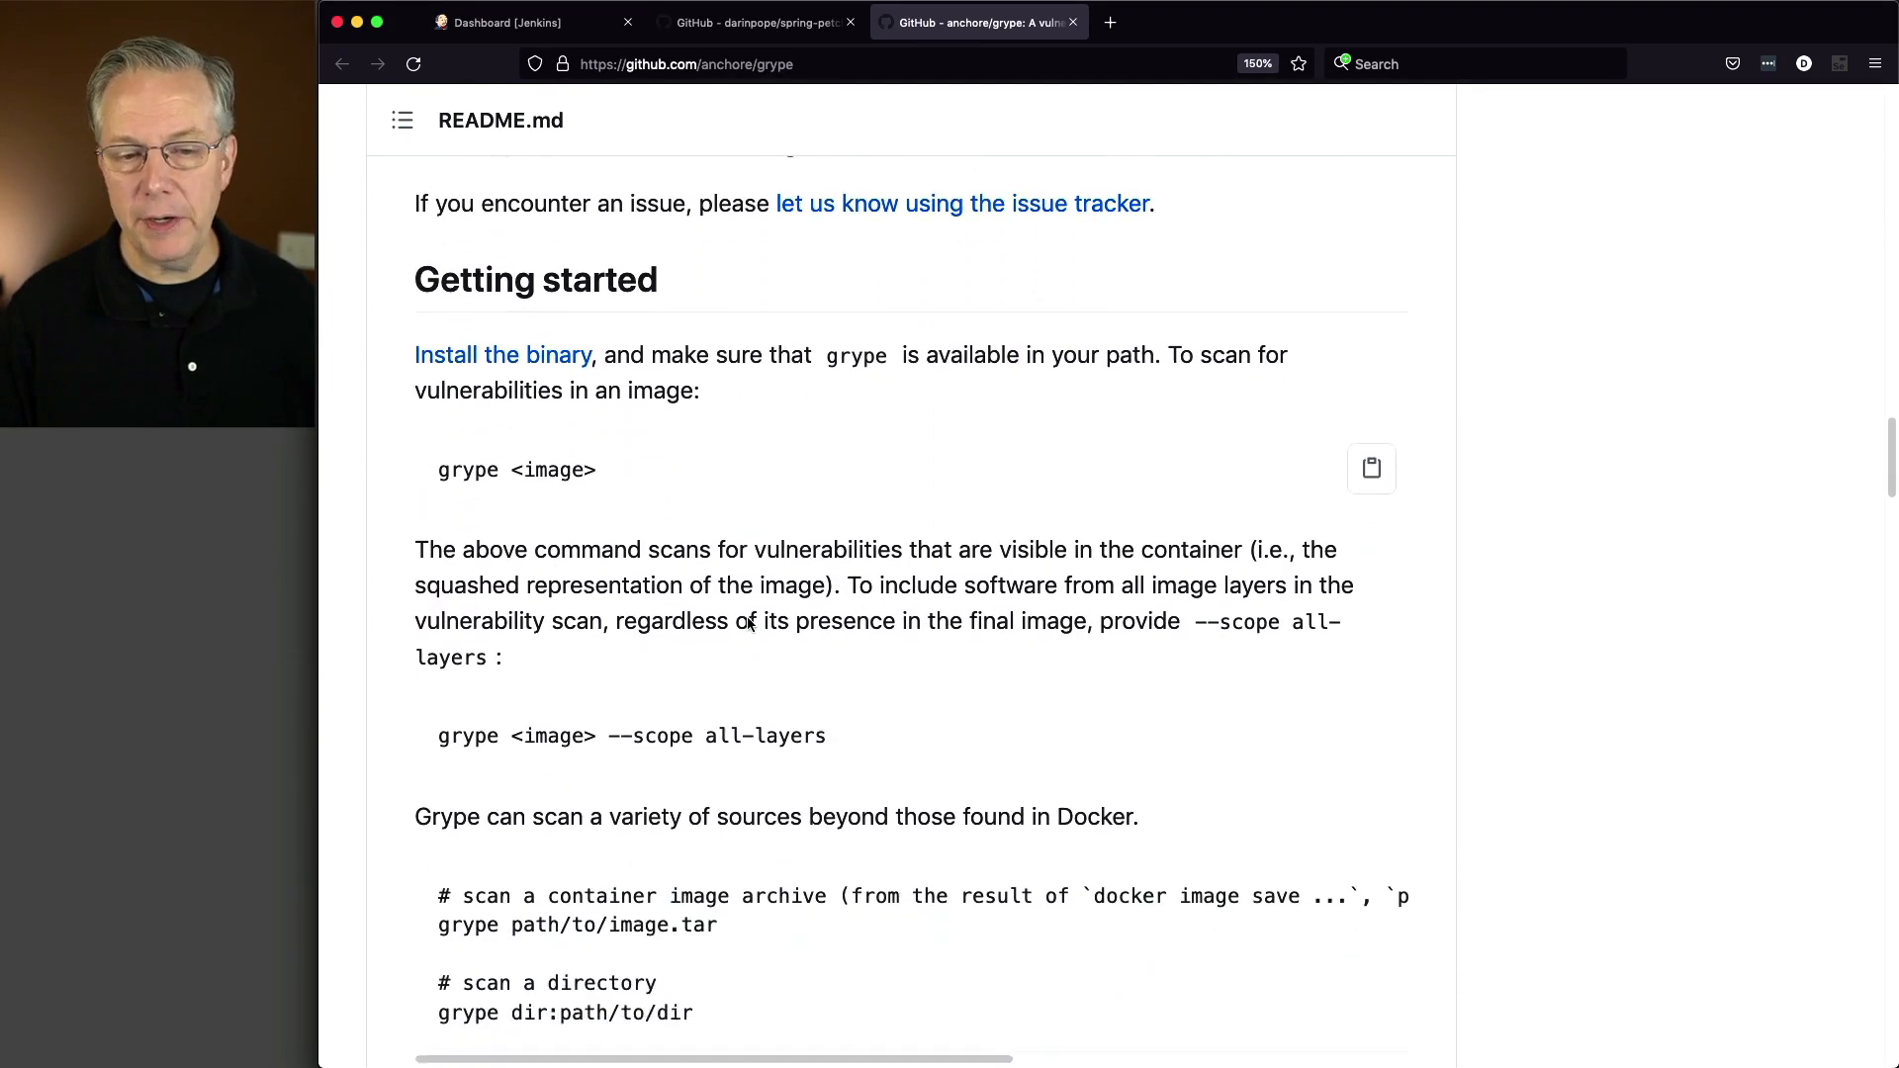
{"action": "scroll", "scroll_direction": "down", "scroll_amount": 3}
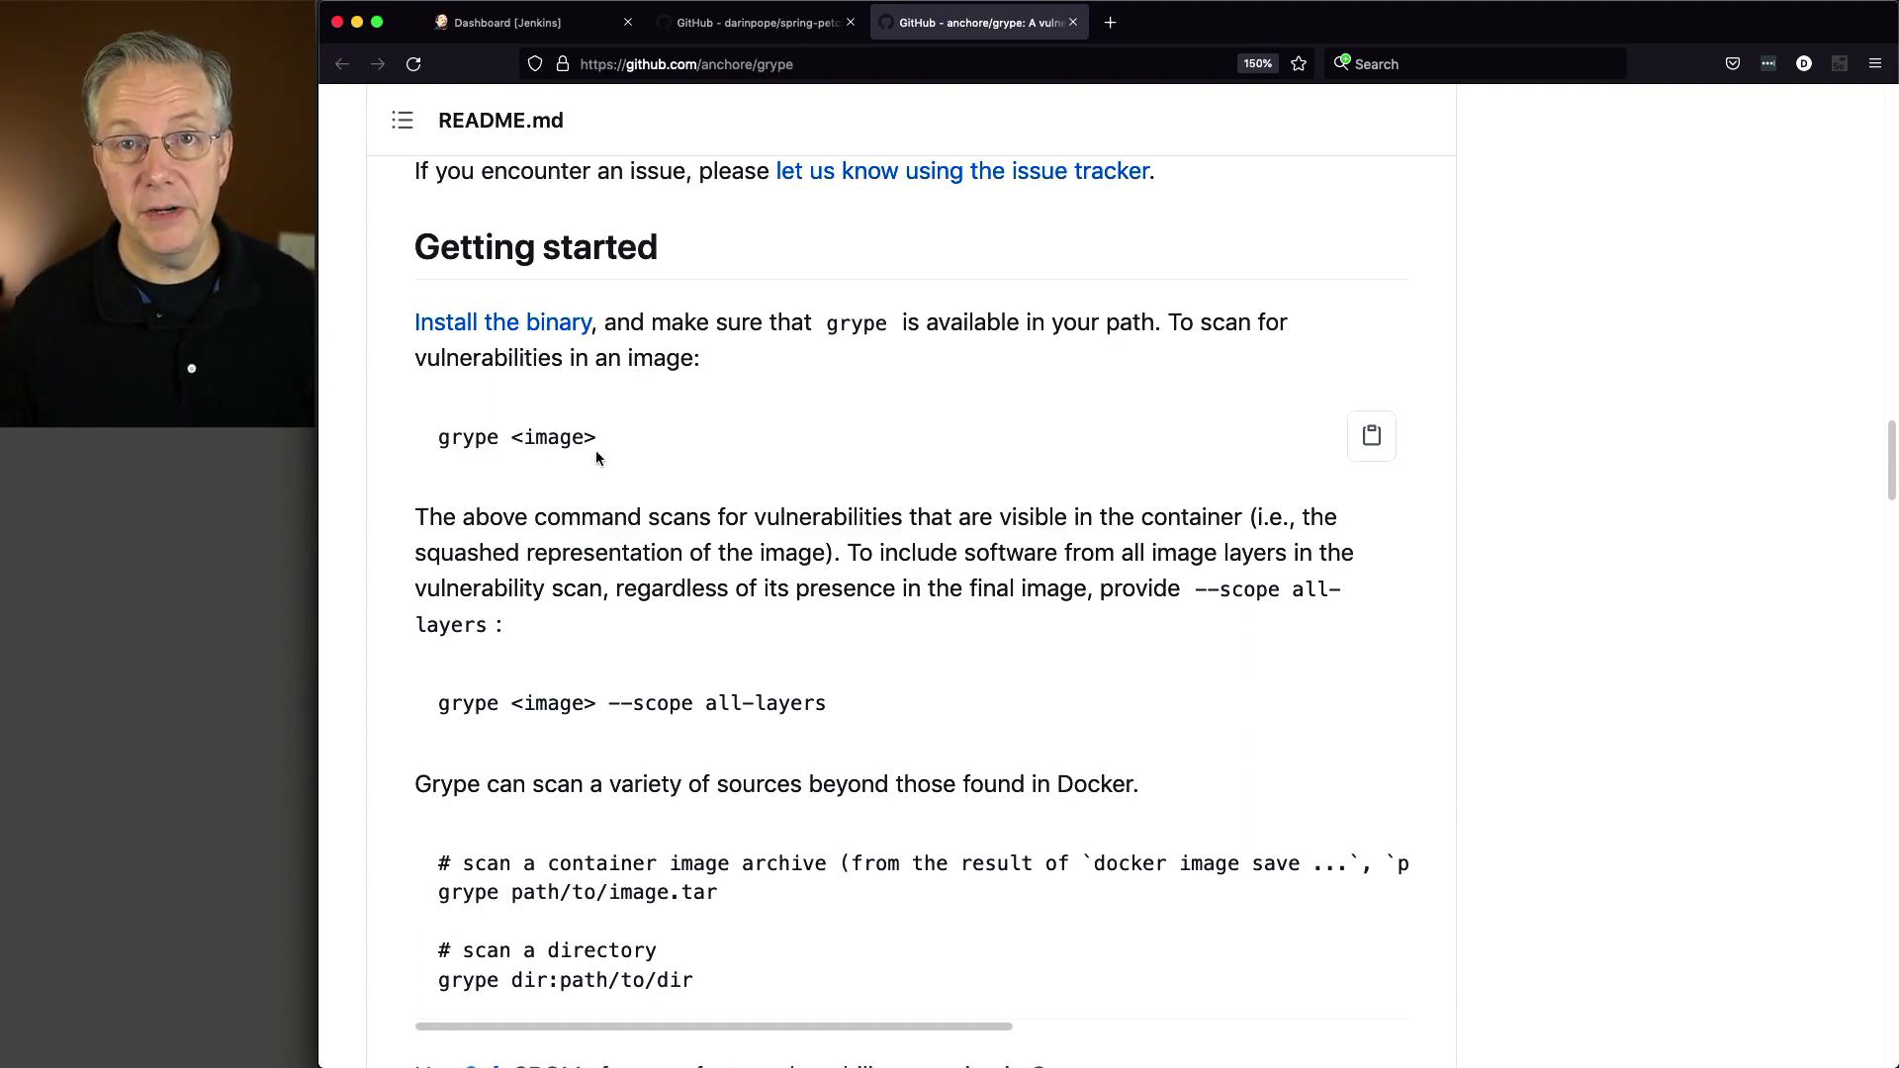
{"action": "scroll", "scroll_direction": "down", "scroll_amount": 3}
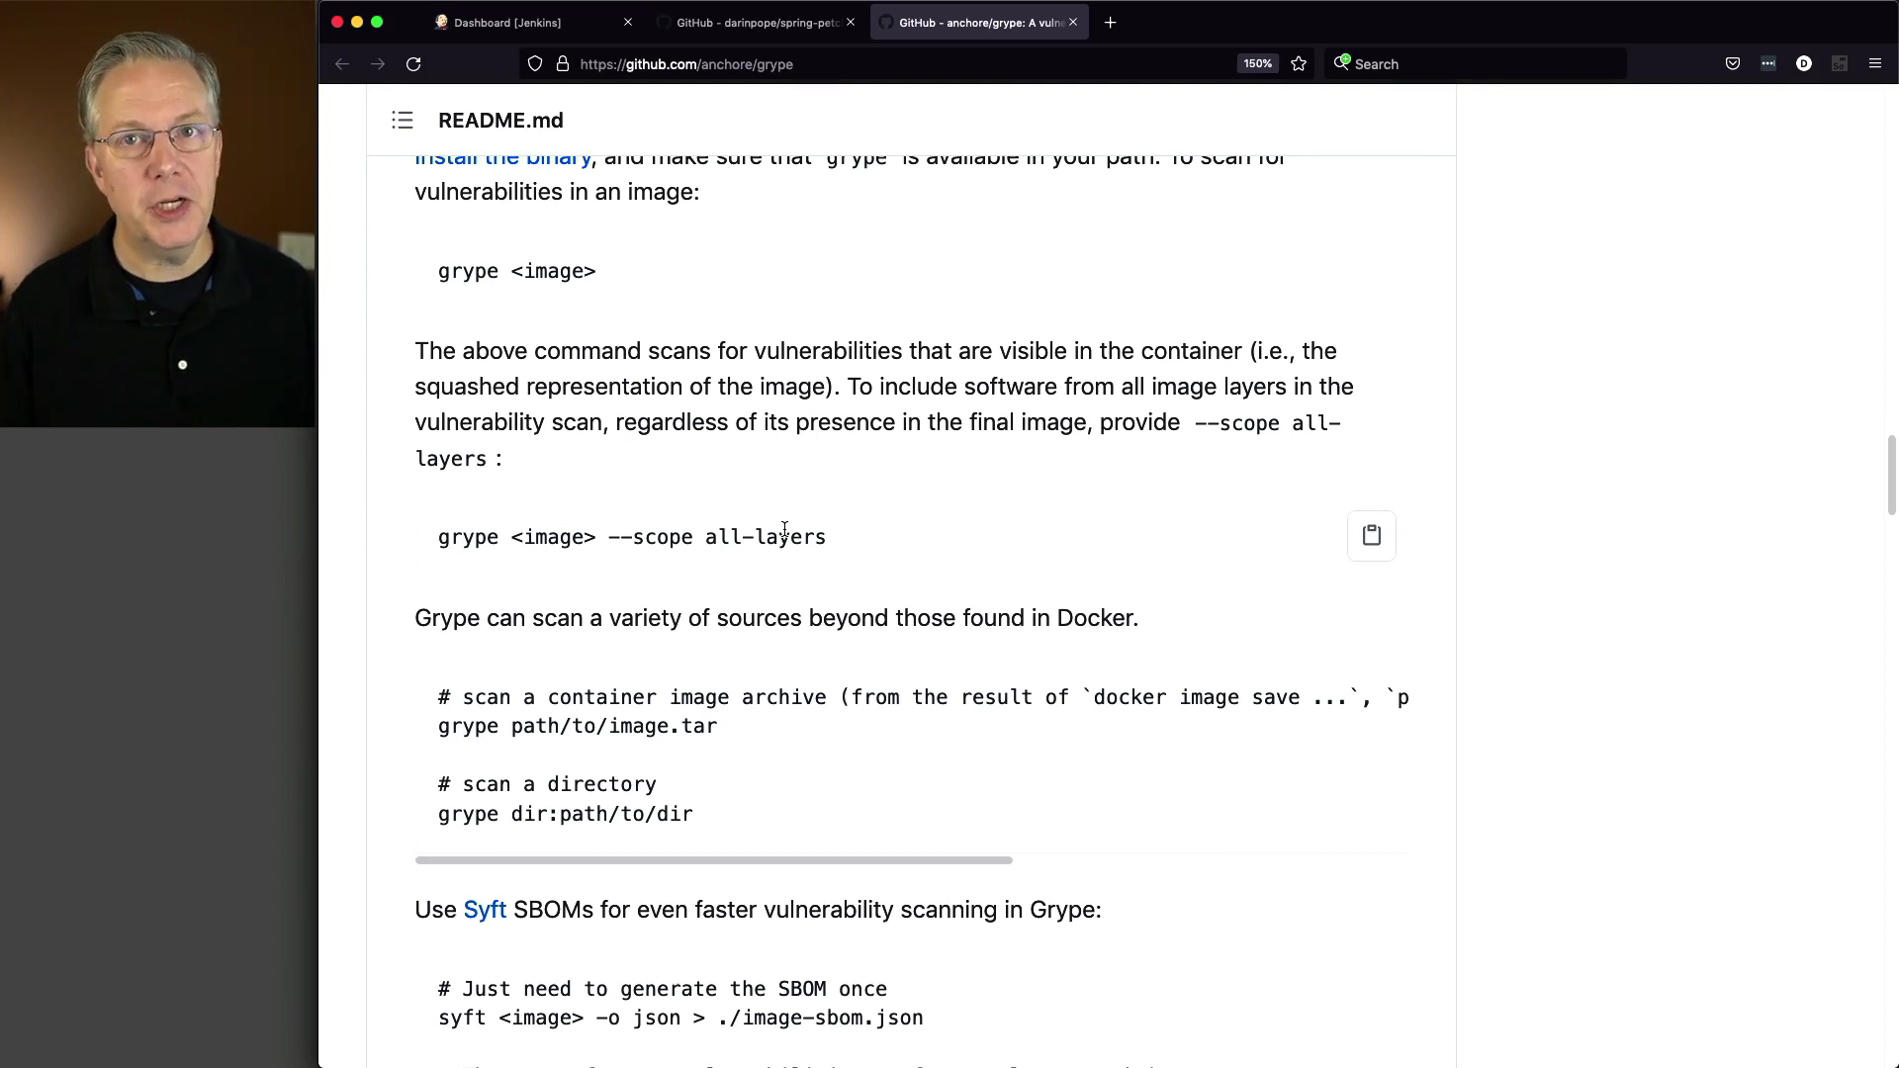
{"action": "scroll", "scroll_direction": "down", "scroll_amount": 3}
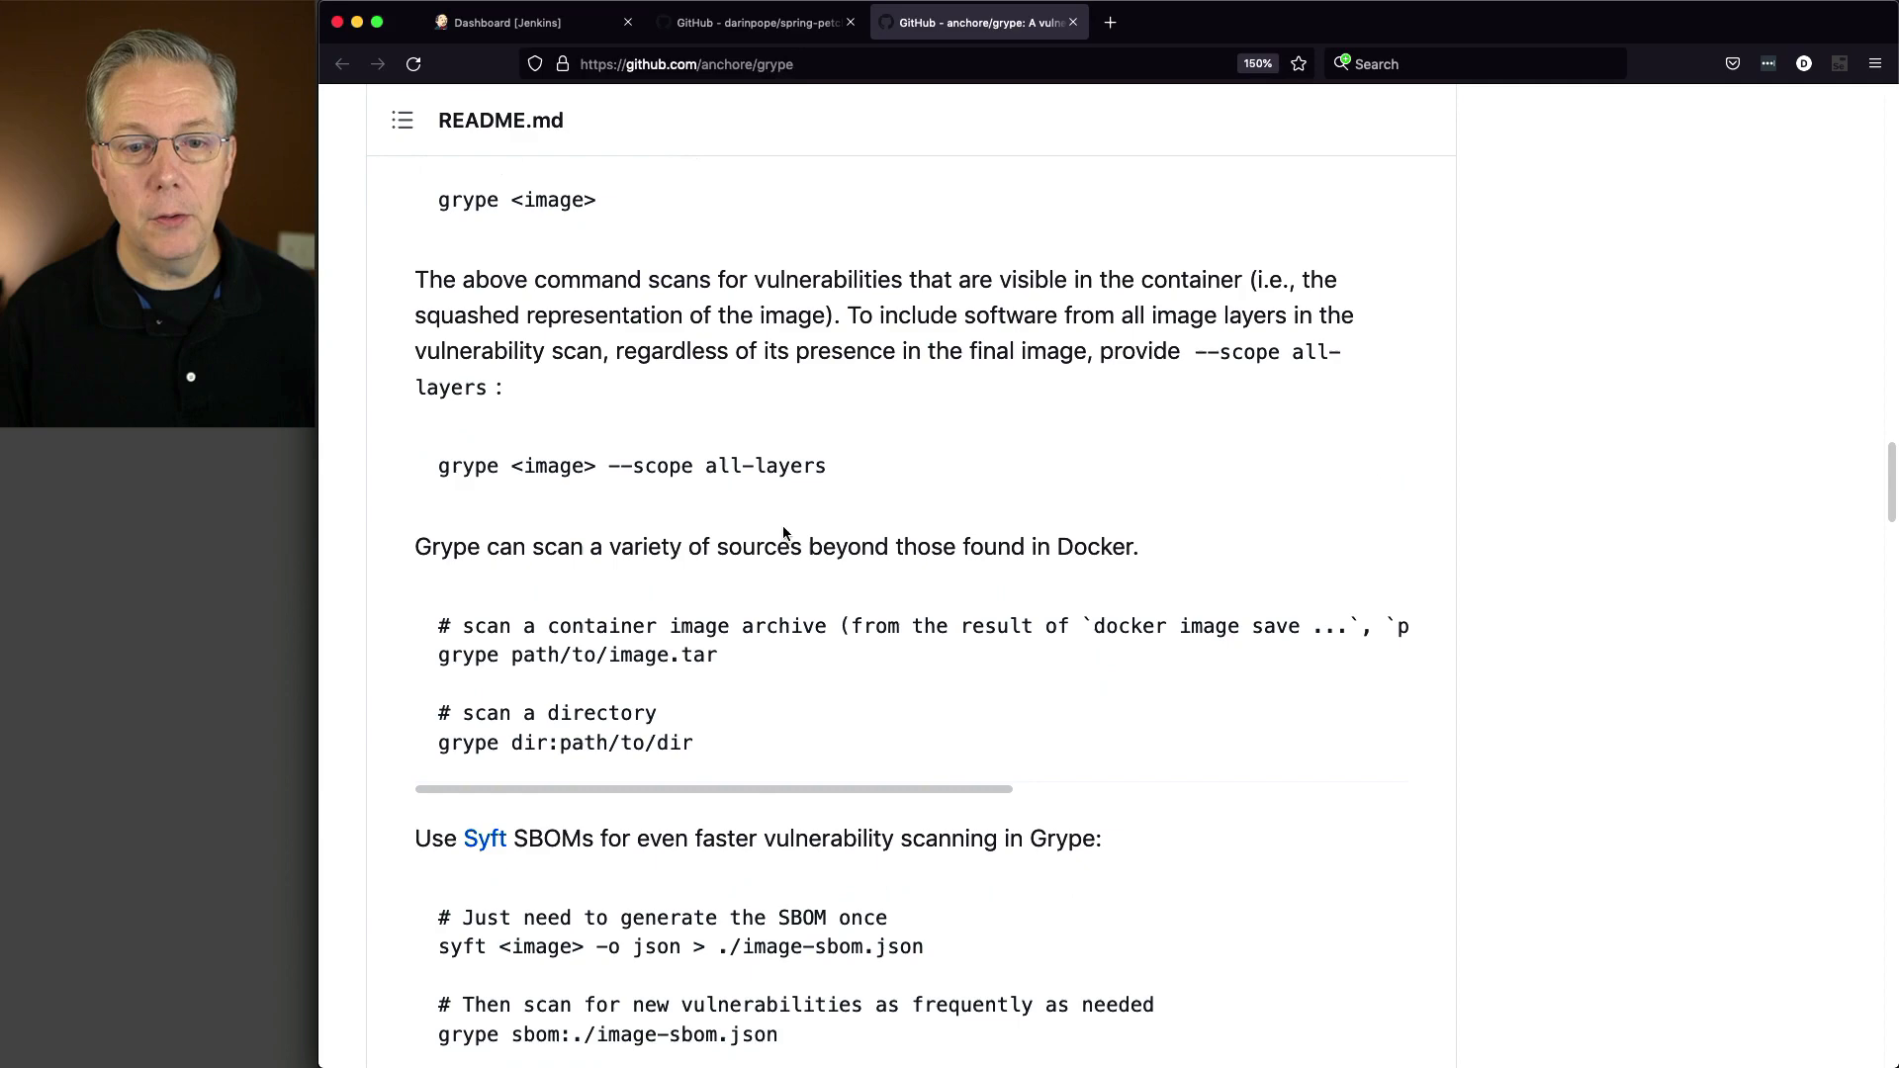
{"action": "scroll", "scroll_direction": "down", "scroll_amount": 3}
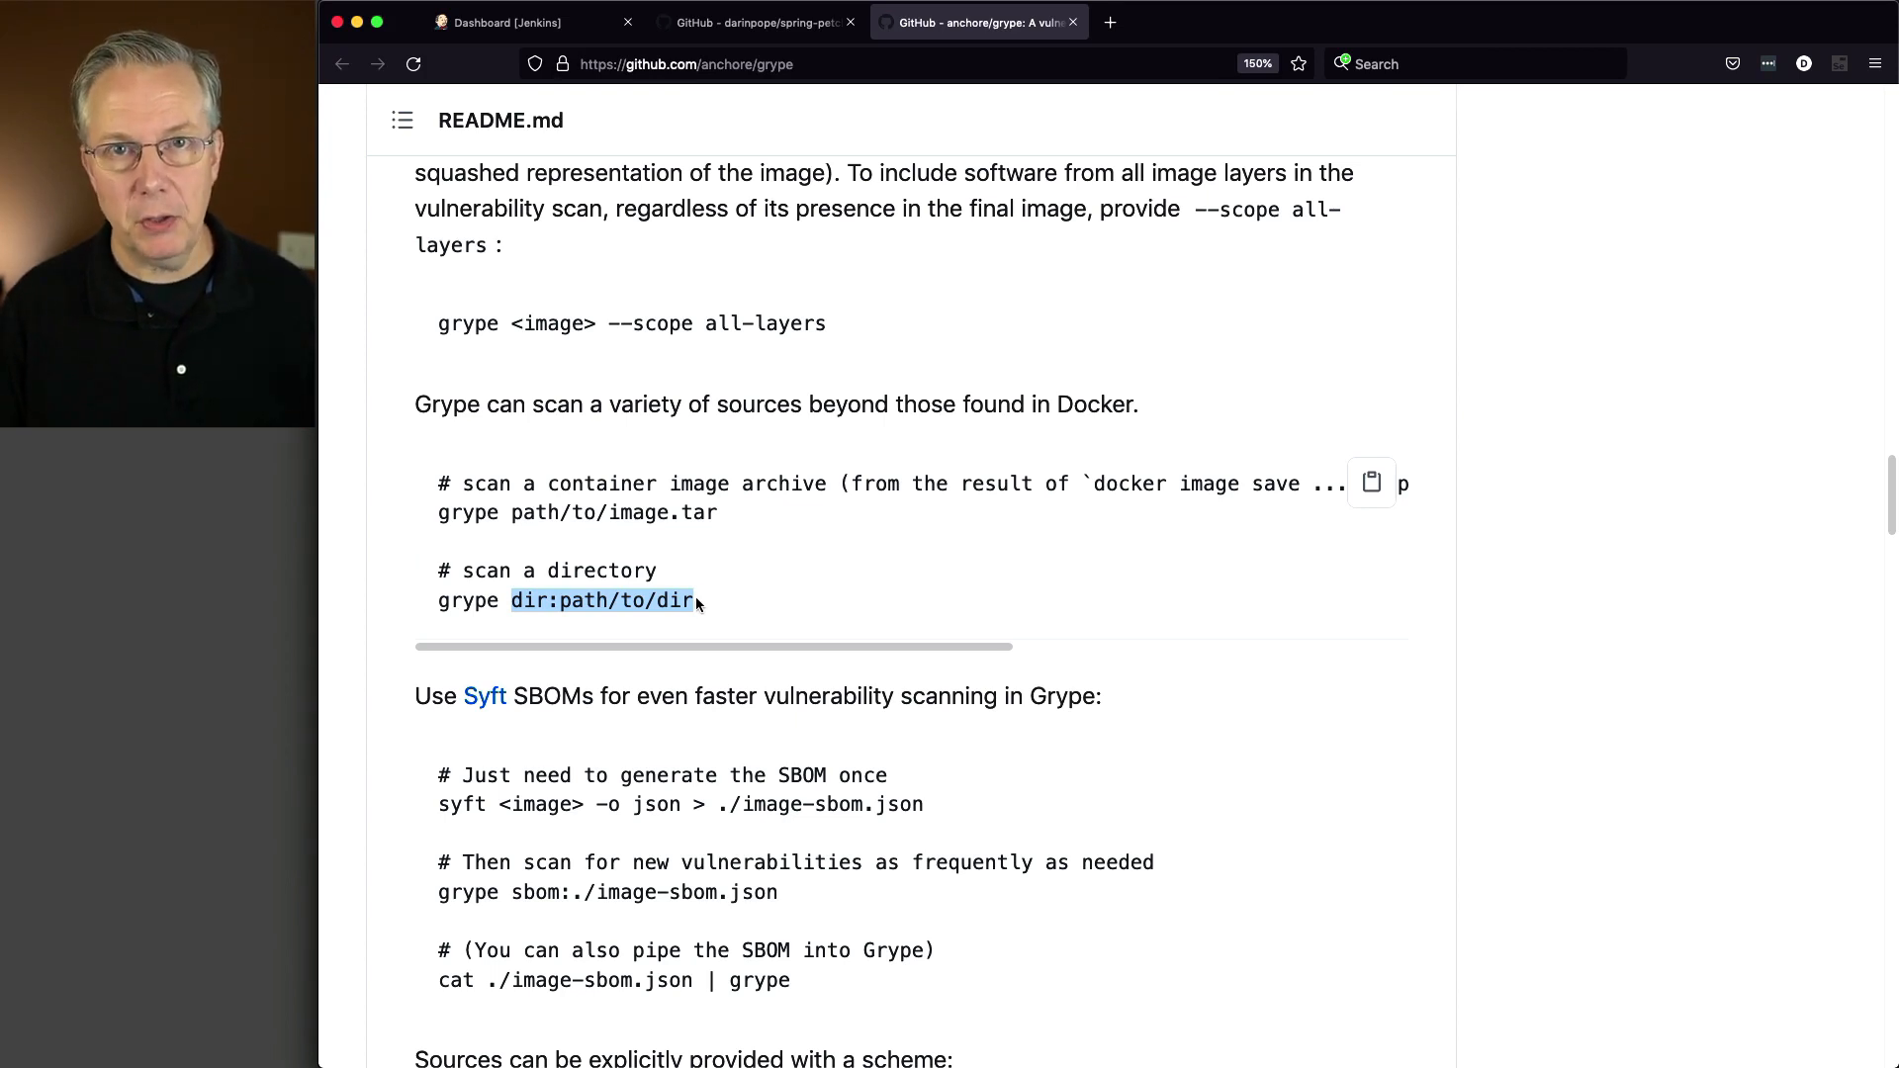
Show the spring-petclinic grype branch listing Jenkinsfile-container-1, Jenkinsfile-container-2 and Jenkinsfile-source.
{"action": "left_click", "coordinate": [751, 22]}
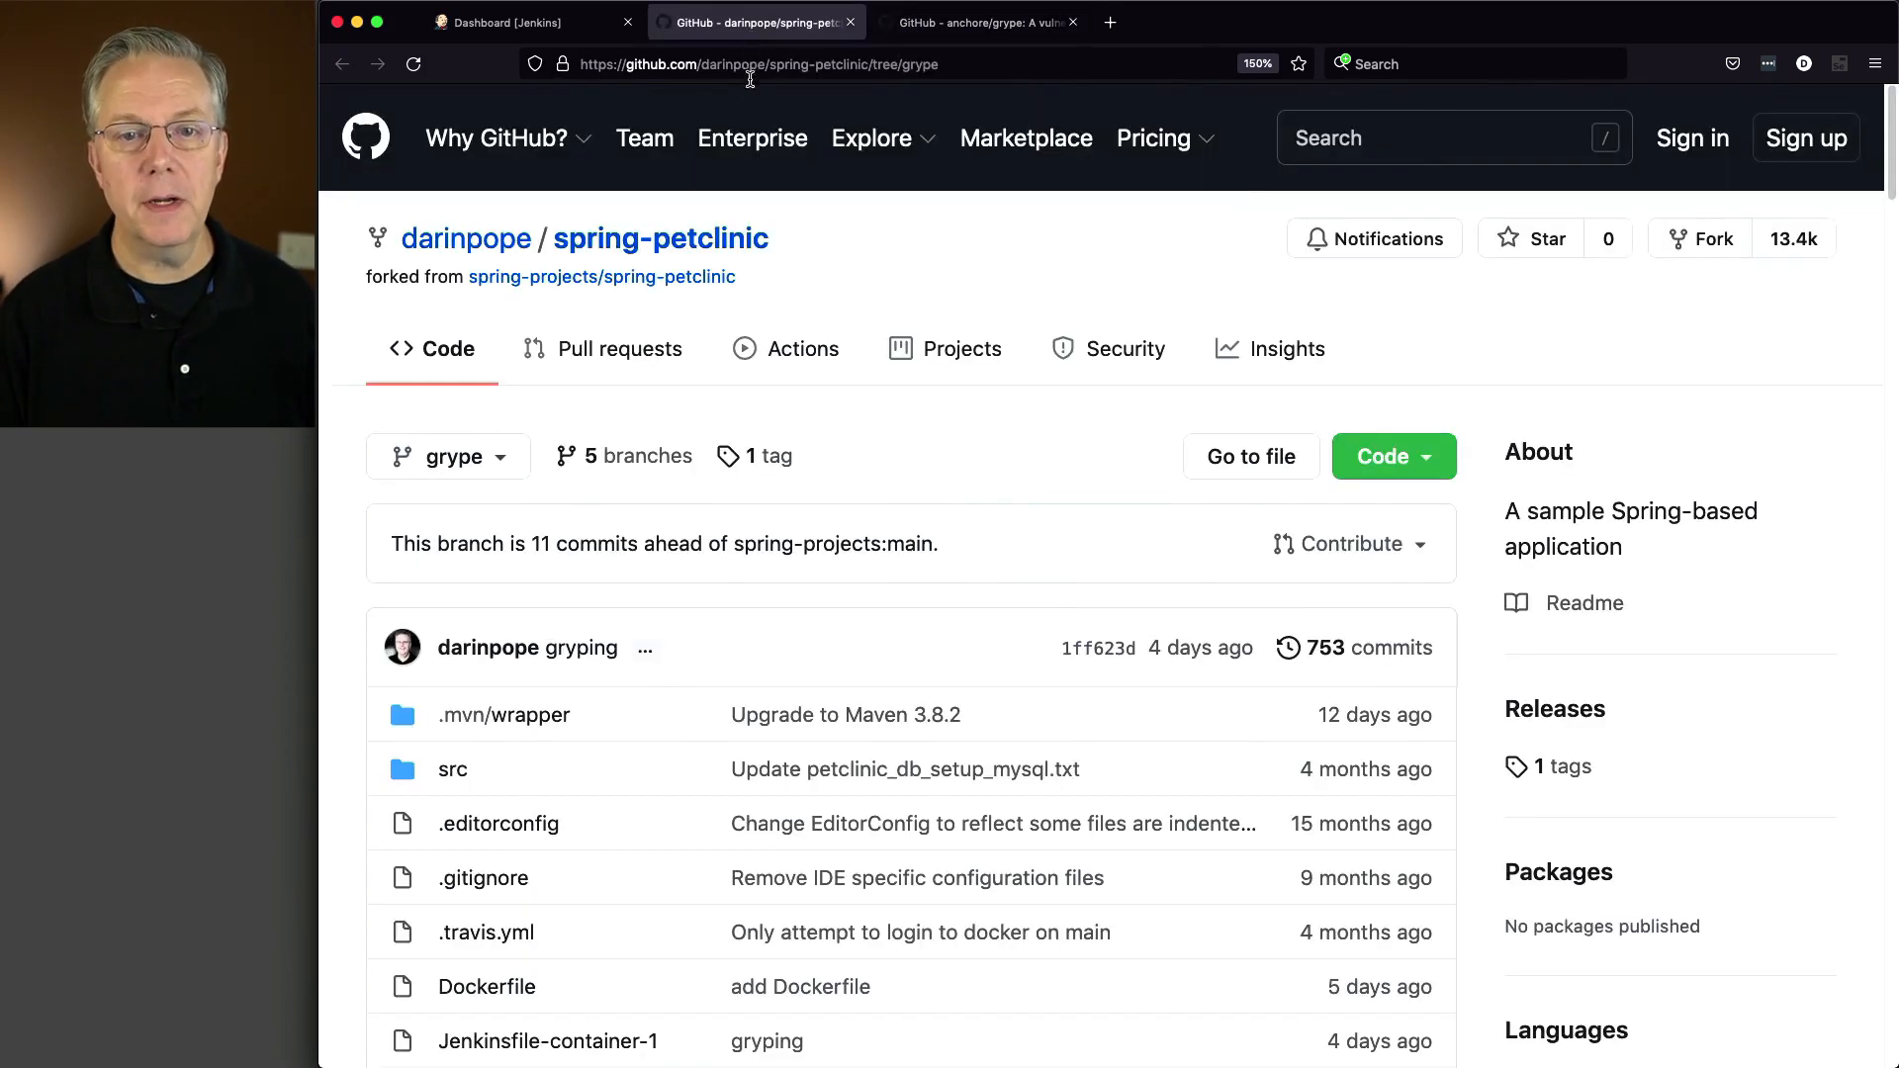
{"action": "mouse_move", "coordinate": [799, 275]}
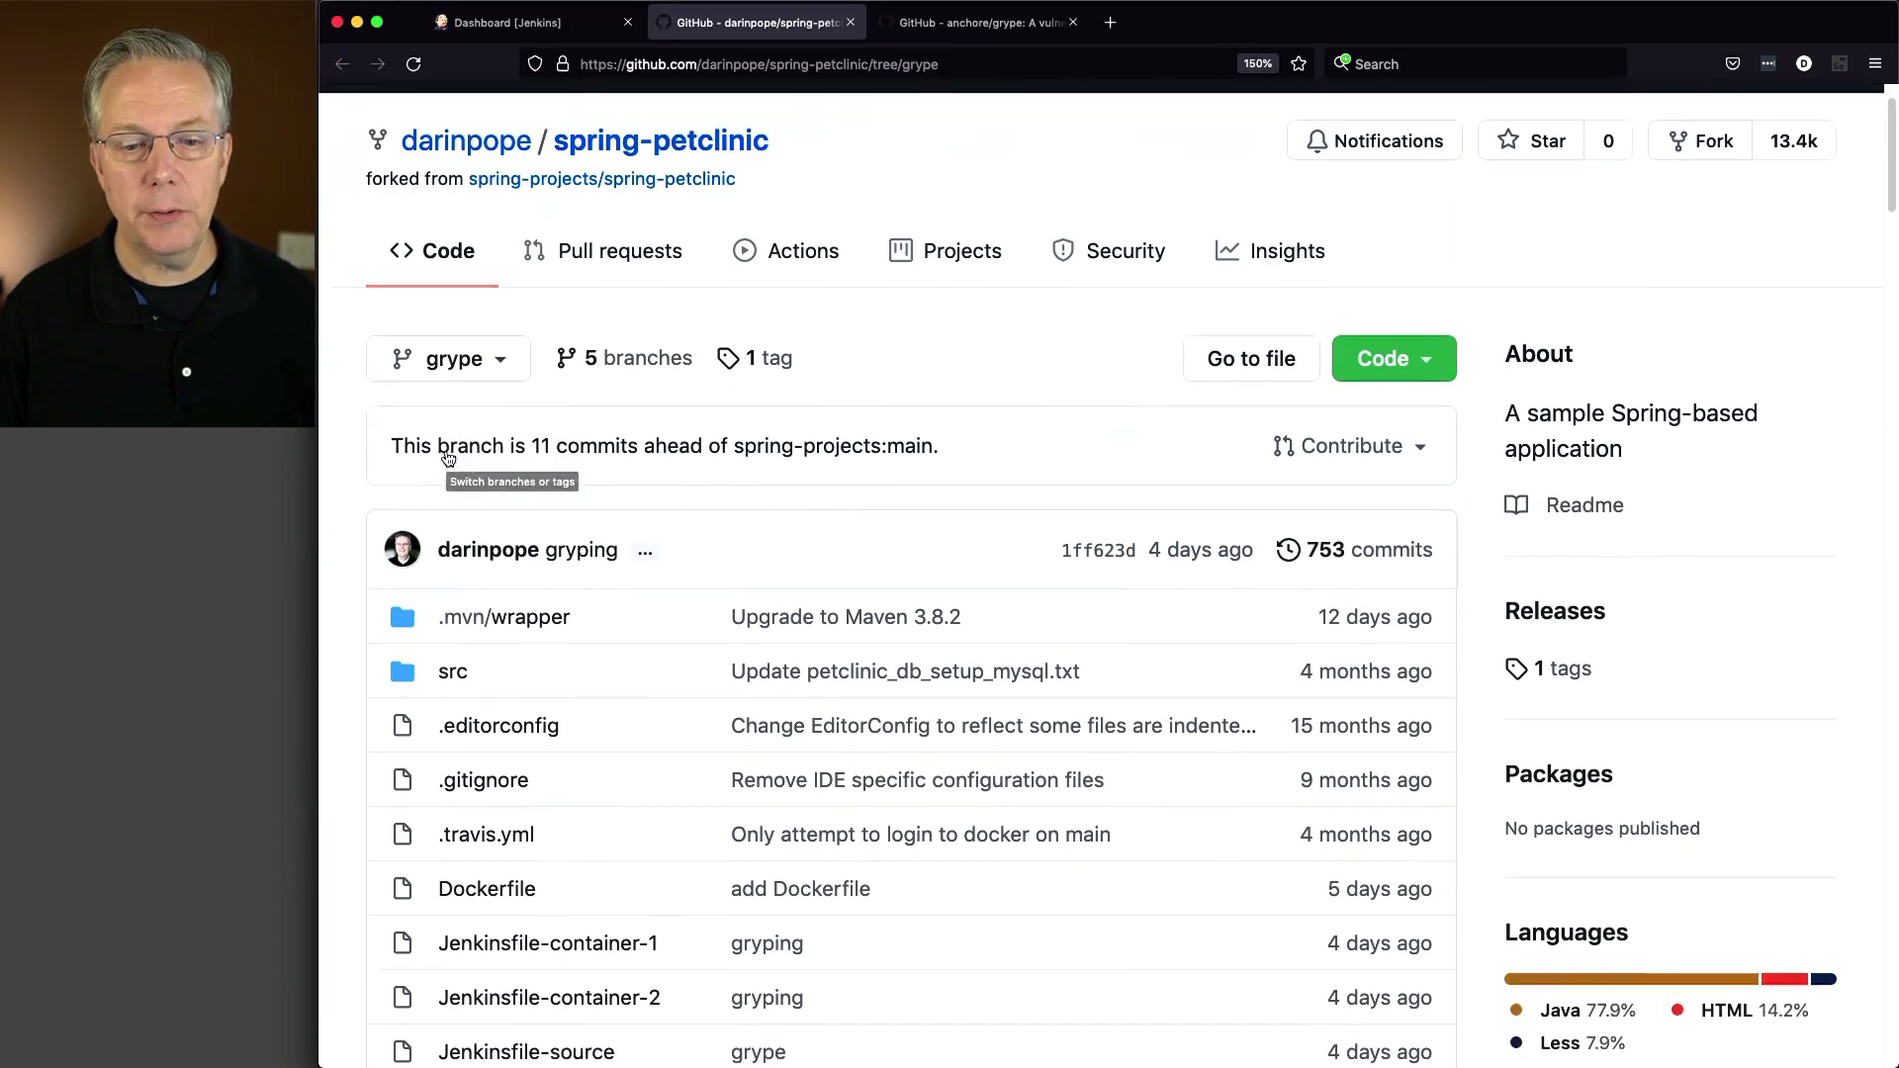
{"action": "scroll", "scroll_direction": "down", "scroll_amount": 3}
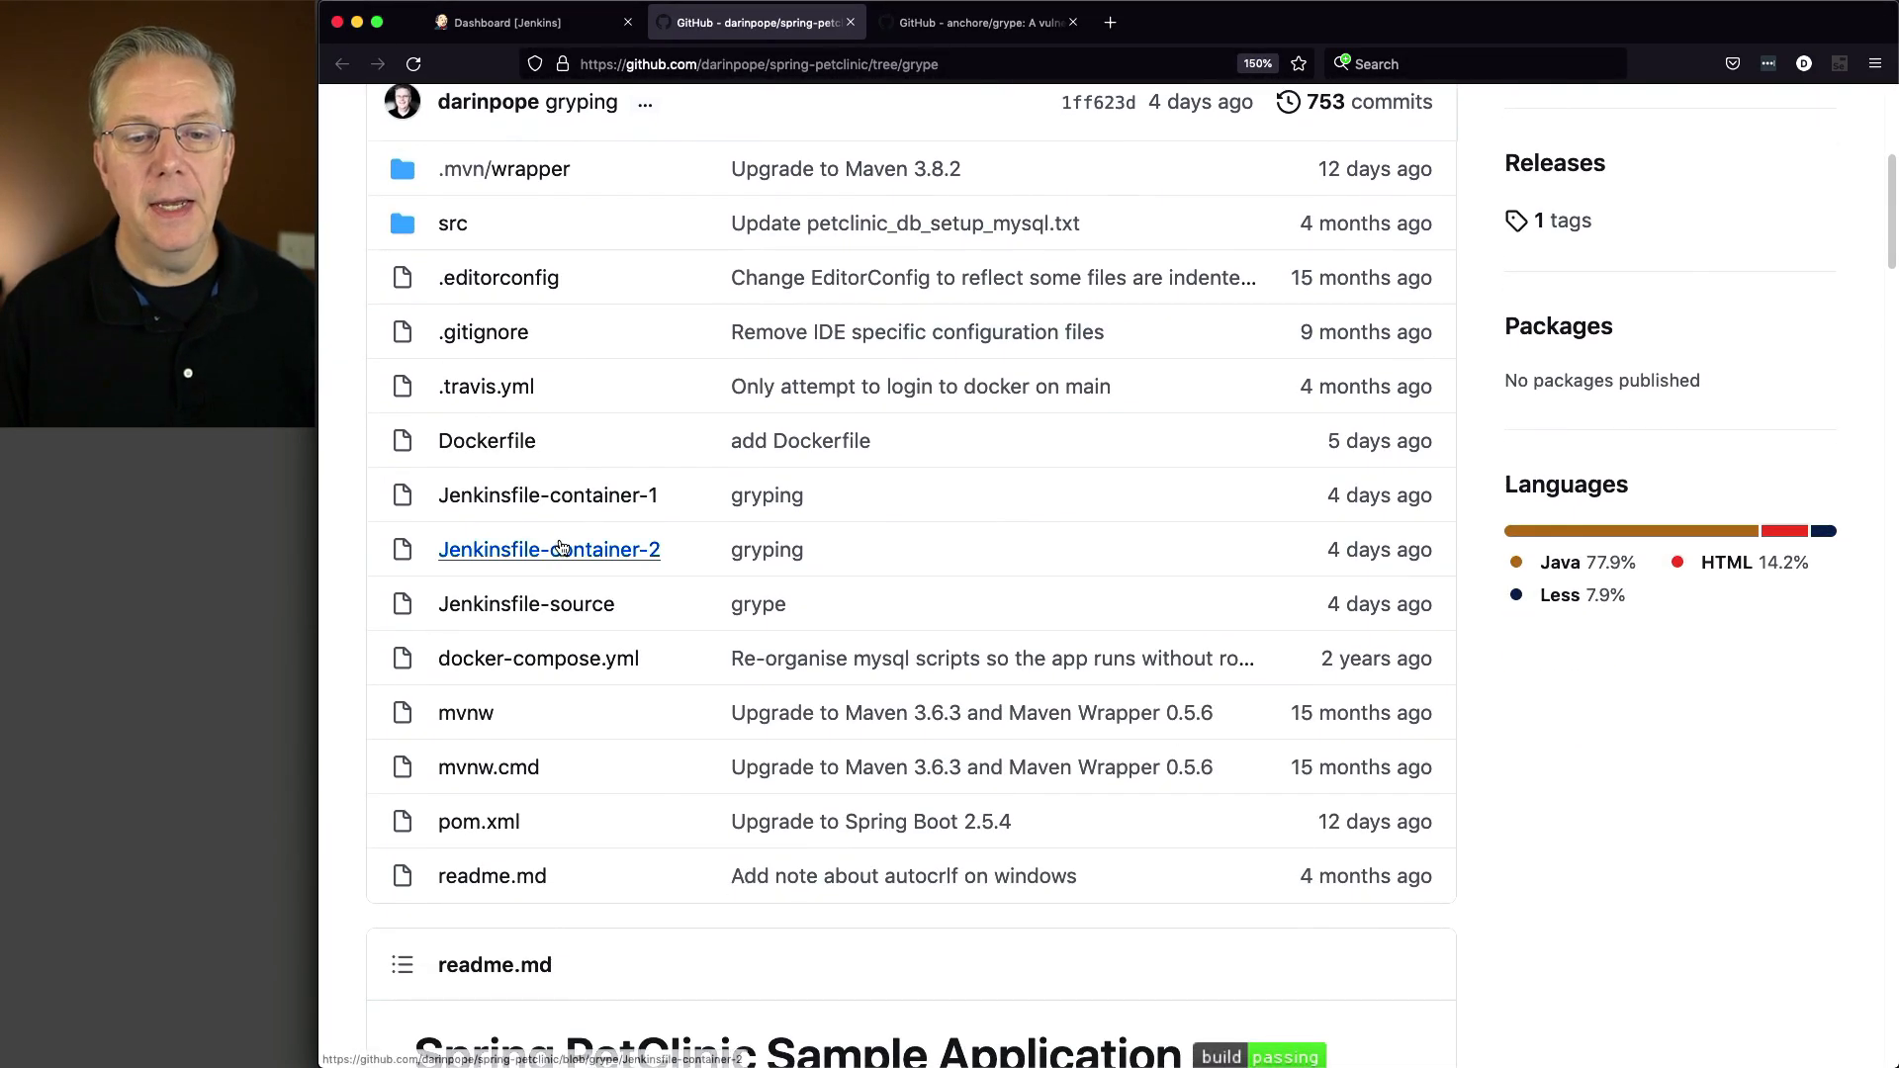
{"action": "mouse_move", "coordinate": [527, 604]}
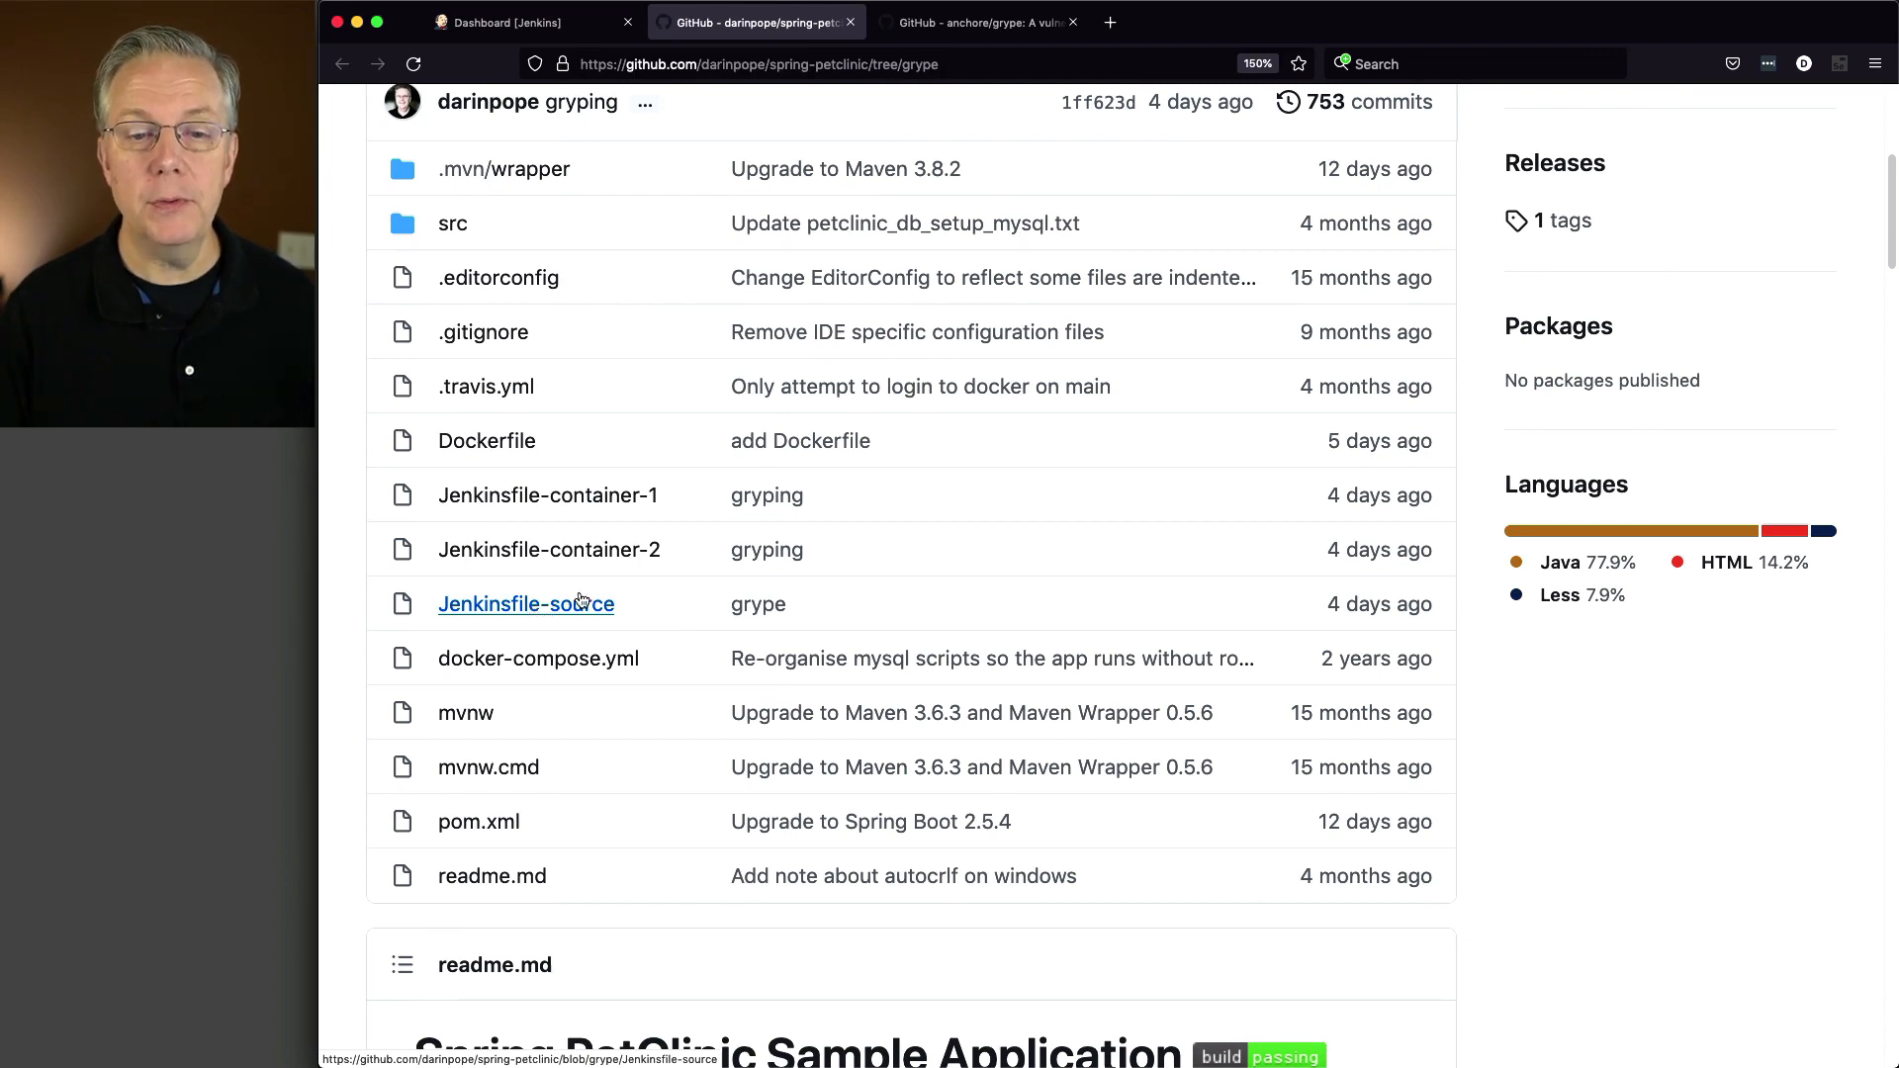
{"action": "mouse_move", "coordinate": [549, 549]}
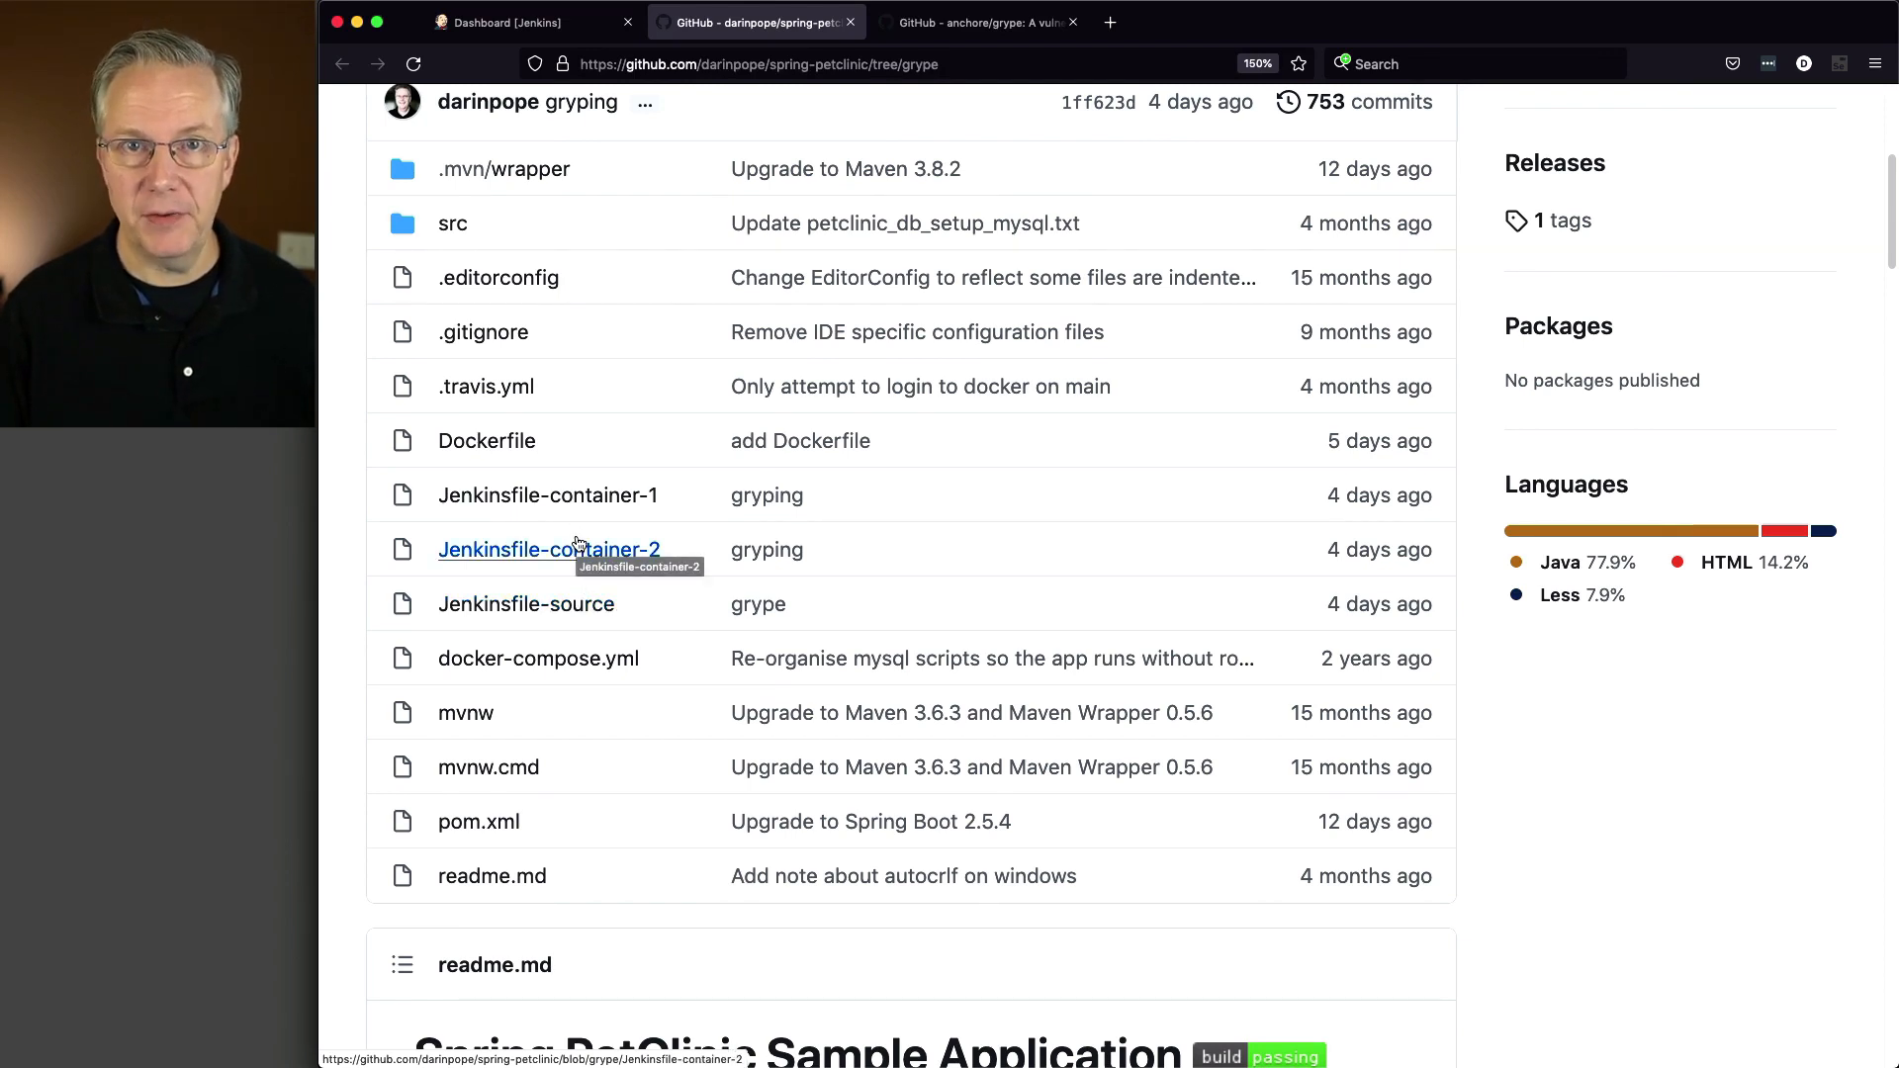
{"action": "mouse_move", "coordinate": [525, 604]}
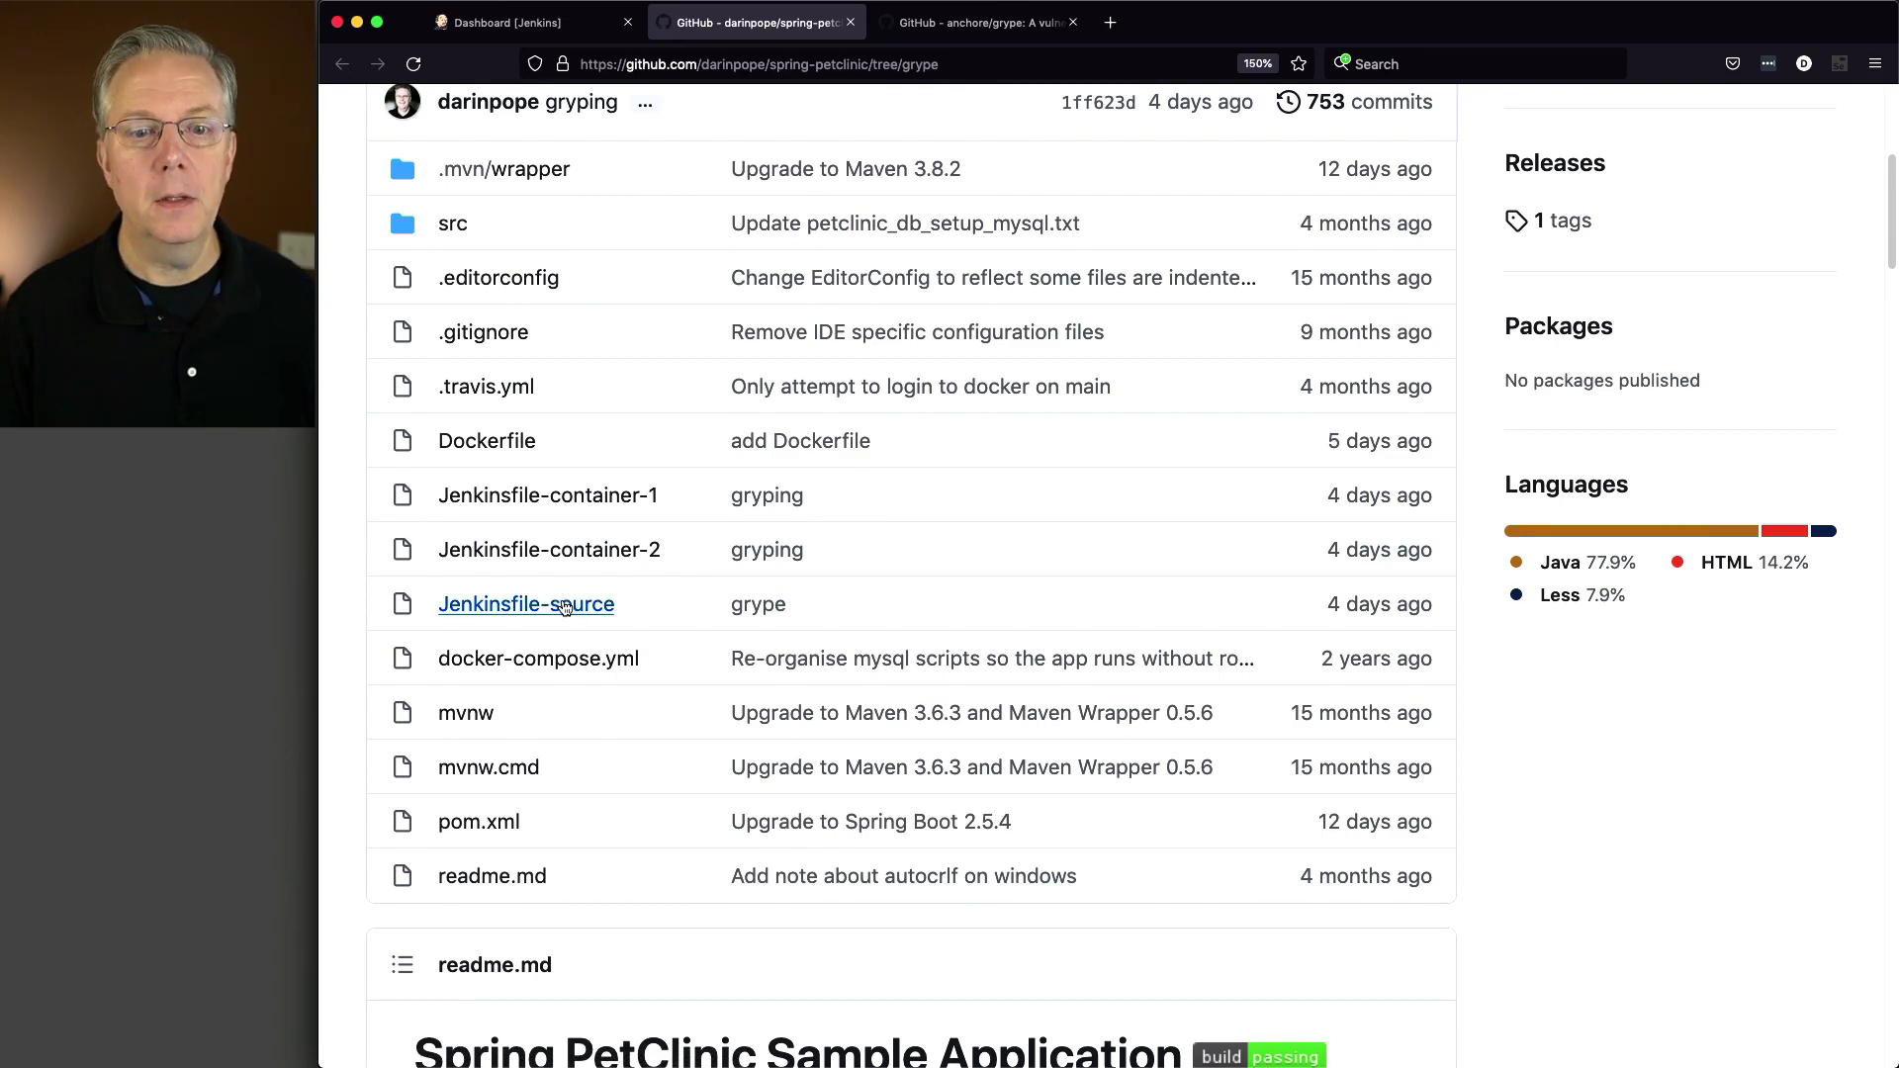
Review Jenkinsfile-source's Maven build and grype scan stages, highlighting --scope AllLayers.
{"action": "left_click", "coordinate": [525, 603]}
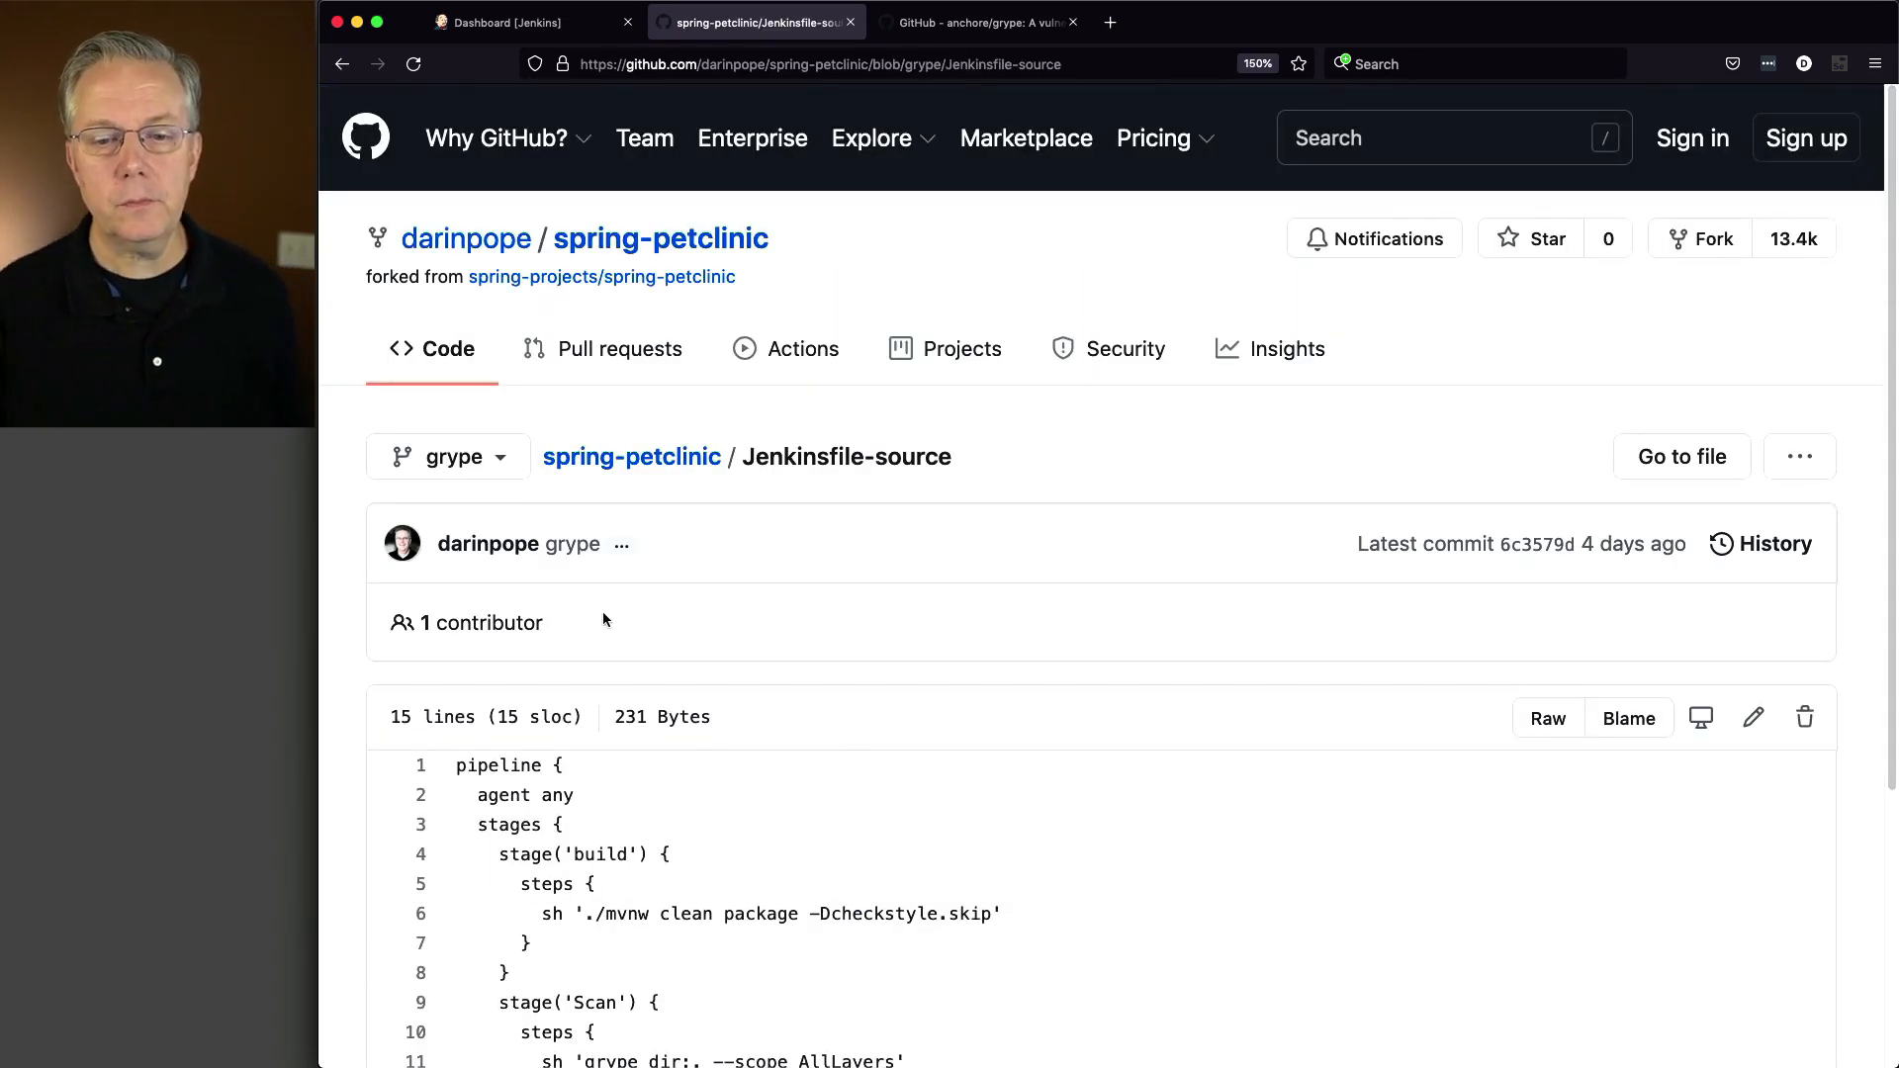
{"action": "scroll", "scroll_direction": "down", "scroll_amount": 3}
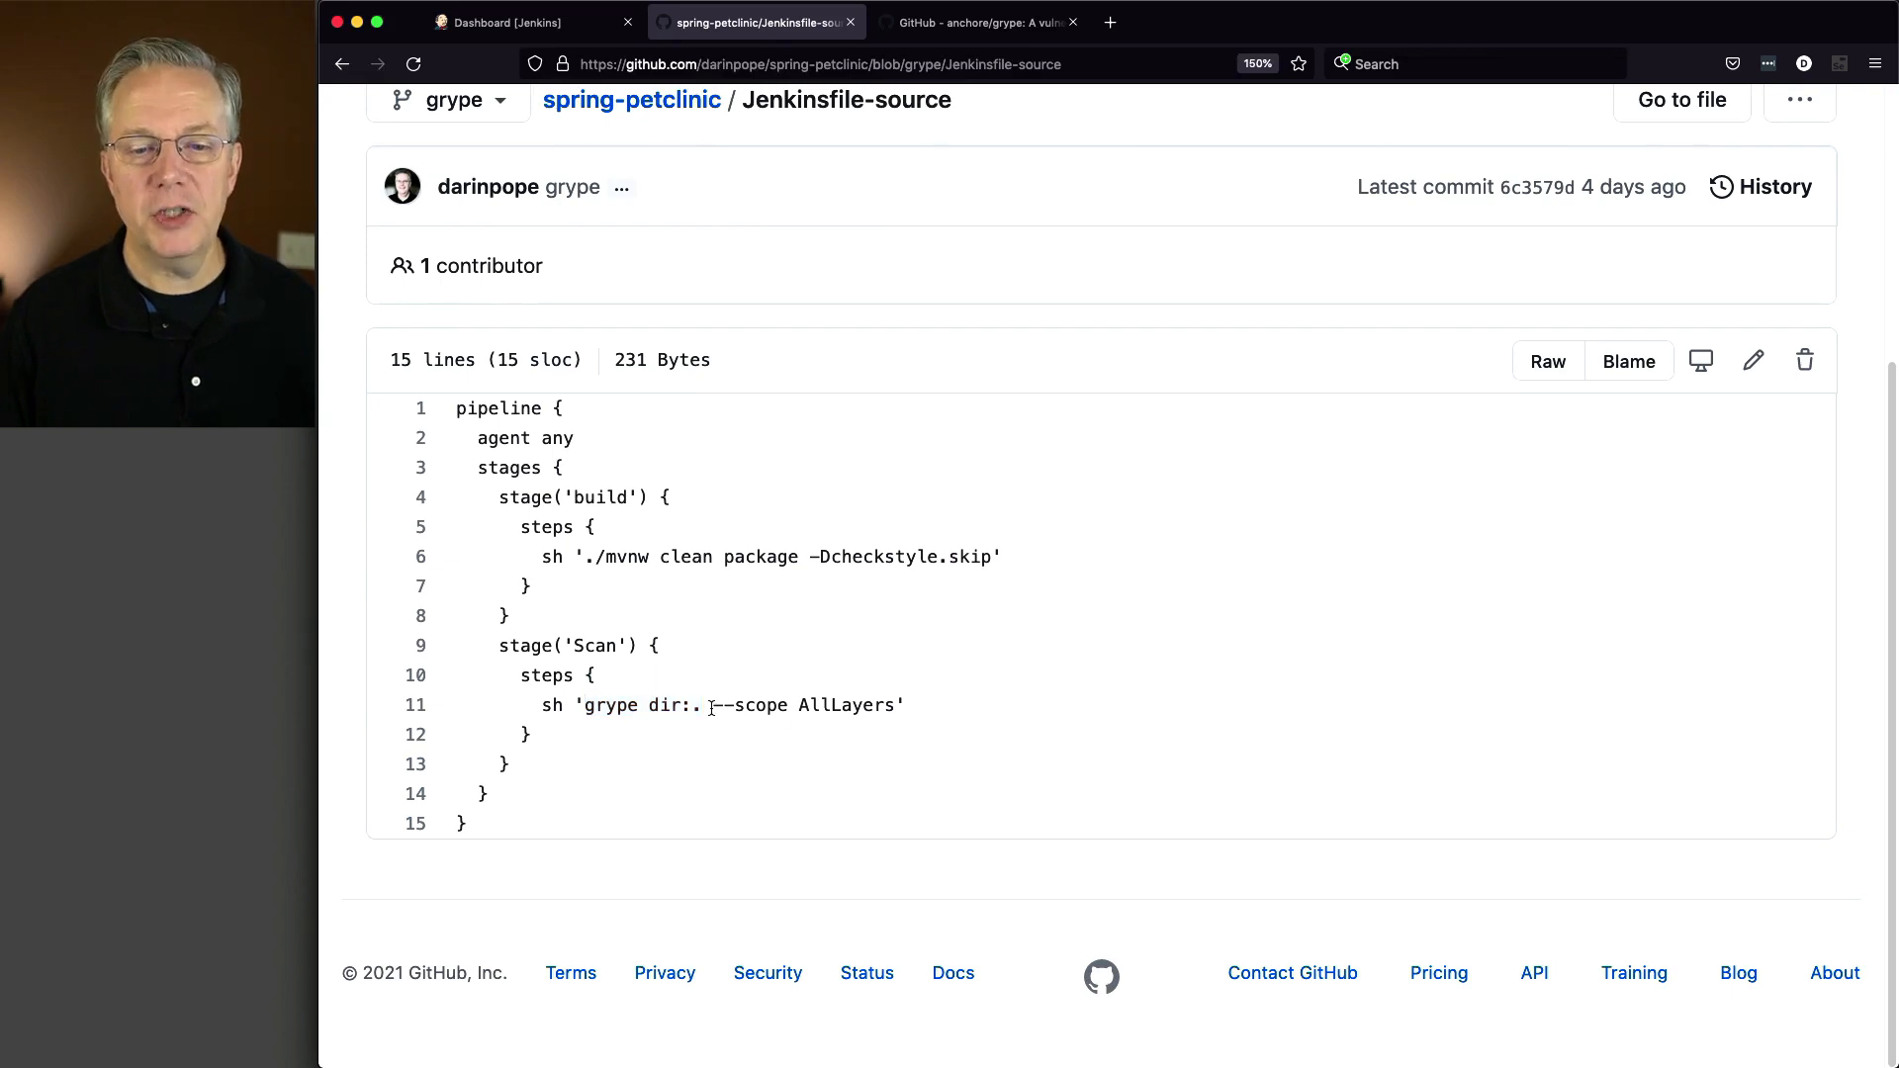
{"action": "left_click_drag", "start_coordinate": [714, 705], "coordinate": [894, 706]}
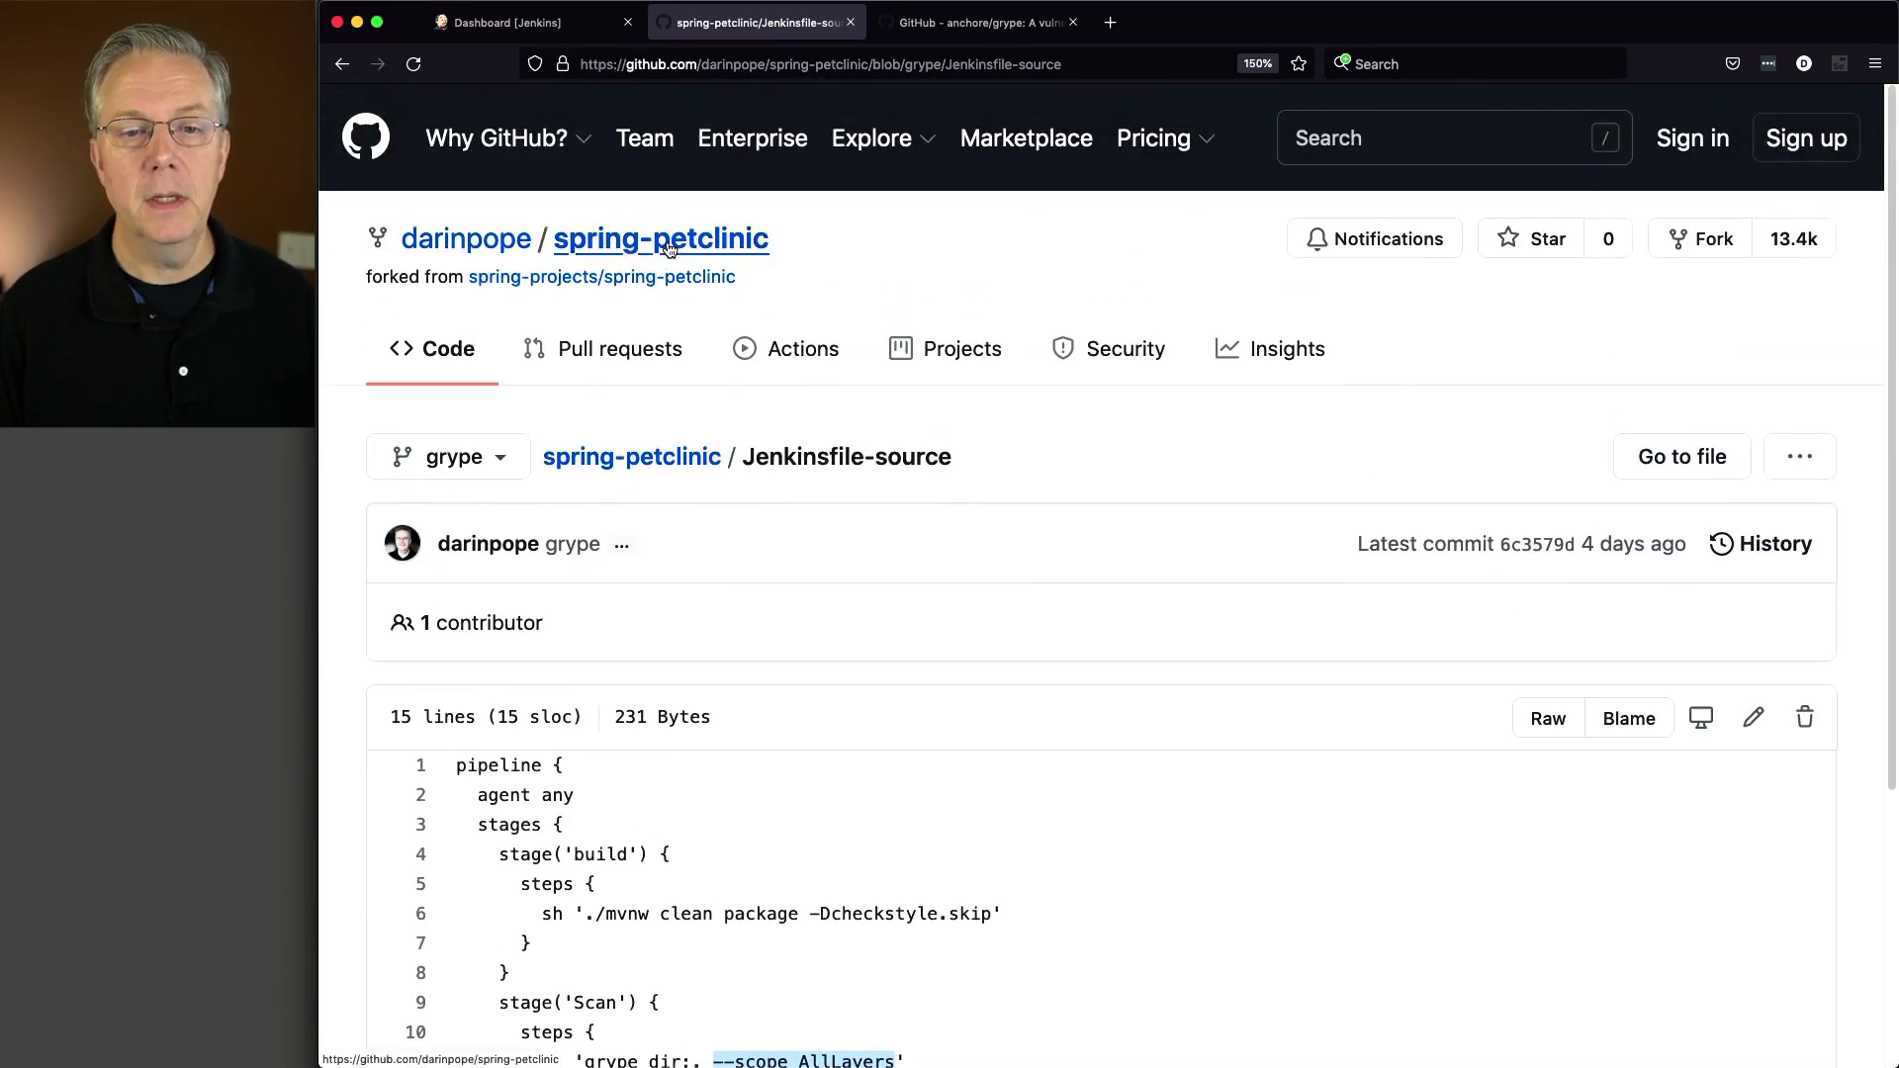
Show the spring-petclinic repository's clone options, then return to the Jenkins dashboard.
{"action": "left_click", "coordinate": [660, 238]}
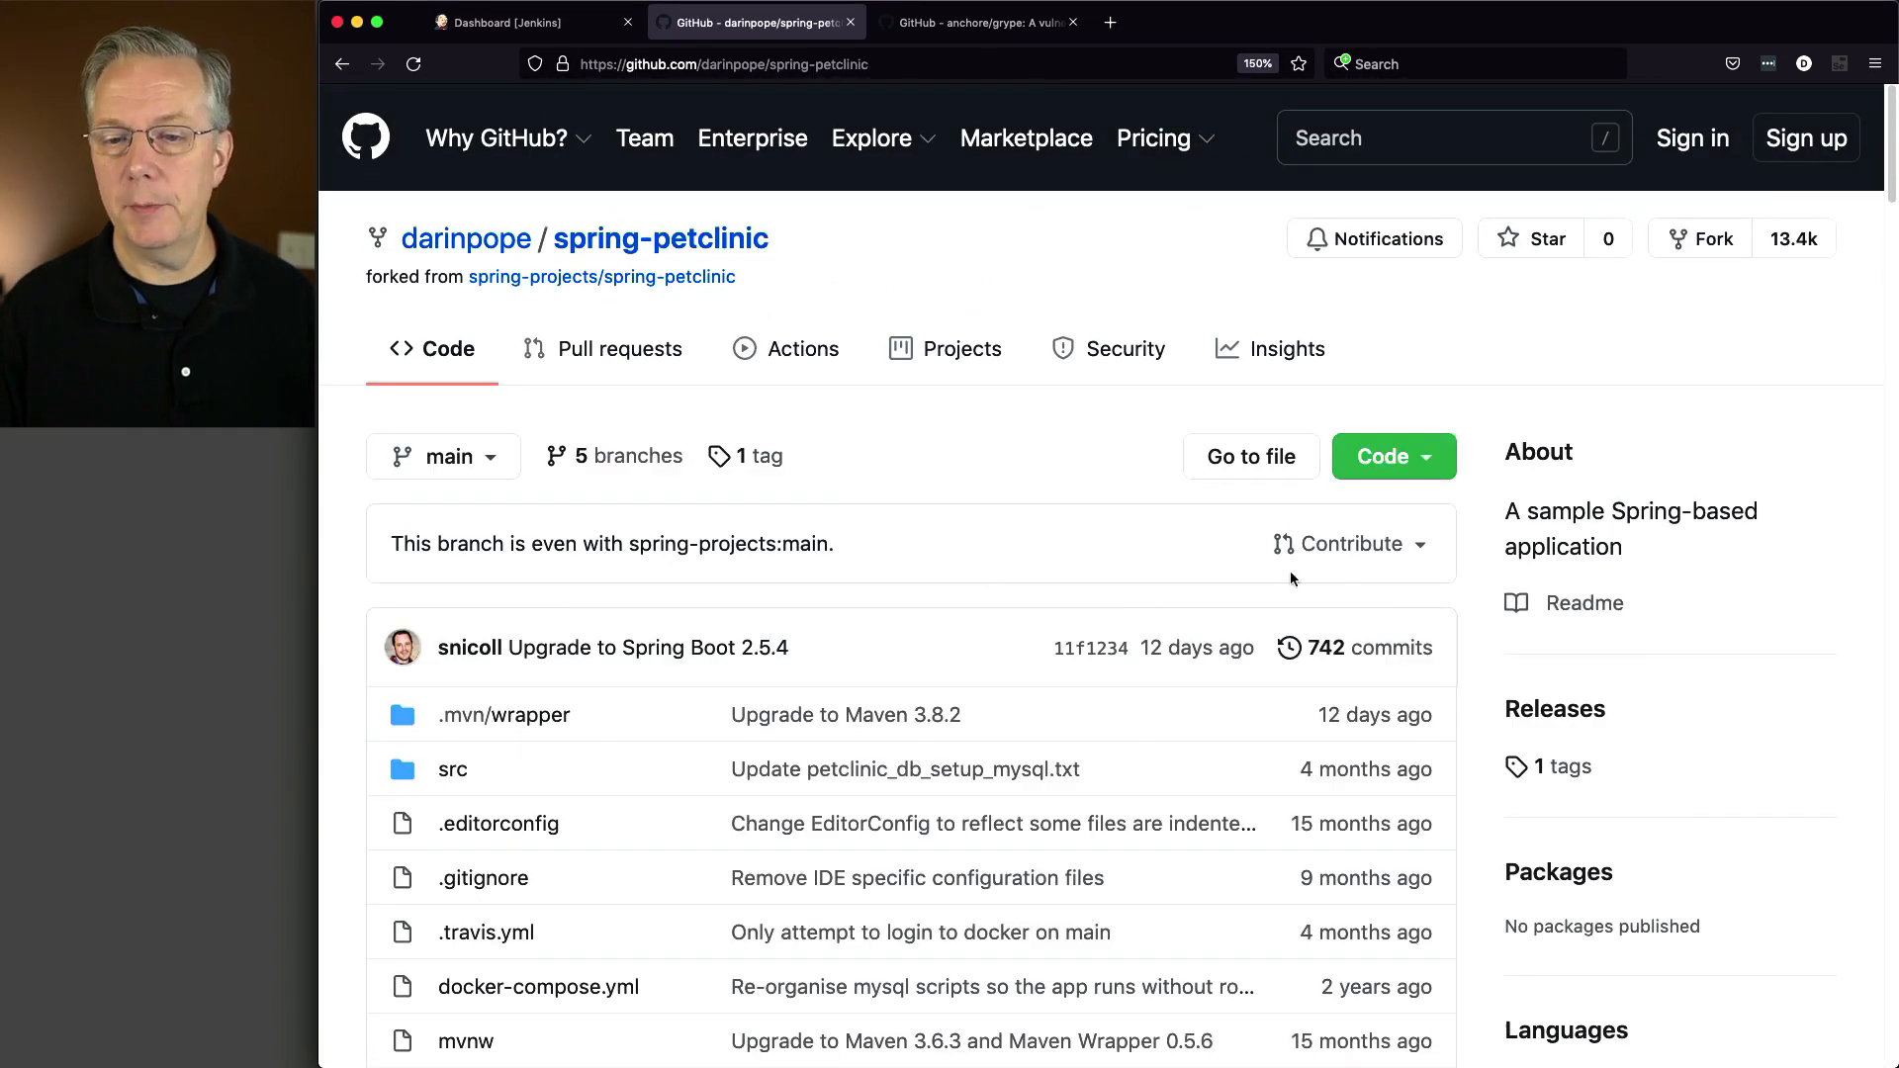
{"action": "left_click", "coordinate": [1385, 457]}
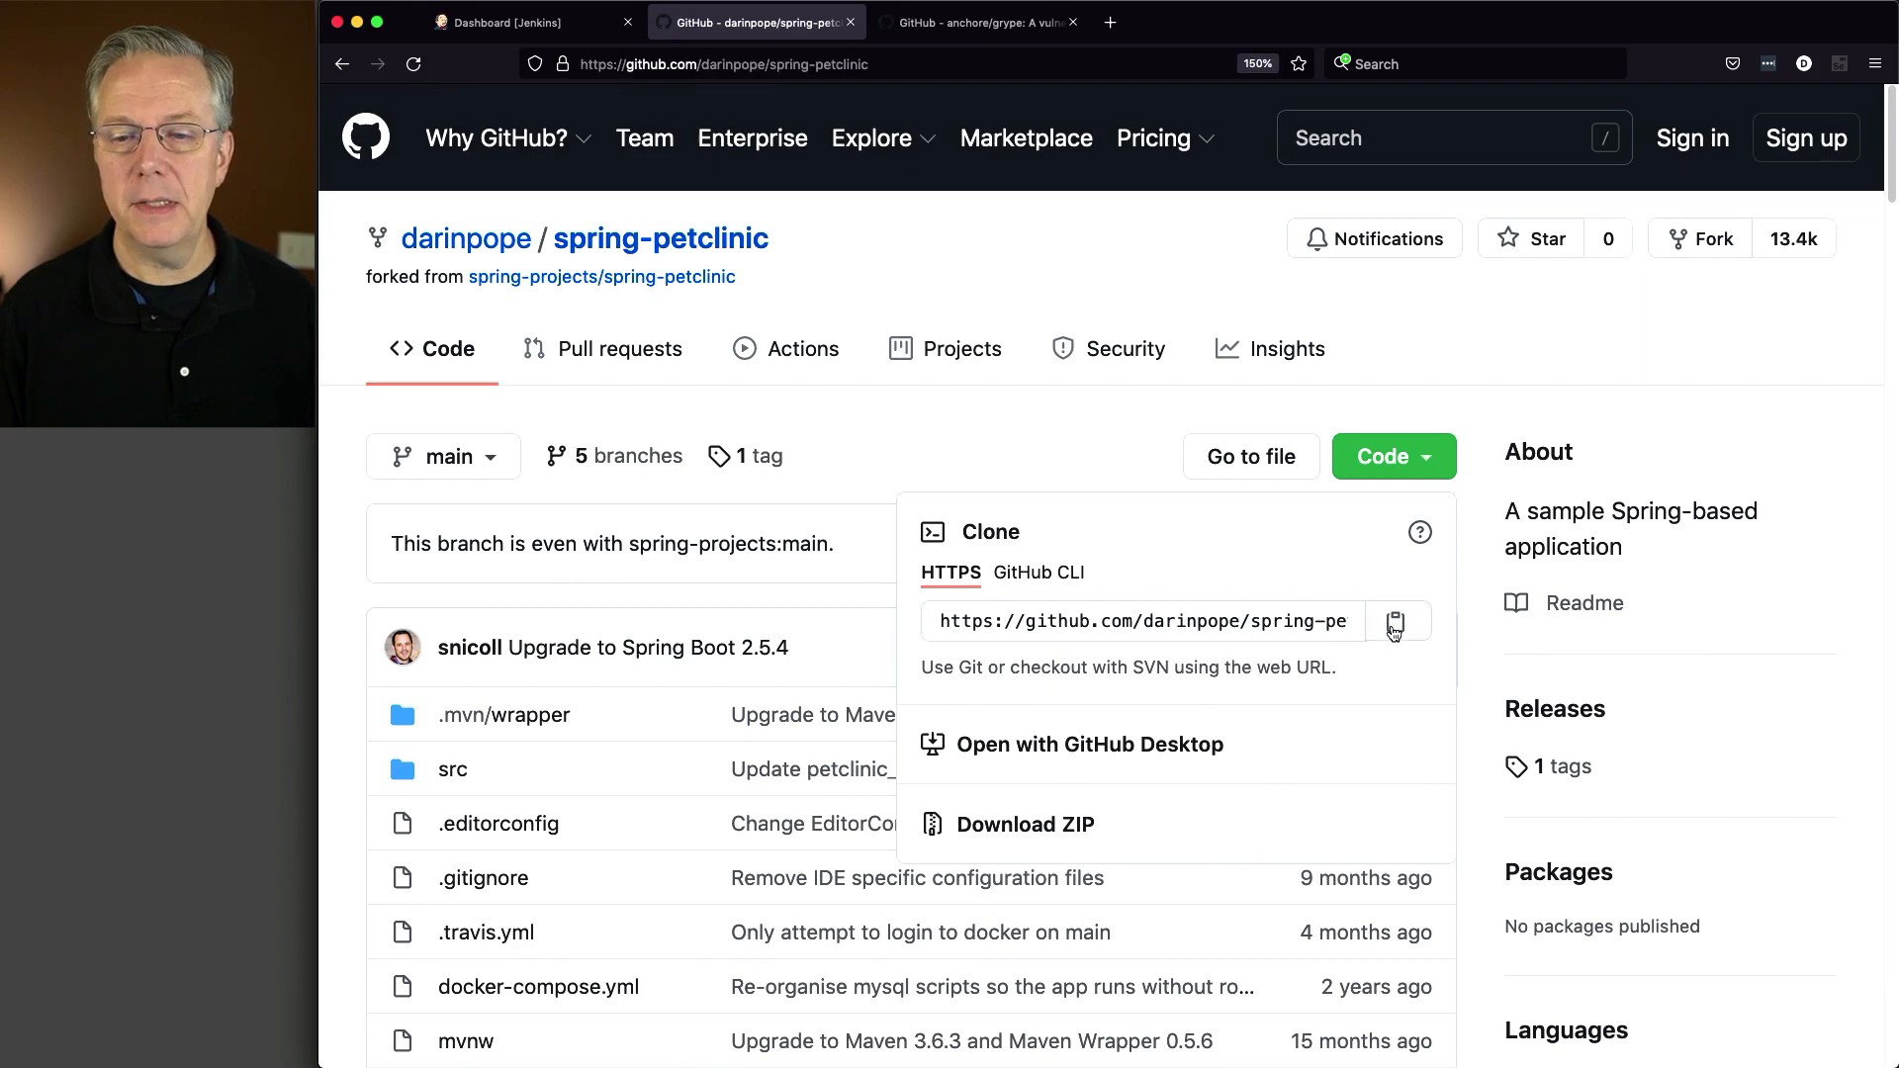
{"action": "left_click", "coordinate": [533, 21]}
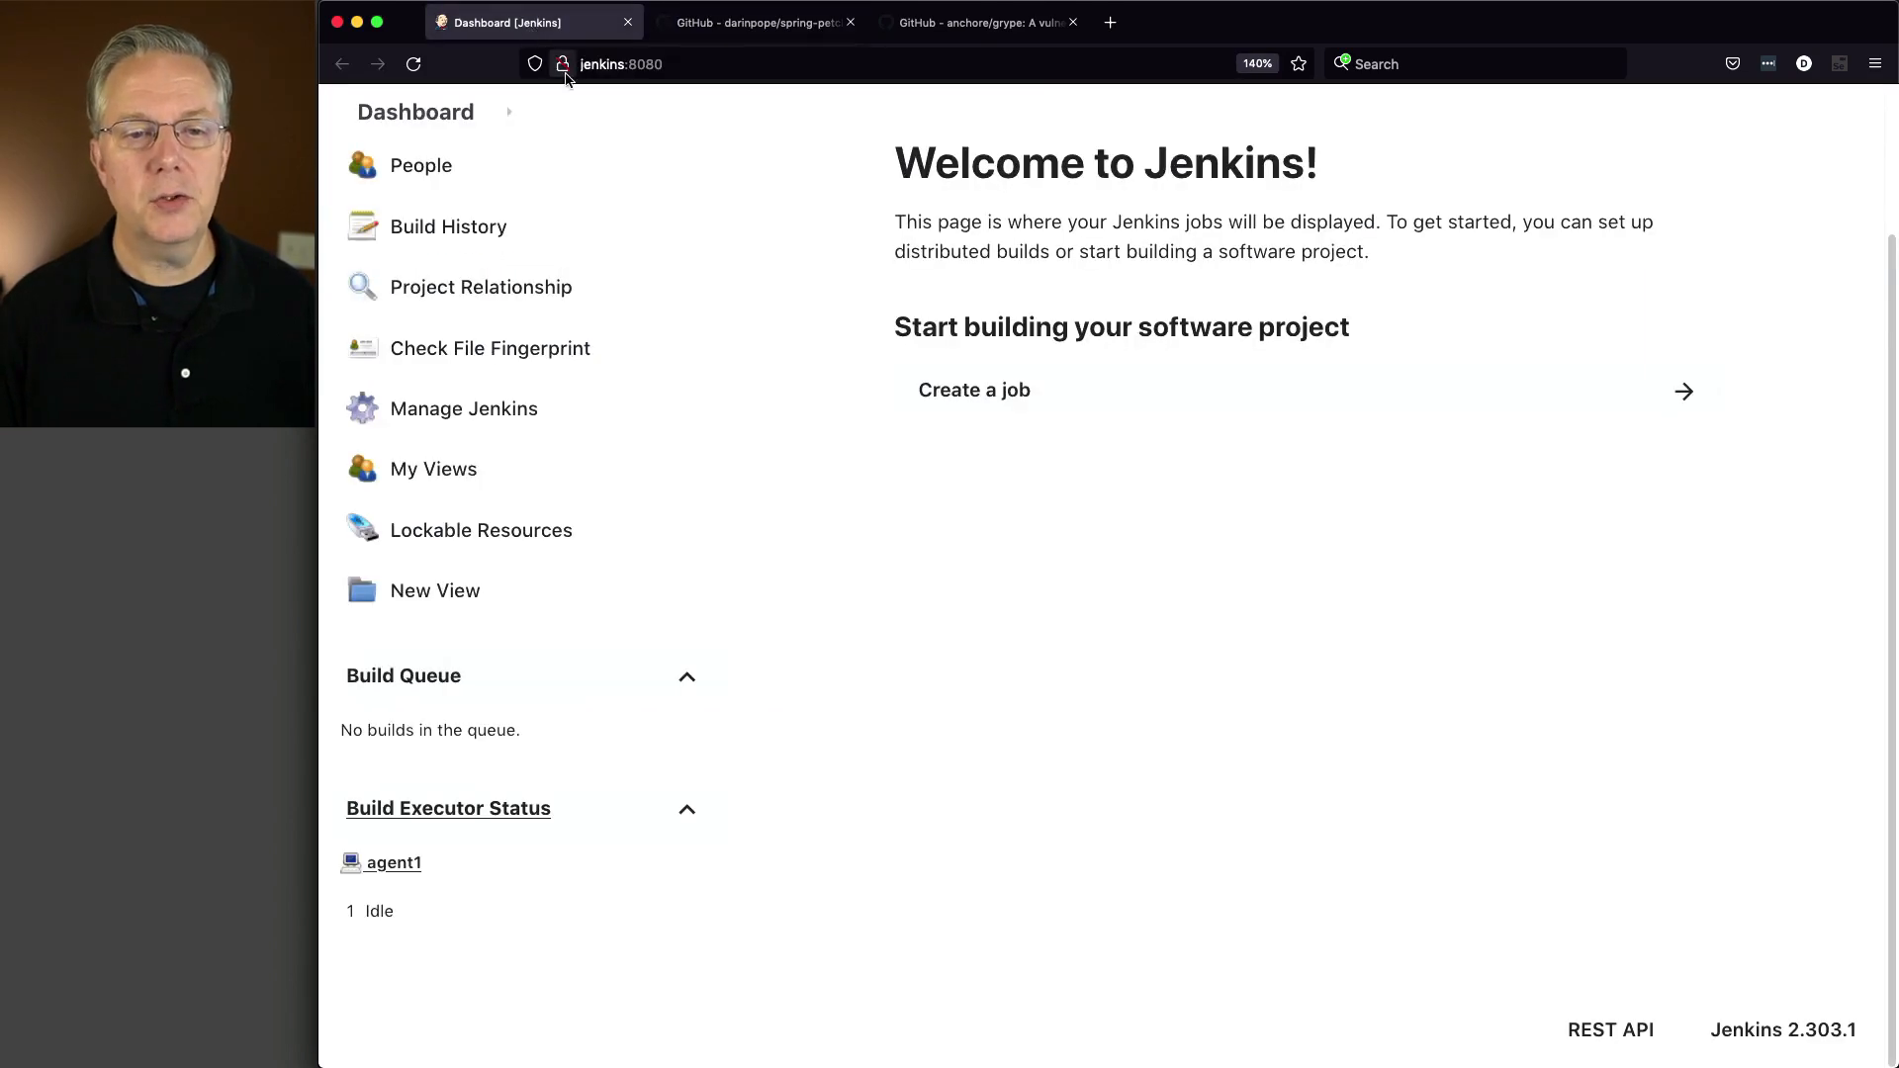
Create pipeline job 'grype' using spring-petclinic.git, branch */grype, Script Path Jenkinsfile-source.
{"action": "left_click", "coordinate": [973, 388]}
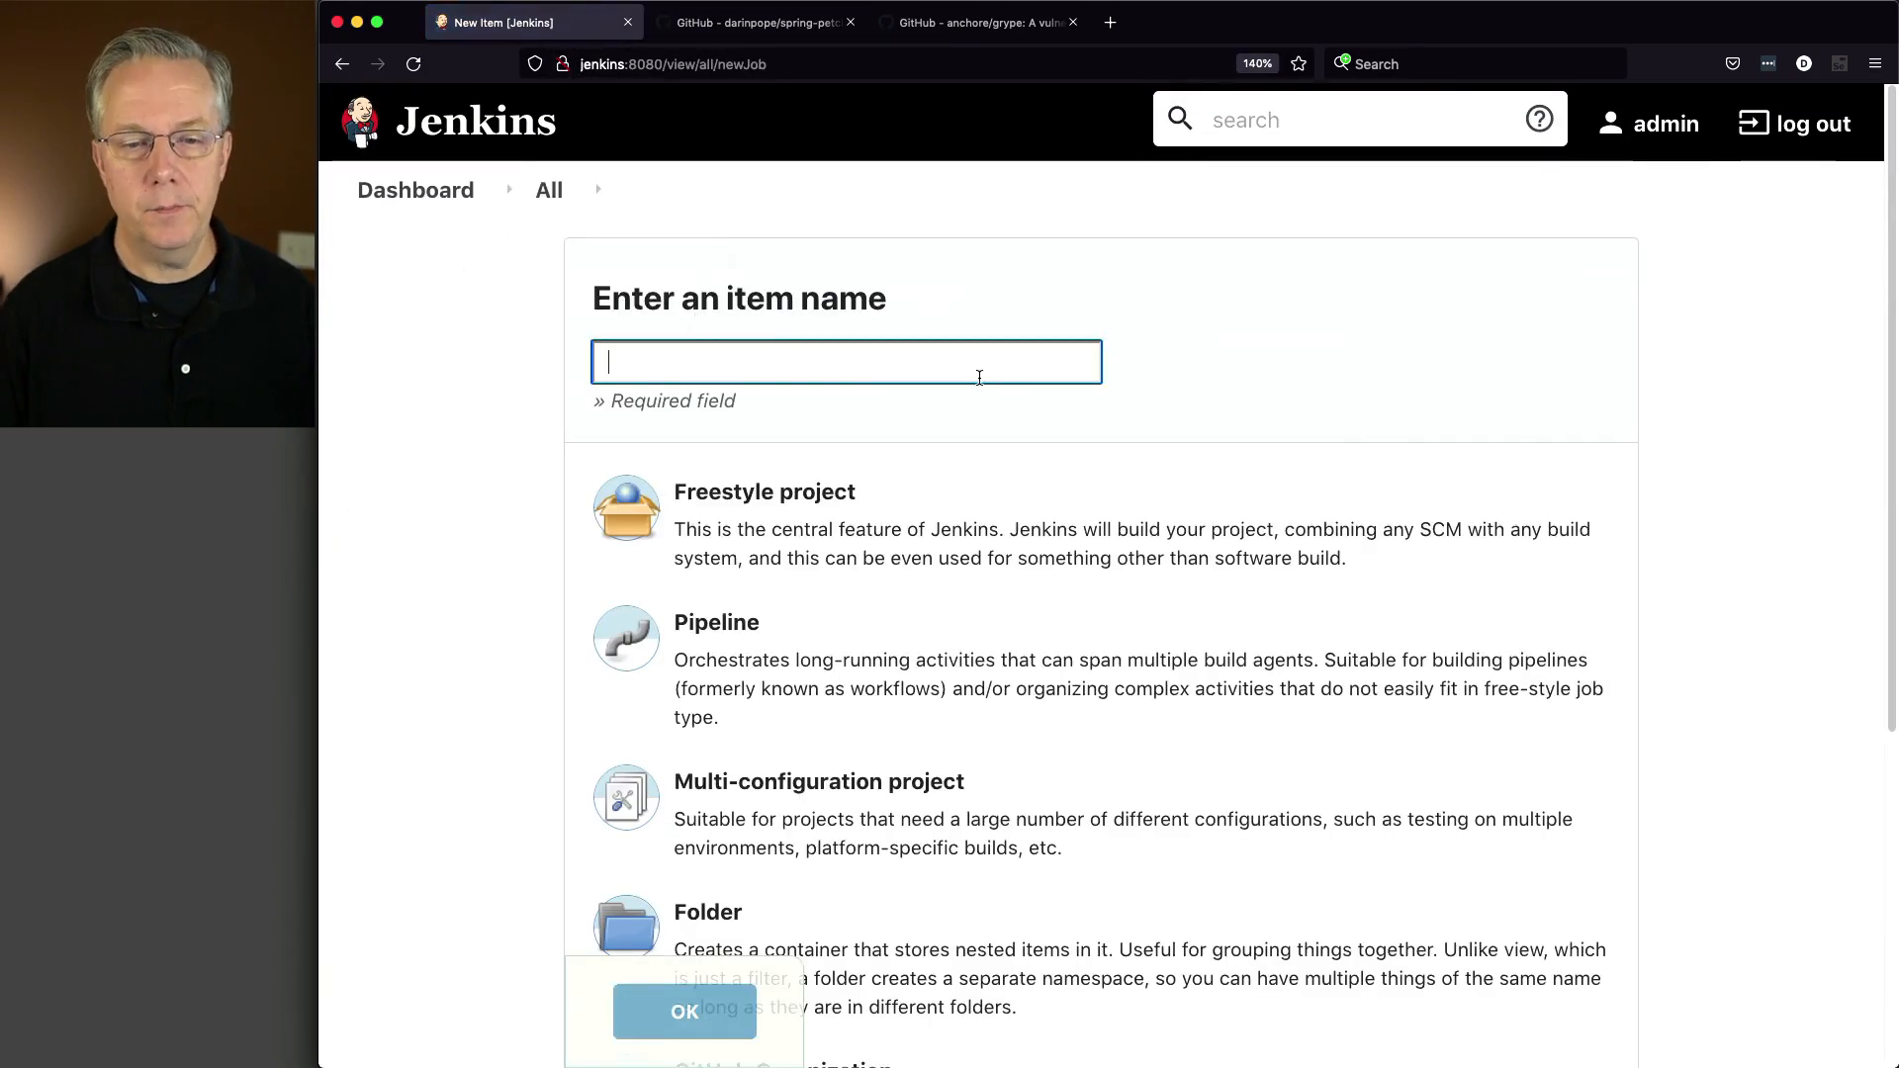
{"action": "type", "text": "grype"}
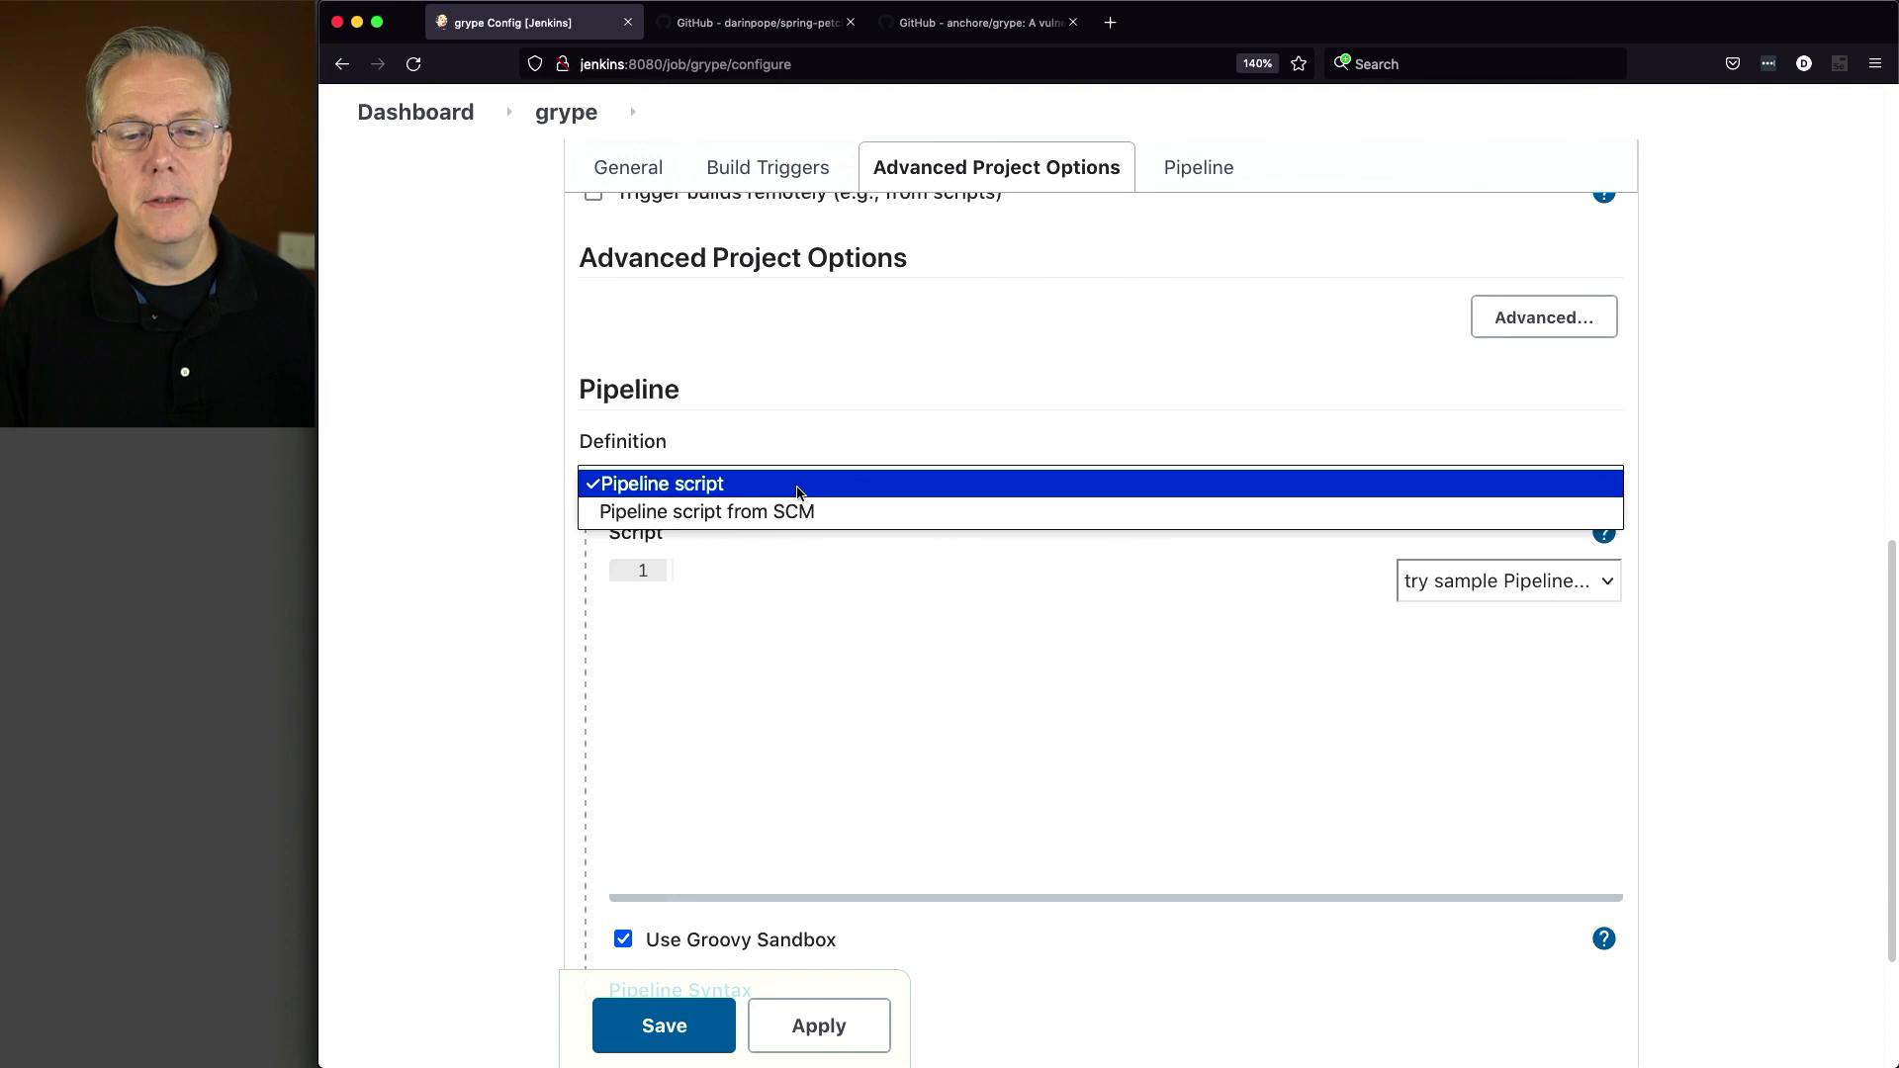
{"action": "left_click", "coordinate": [706, 510]}
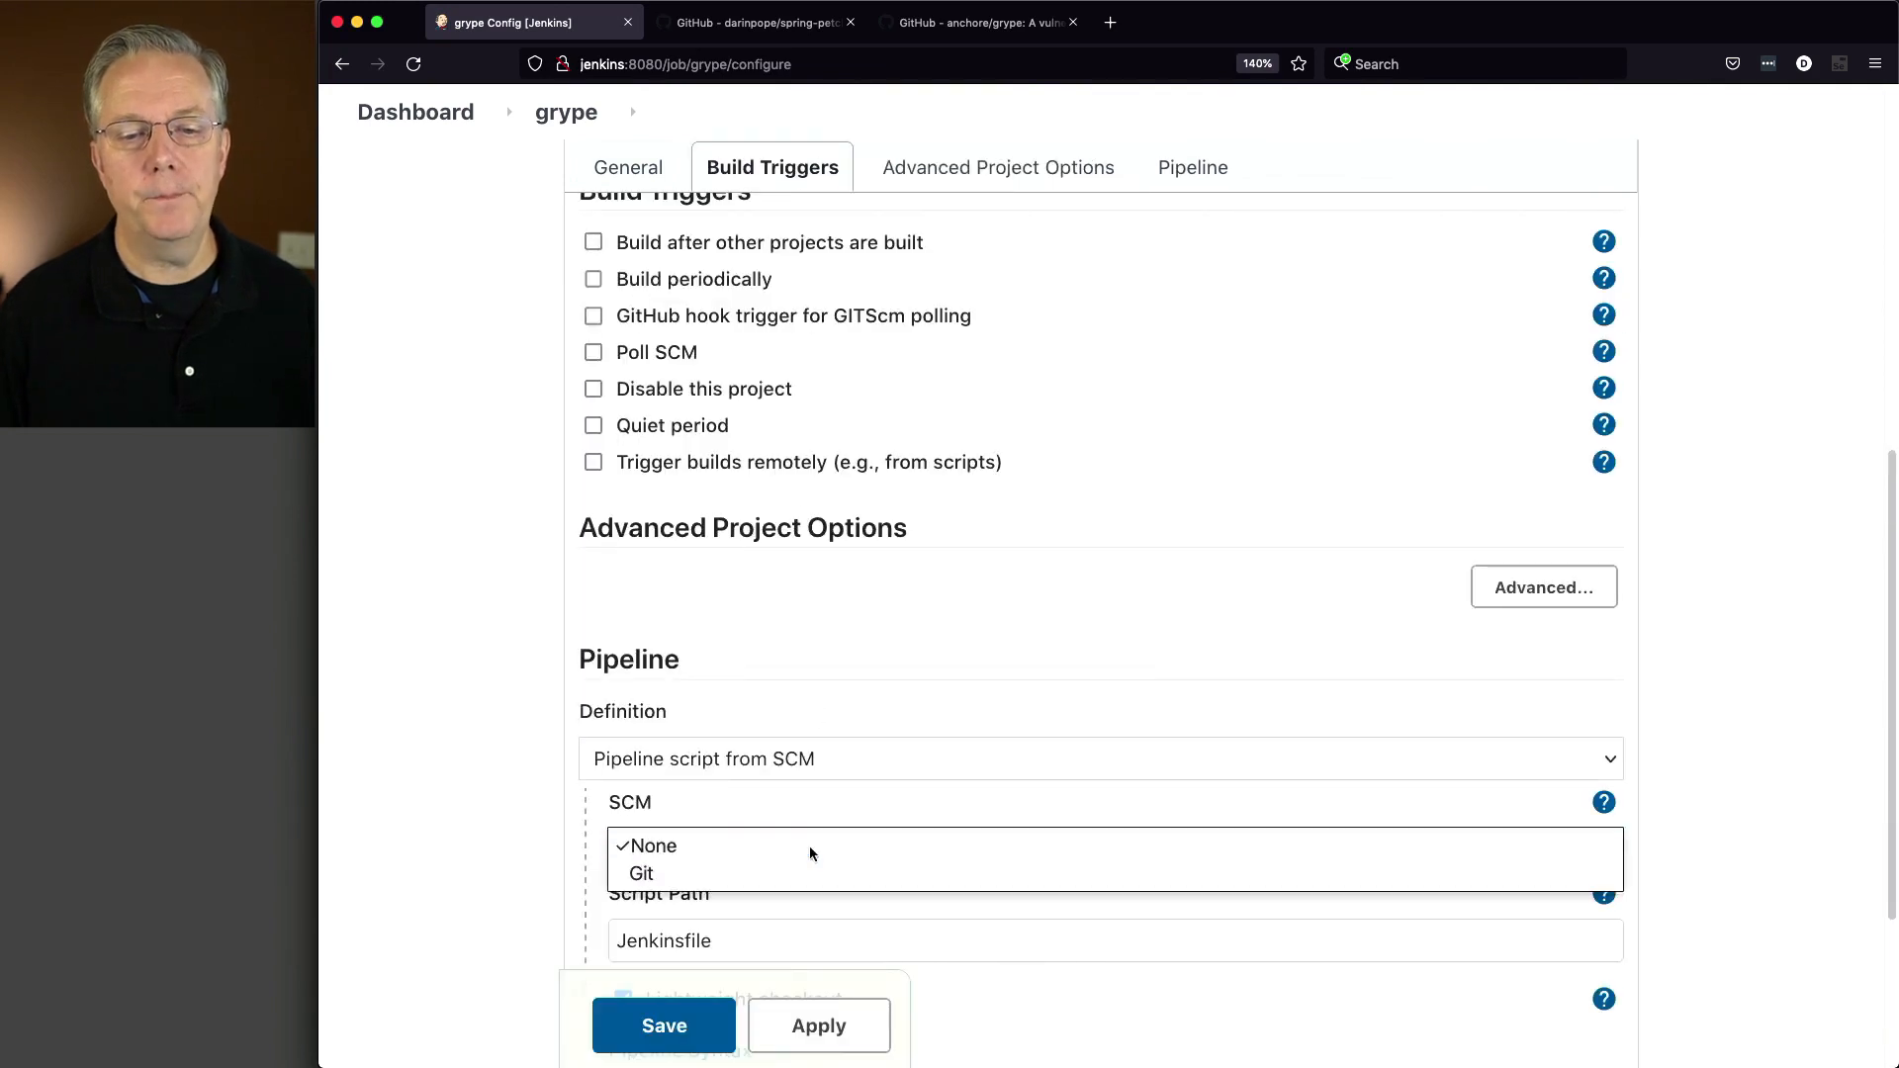
{"action": "left_click", "coordinate": [640, 873]}
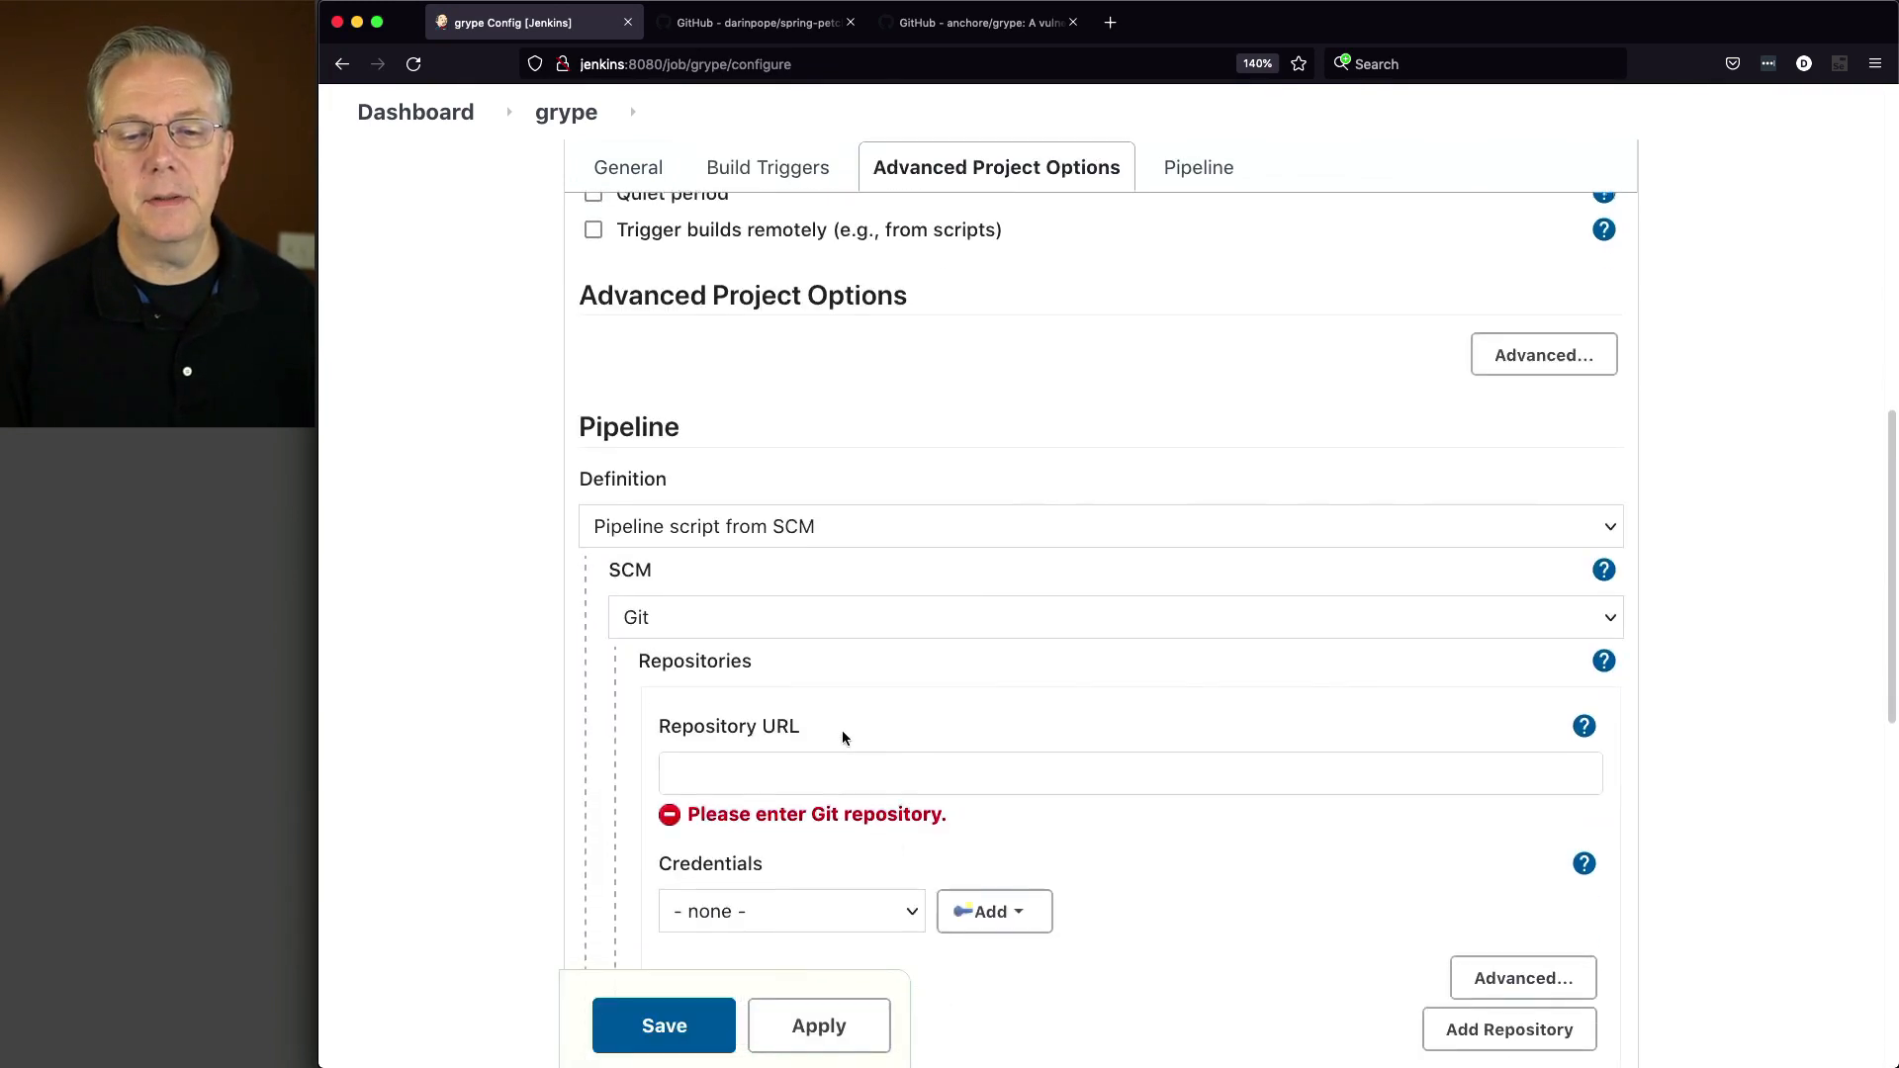
{"action": "type", "text": "https://github.com/darinpope/spring-petclinic.git"}
{"action": "type", "text": "*/grype"}
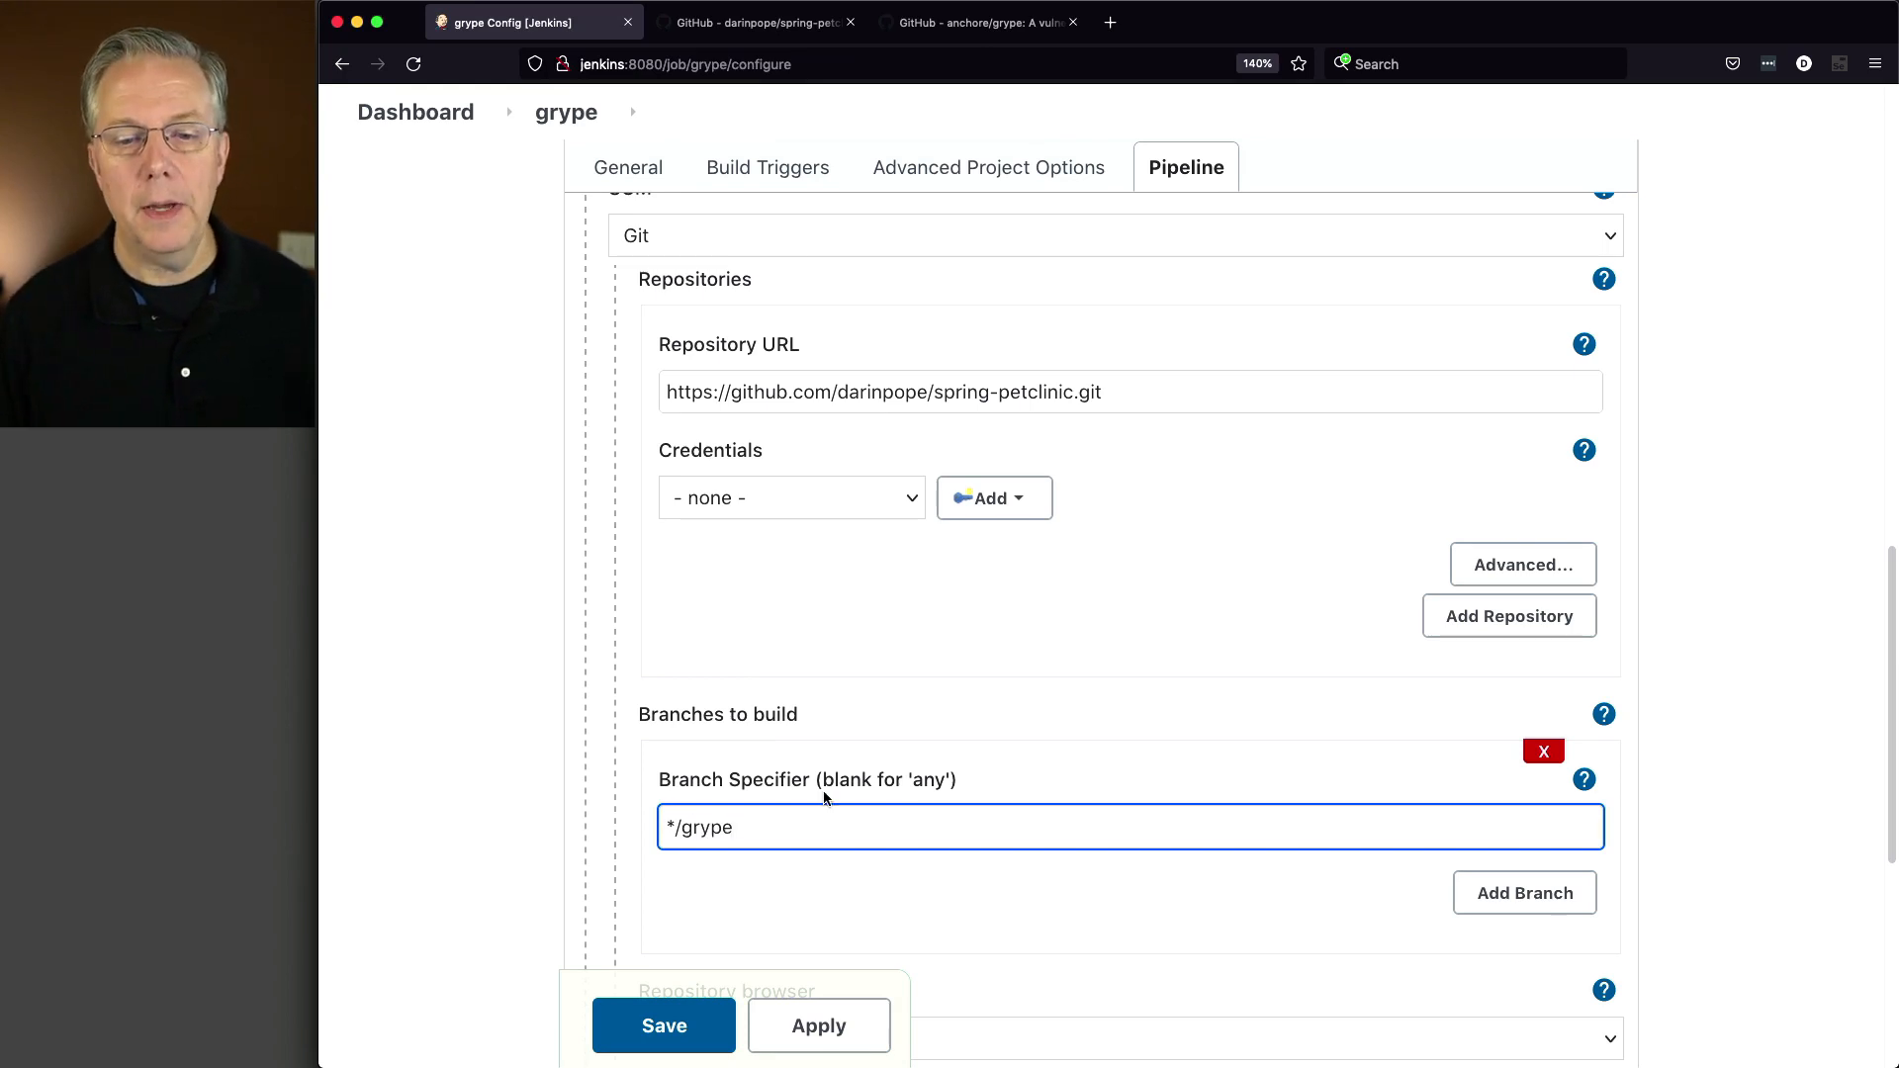
{"action": "scroll", "scroll_direction": "down", "scroll_amount": 3}
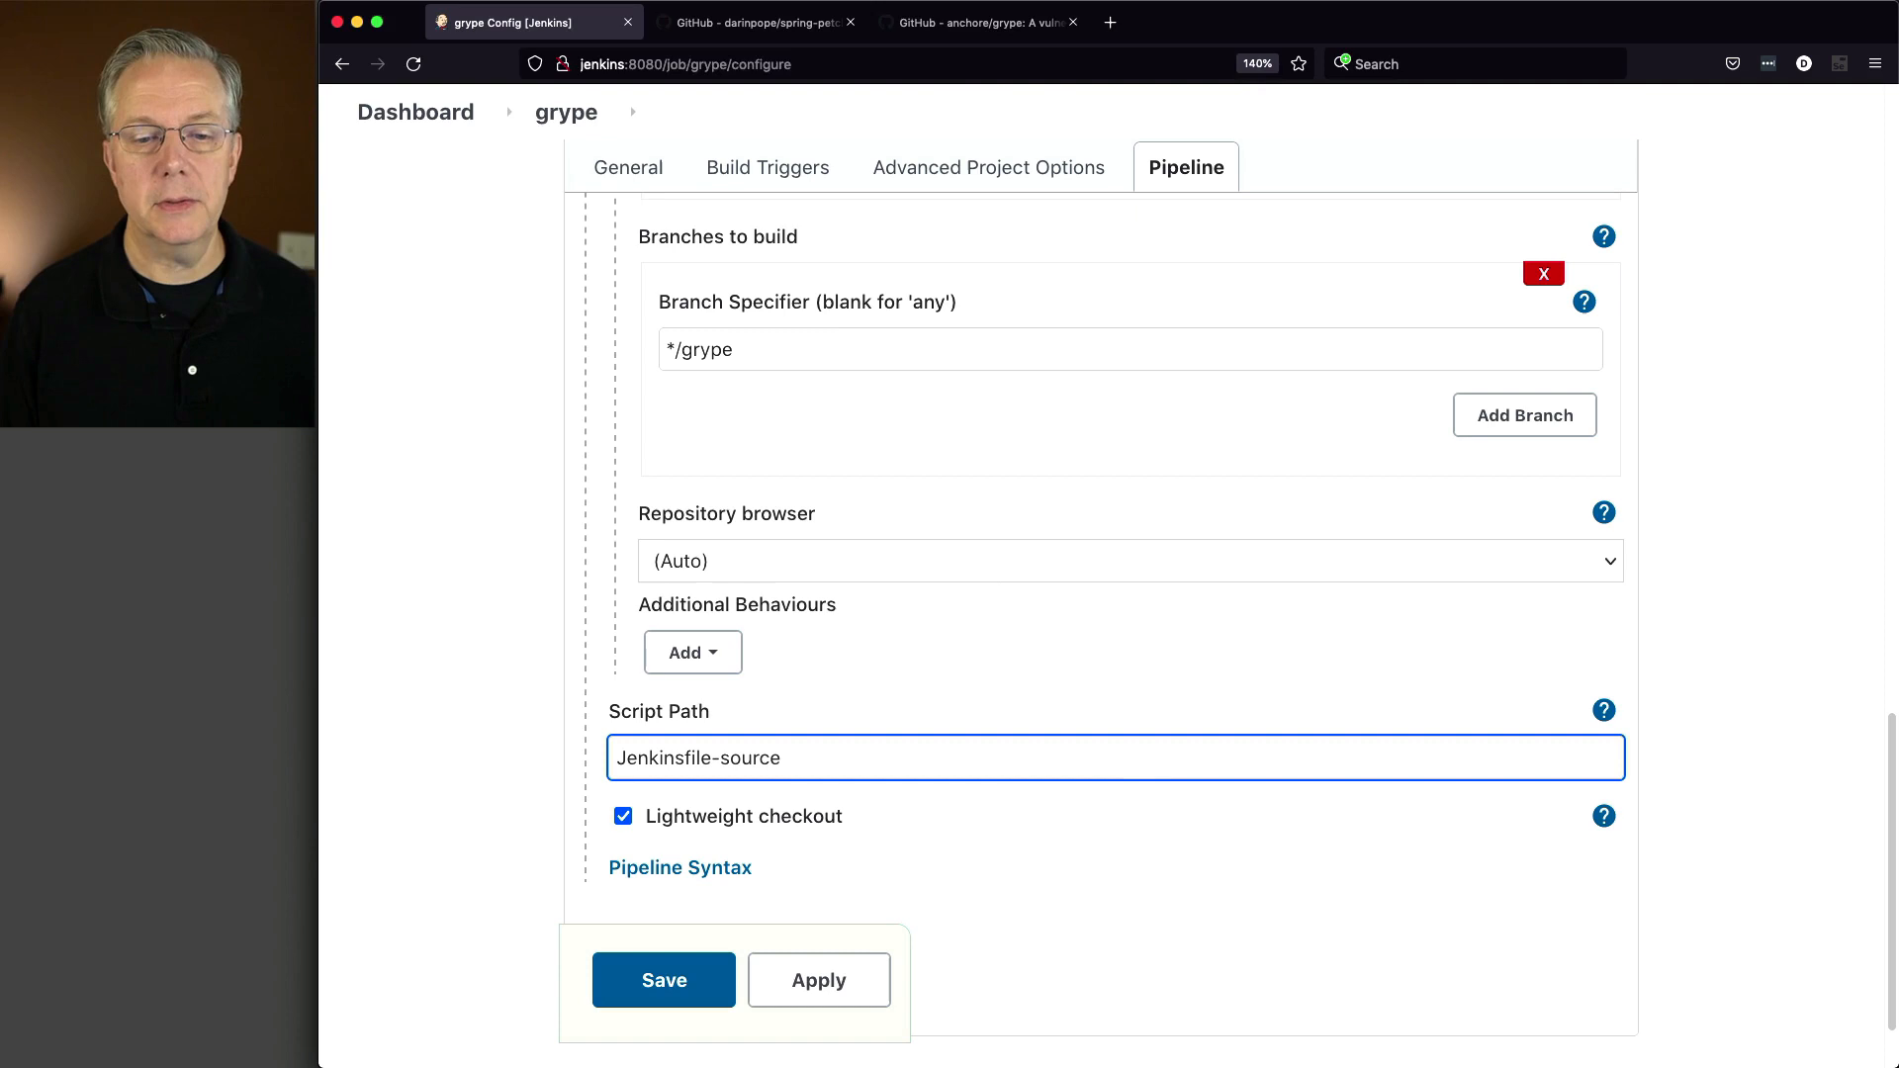
{"action": "left_click", "coordinate": [663, 980]}
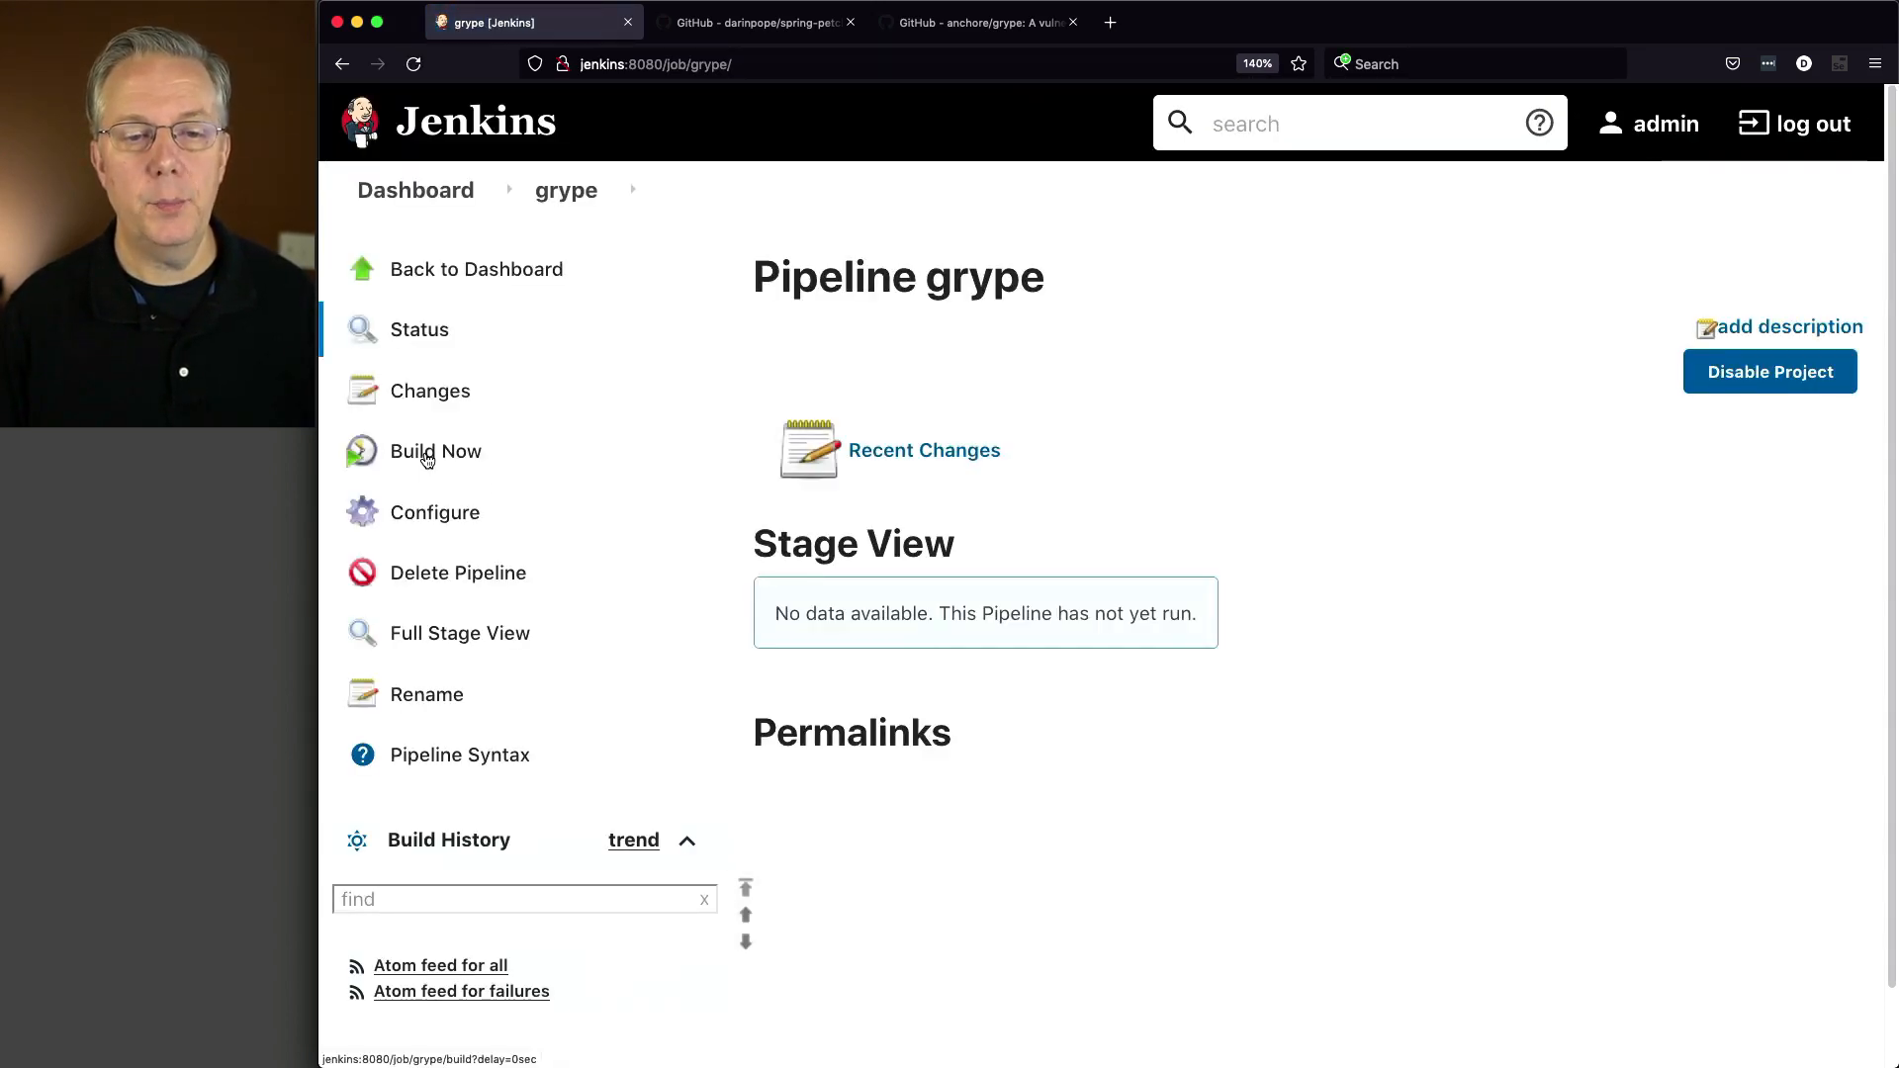
Run grype build #1 and view its console listing medium jquery CVEs.
{"action": "left_click", "coordinate": [435, 451]}
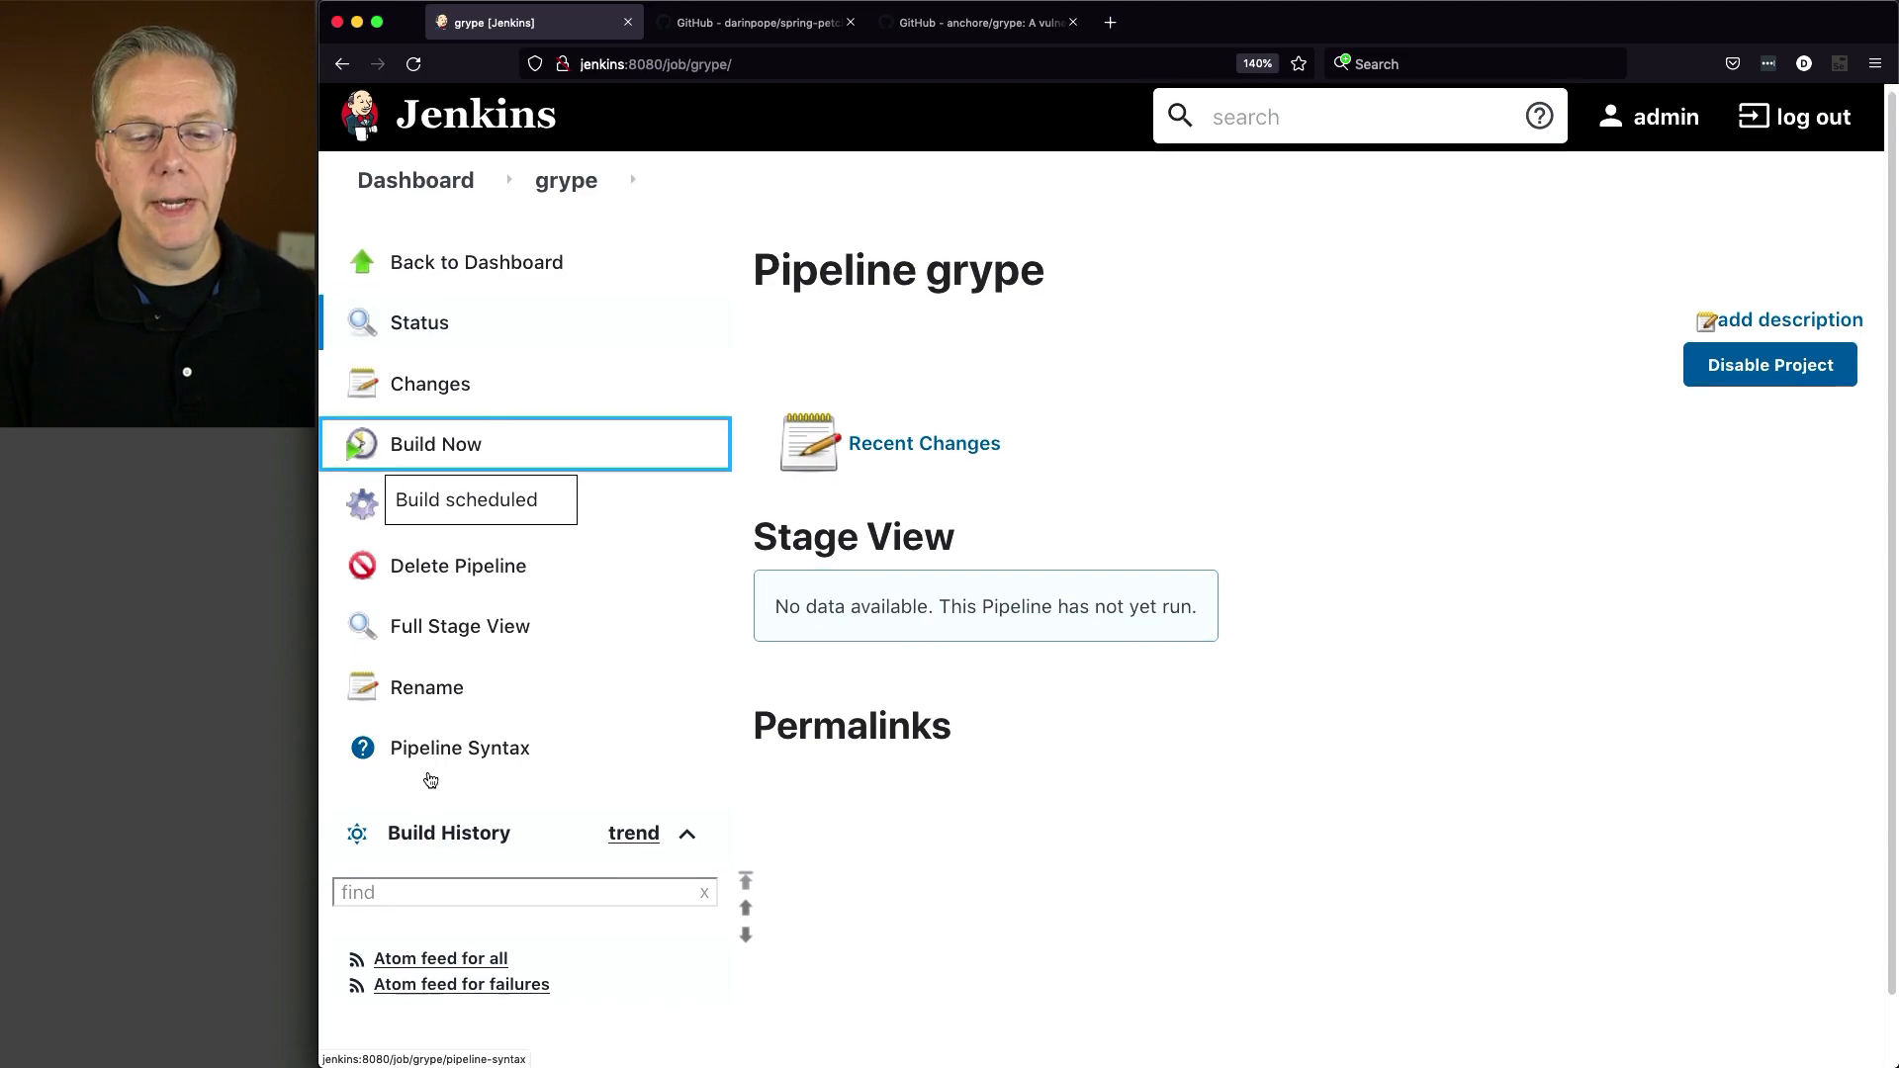
{"action": "left_click", "coordinate": [436, 443]}
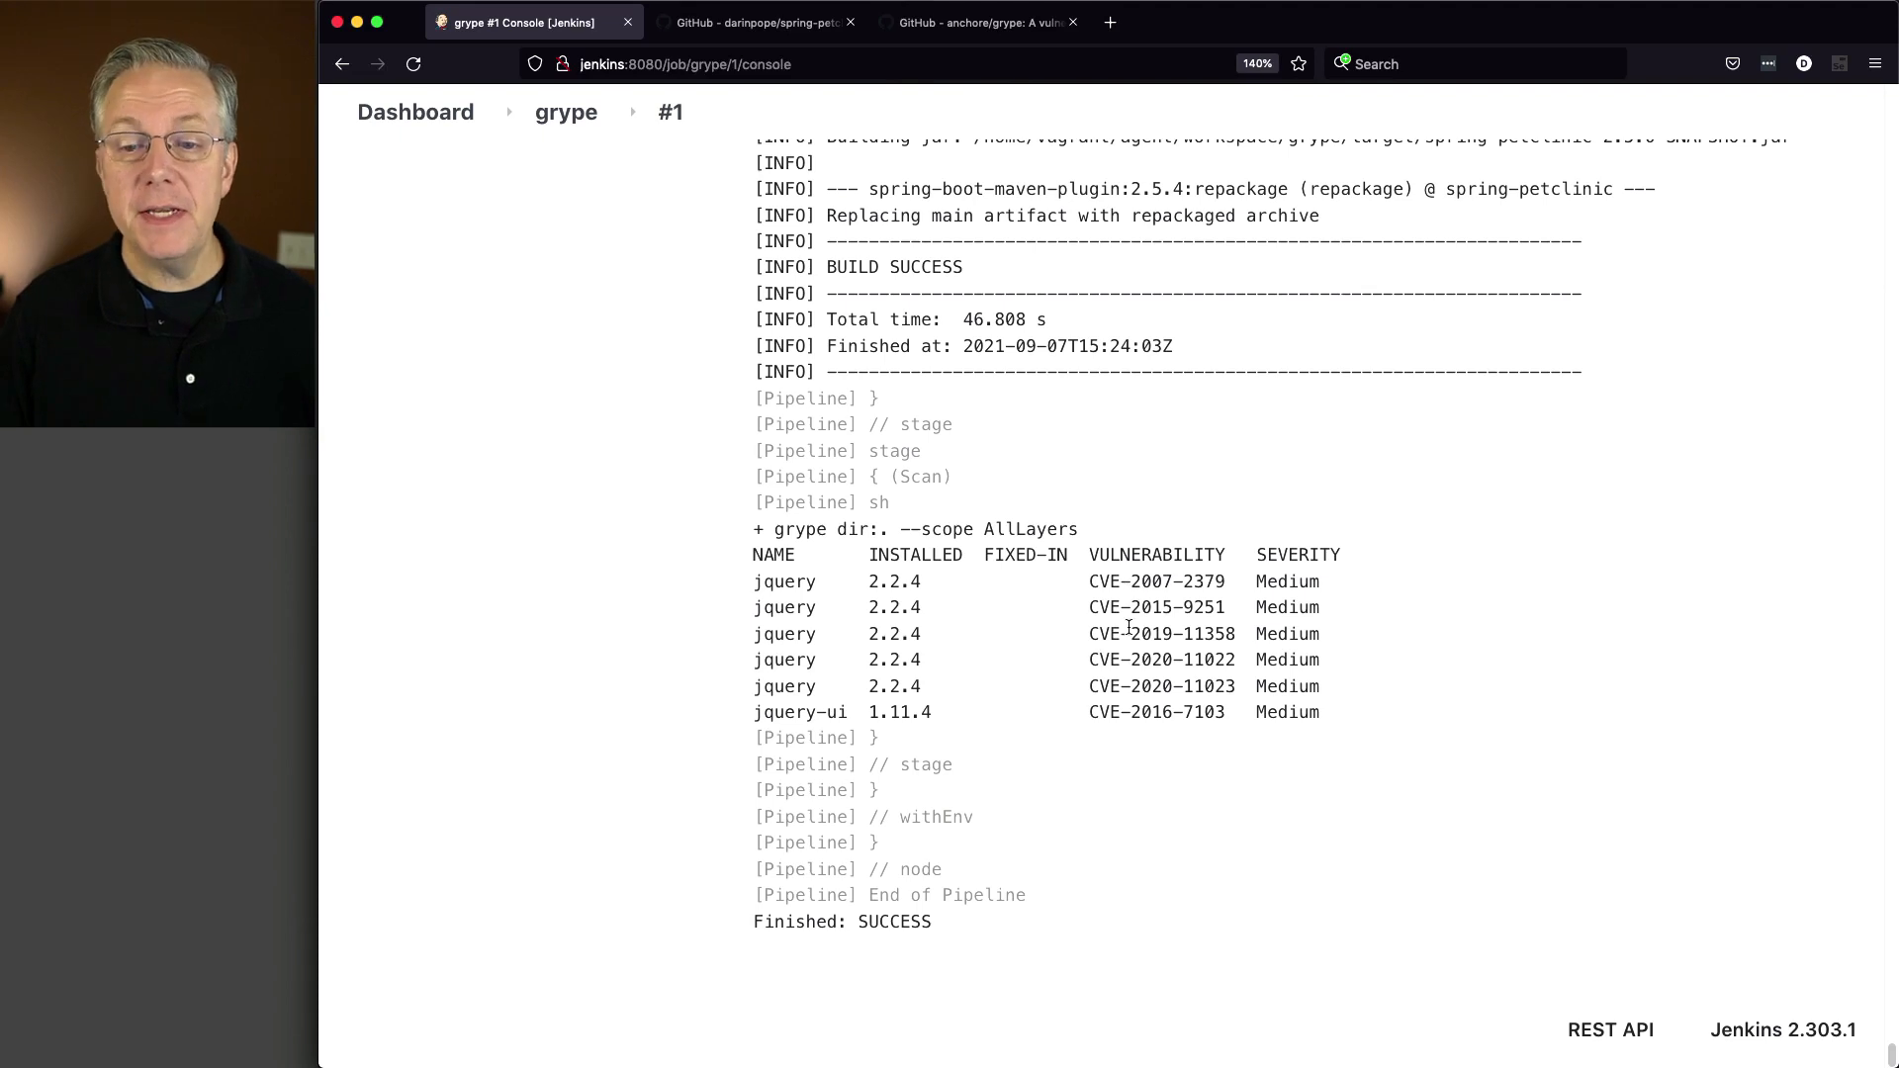
{"action": "mouse_move", "coordinate": [1296, 603]}
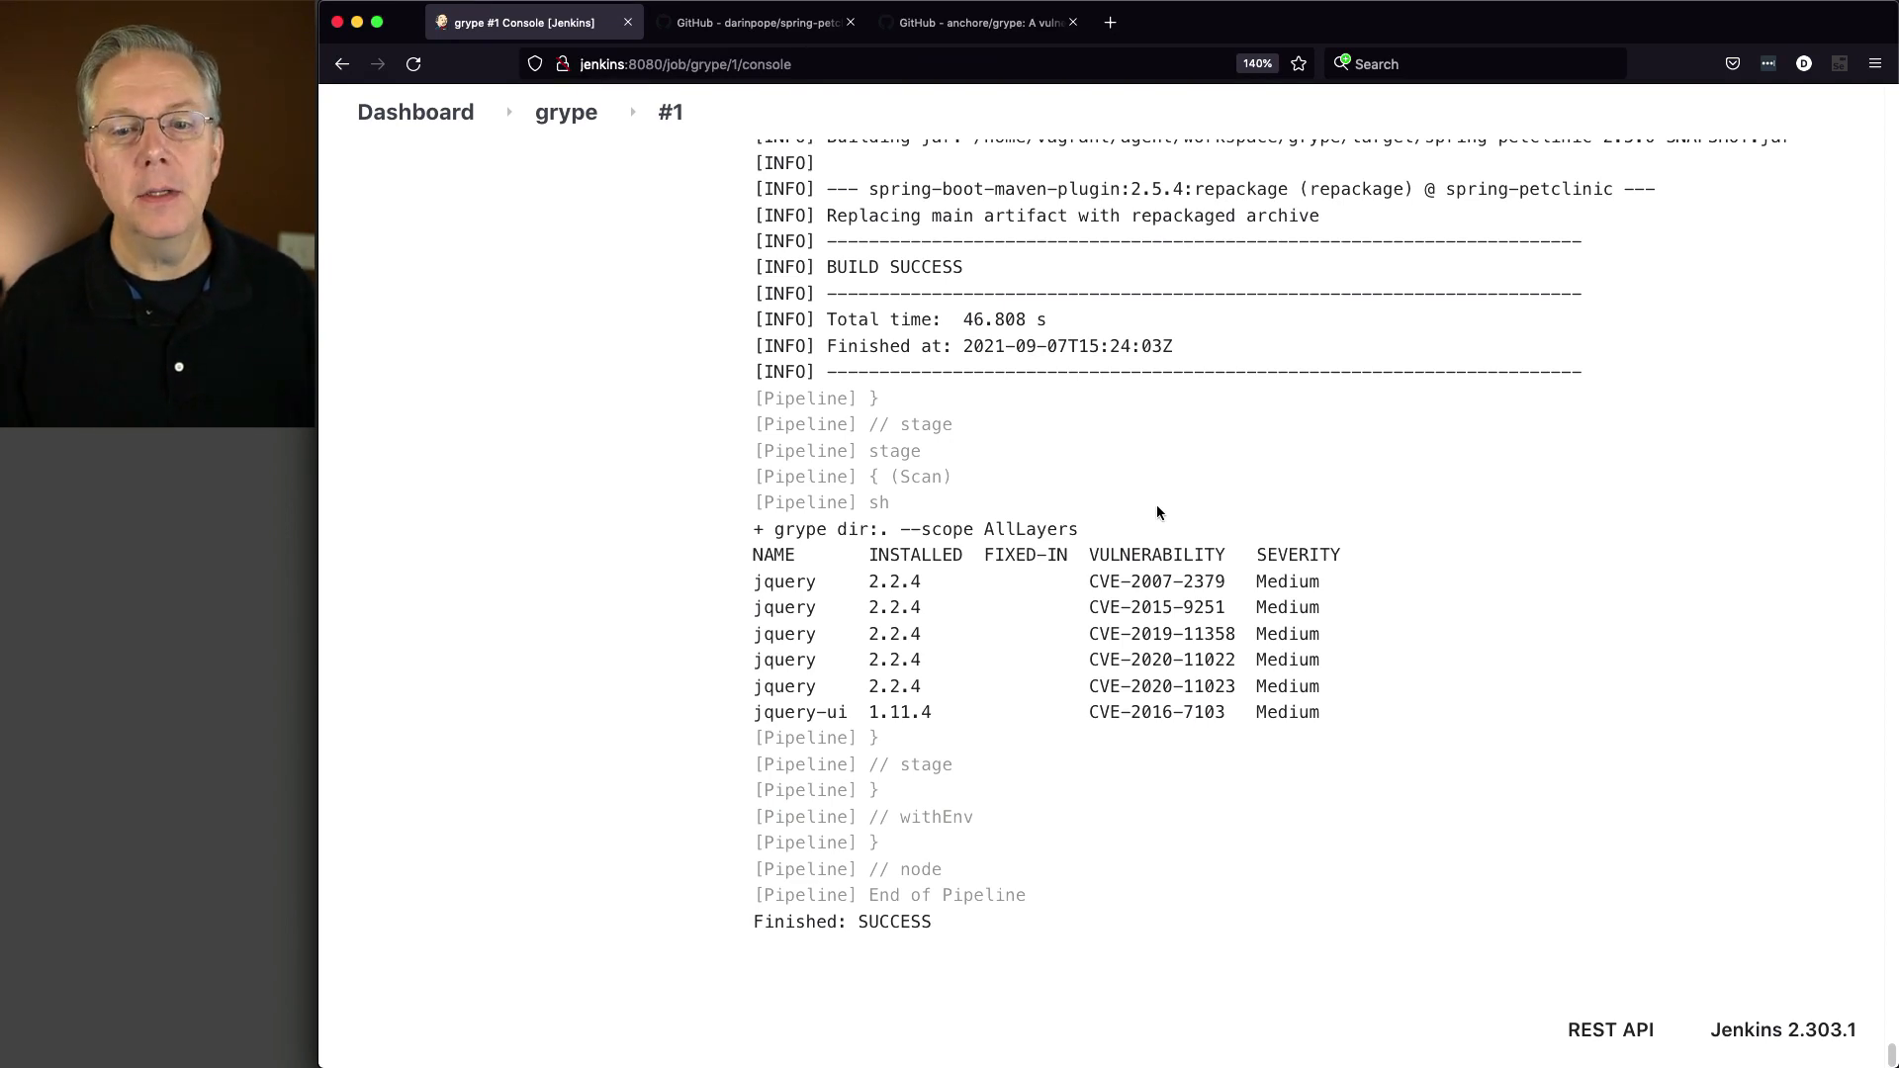
{"action": "mouse_move", "coordinate": [1150, 432]}
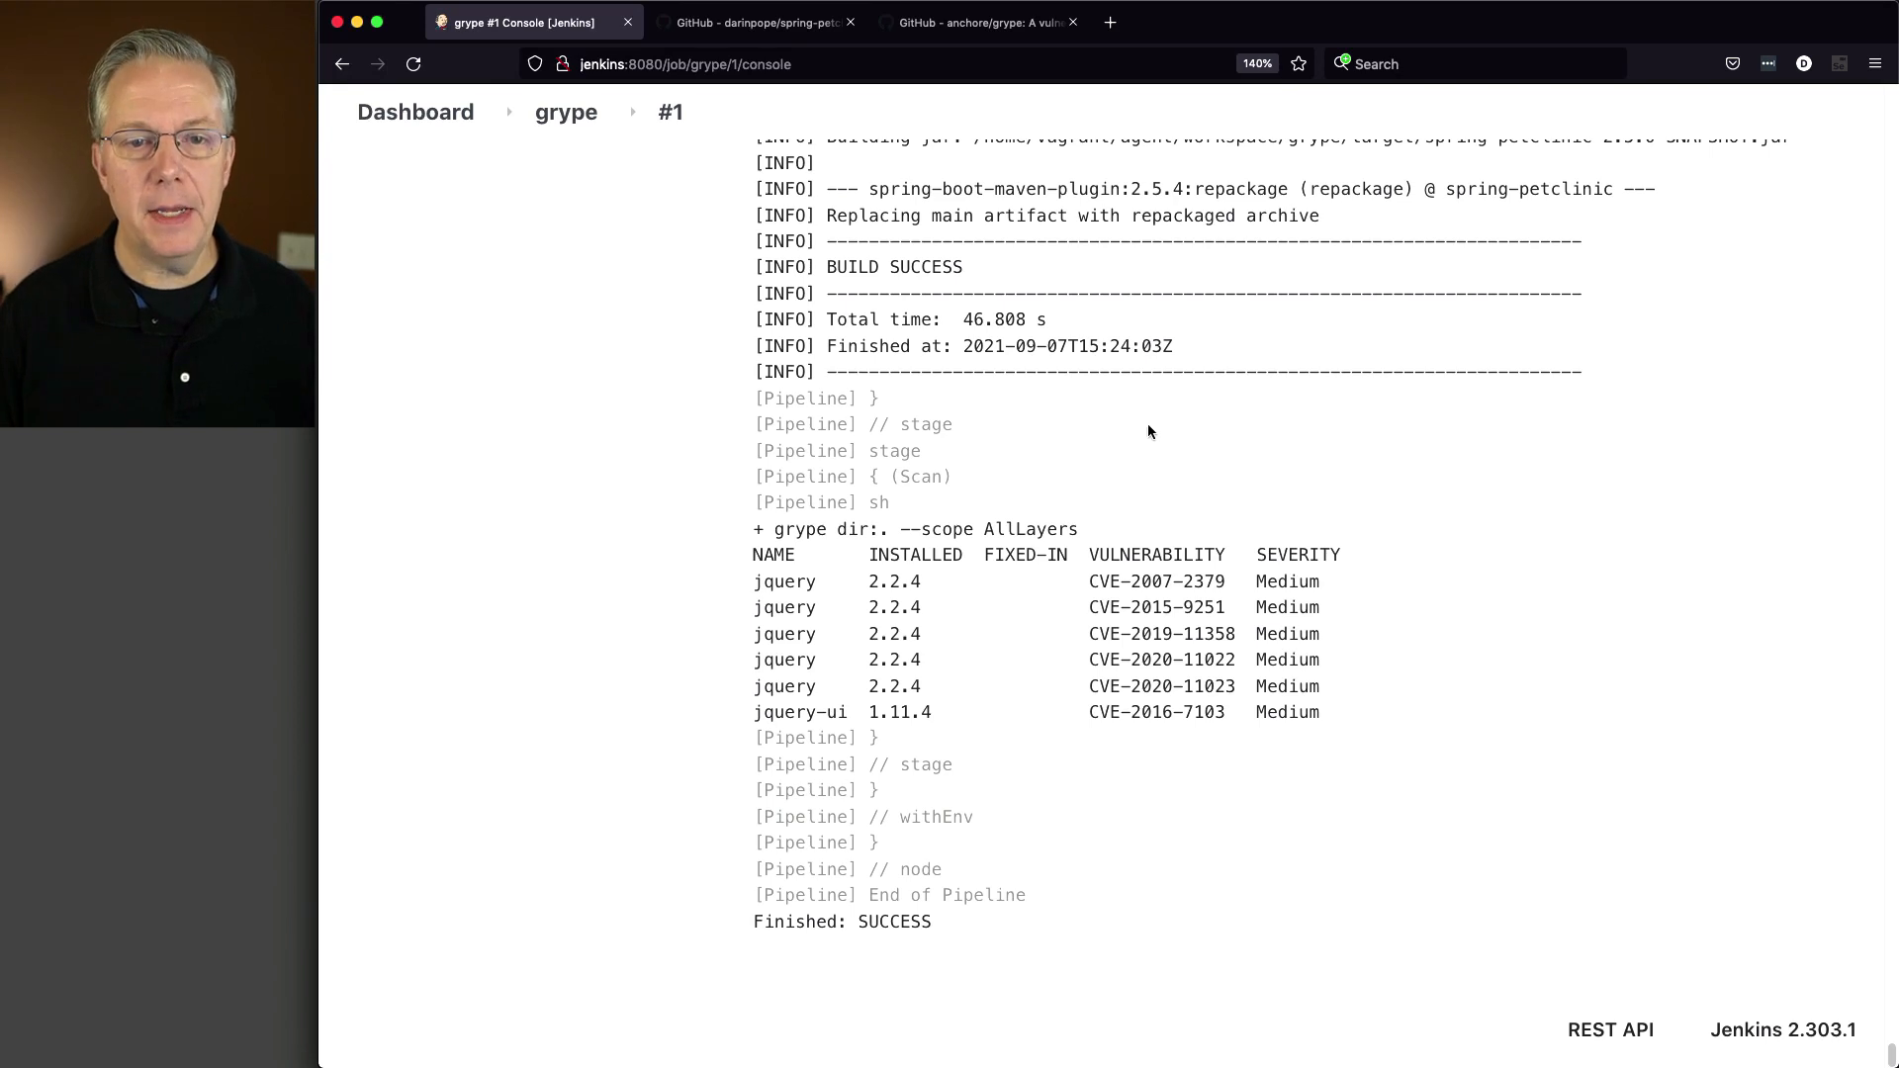
Return to the grype pipeline's stage view and start another build.
{"action": "left_click", "coordinate": [565, 112]}
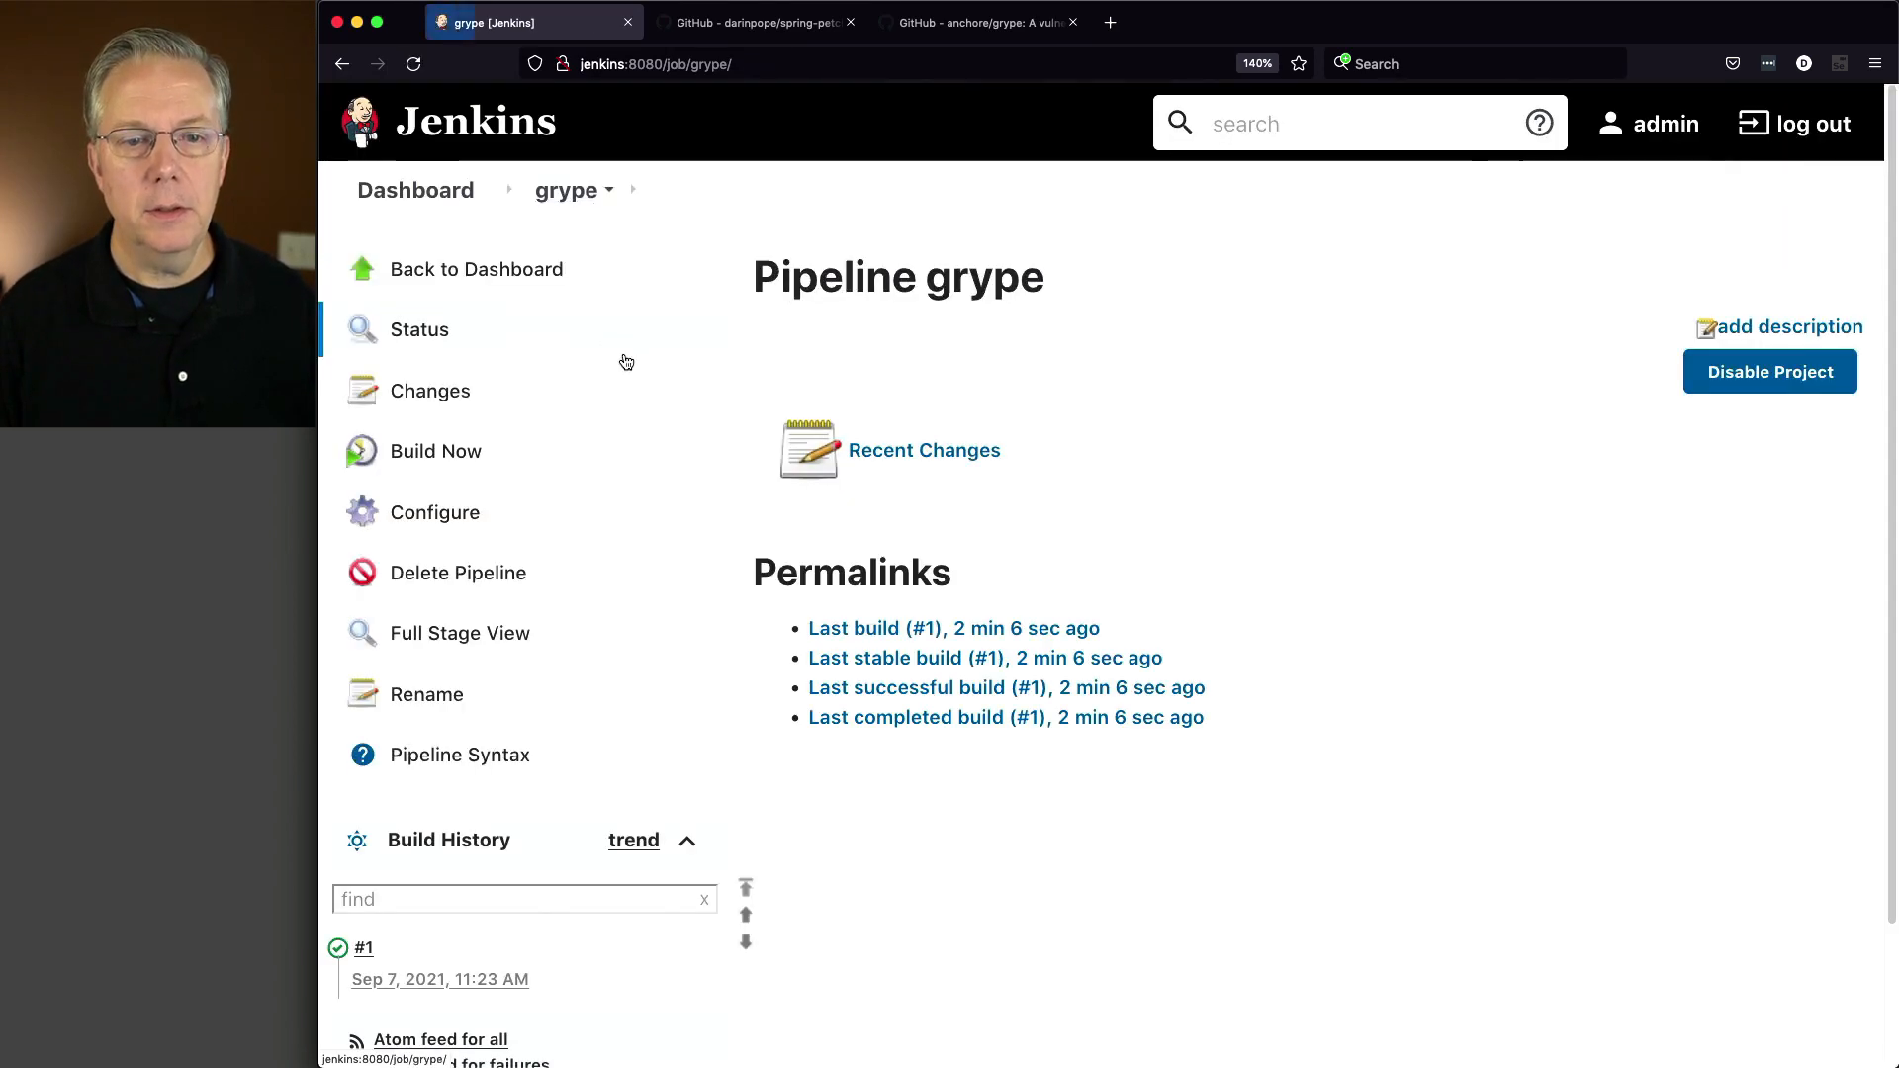
{"action": "left_click", "coordinate": [435, 451]}
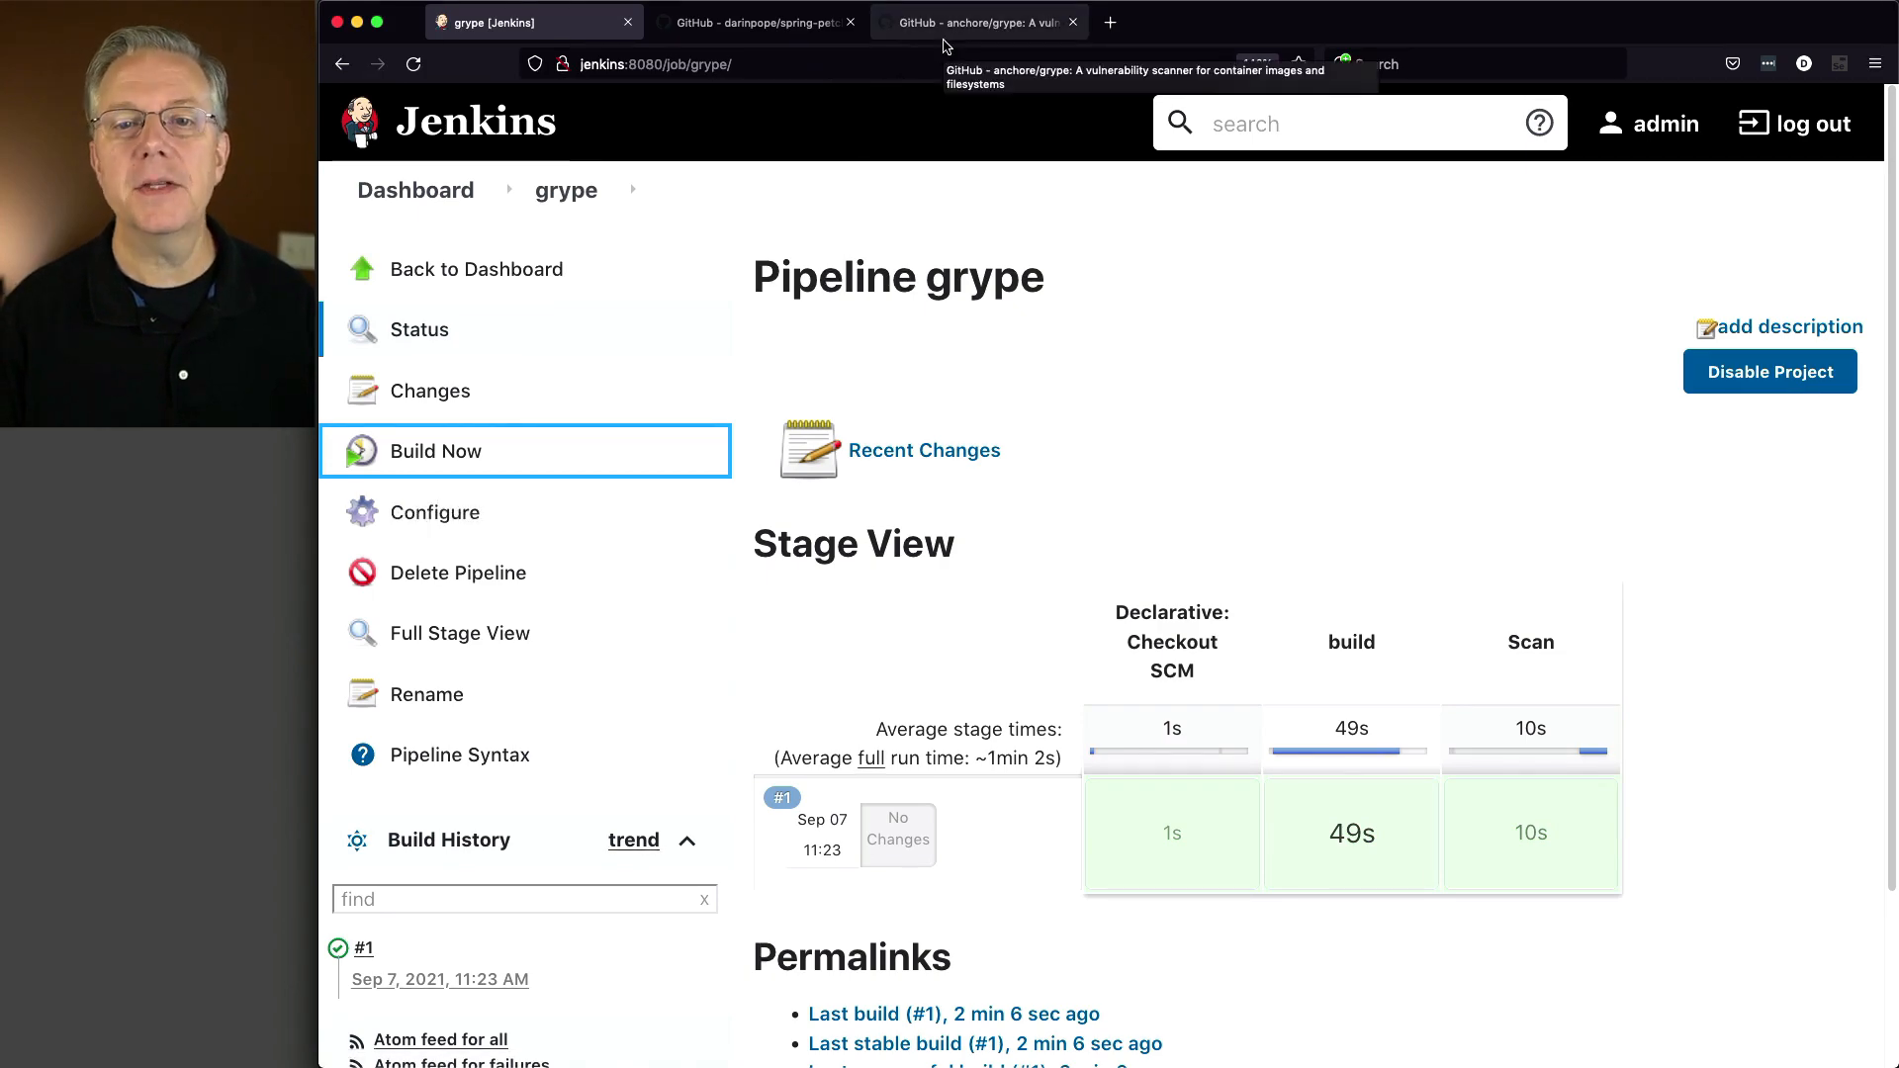
Switch spring-petclinic to the grype branch and view Jenkinsfile-container-1's build and scan stages.
{"action": "left_click", "coordinate": [751, 22]}
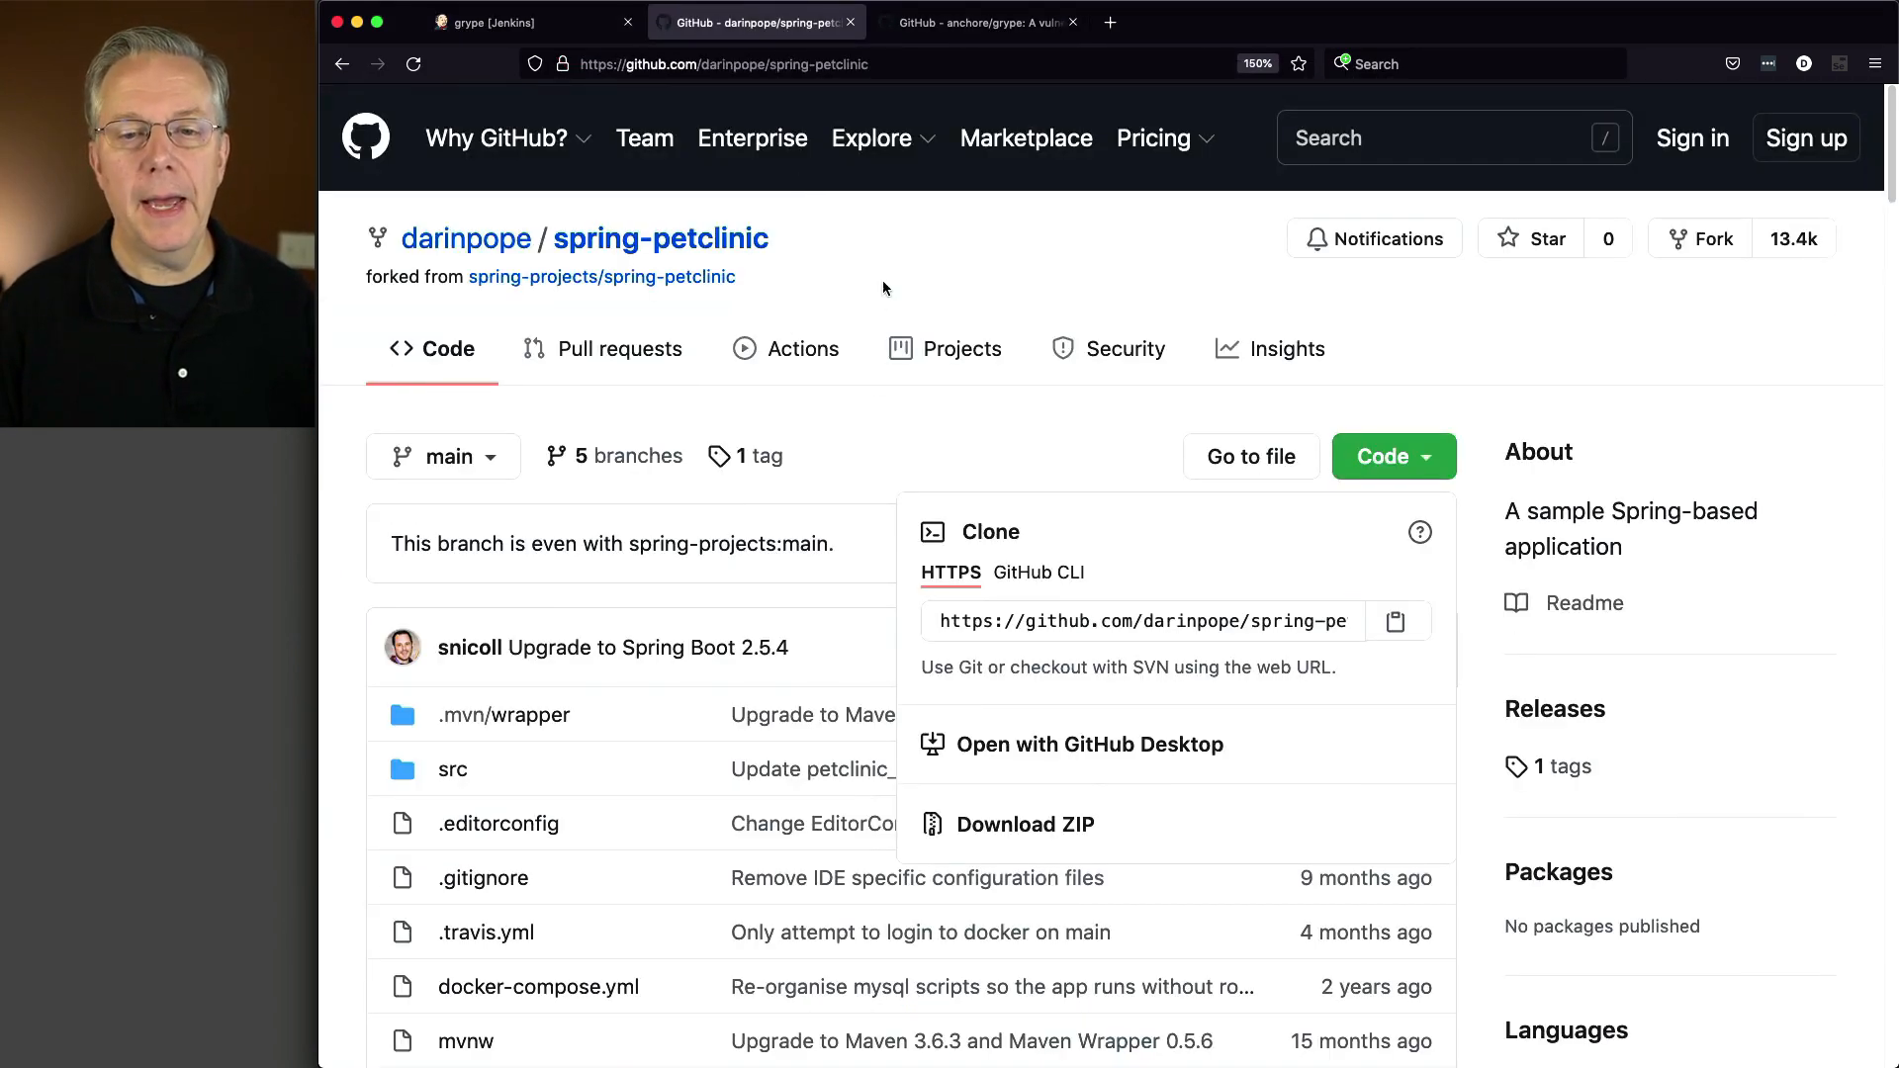
{"action": "scroll", "scroll_direction": "down", "scroll_amount": 3}
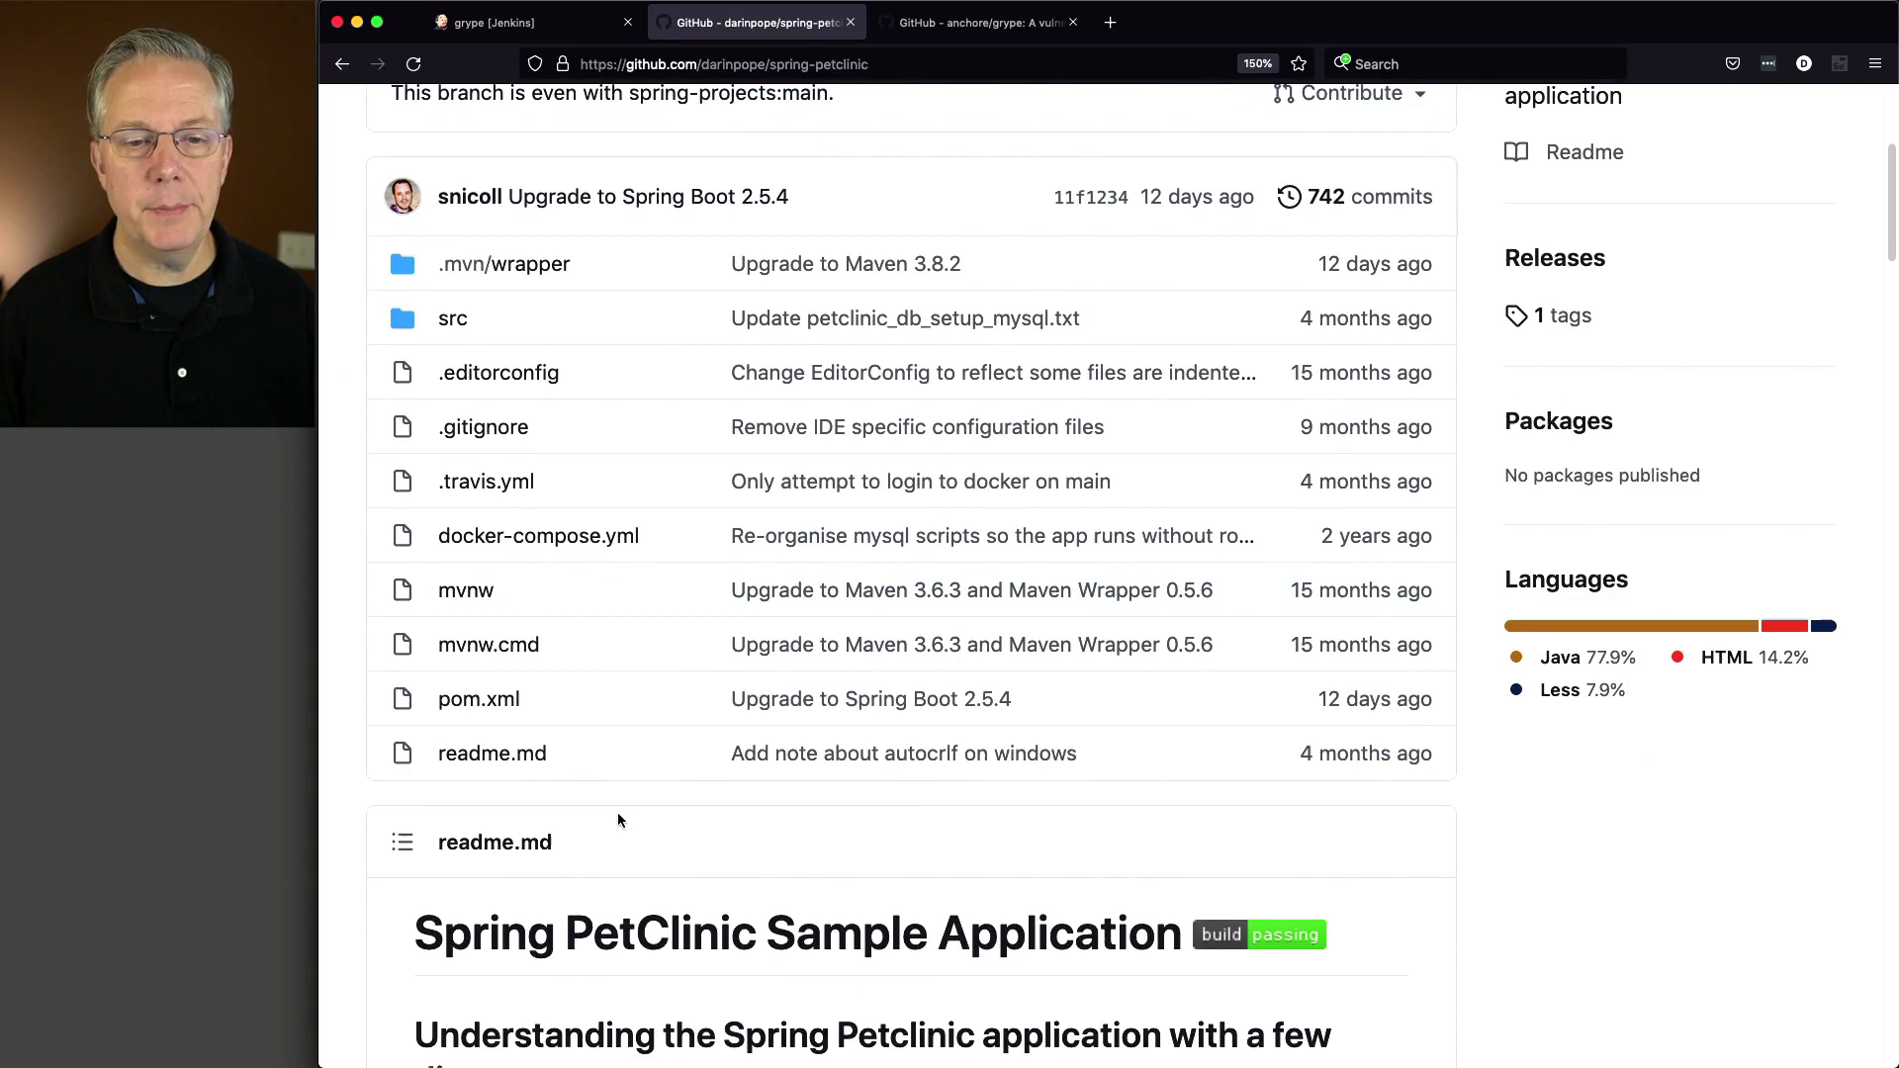
{"action": "left_click", "coordinate": [443, 243]}
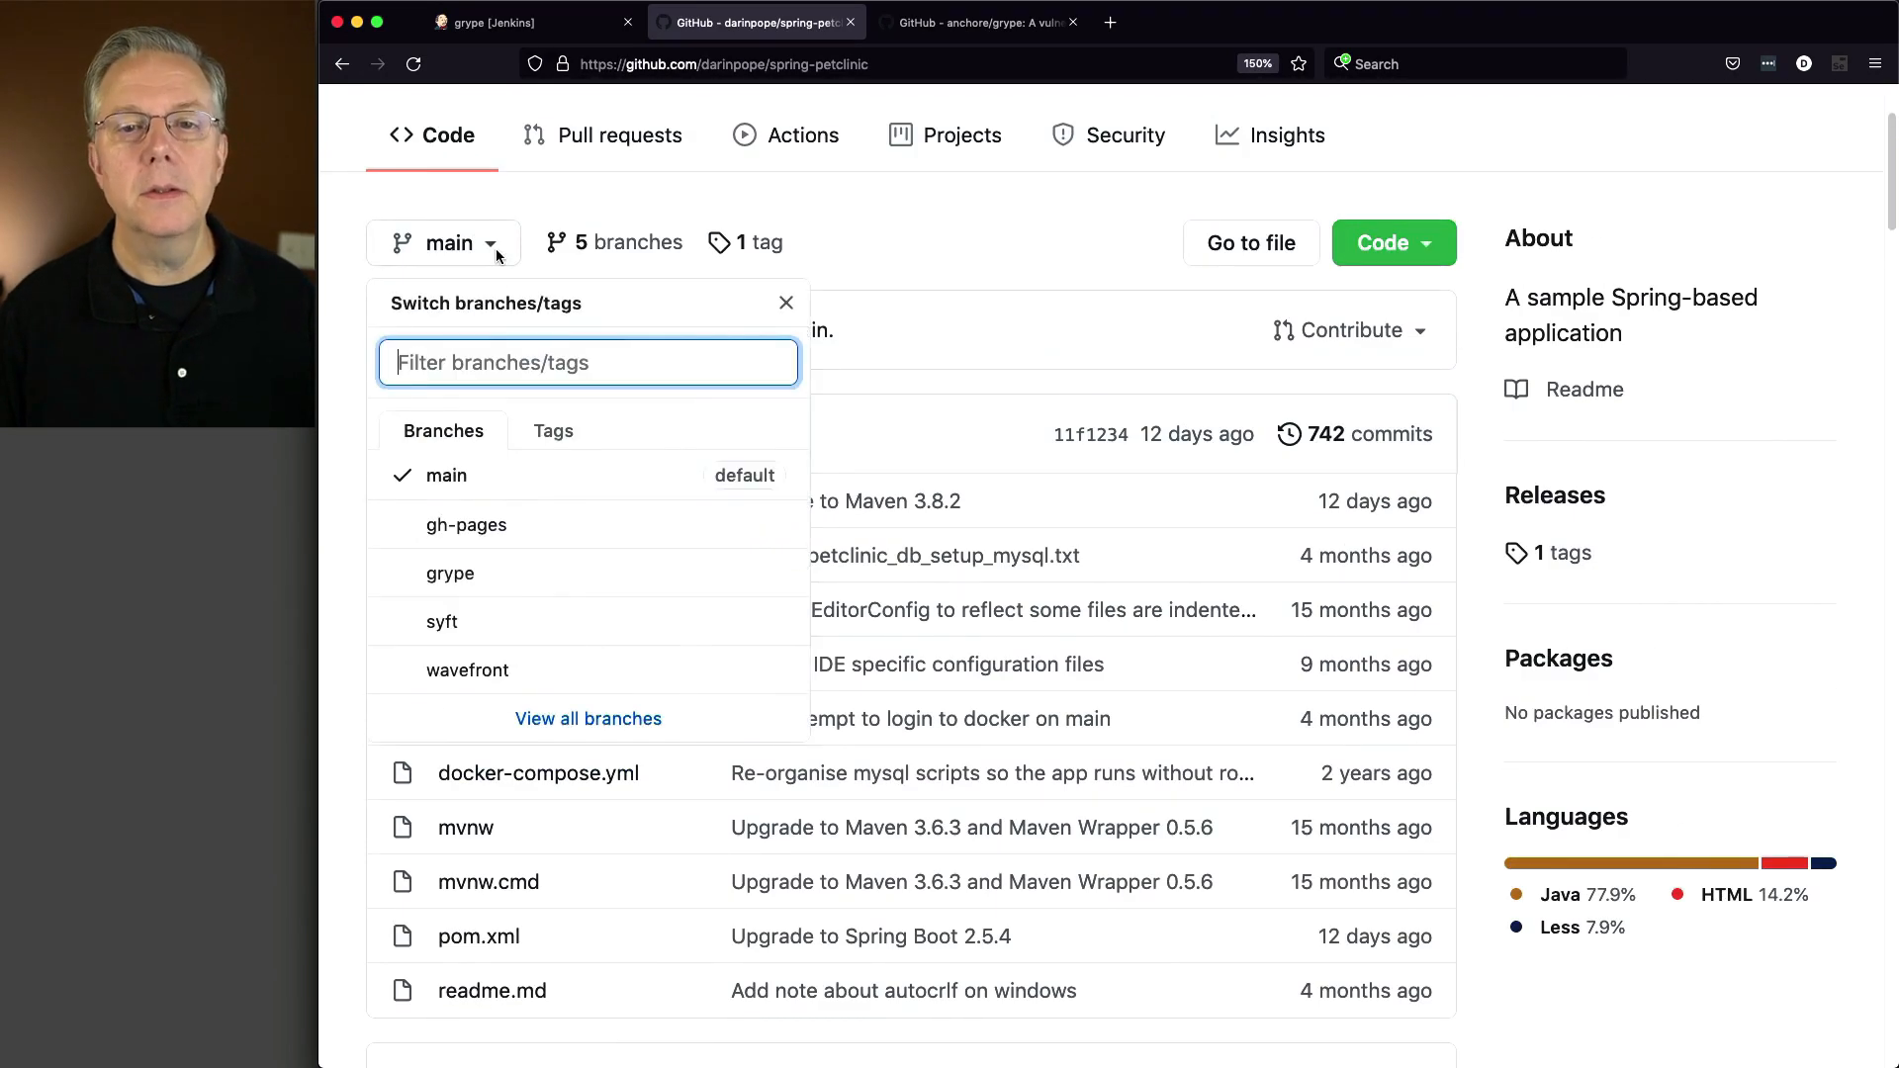
{"action": "left_click", "coordinate": [449, 573]}
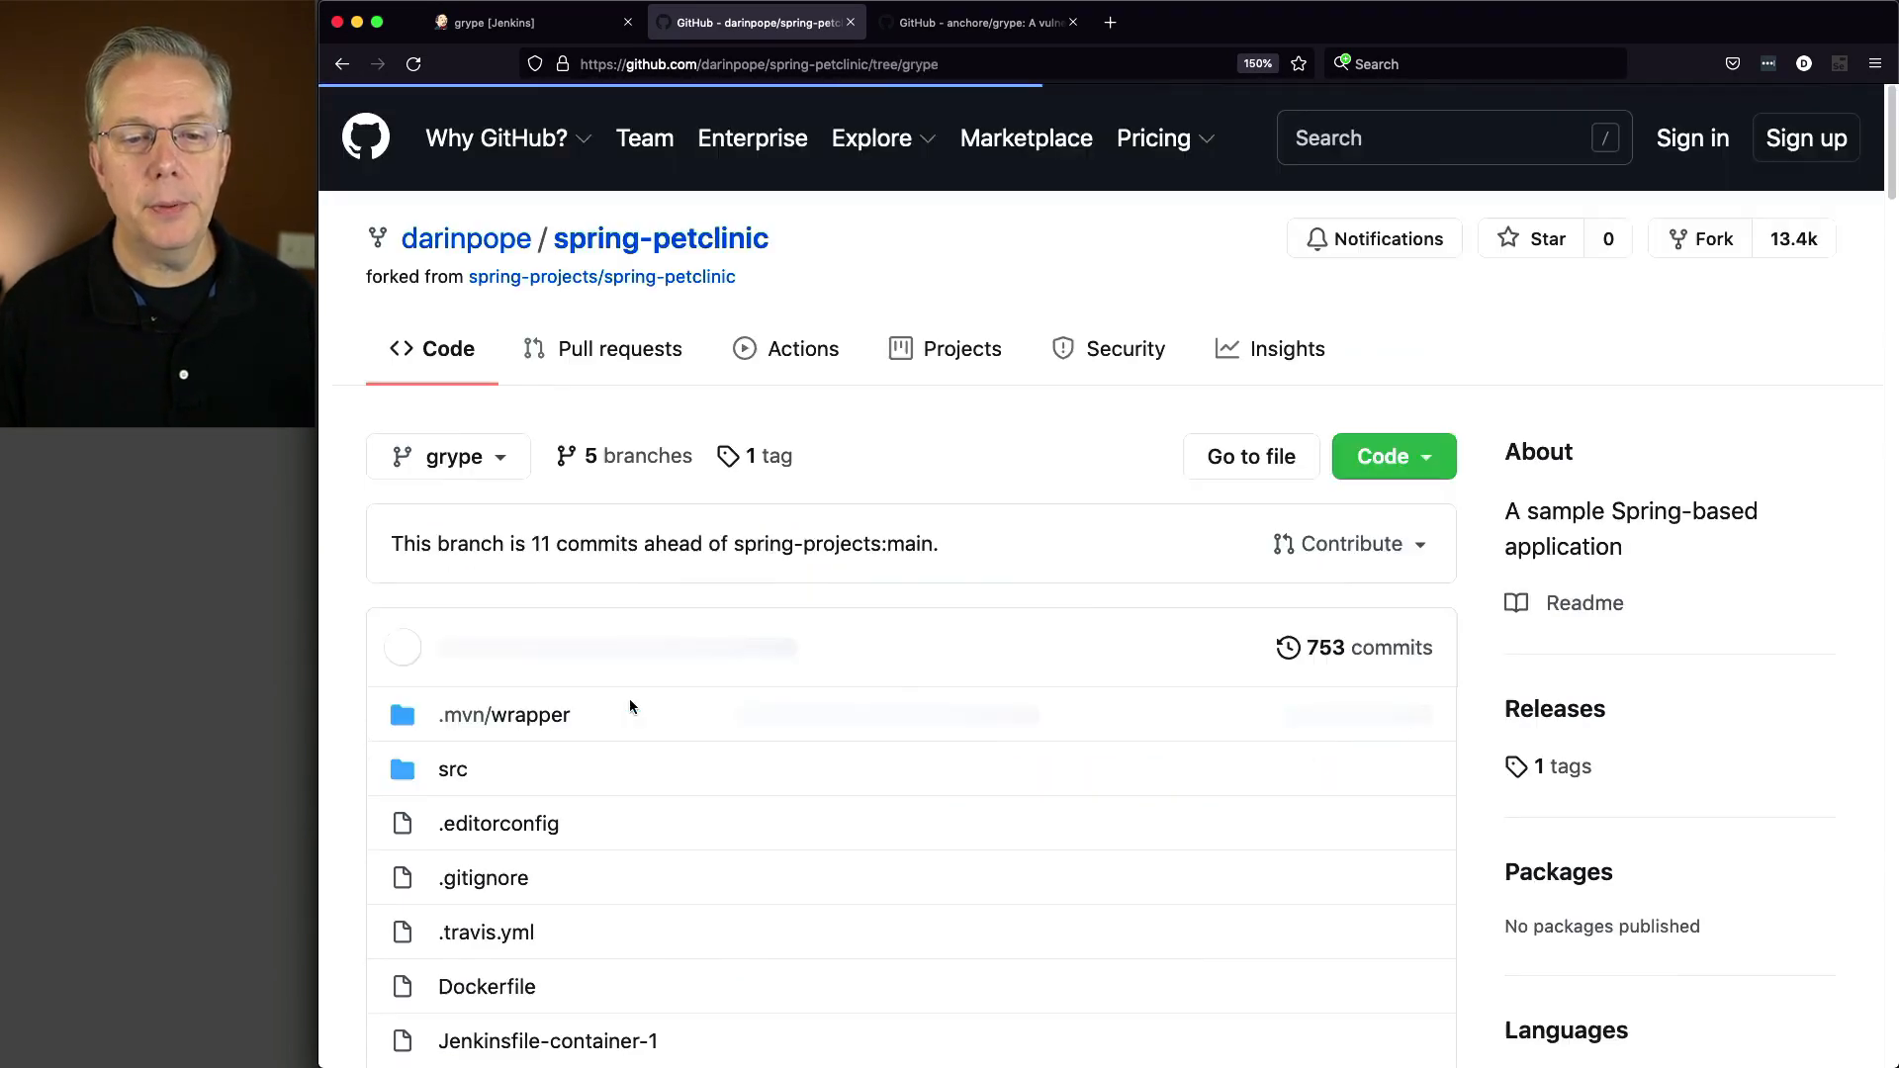
{"action": "scroll", "scroll_direction": "down", "scroll_amount": 3}
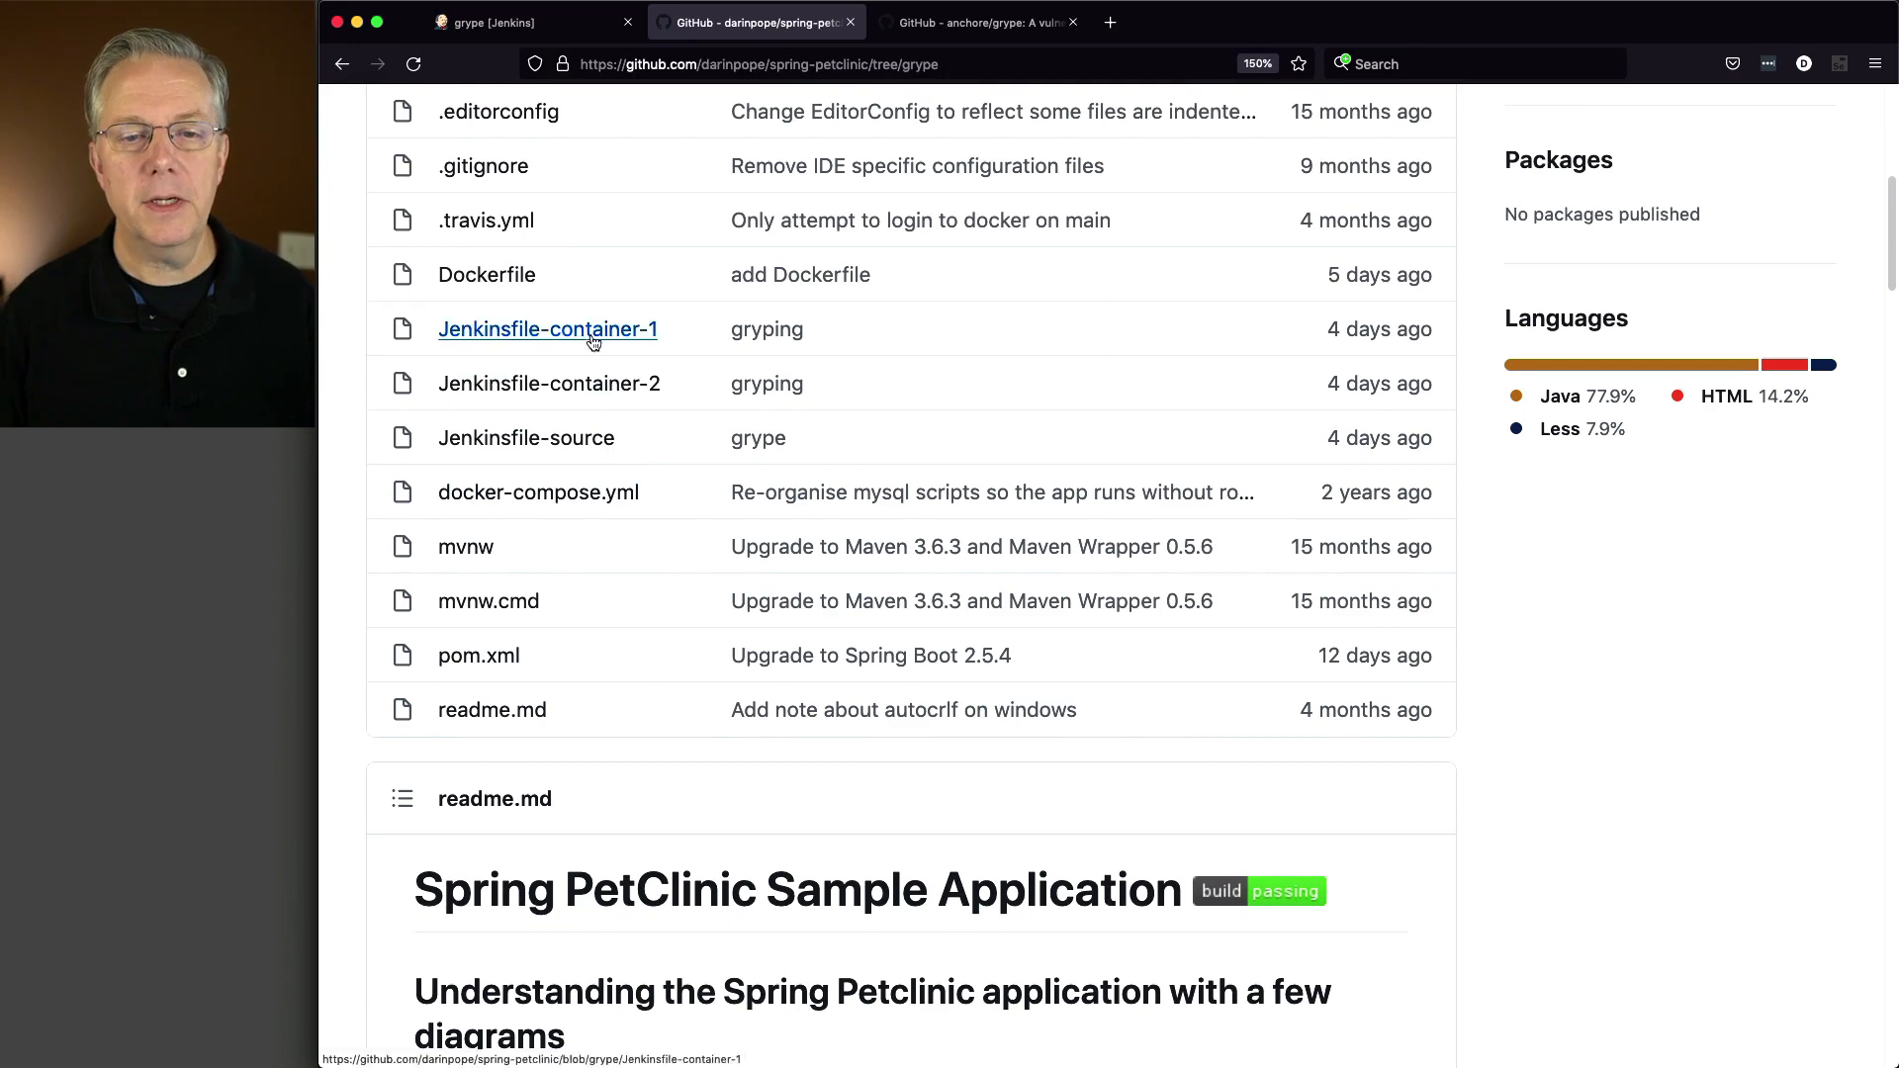
{"action": "left_click", "coordinate": [547, 330]}
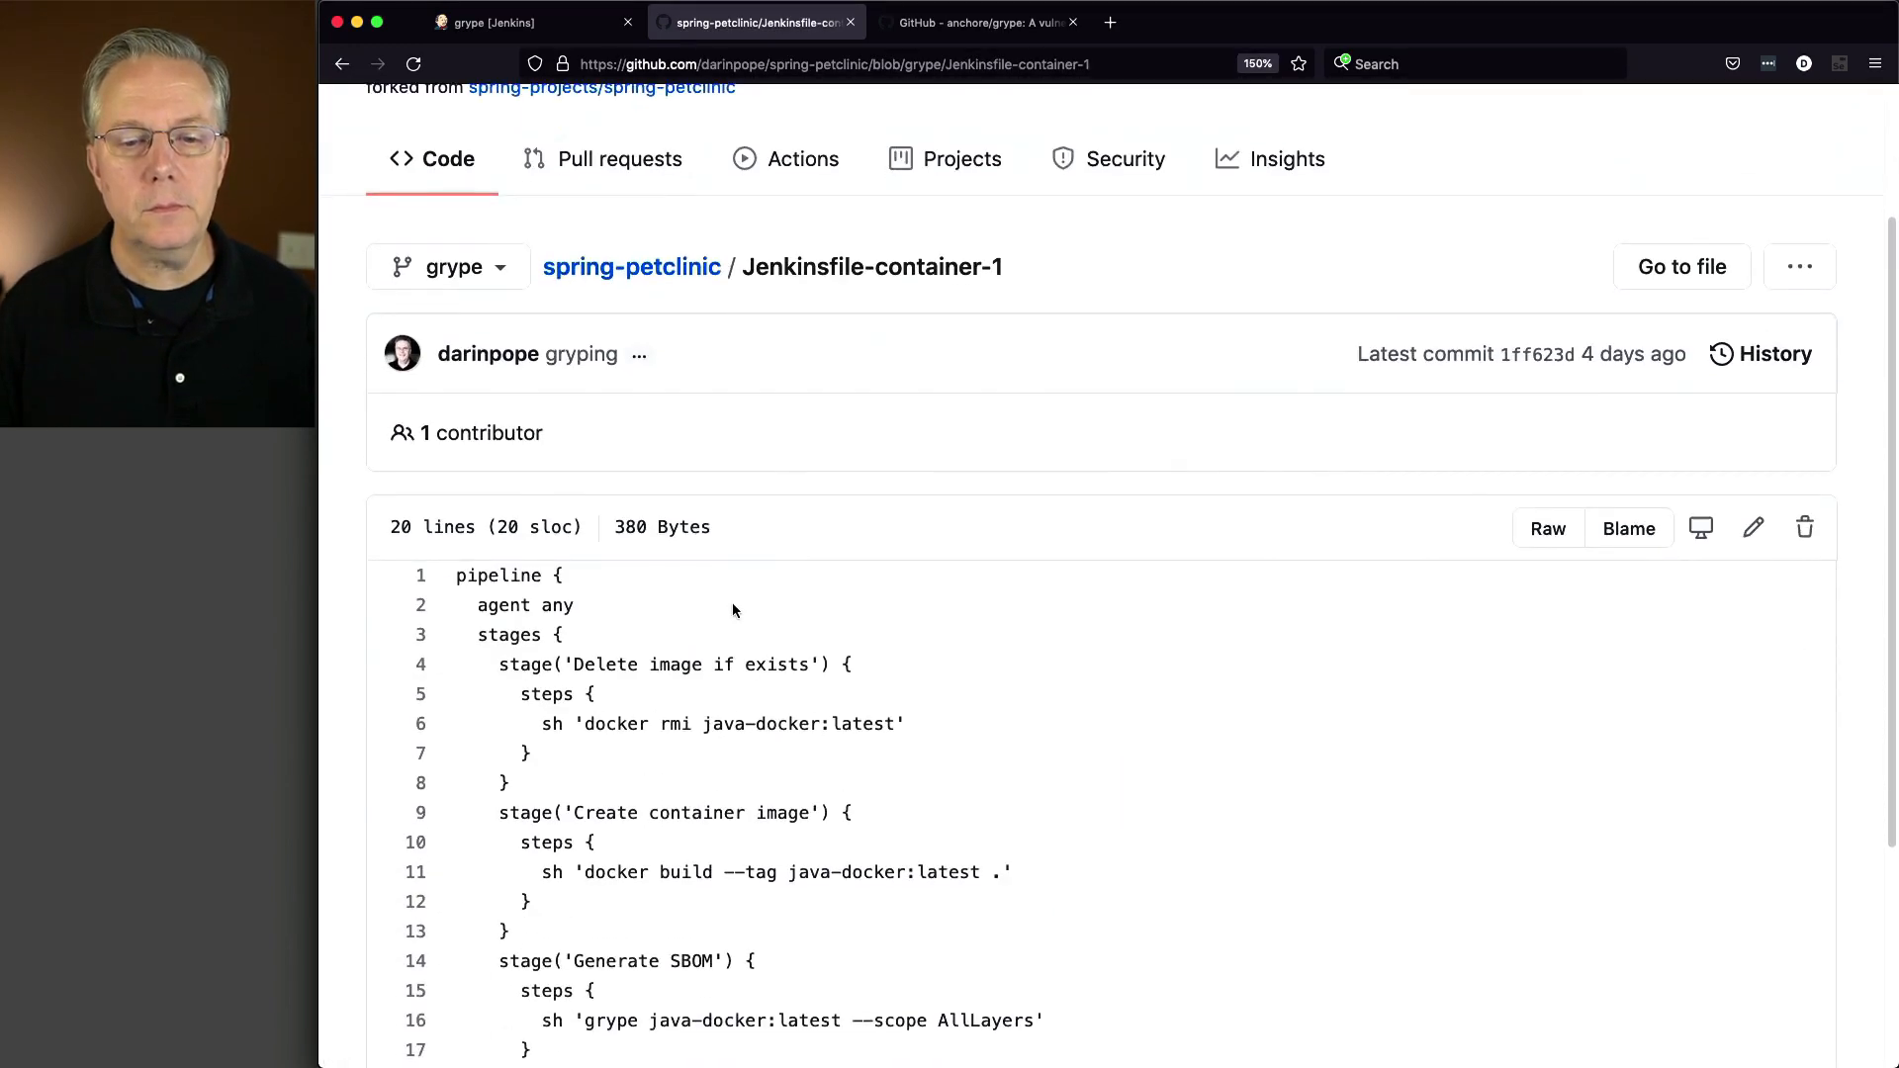
{"action": "scroll", "scroll_direction": "down", "scroll_amount": 3}
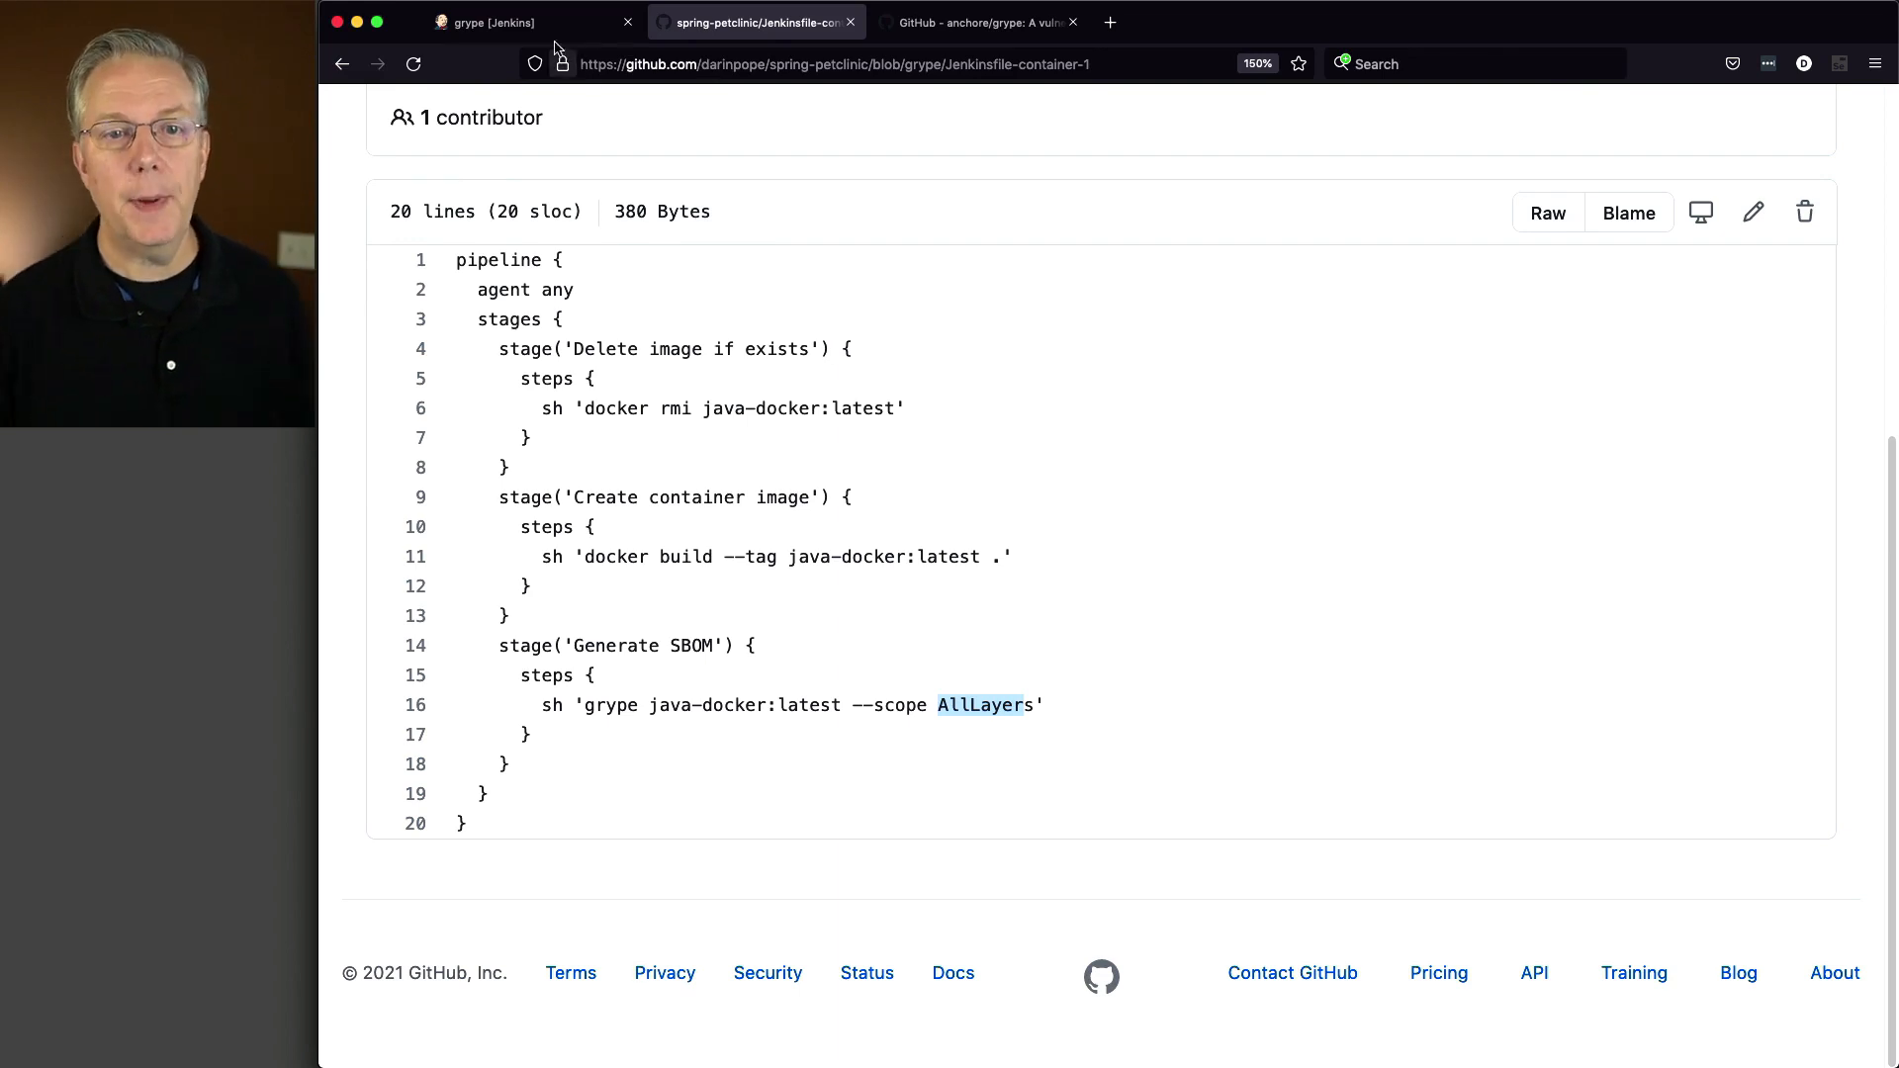
Set the grype job's Script Path to Jenkinsfile-container-1, save, and start a build.
{"action": "left_click", "coordinate": [496, 22]}
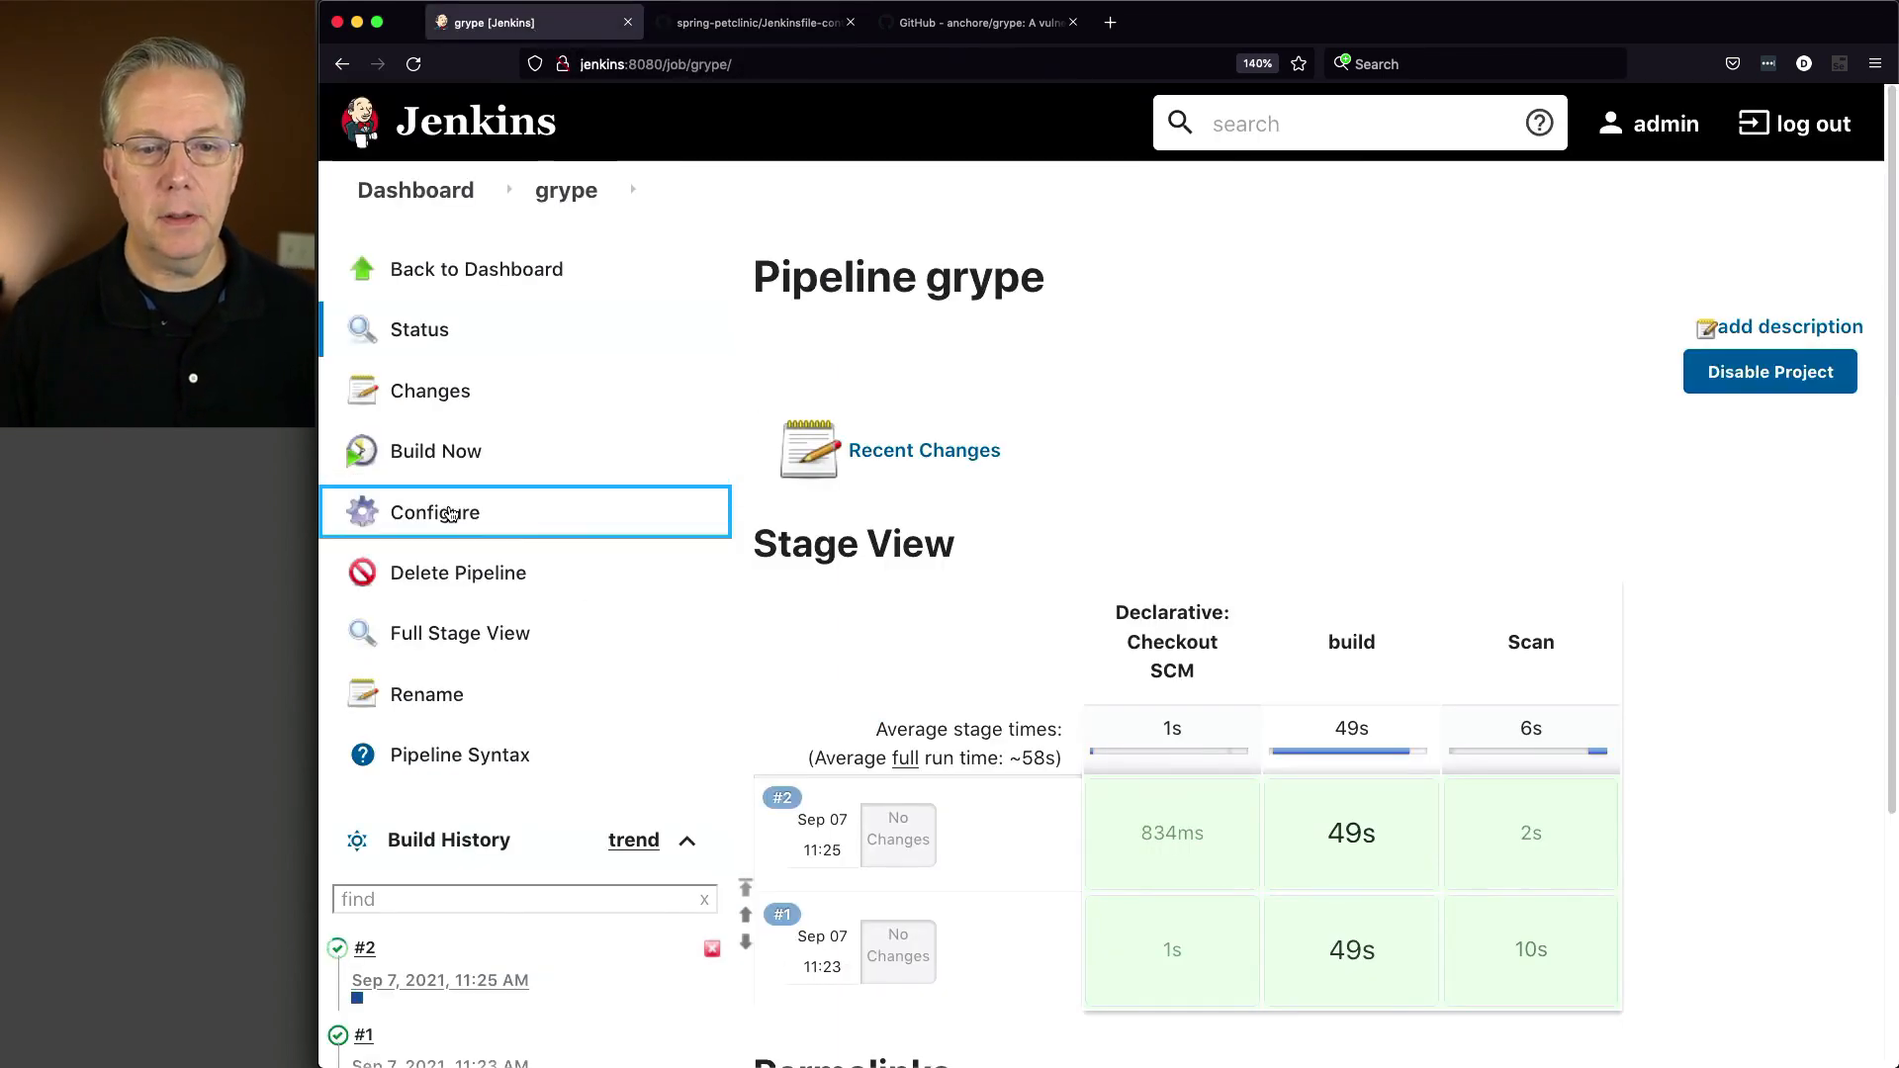
{"action": "left_click", "coordinate": [435, 512]}
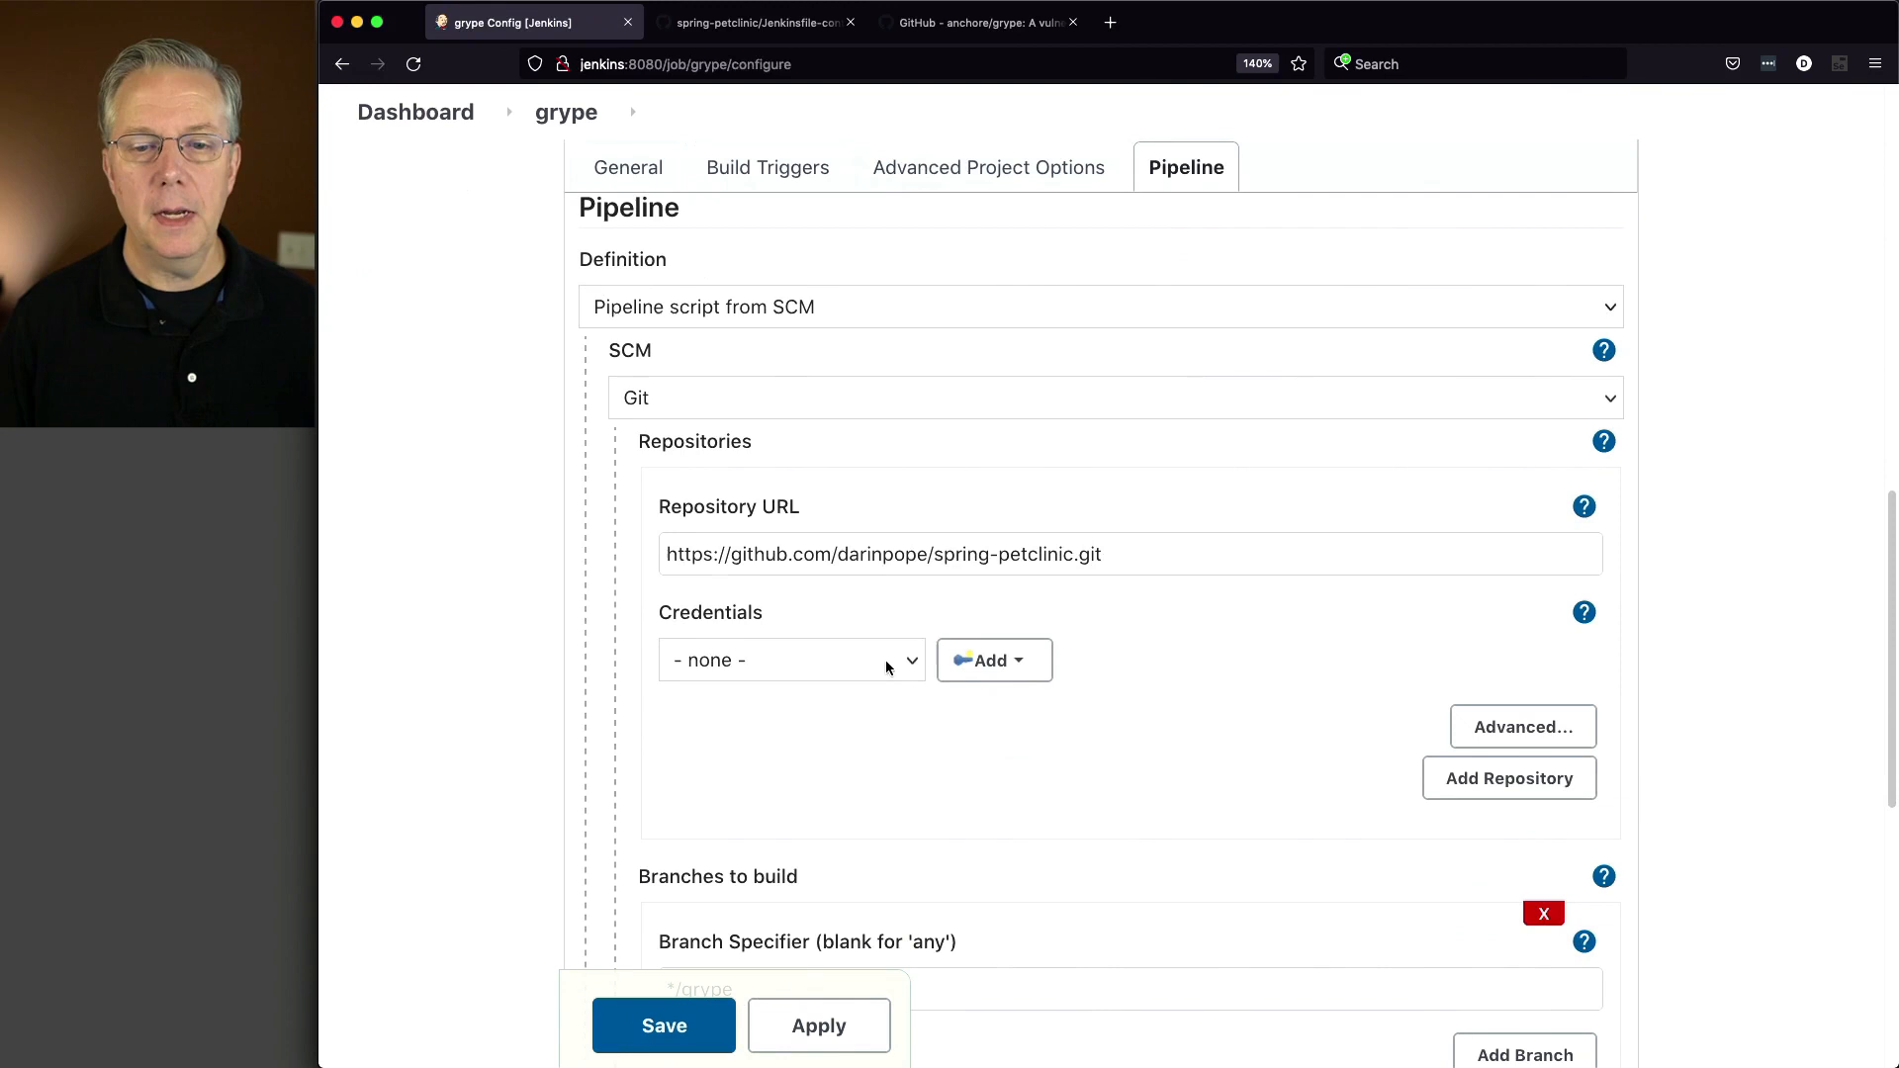
{"action": "scroll", "scroll_direction": "down", "scroll_amount": 3}
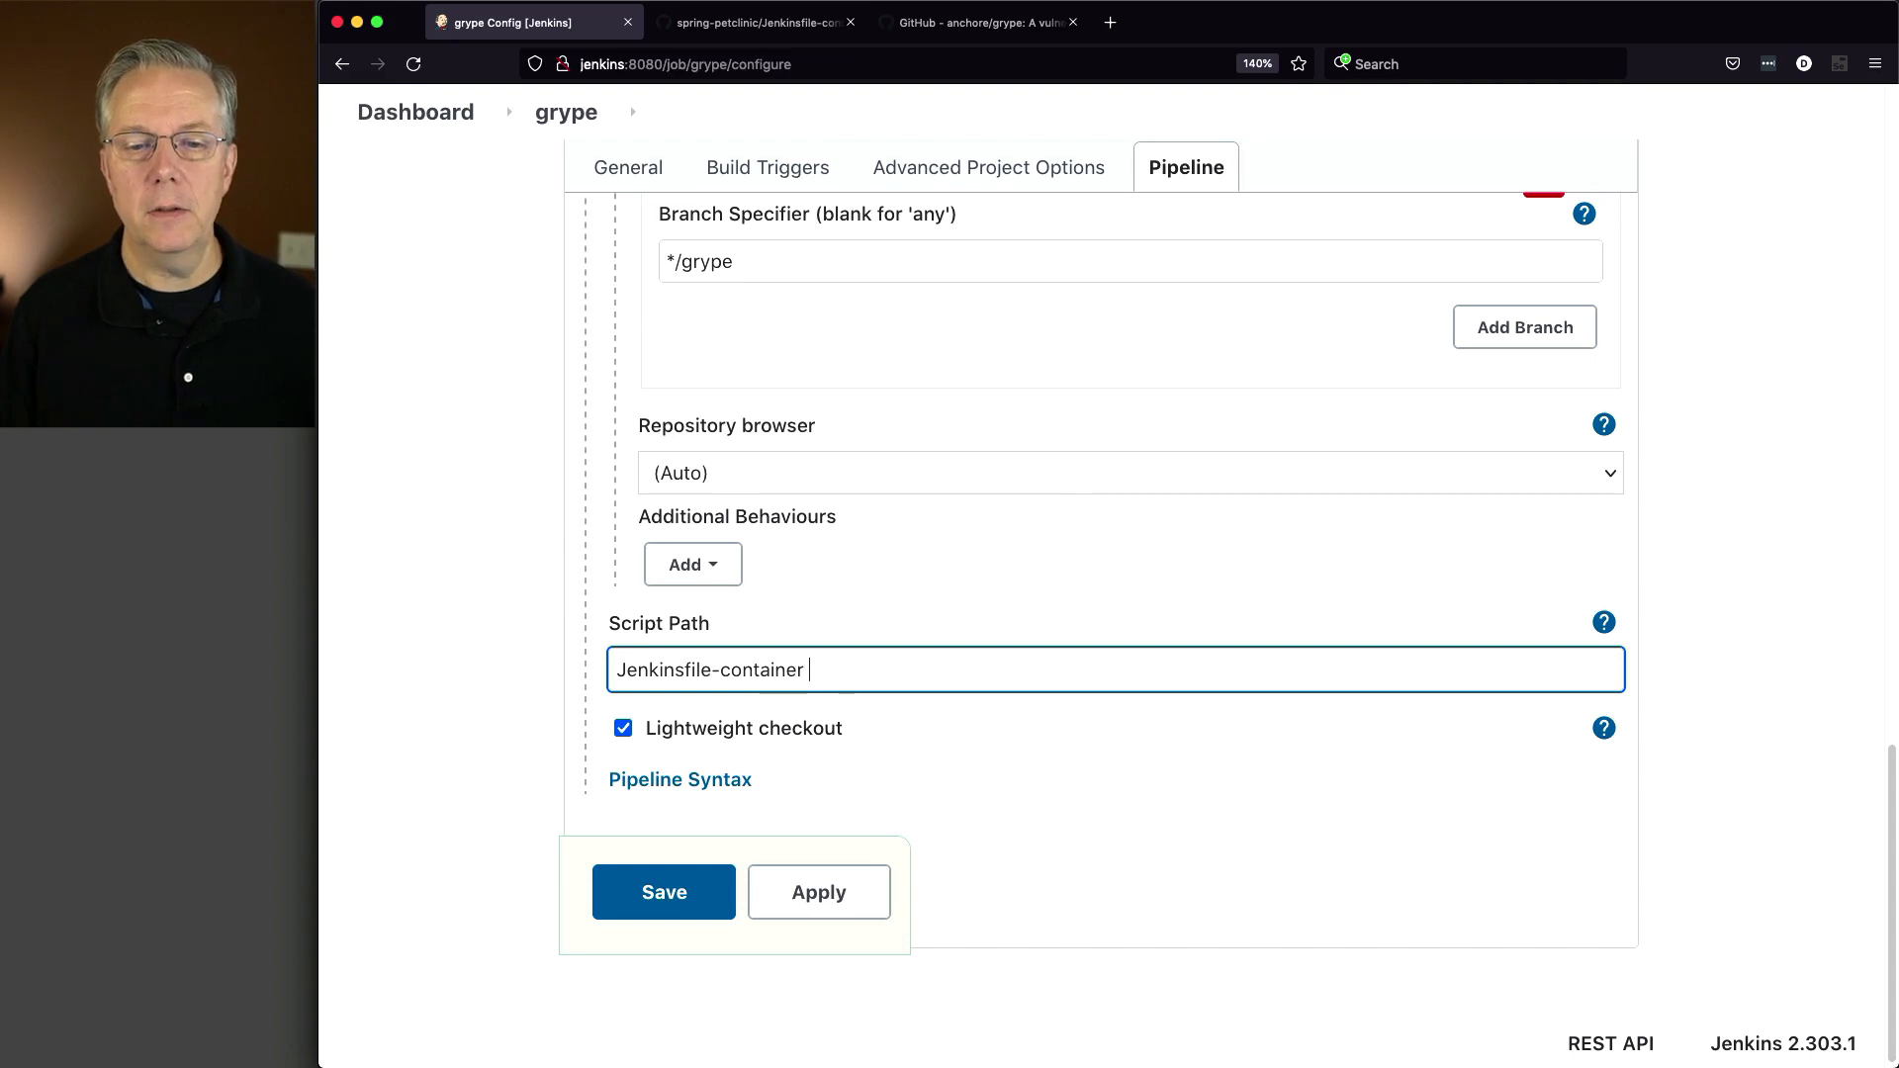
{"action": "type", "text": "-1"}
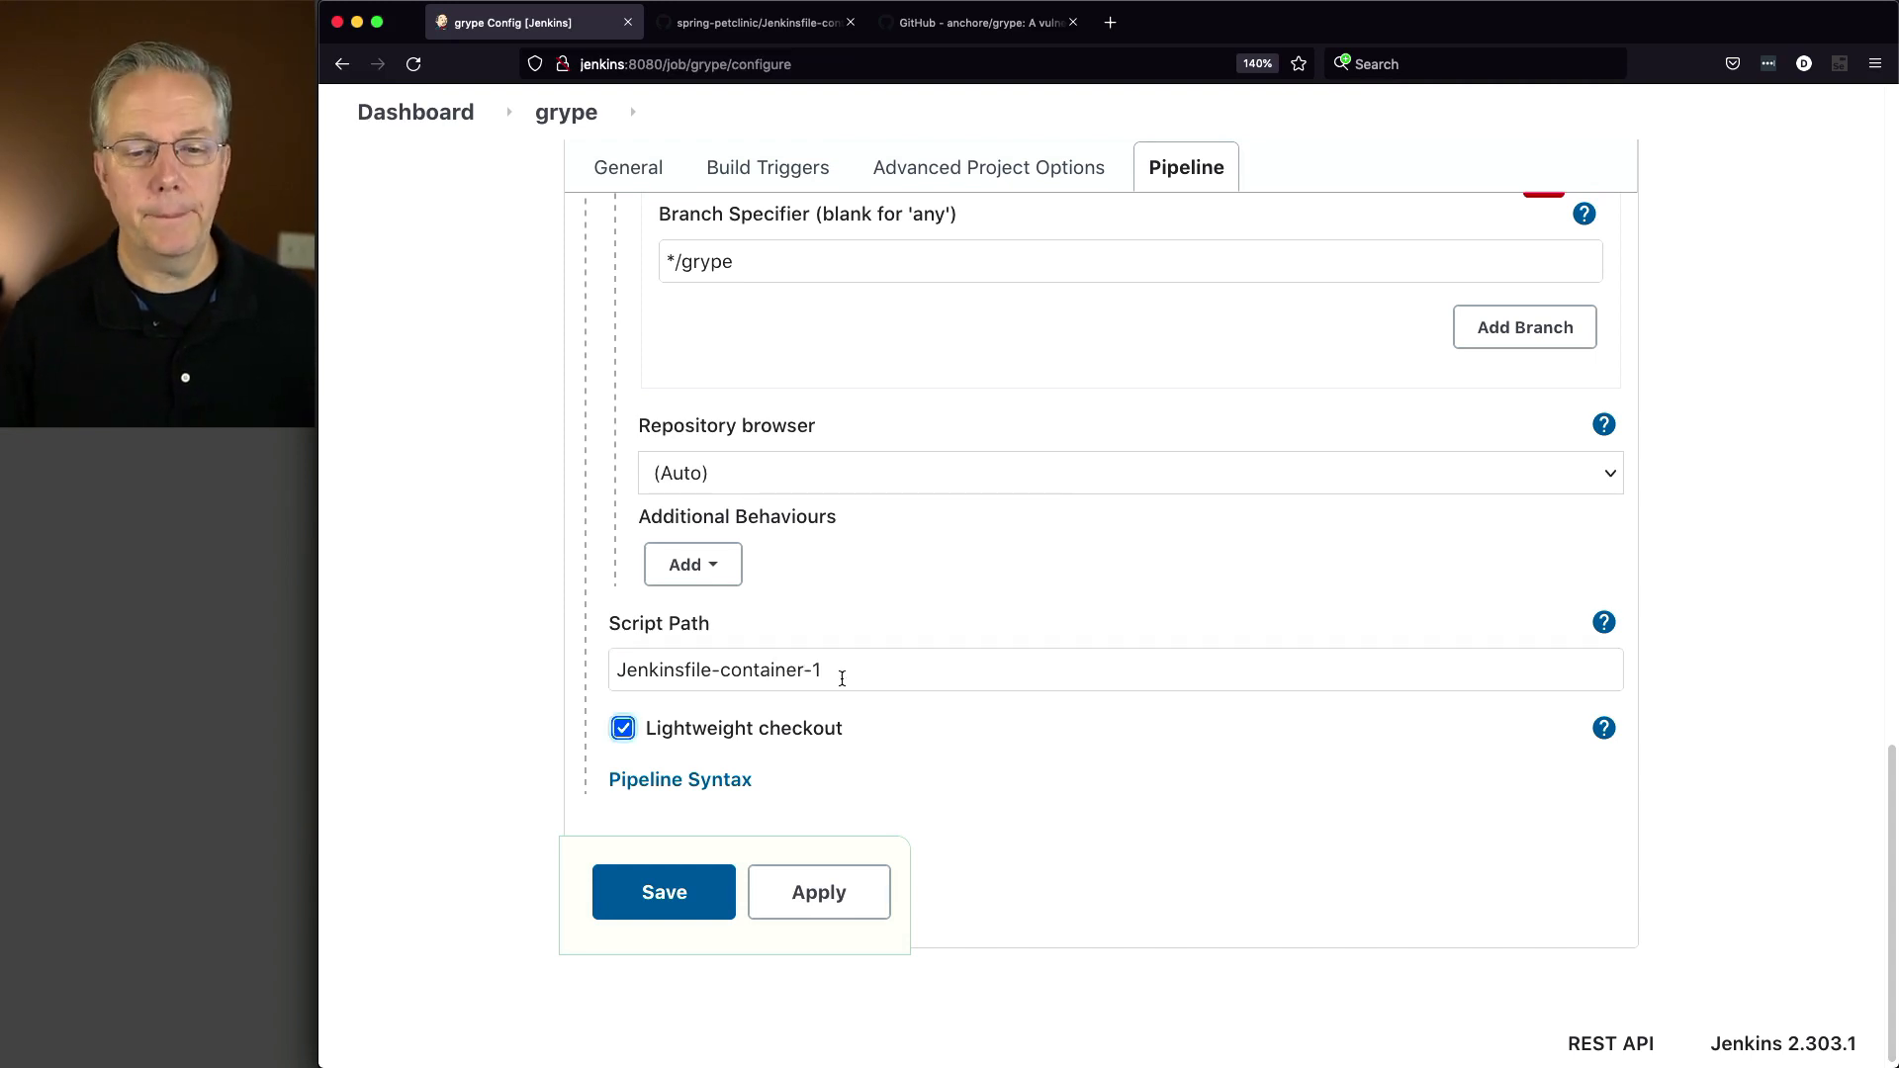
{"action": "left_click", "coordinate": [662, 891]}
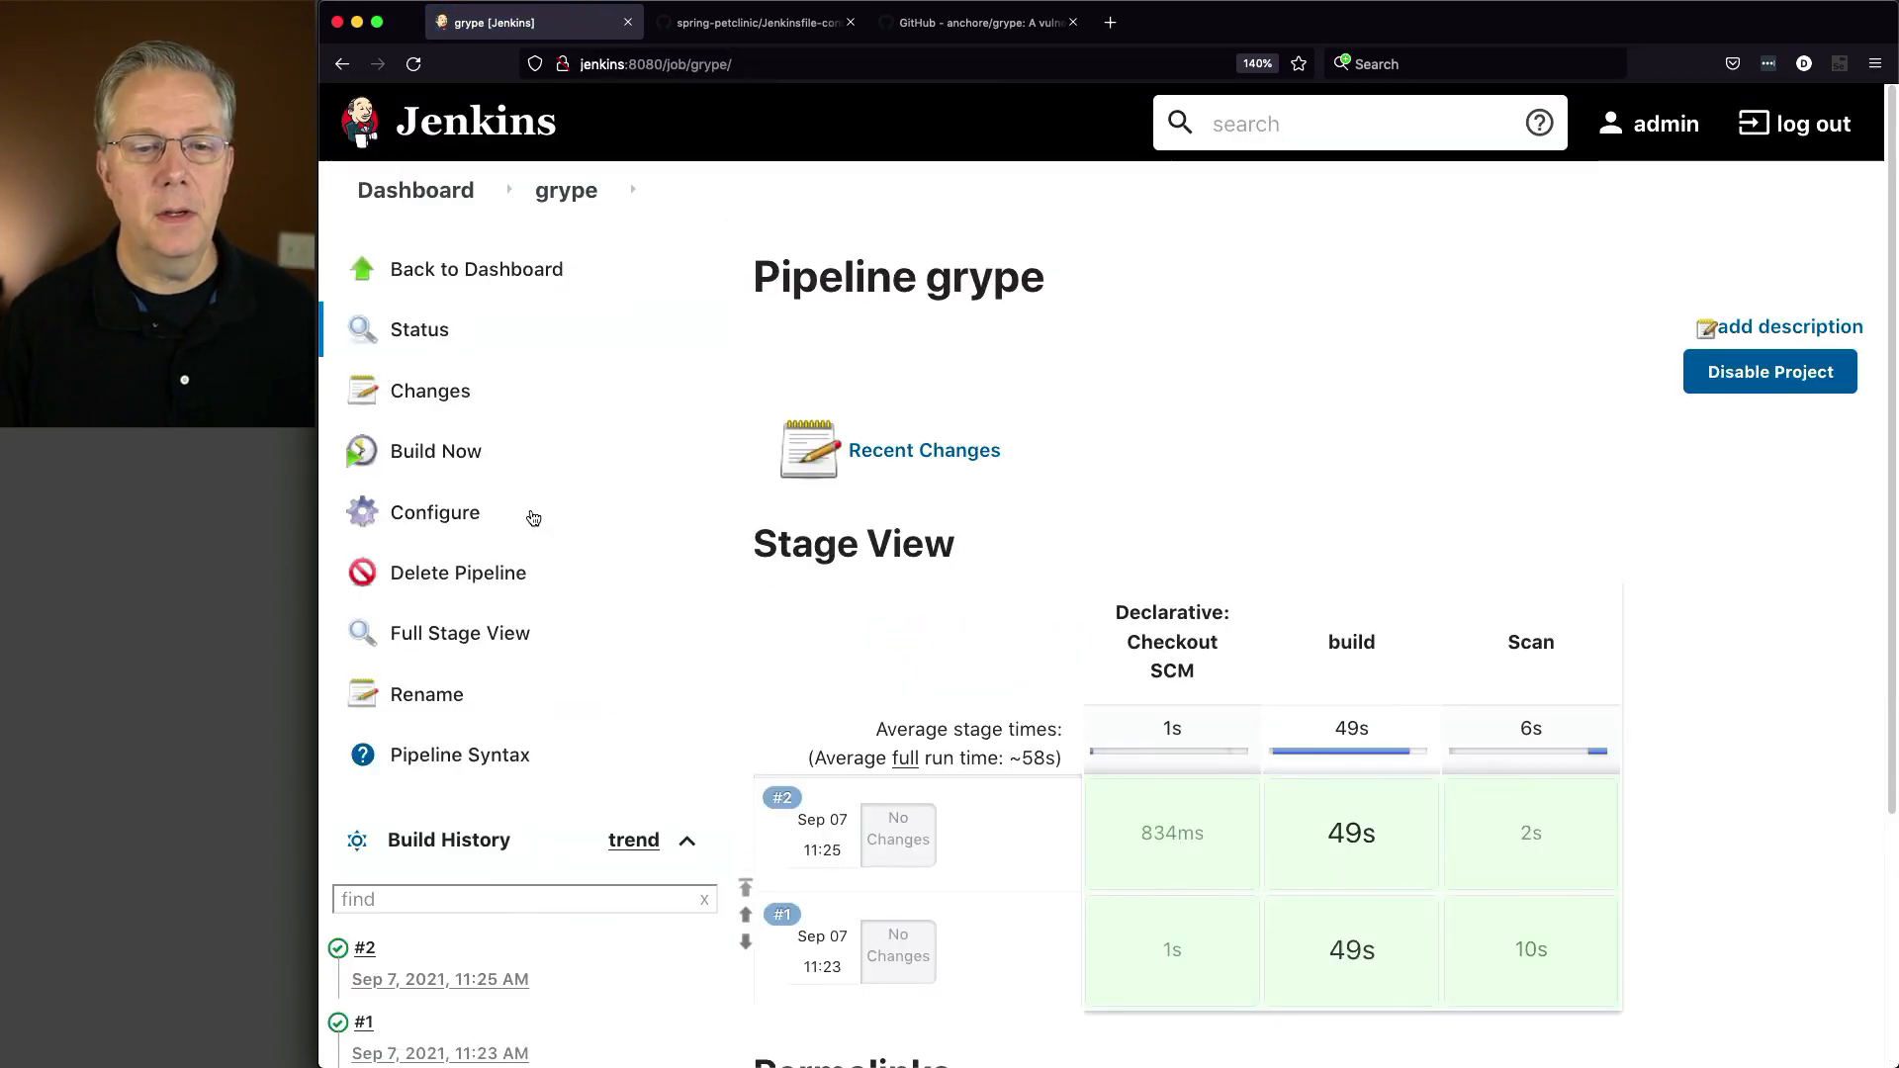
{"action": "left_click", "coordinate": [437, 451]}
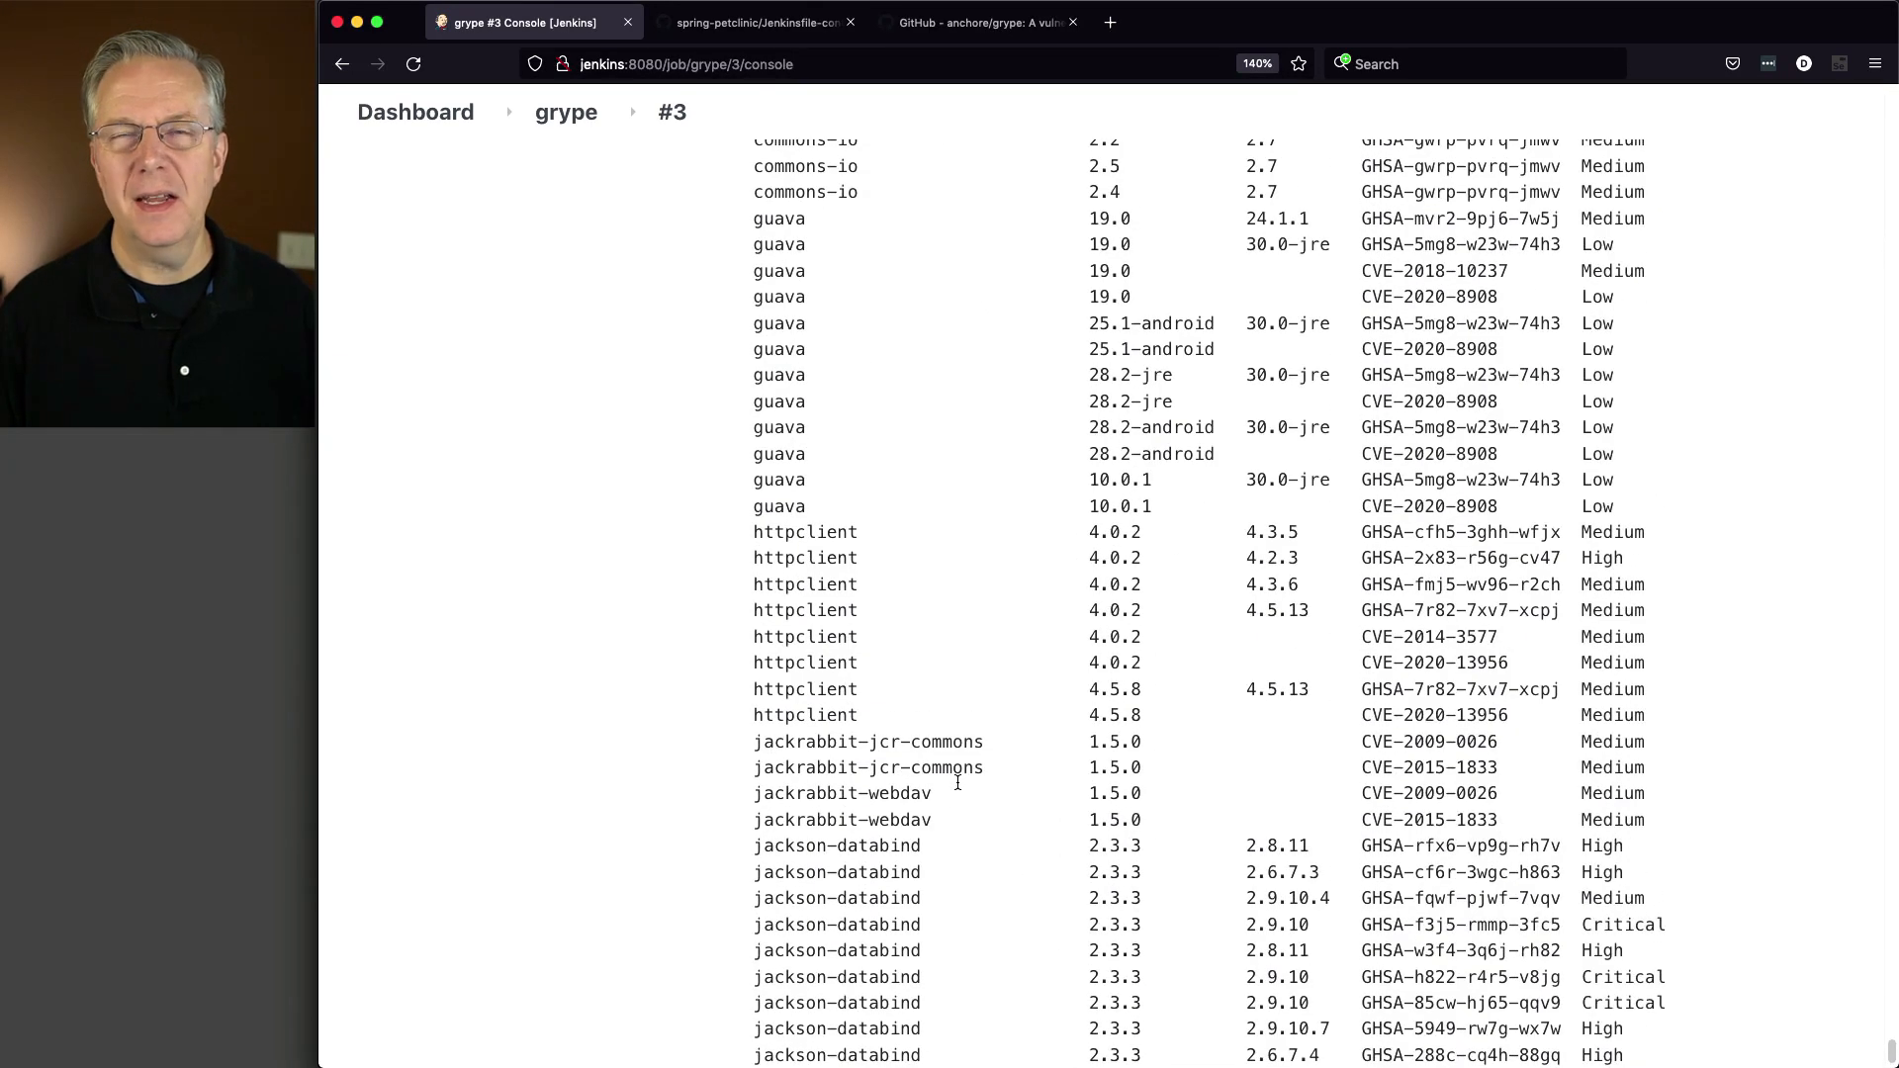
{"action": "scroll", "scroll_direction": "down", "scroll_amount": 3}
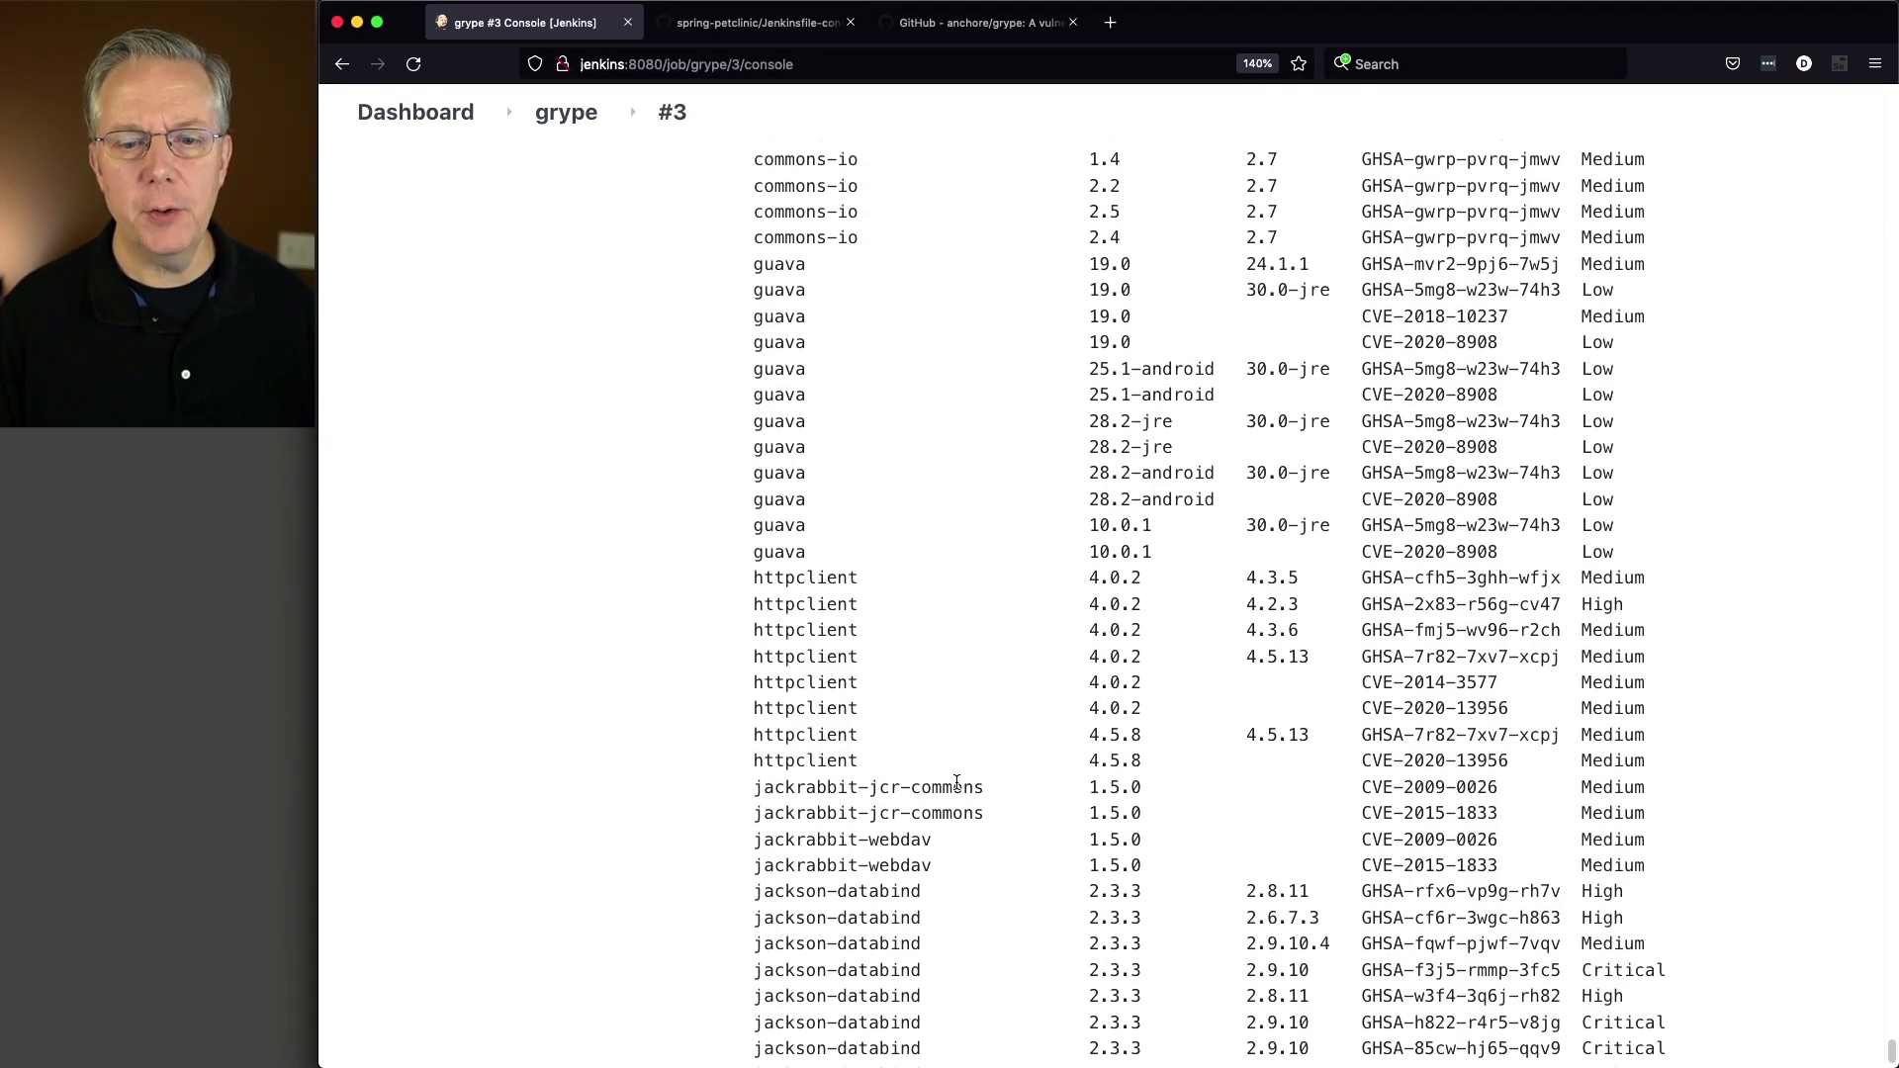
{"action": "scroll", "scroll_direction": "down", "scroll_amount": 3}
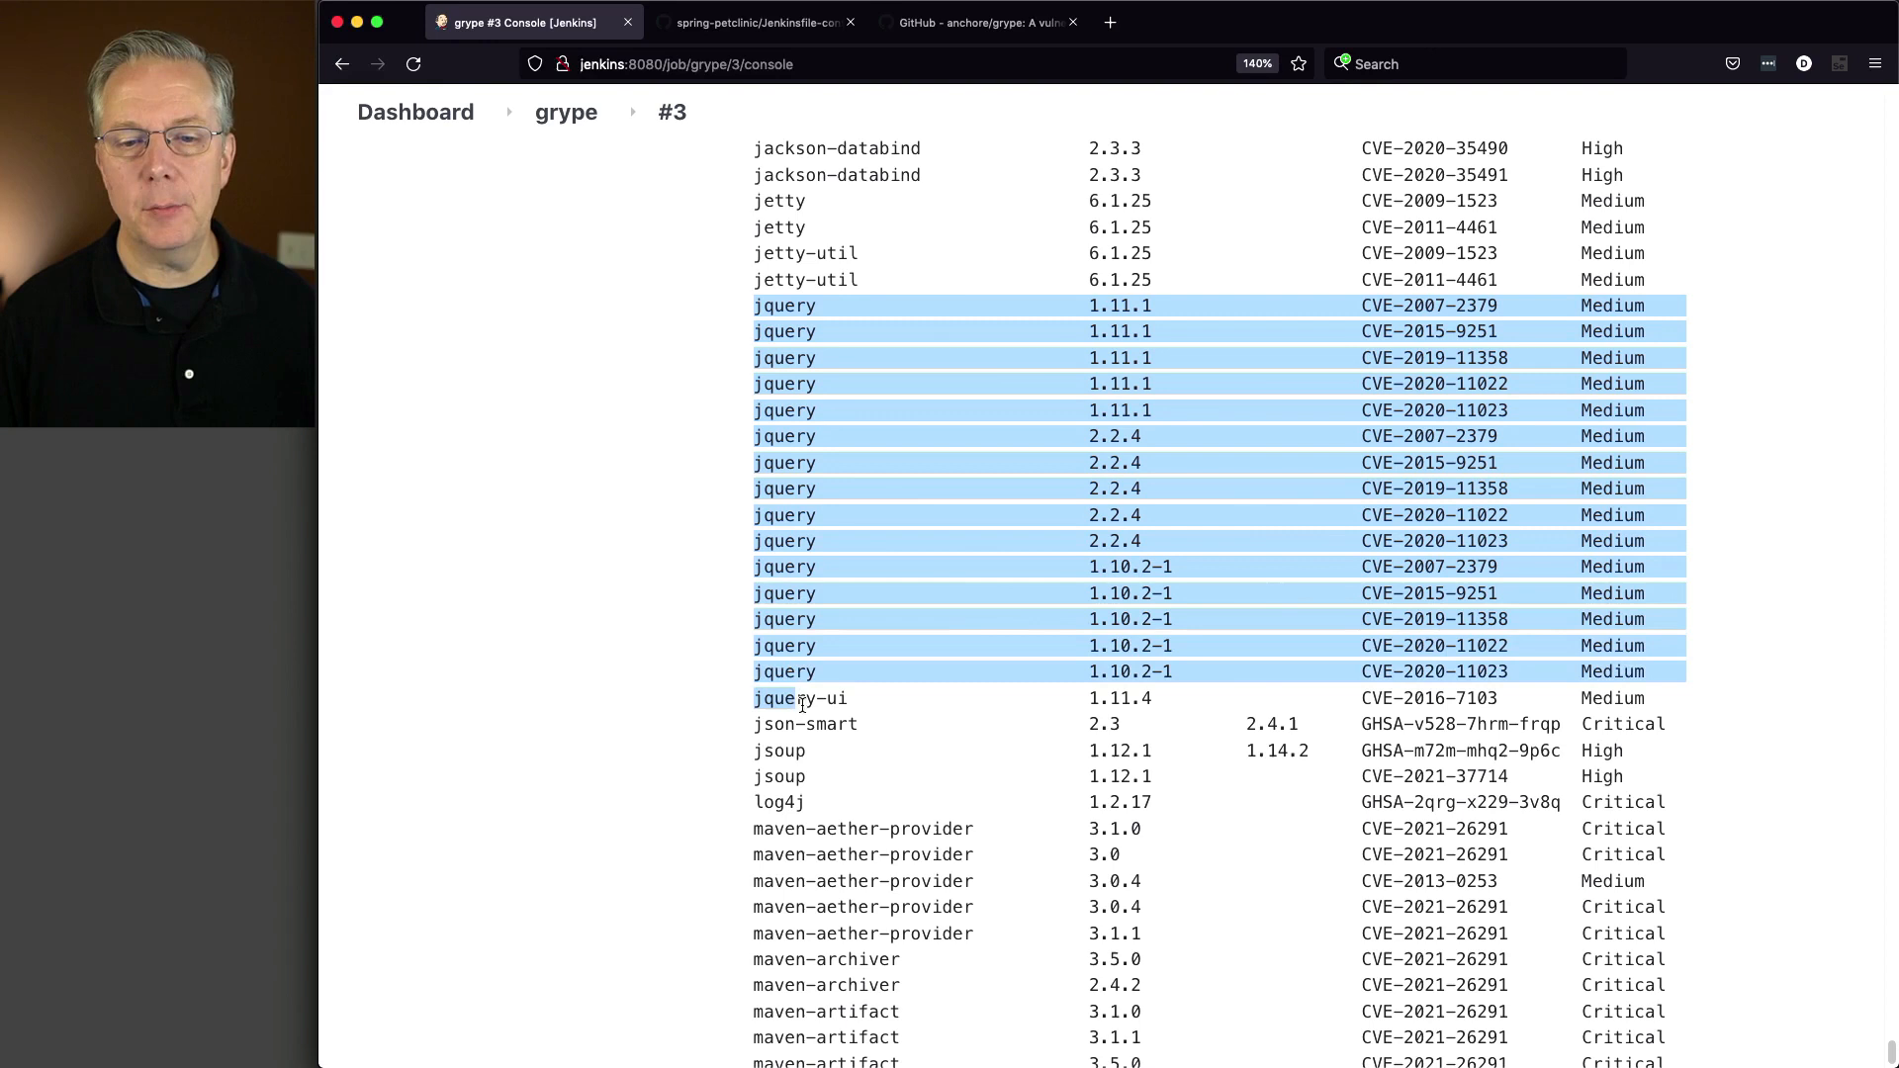
{"action": "double_click", "coordinate": [798, 697]}
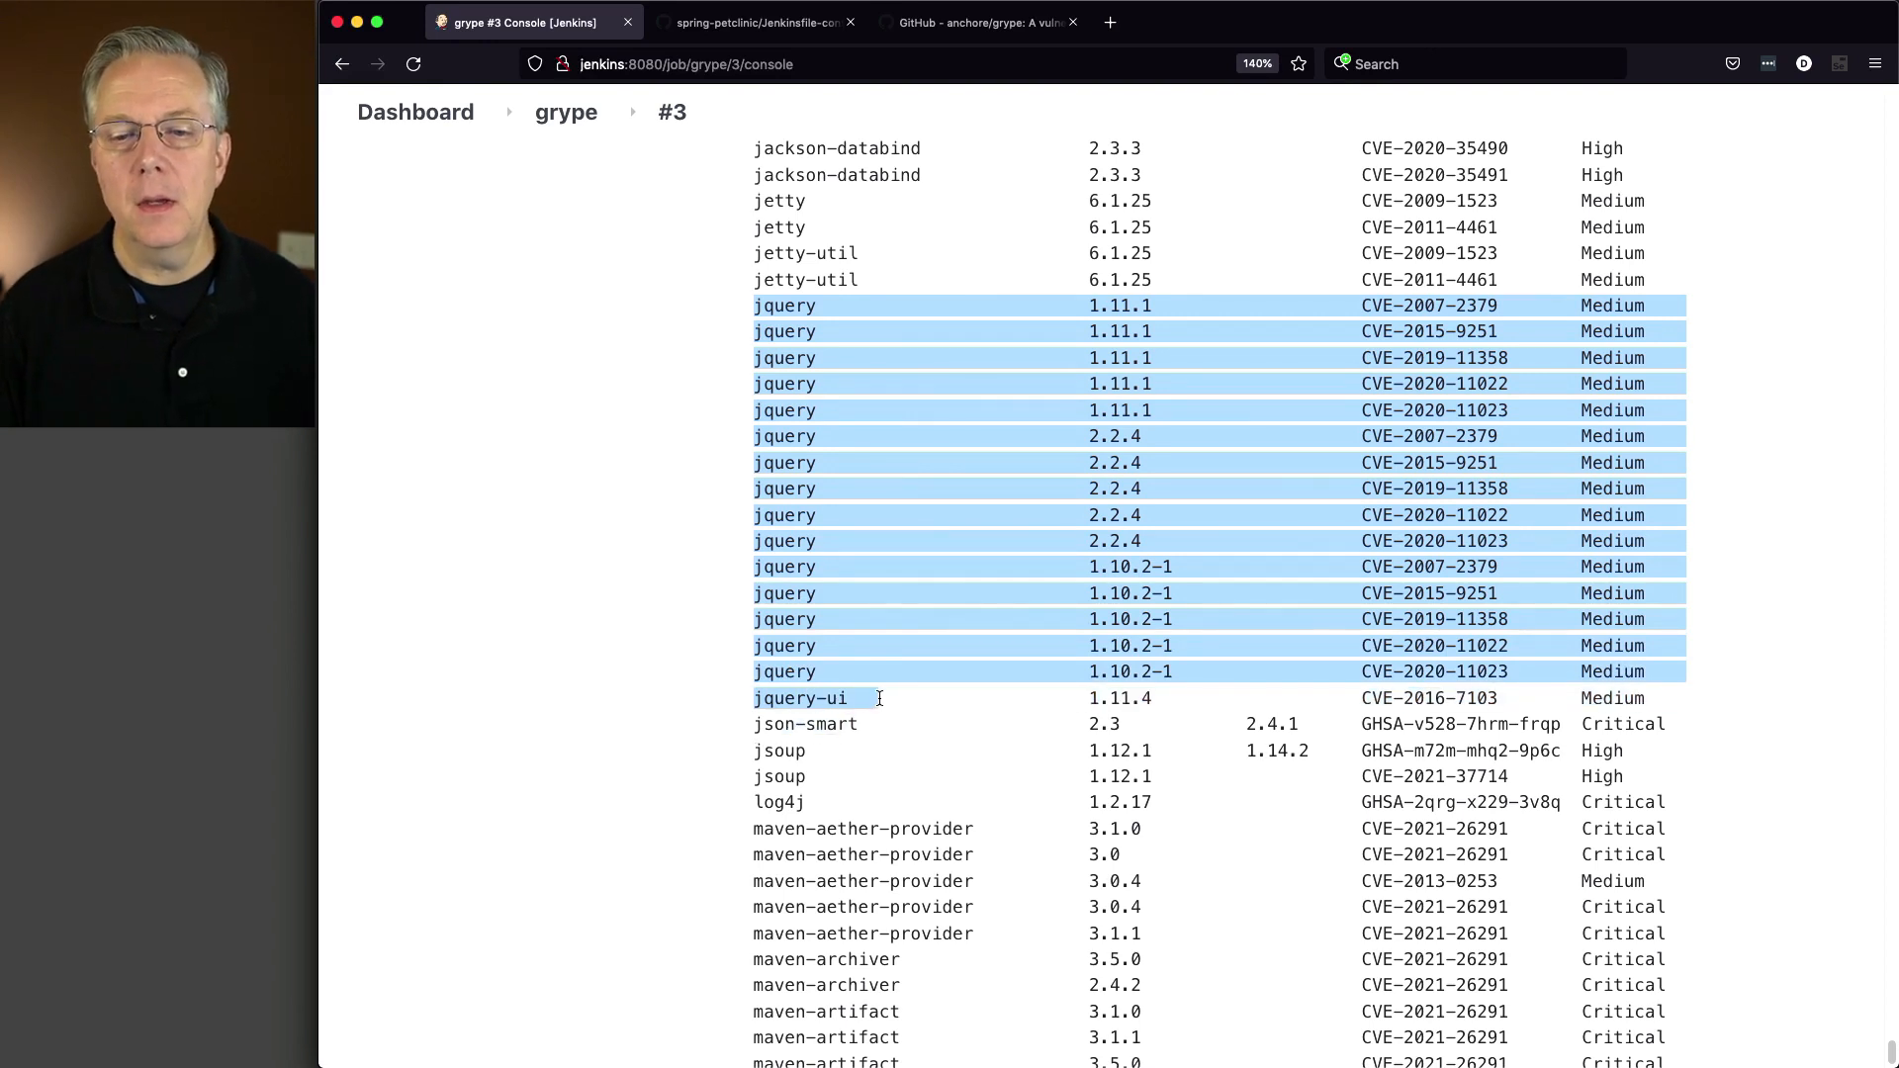
{"action": "mouse_move", "coordinate": [927, 670]}
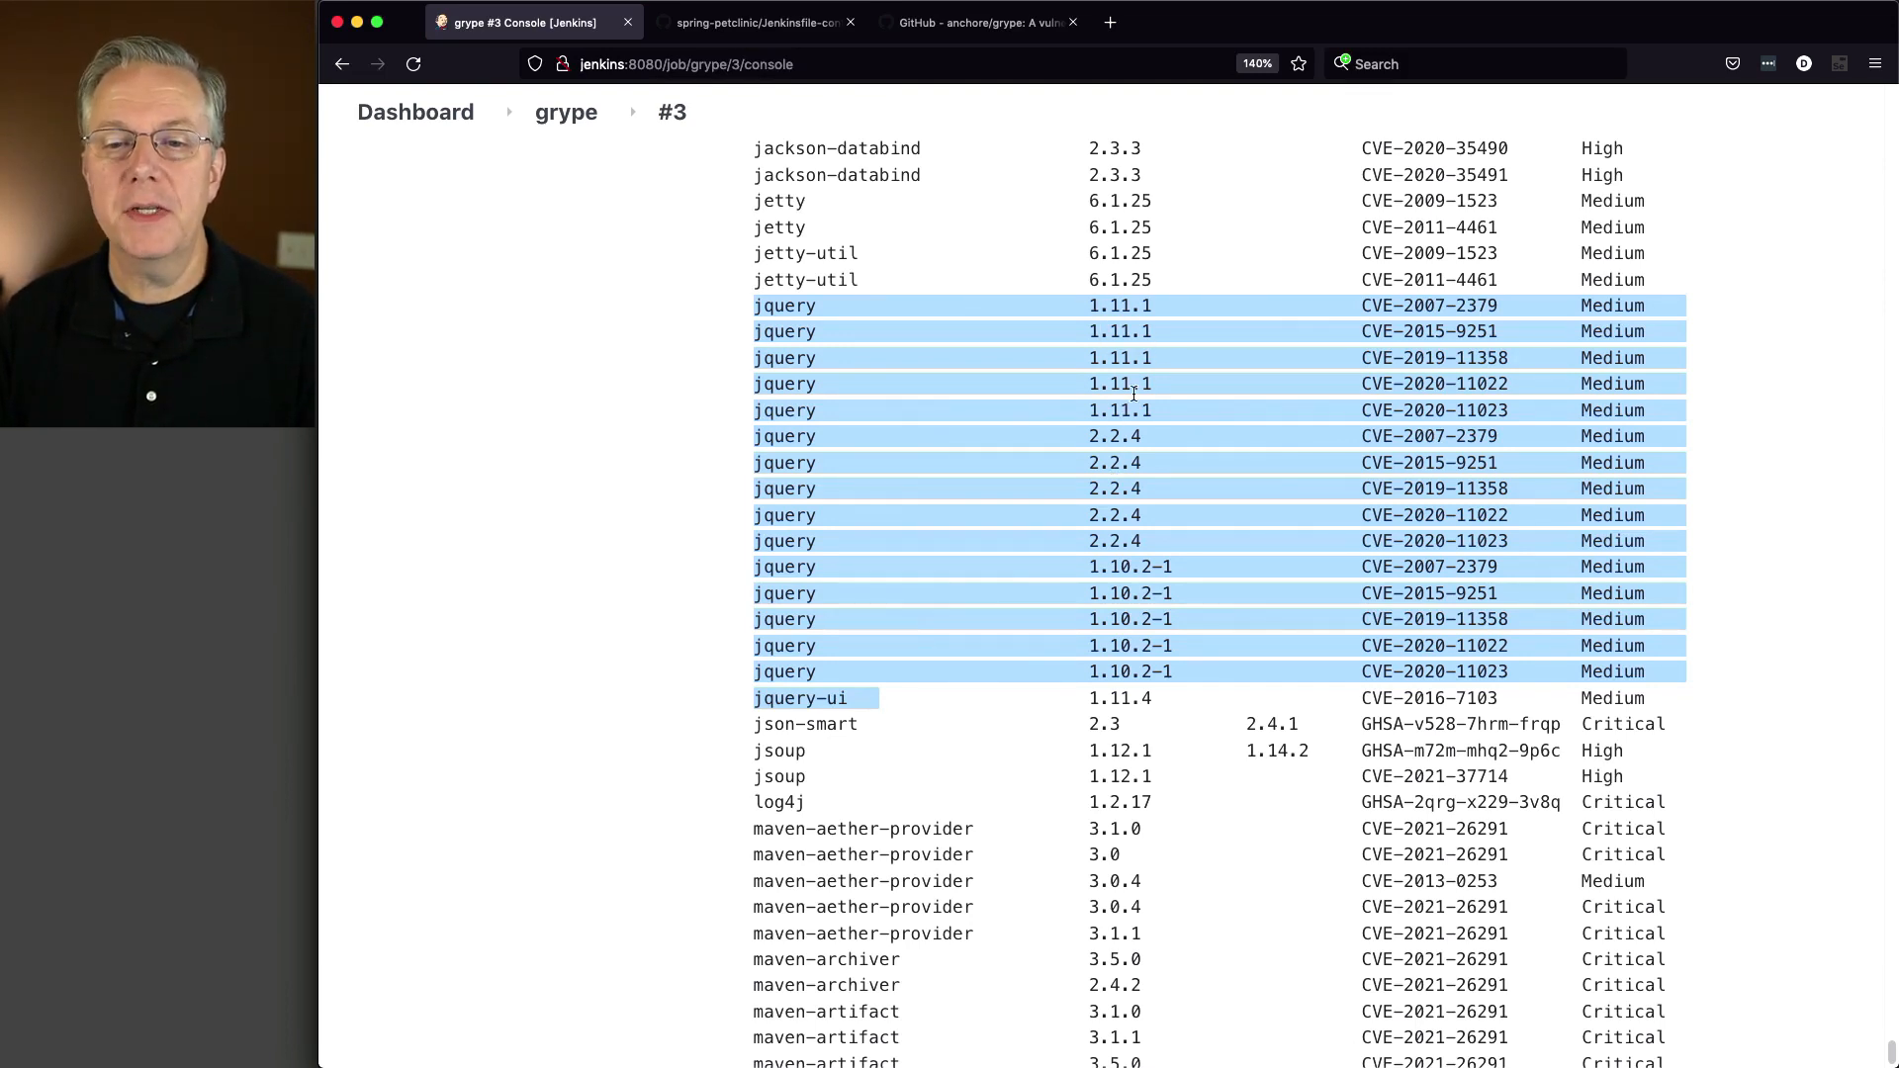
{"action": "mouse_move", "coordinate": [1120, 533]}
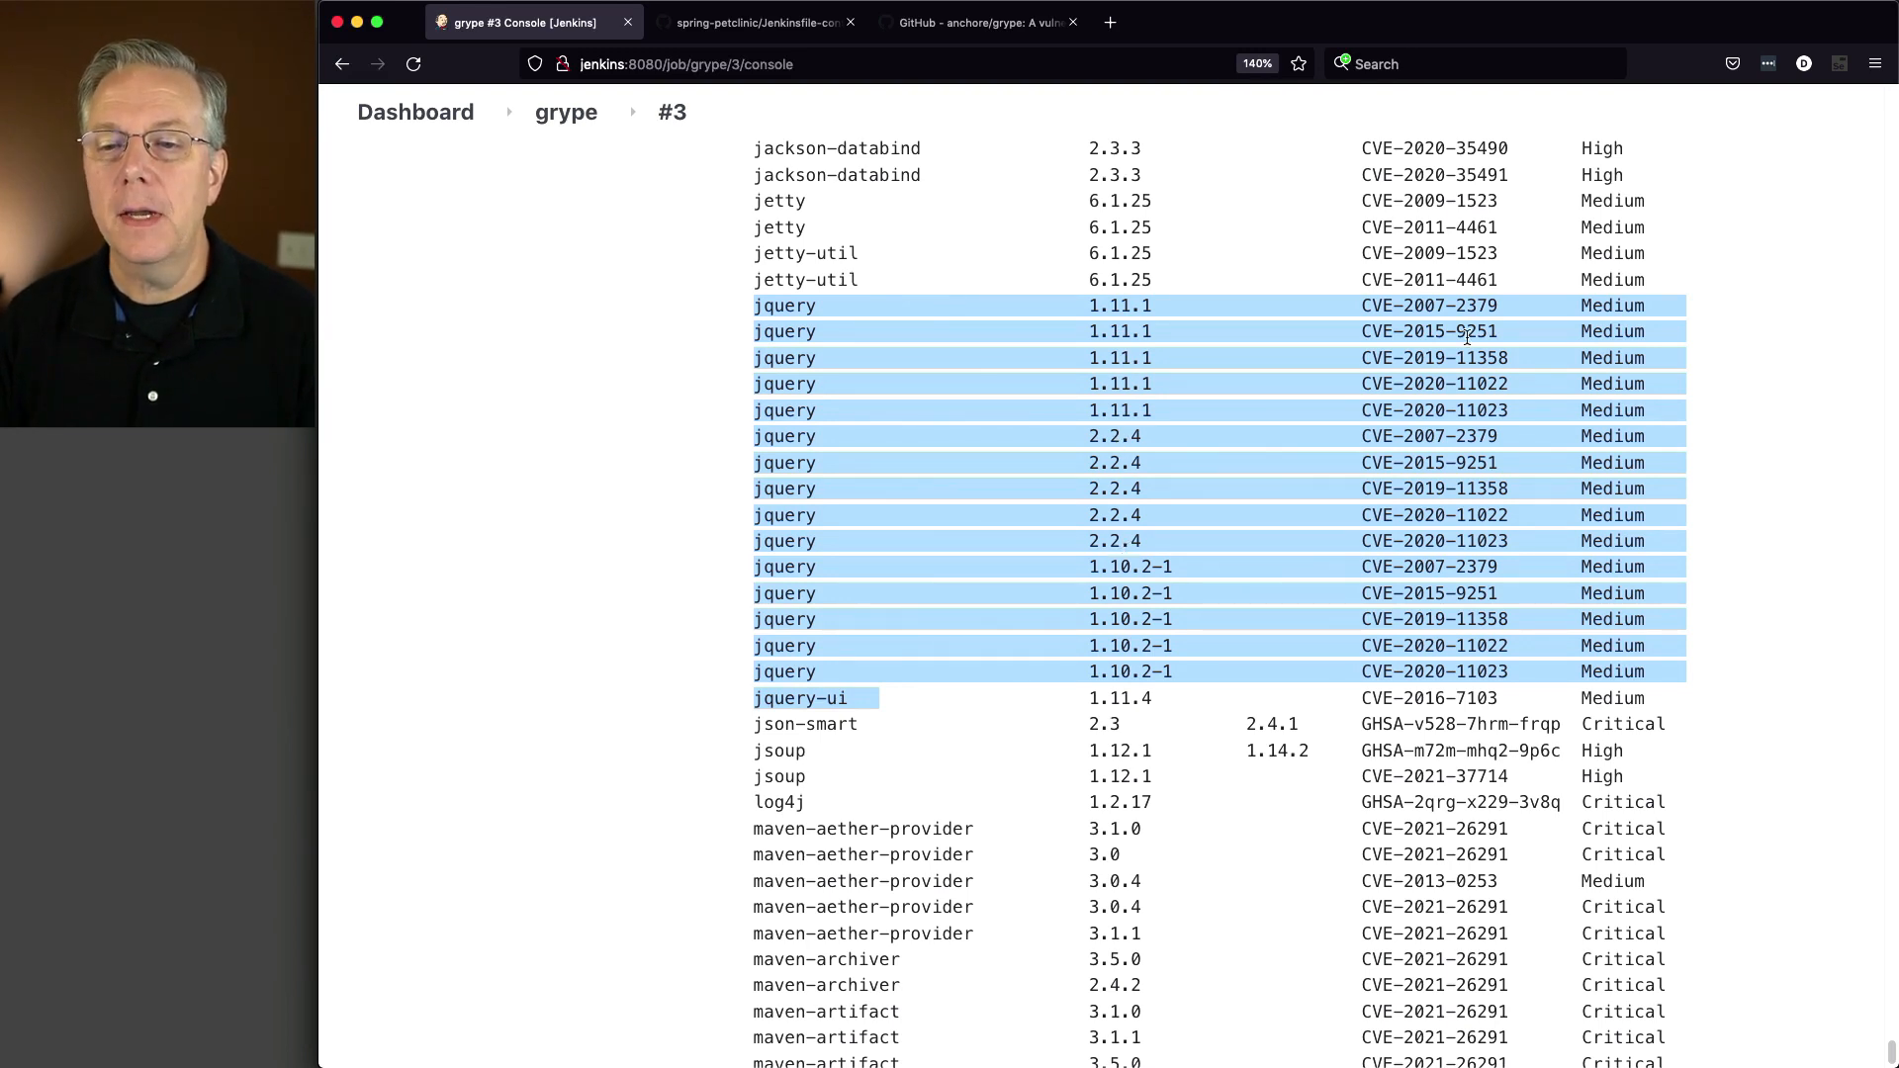
{"action": "mouse_move", "coordinate": [1197, 497]}
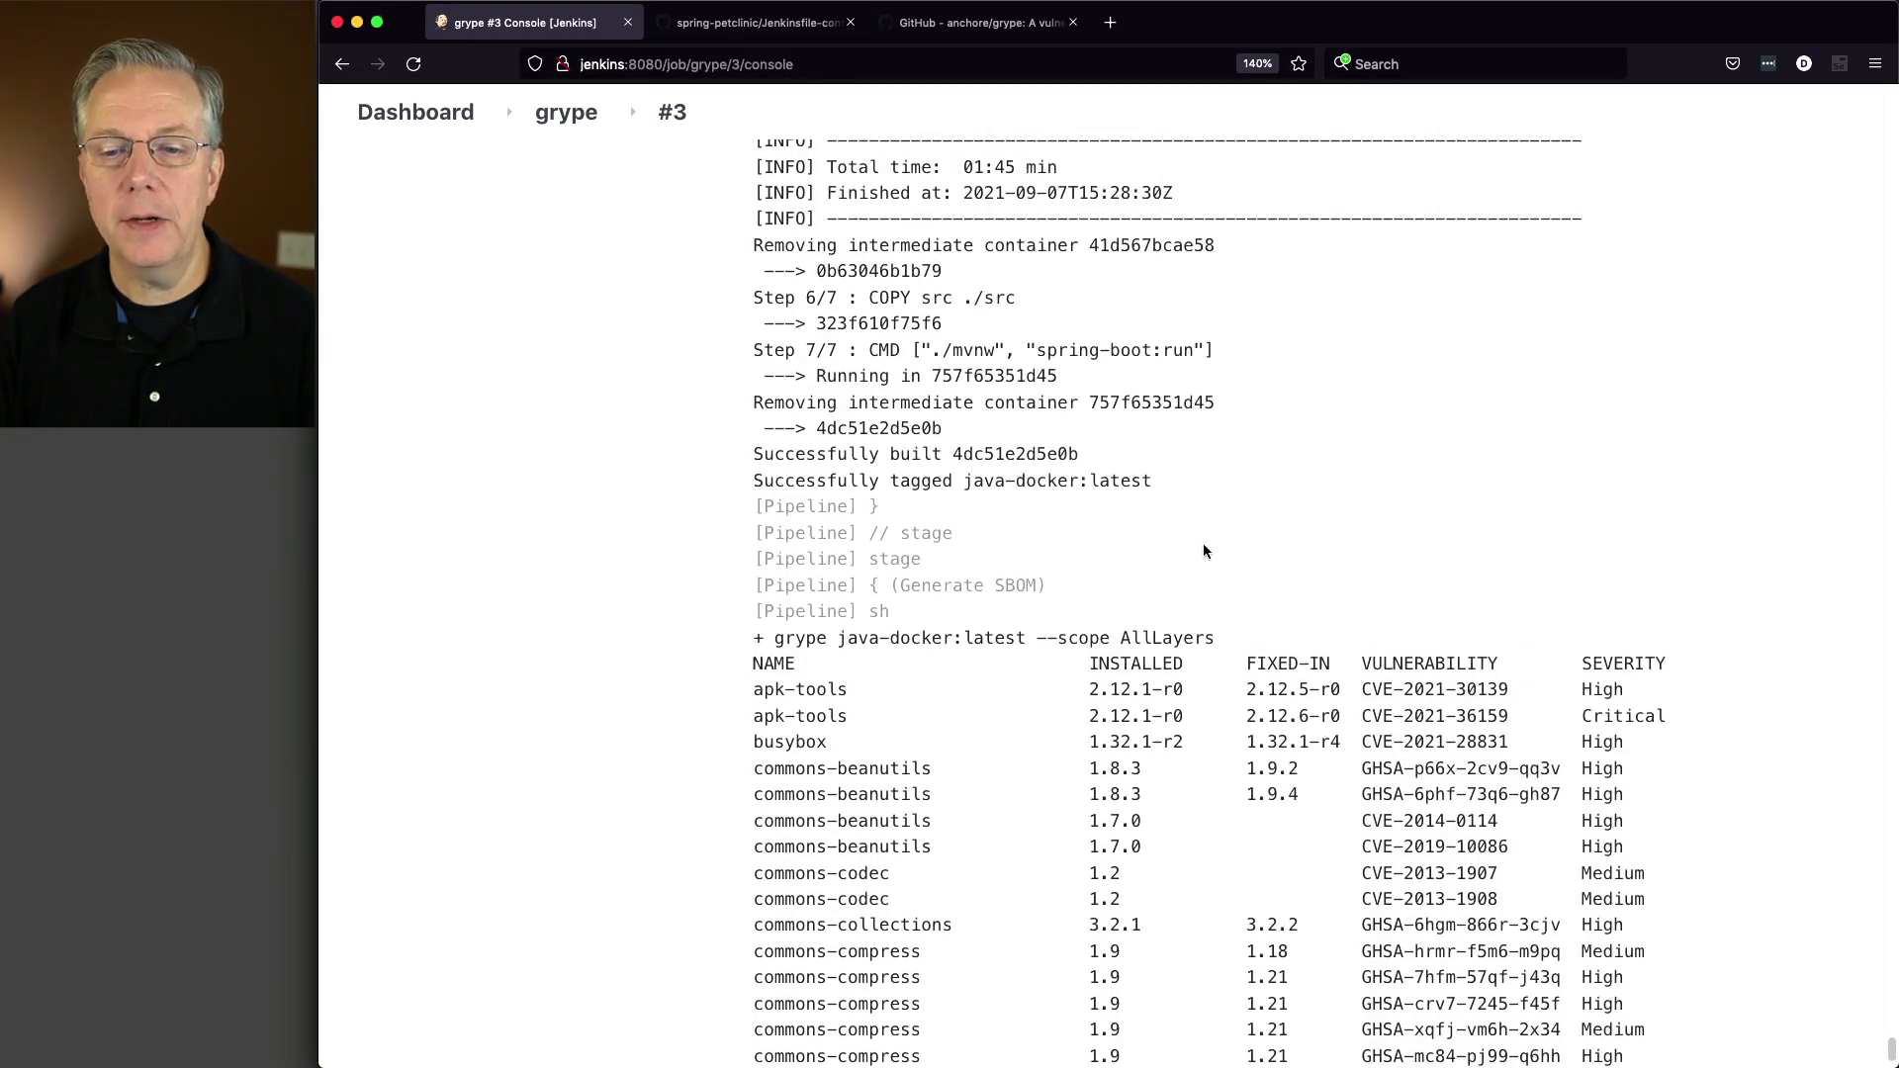
{"action": "scroll", "scroll_direction": "down", "scroll_amount": 3}
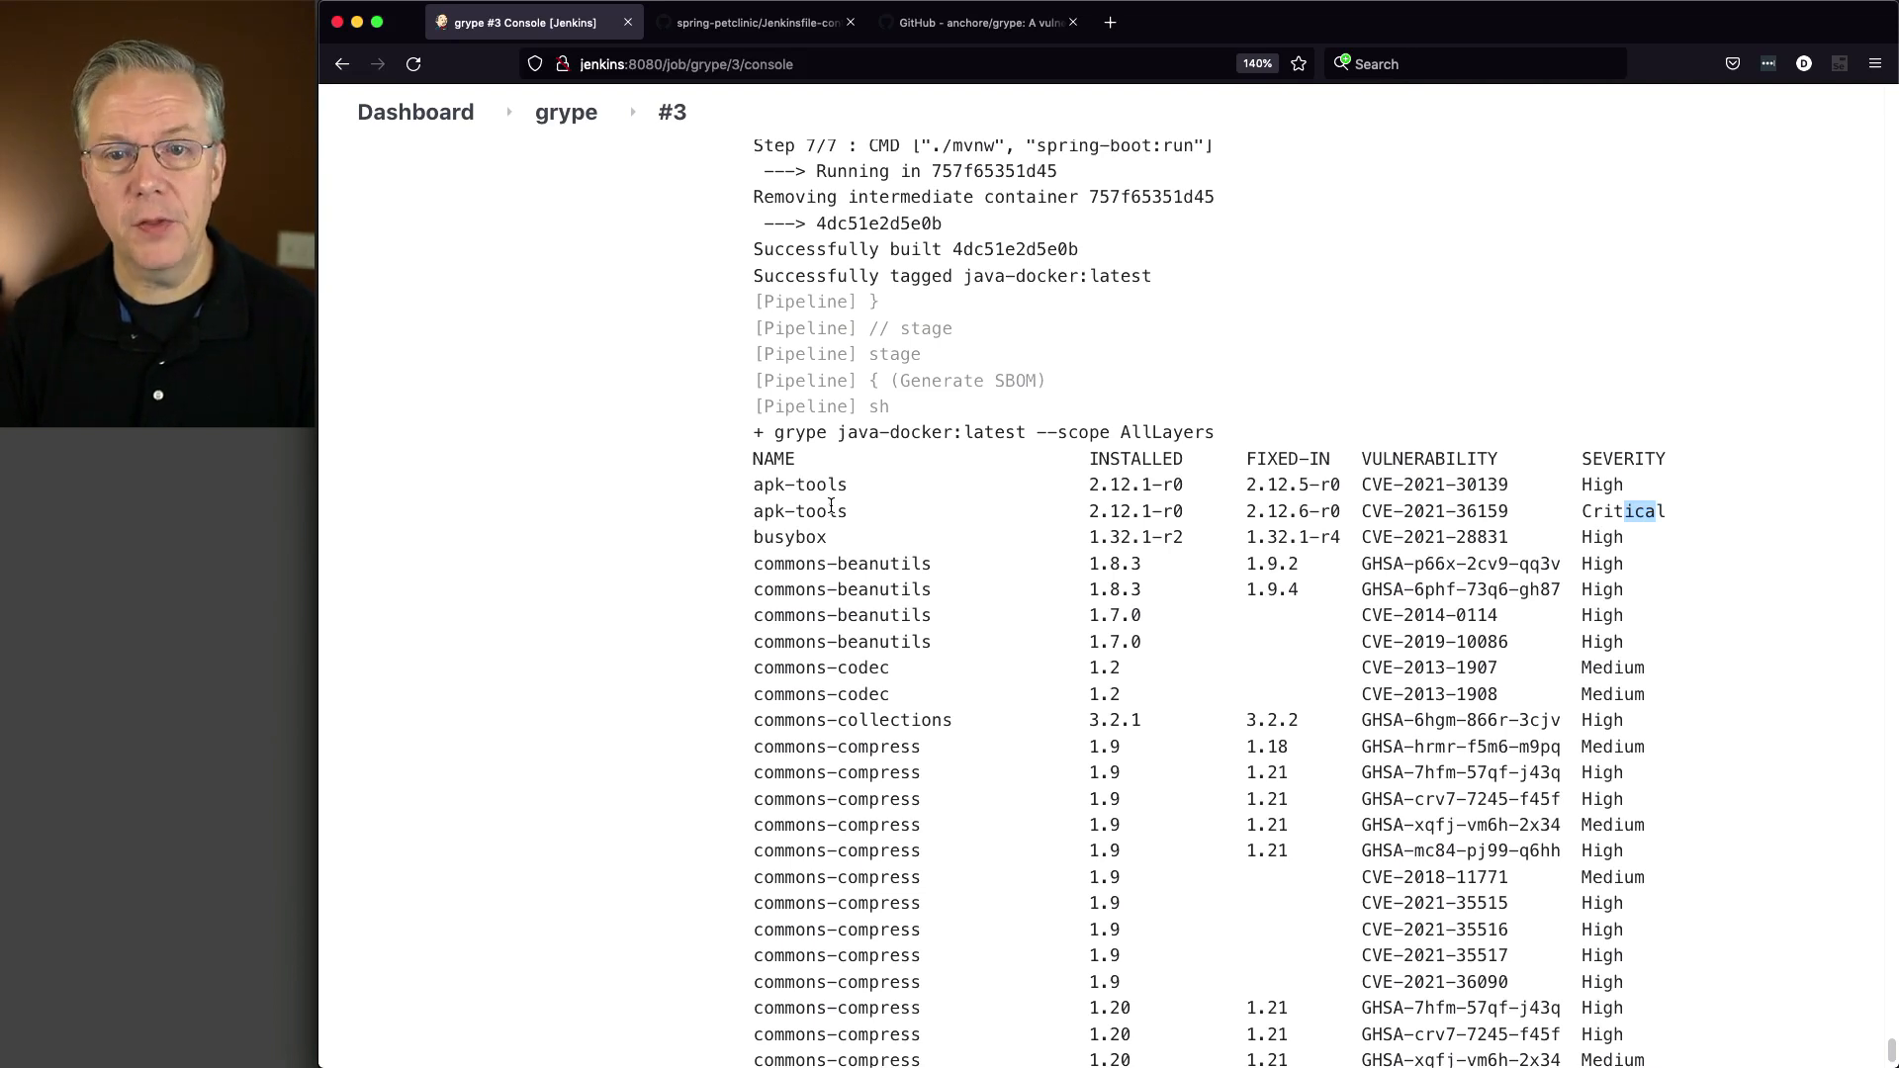
{"action": "left_click", "coordinate": [751, 22]}
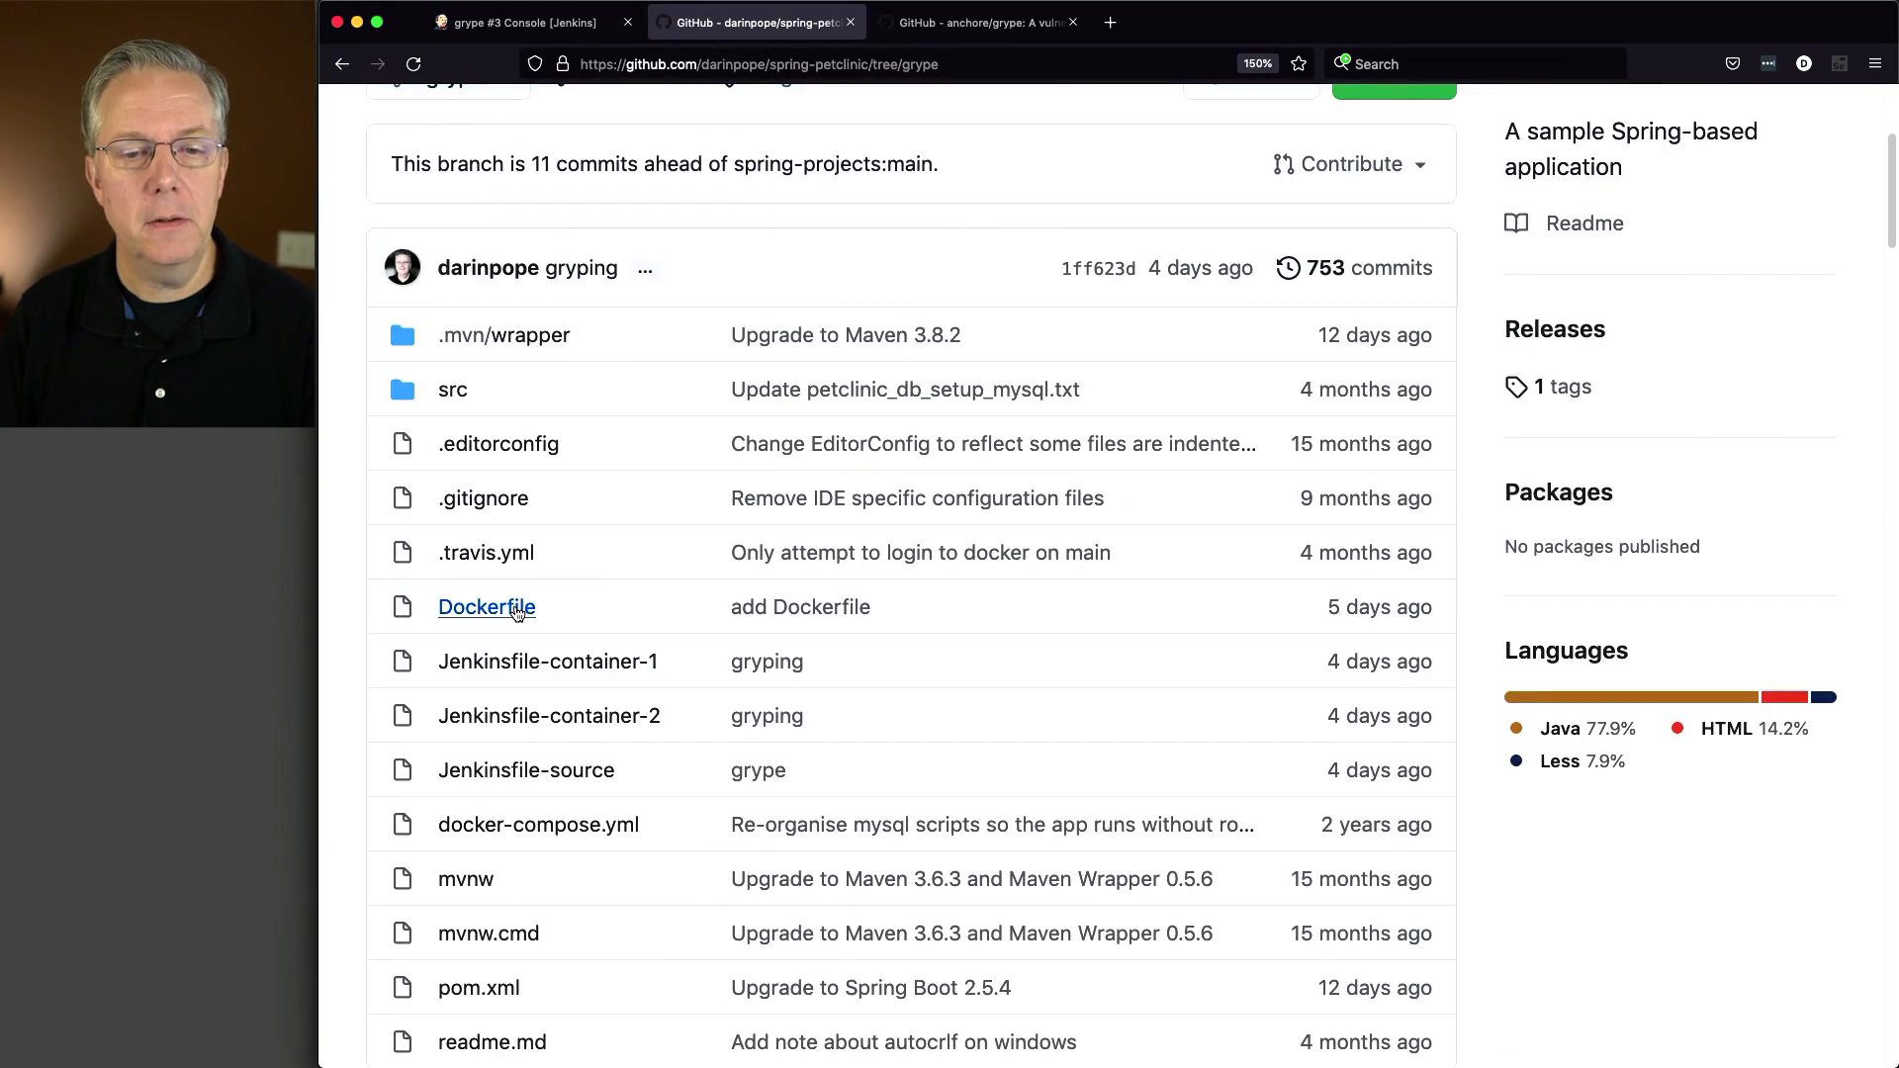
View the openjdk:16-alpine3.13 Dockerfile, then return to build #3's console.
{"action": "left_click", "coordinate": [486, 606]}
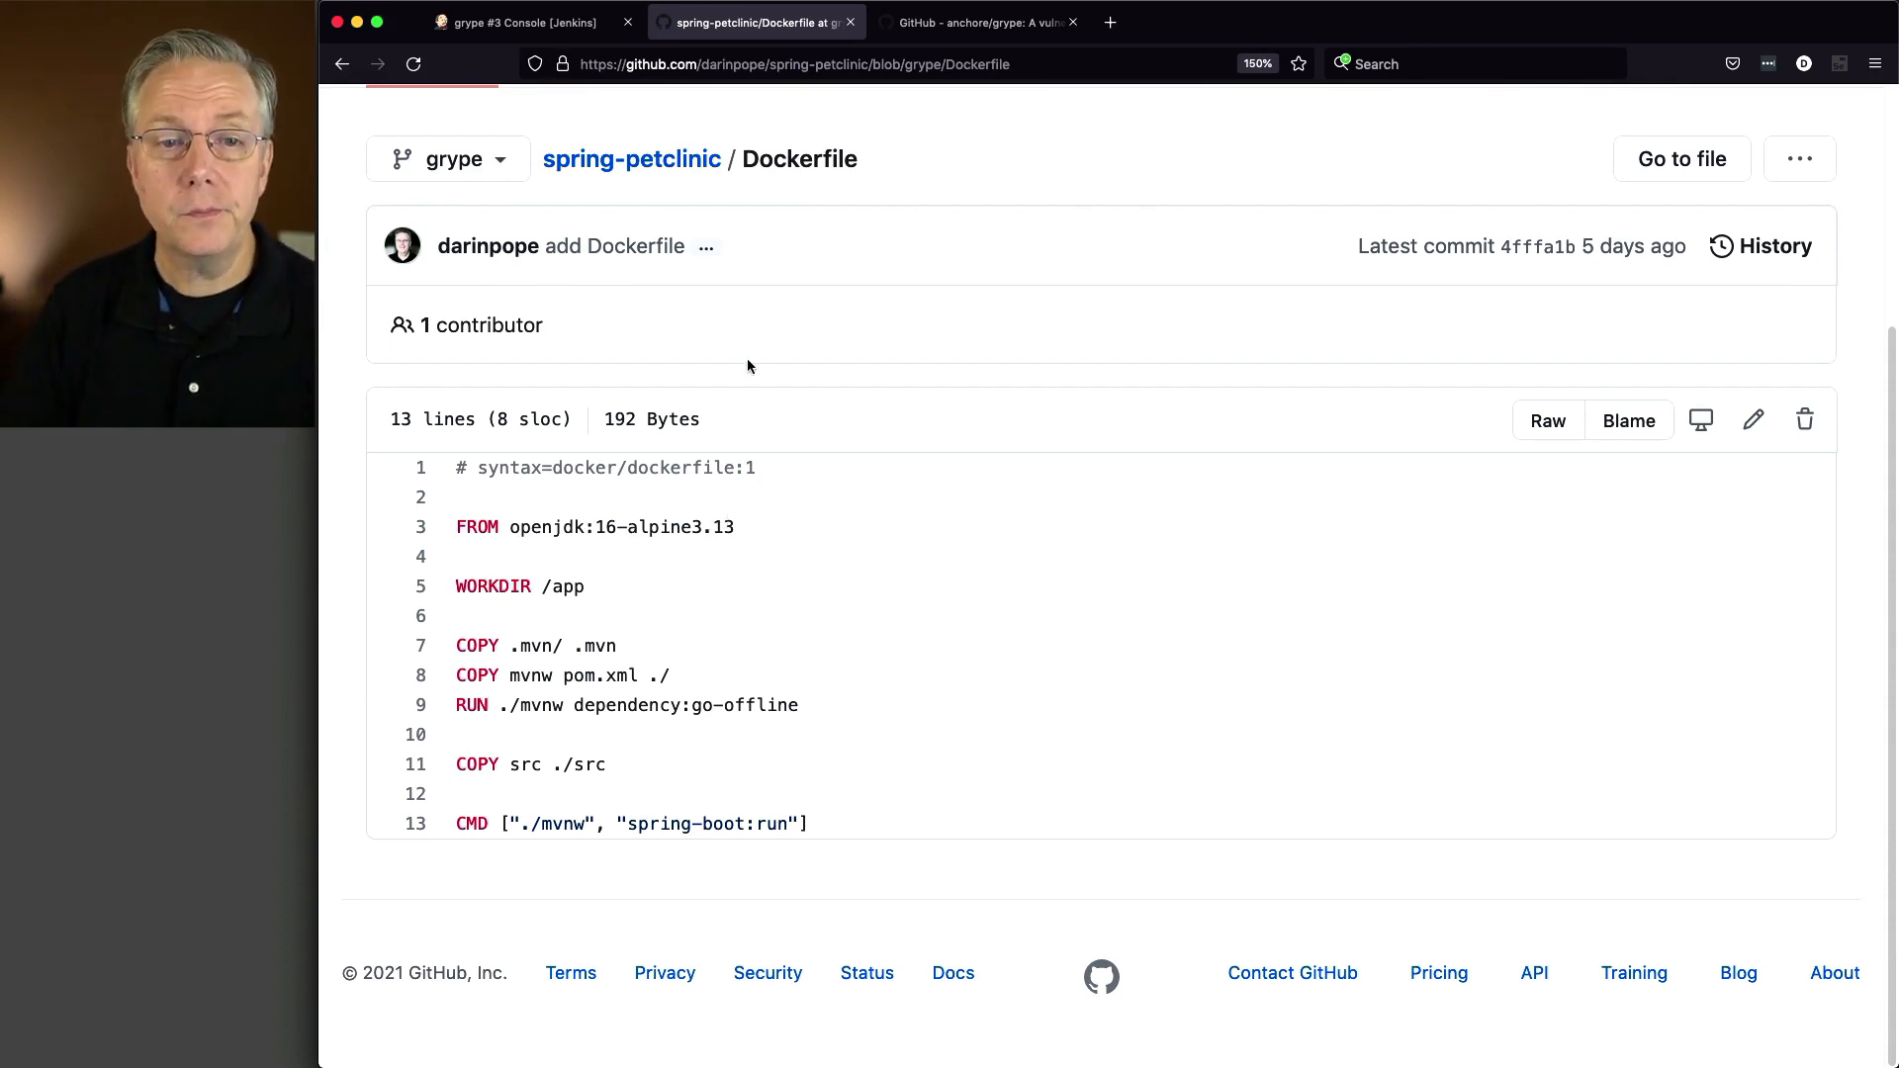
{"action": "left_click", "coordinate": [521, 21]}
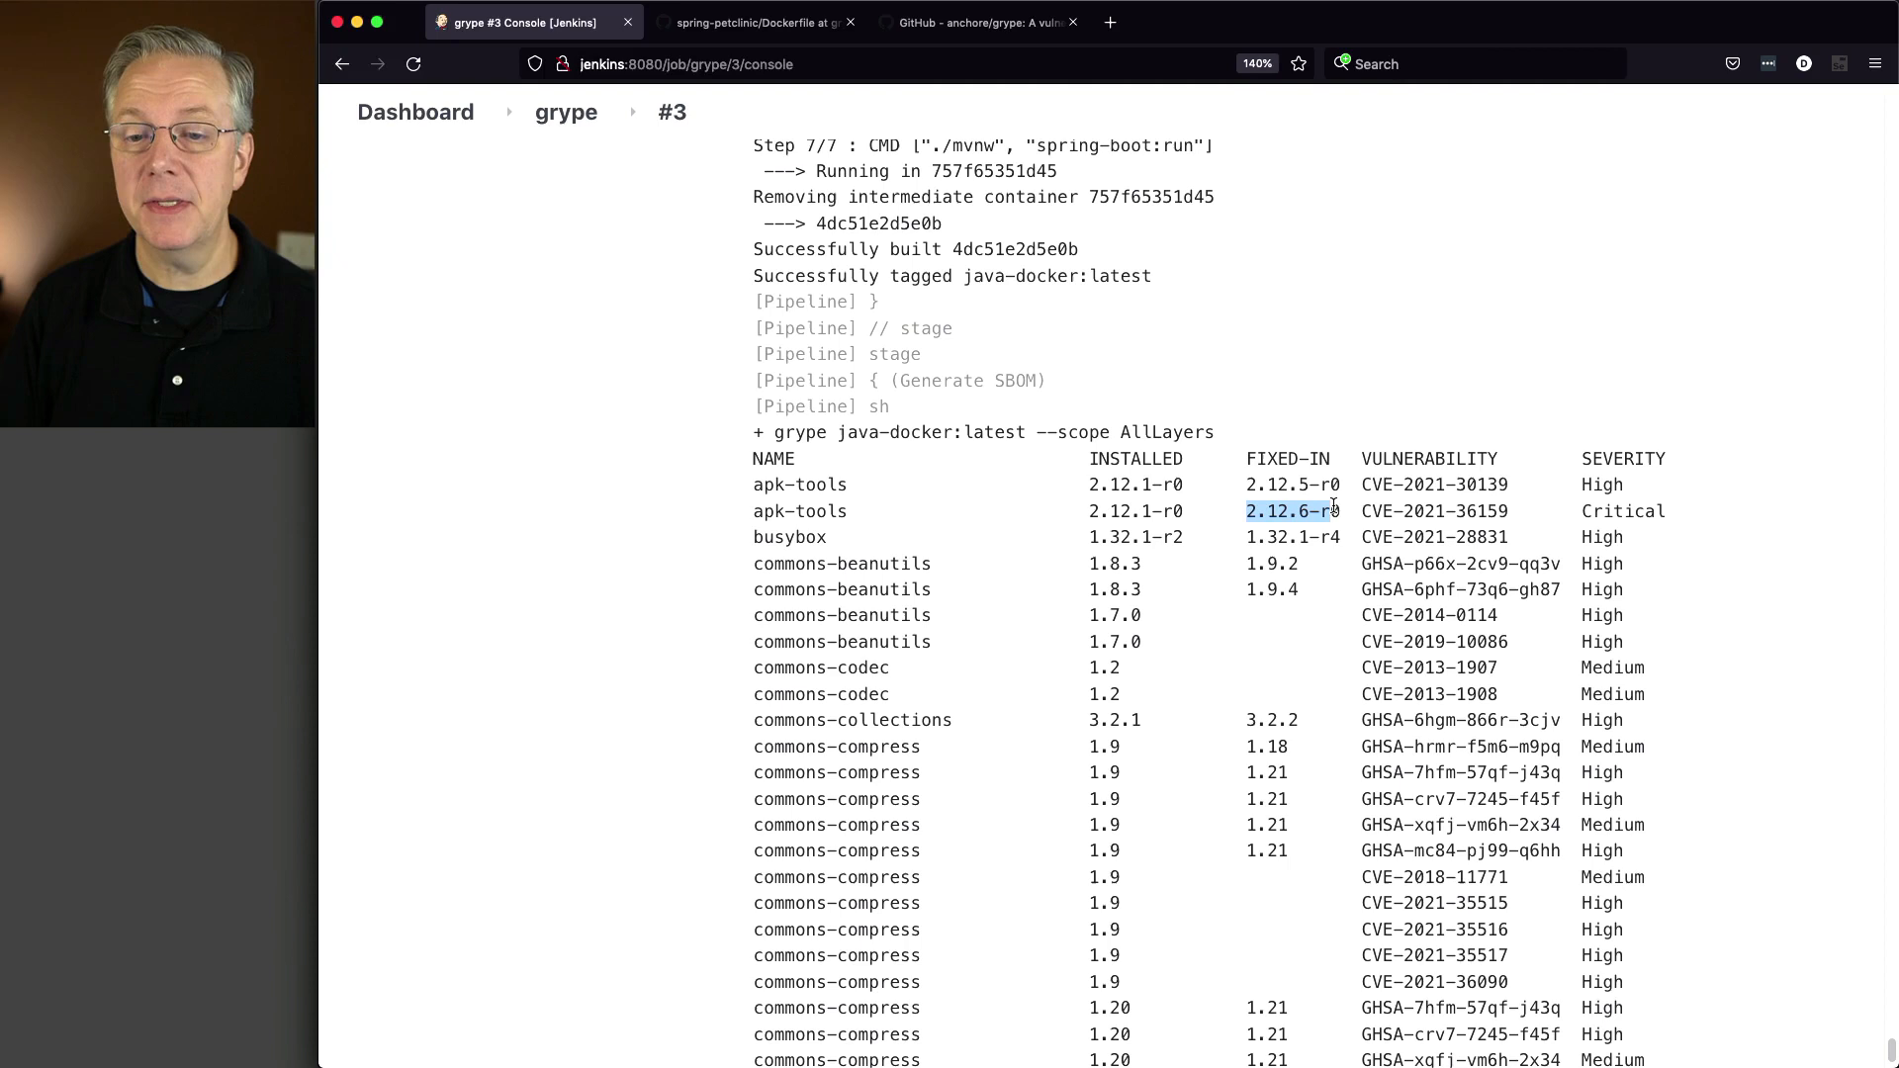
{"action": "scroll", "scroll_direction": "down", "scroll_amount": 3}
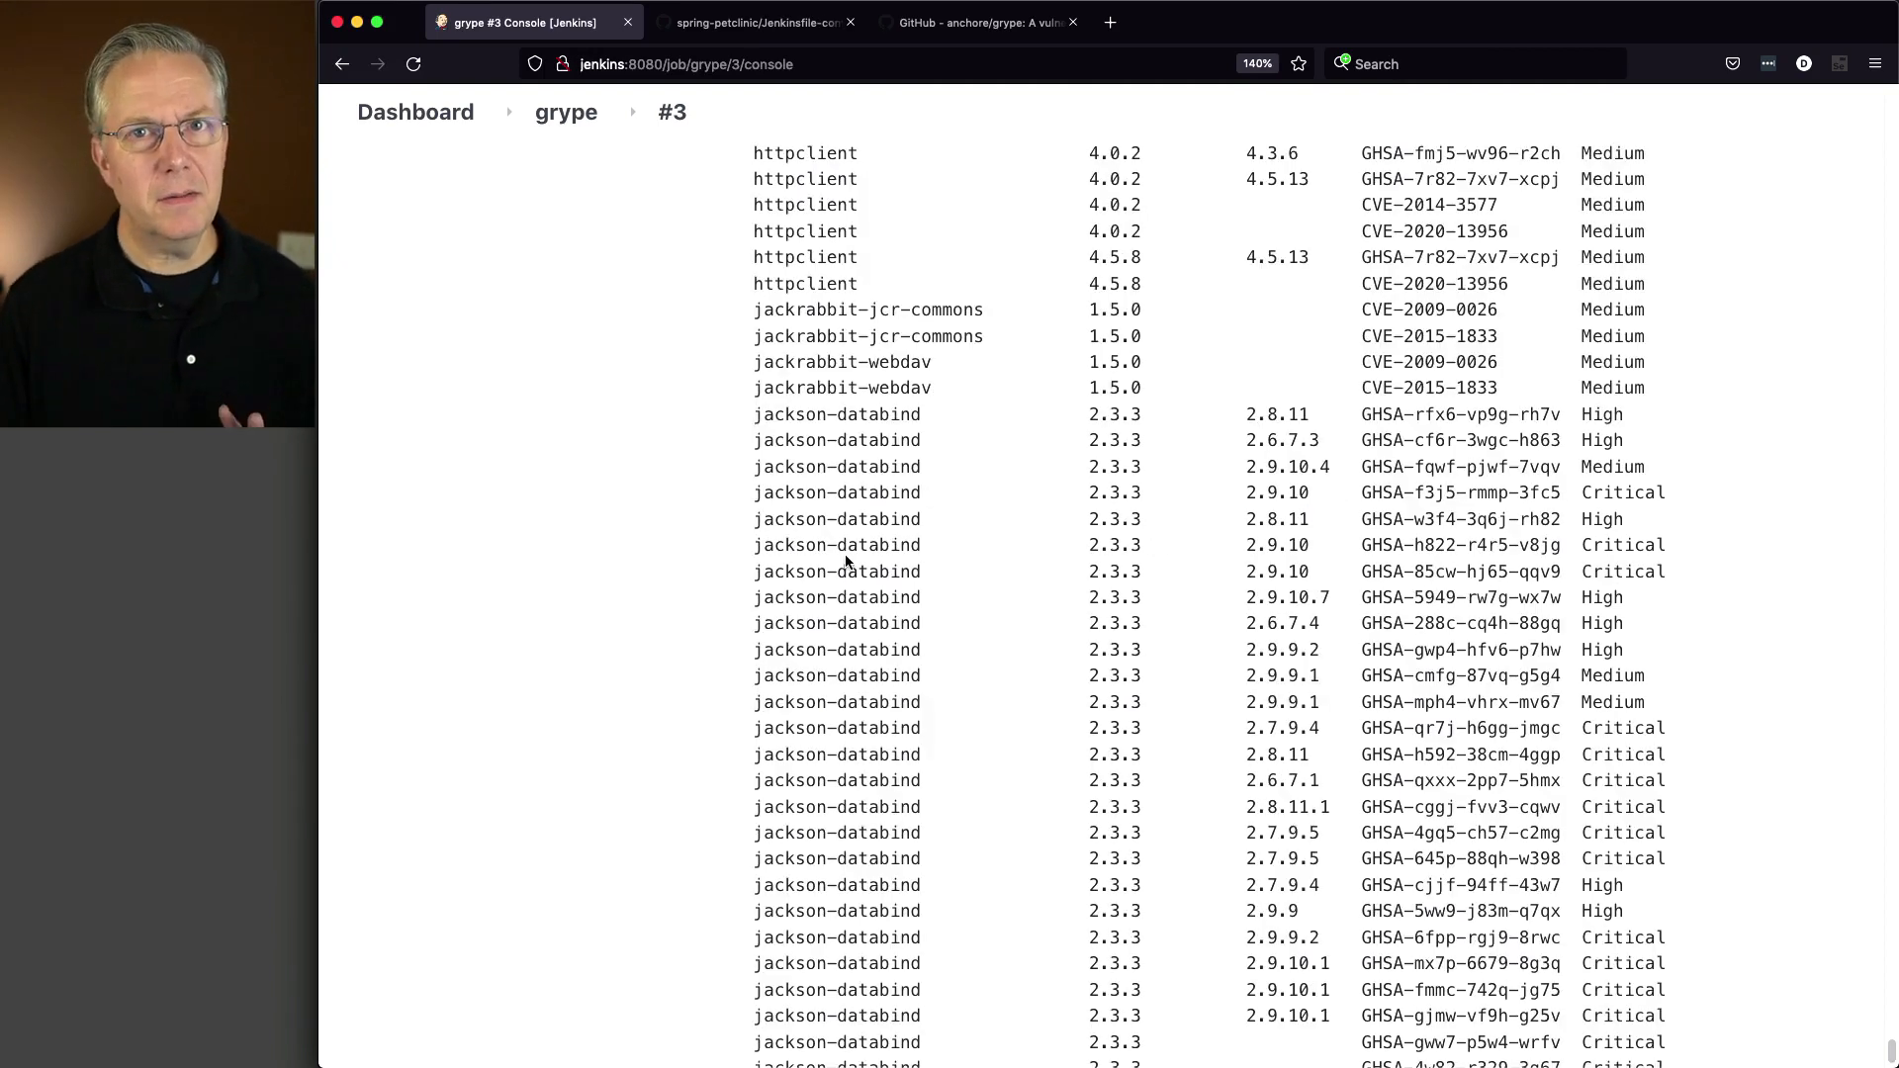
{"action": "mouse_move", "coordinate": [842, 557]}
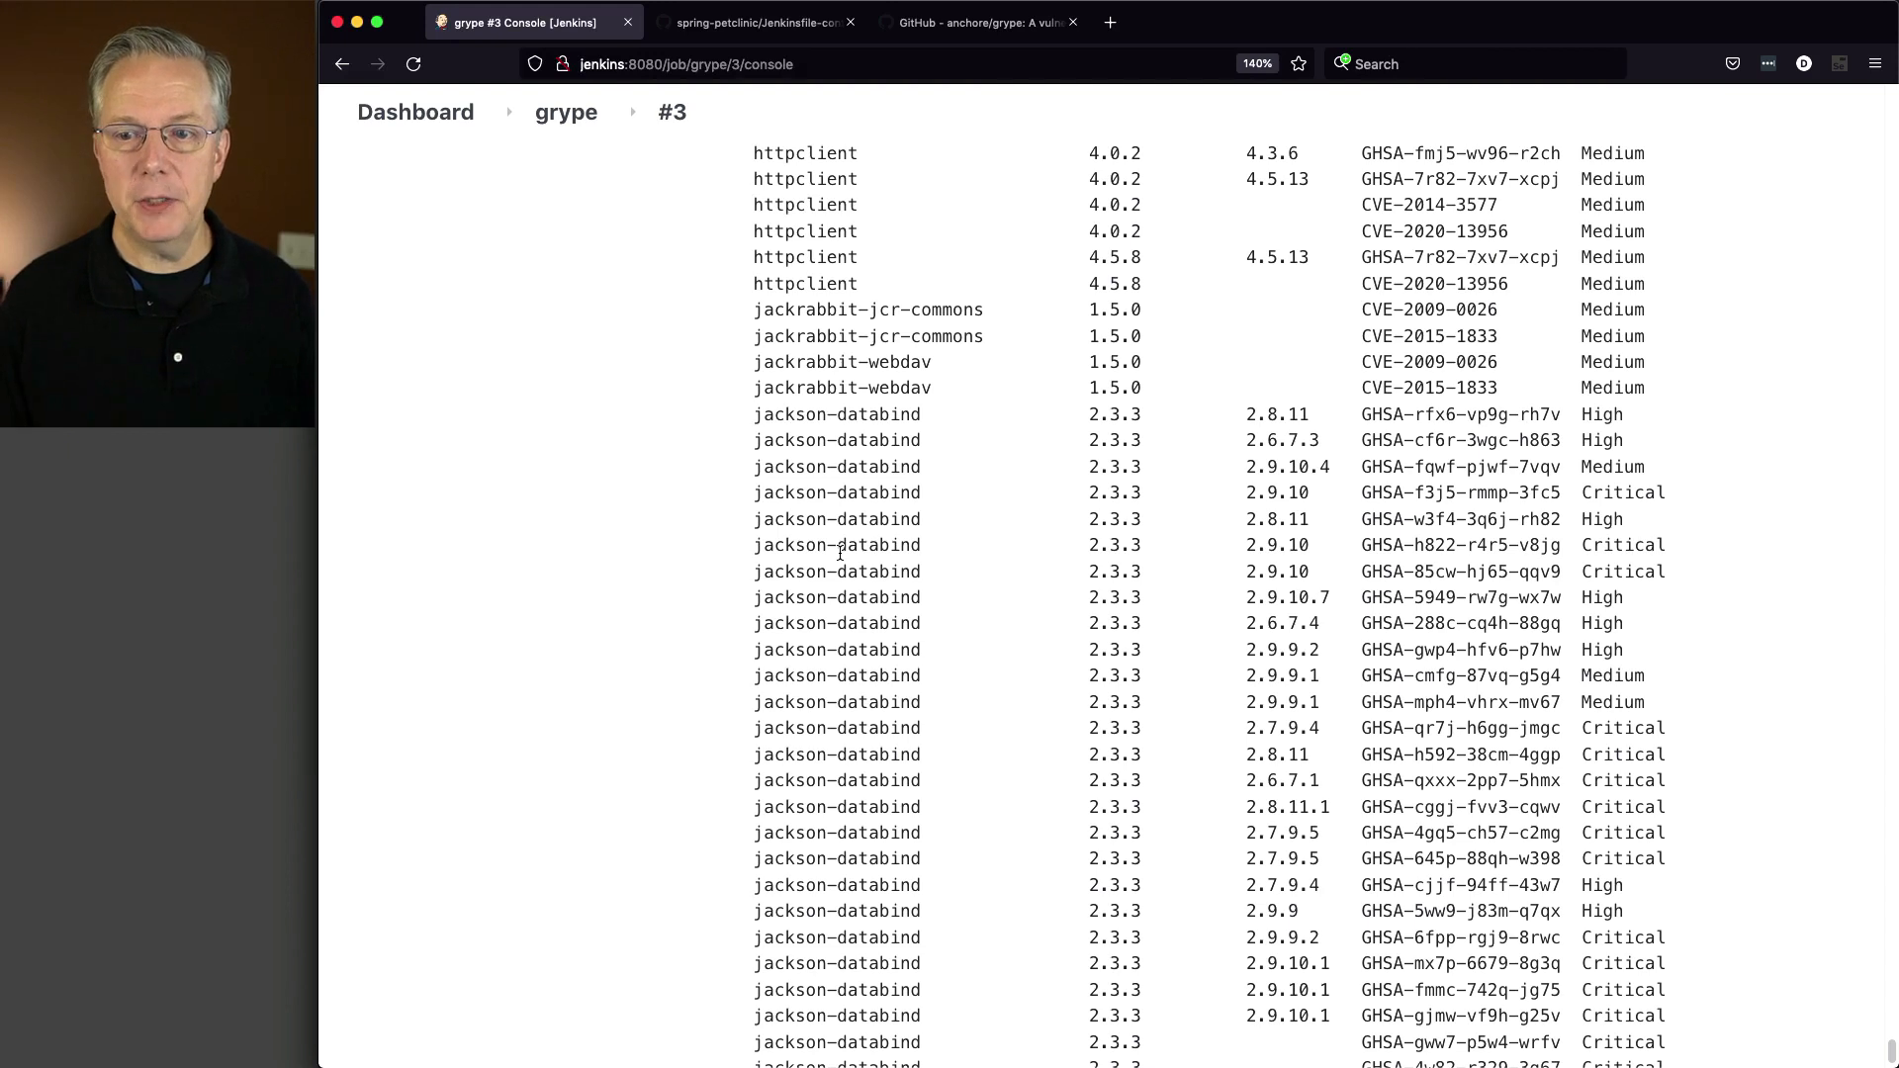
{"action": "mouse_move", "coordinate": [1571, 376]}
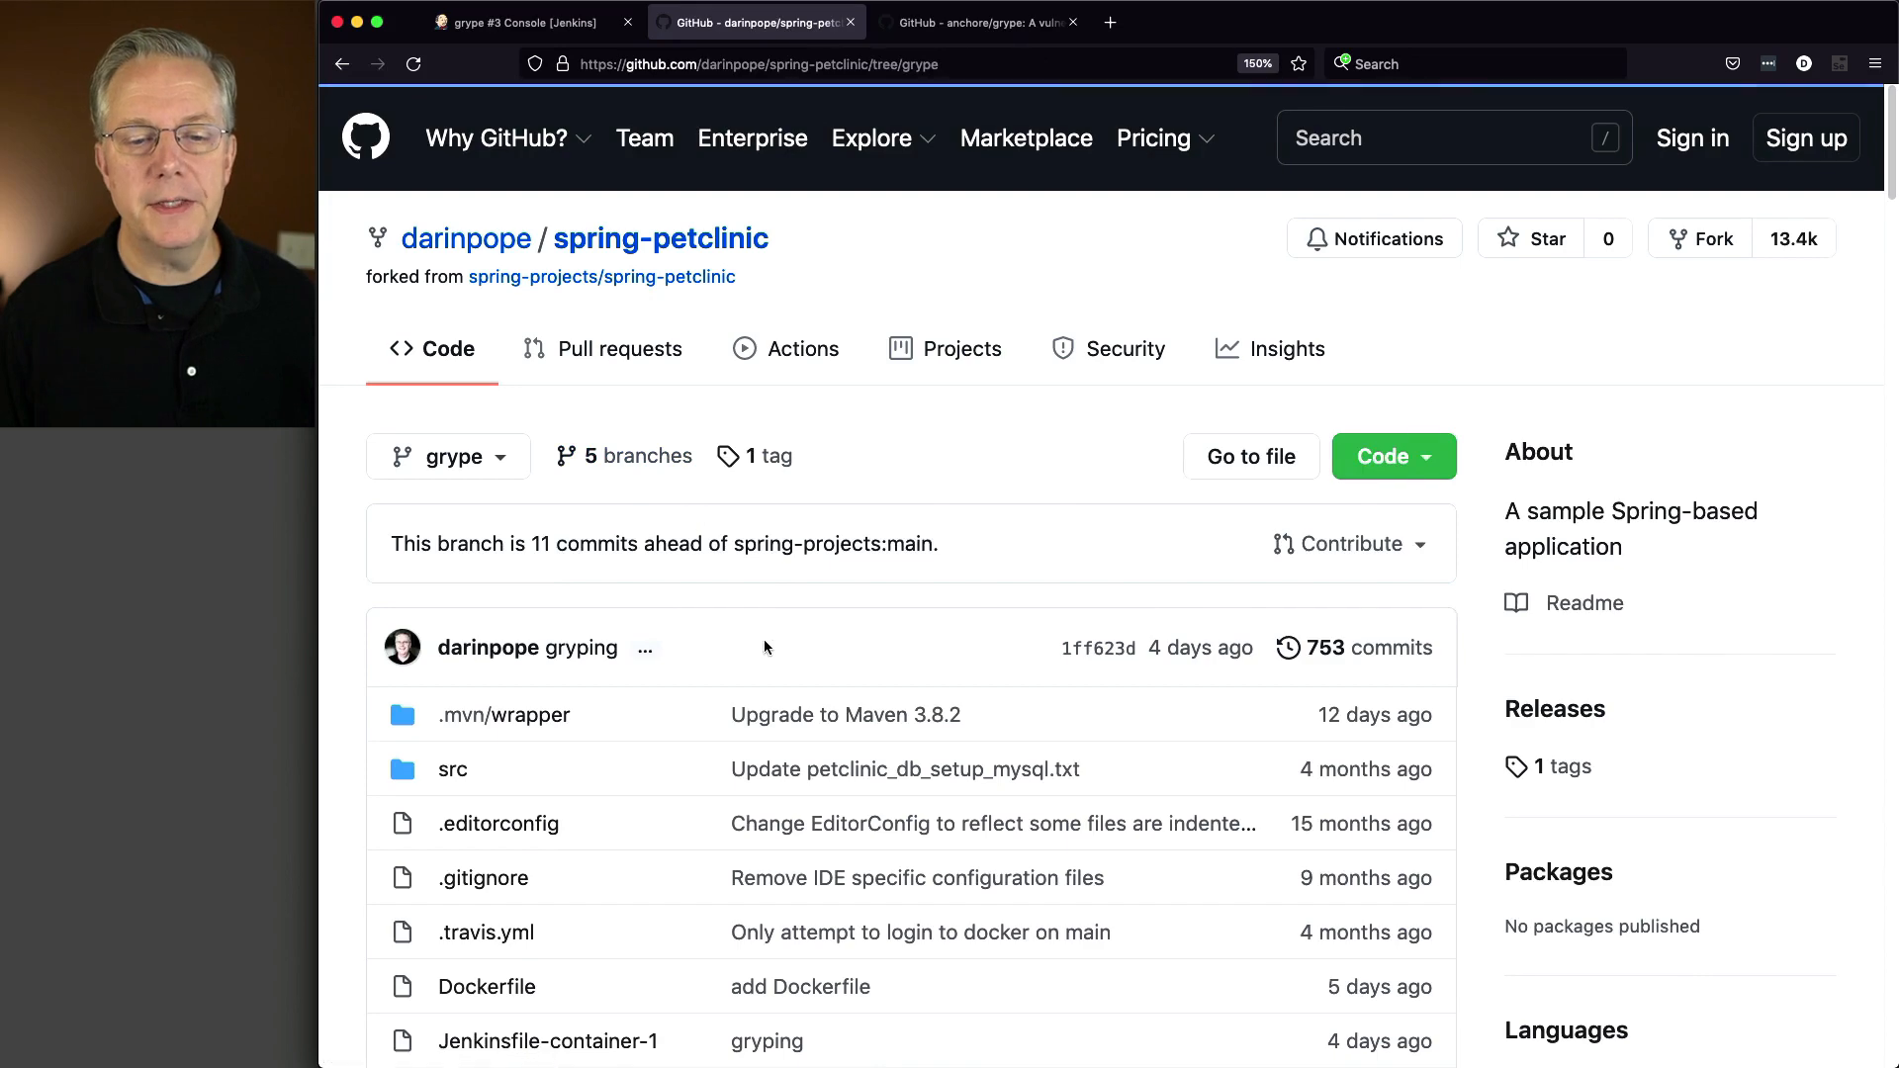
Open Jenkinsfile-container-2 and highlight the grype --fail-on critical option in Generate SBOM.
{"action": "left_click", "coordinate": [547, 1040]}
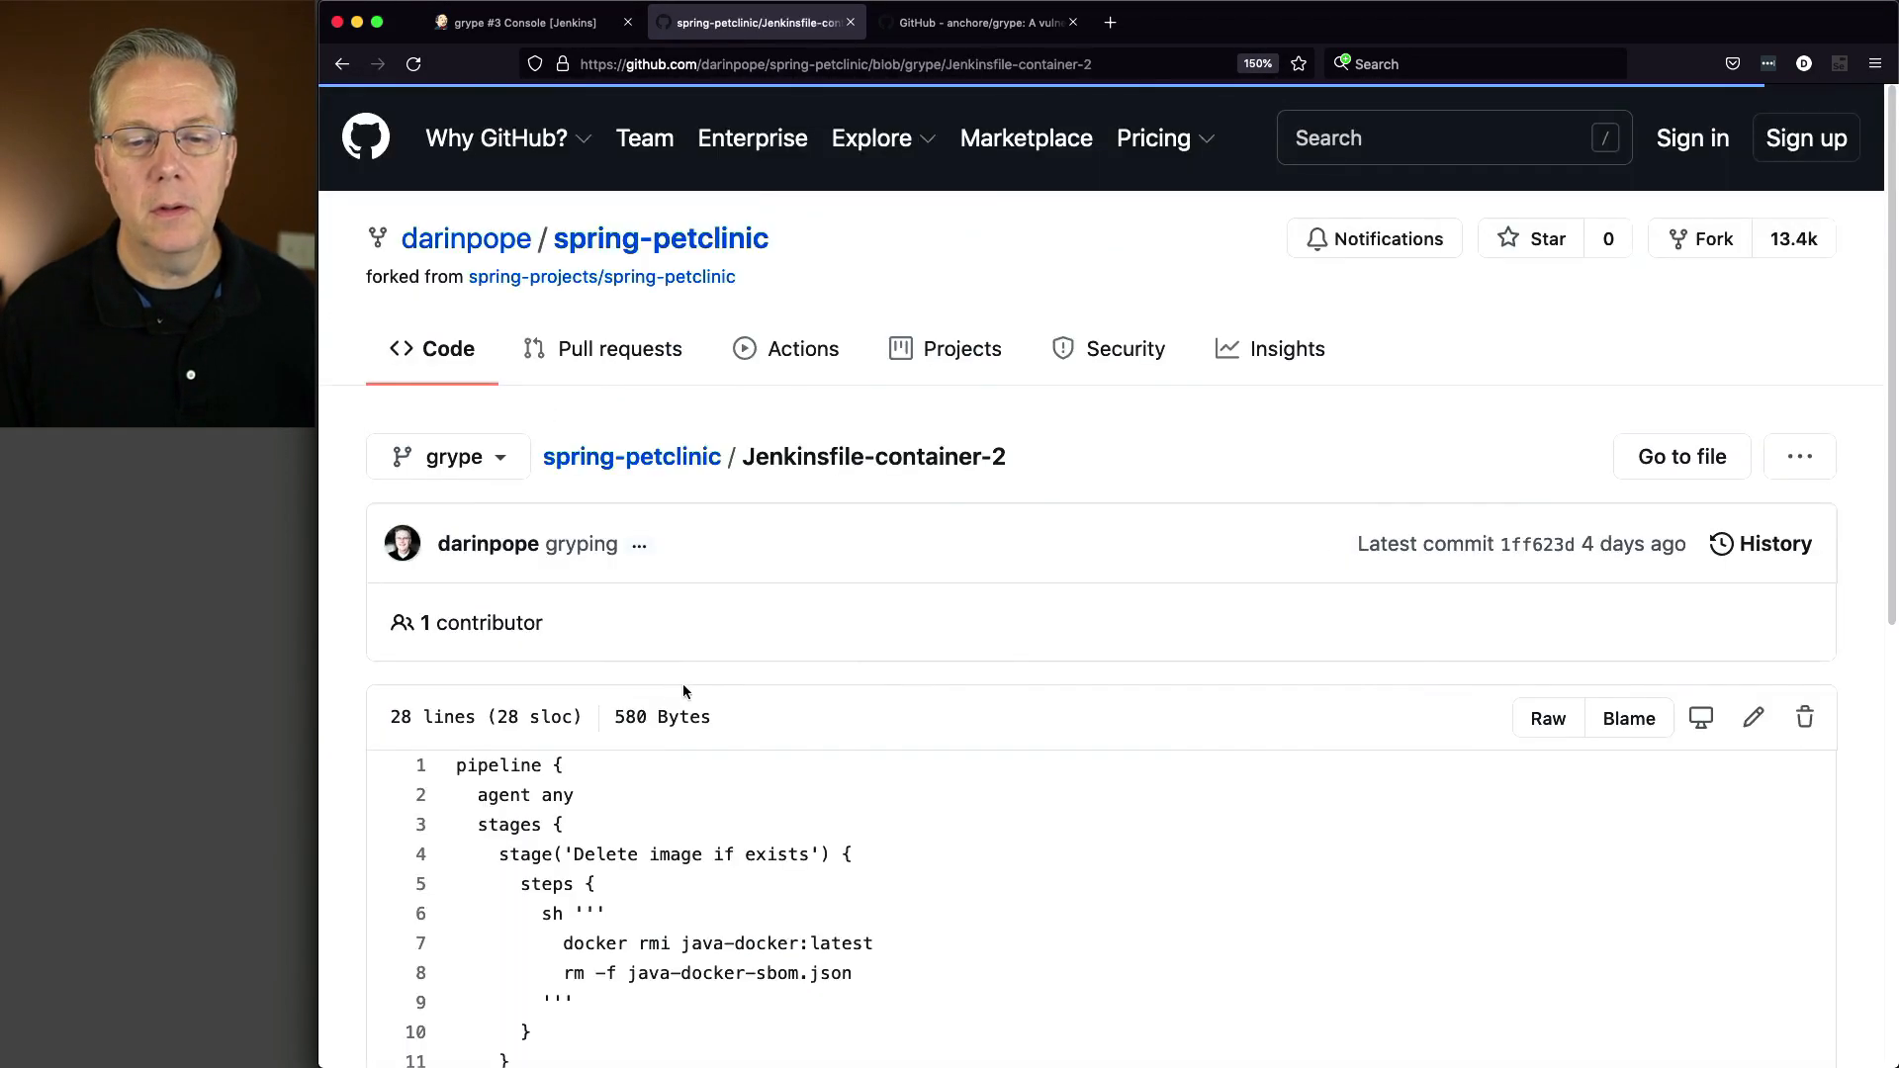
{"action": "scroll", "scroll_direction": "down", "scroll_amount": 3}
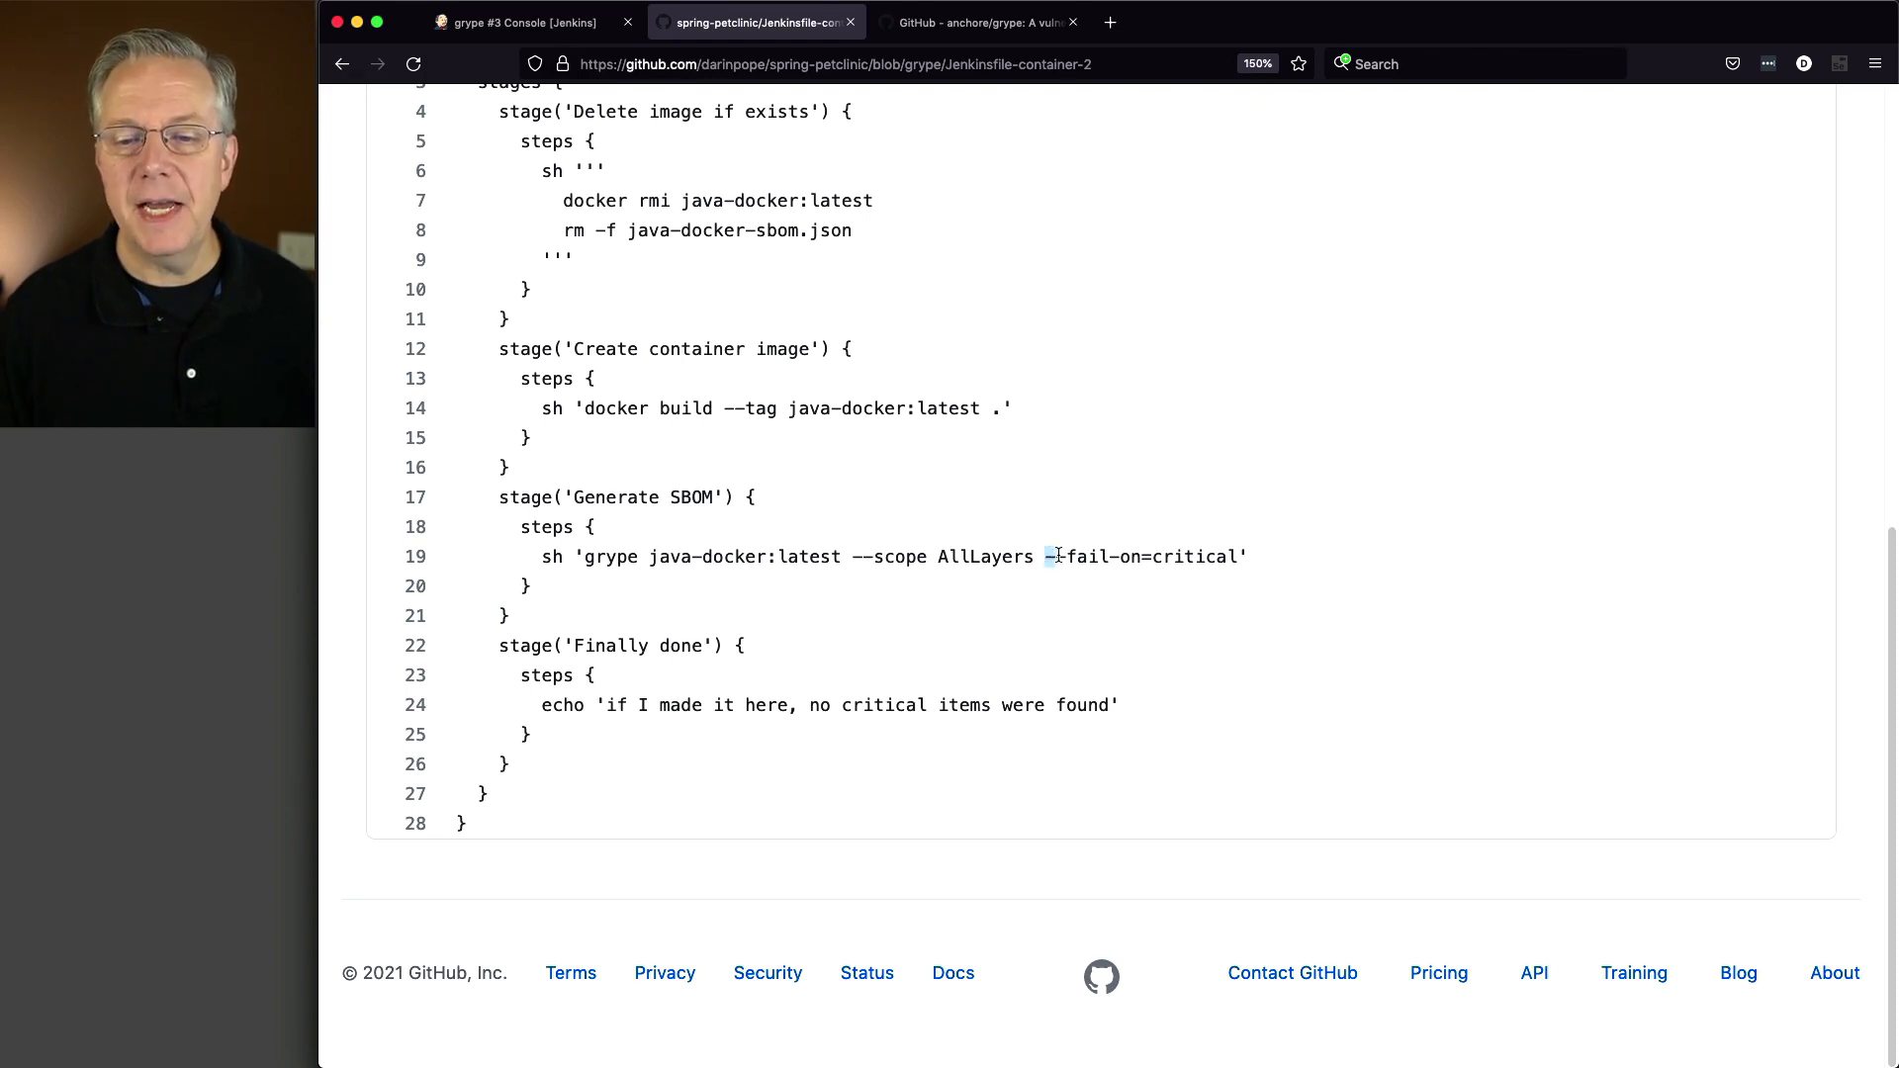
{"action": "left_click_drag", "start_coordinate": [1045, 556], "coordinate": [1153, 556]}
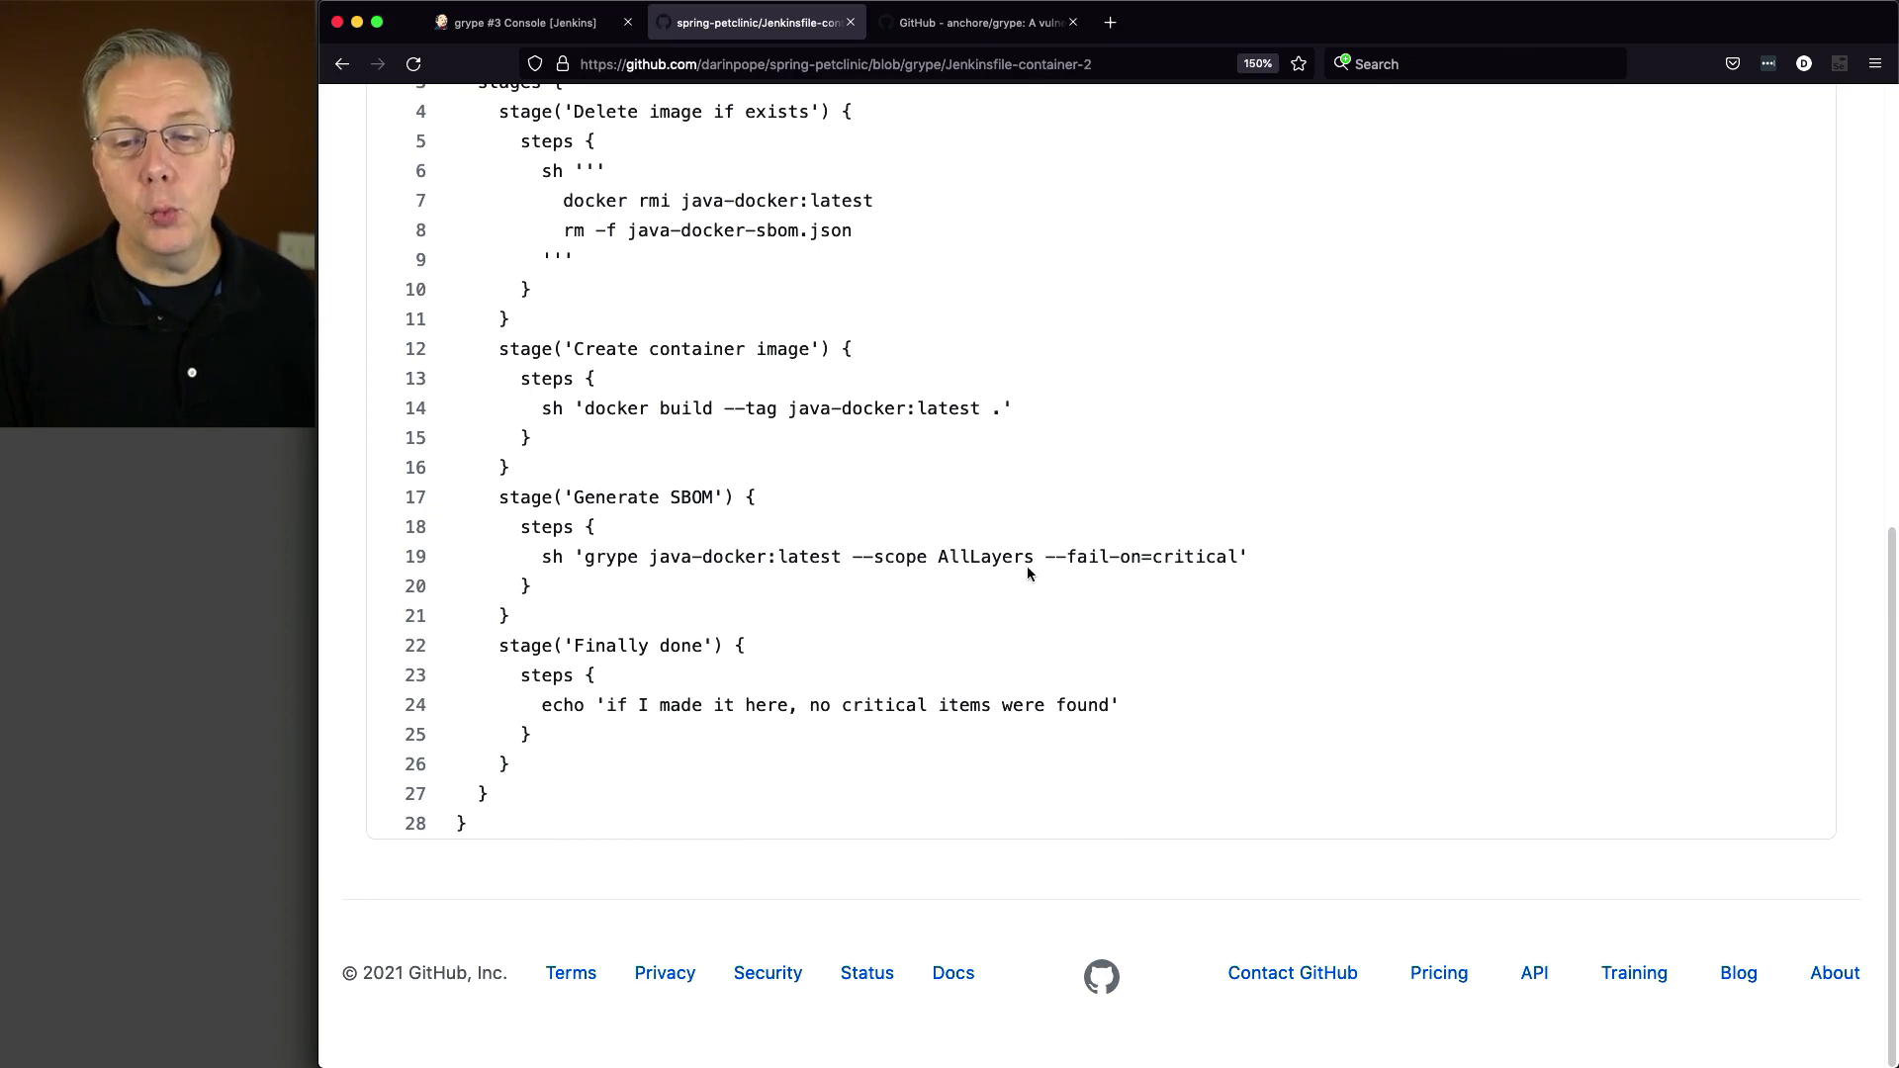
{"action": "double_click", "coordinate": [1192, 557]}
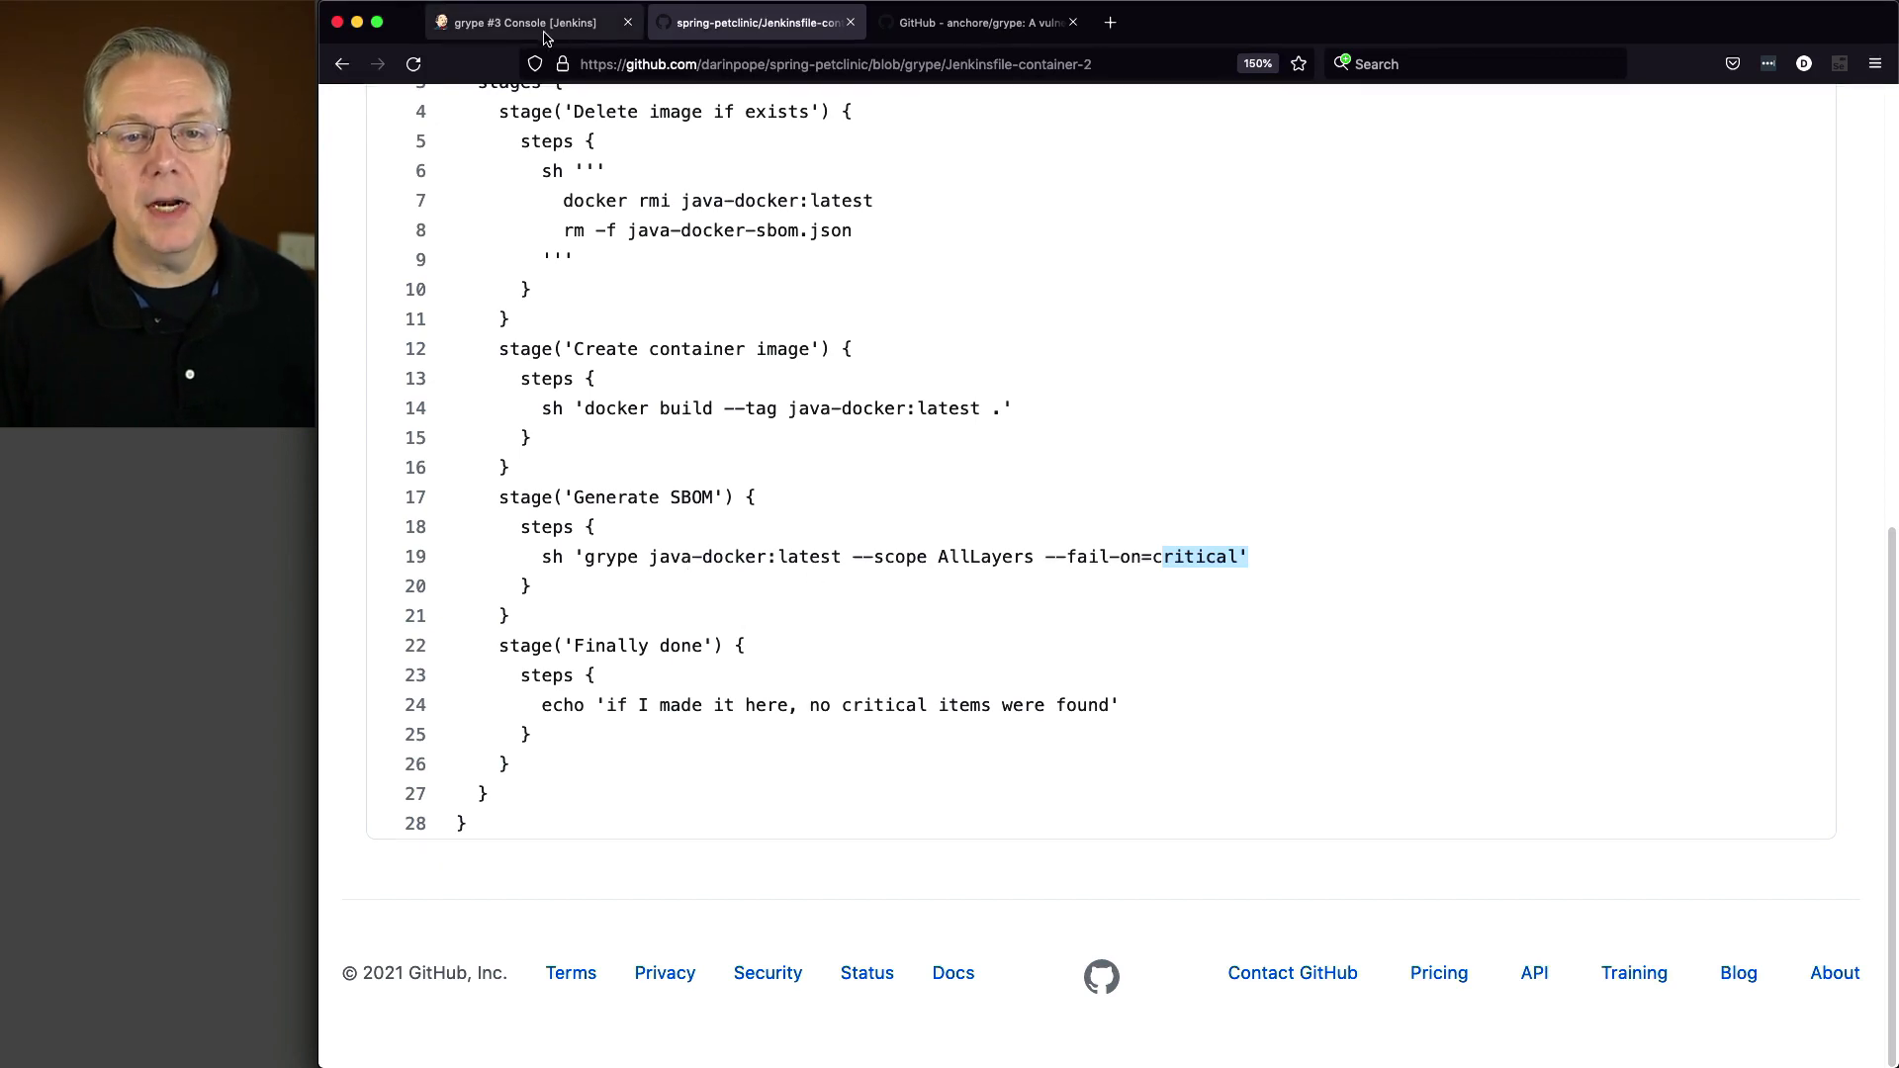
Save the grype job using Jenkinsfile-container-2, then run build #4 and open its console.
{"action": "left_click", "coordinate": [521, 22]}
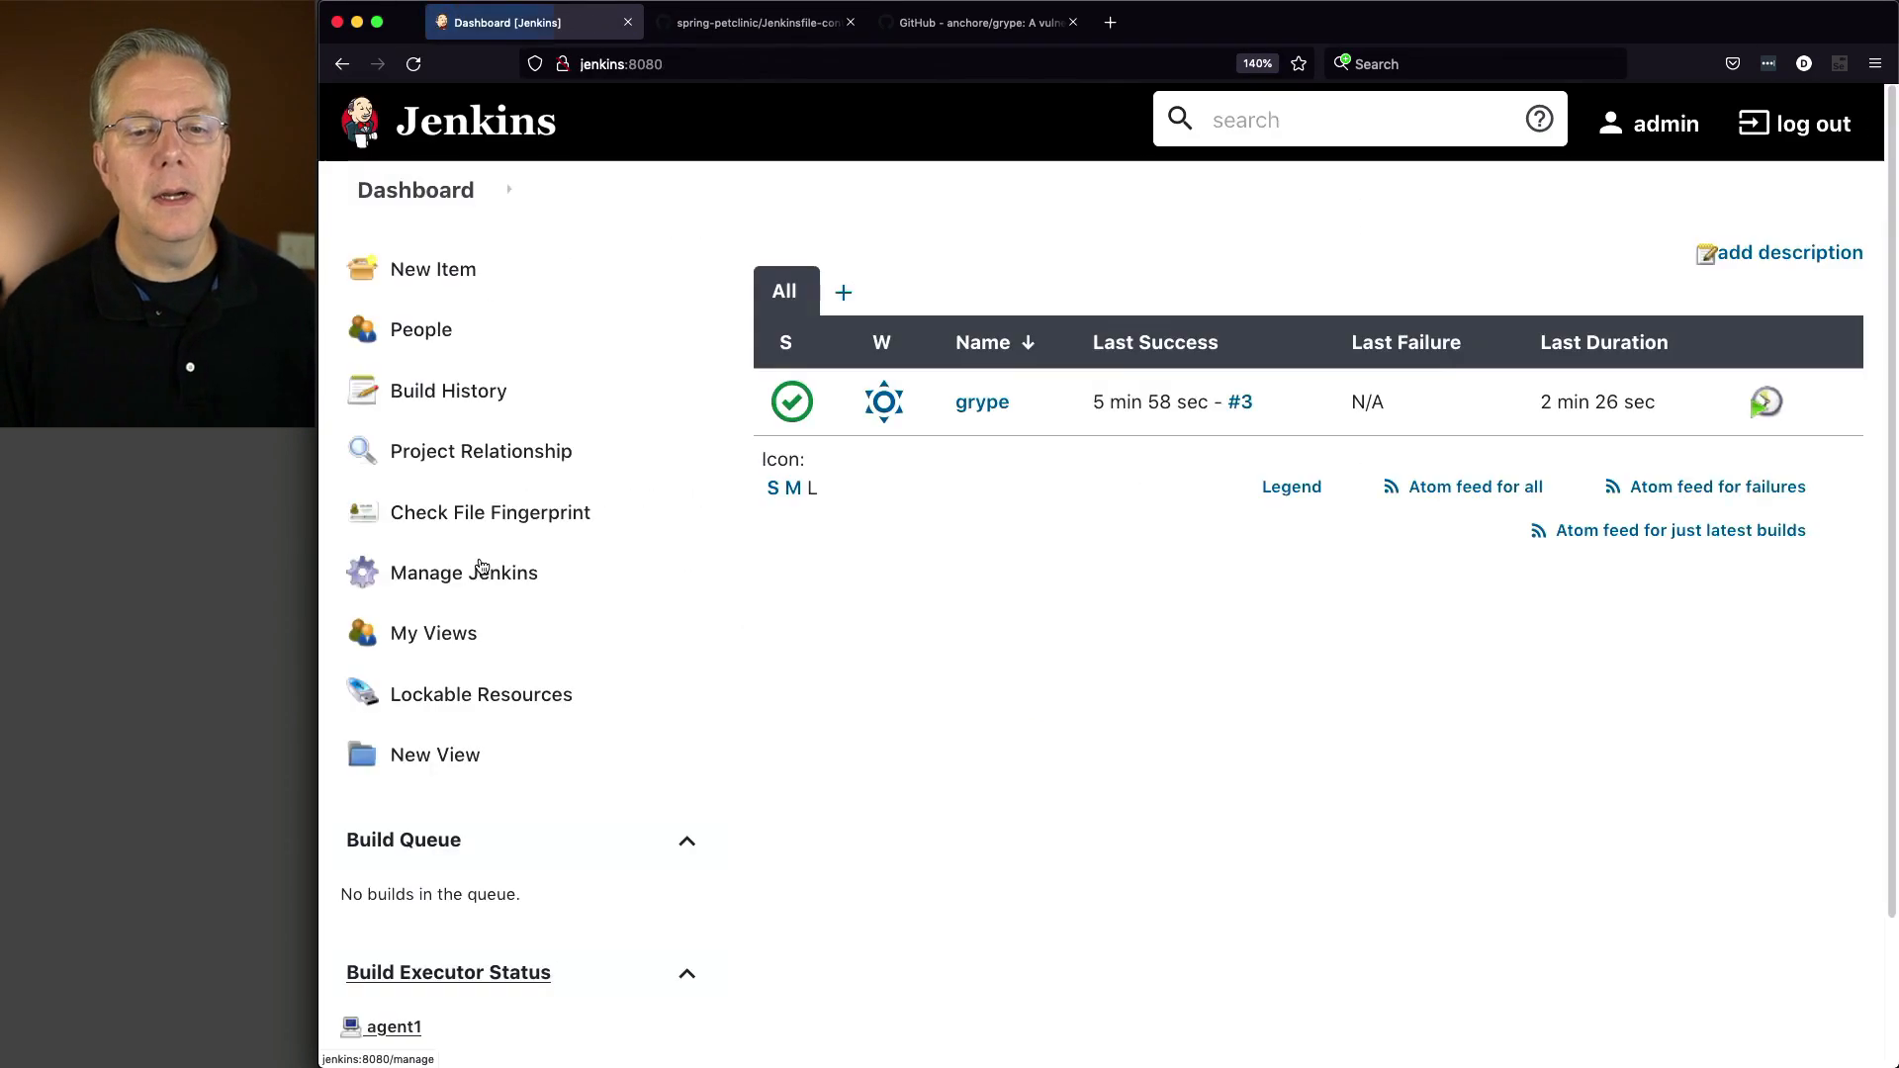
{"action": "mouse_move", "coordinate": [884, 400]}
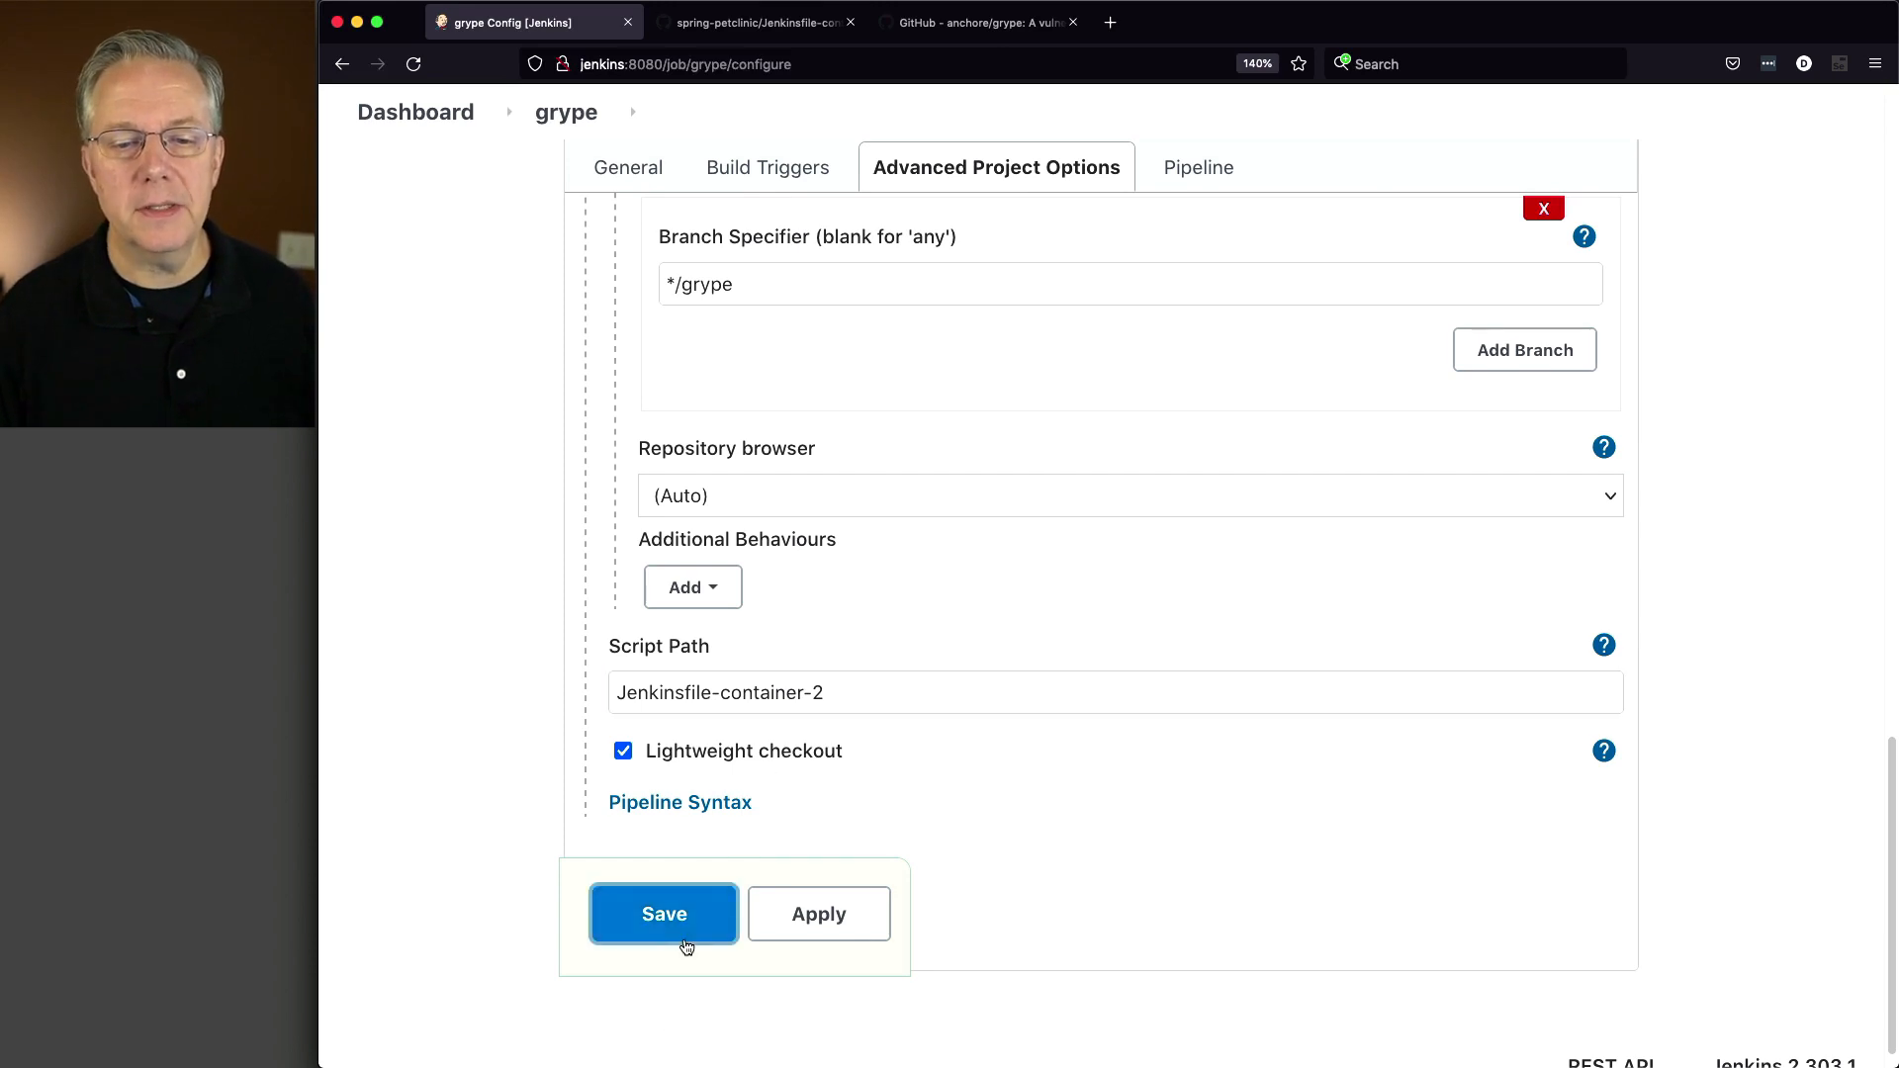
{"action": "left_click", "coordinate": [663, 913]}
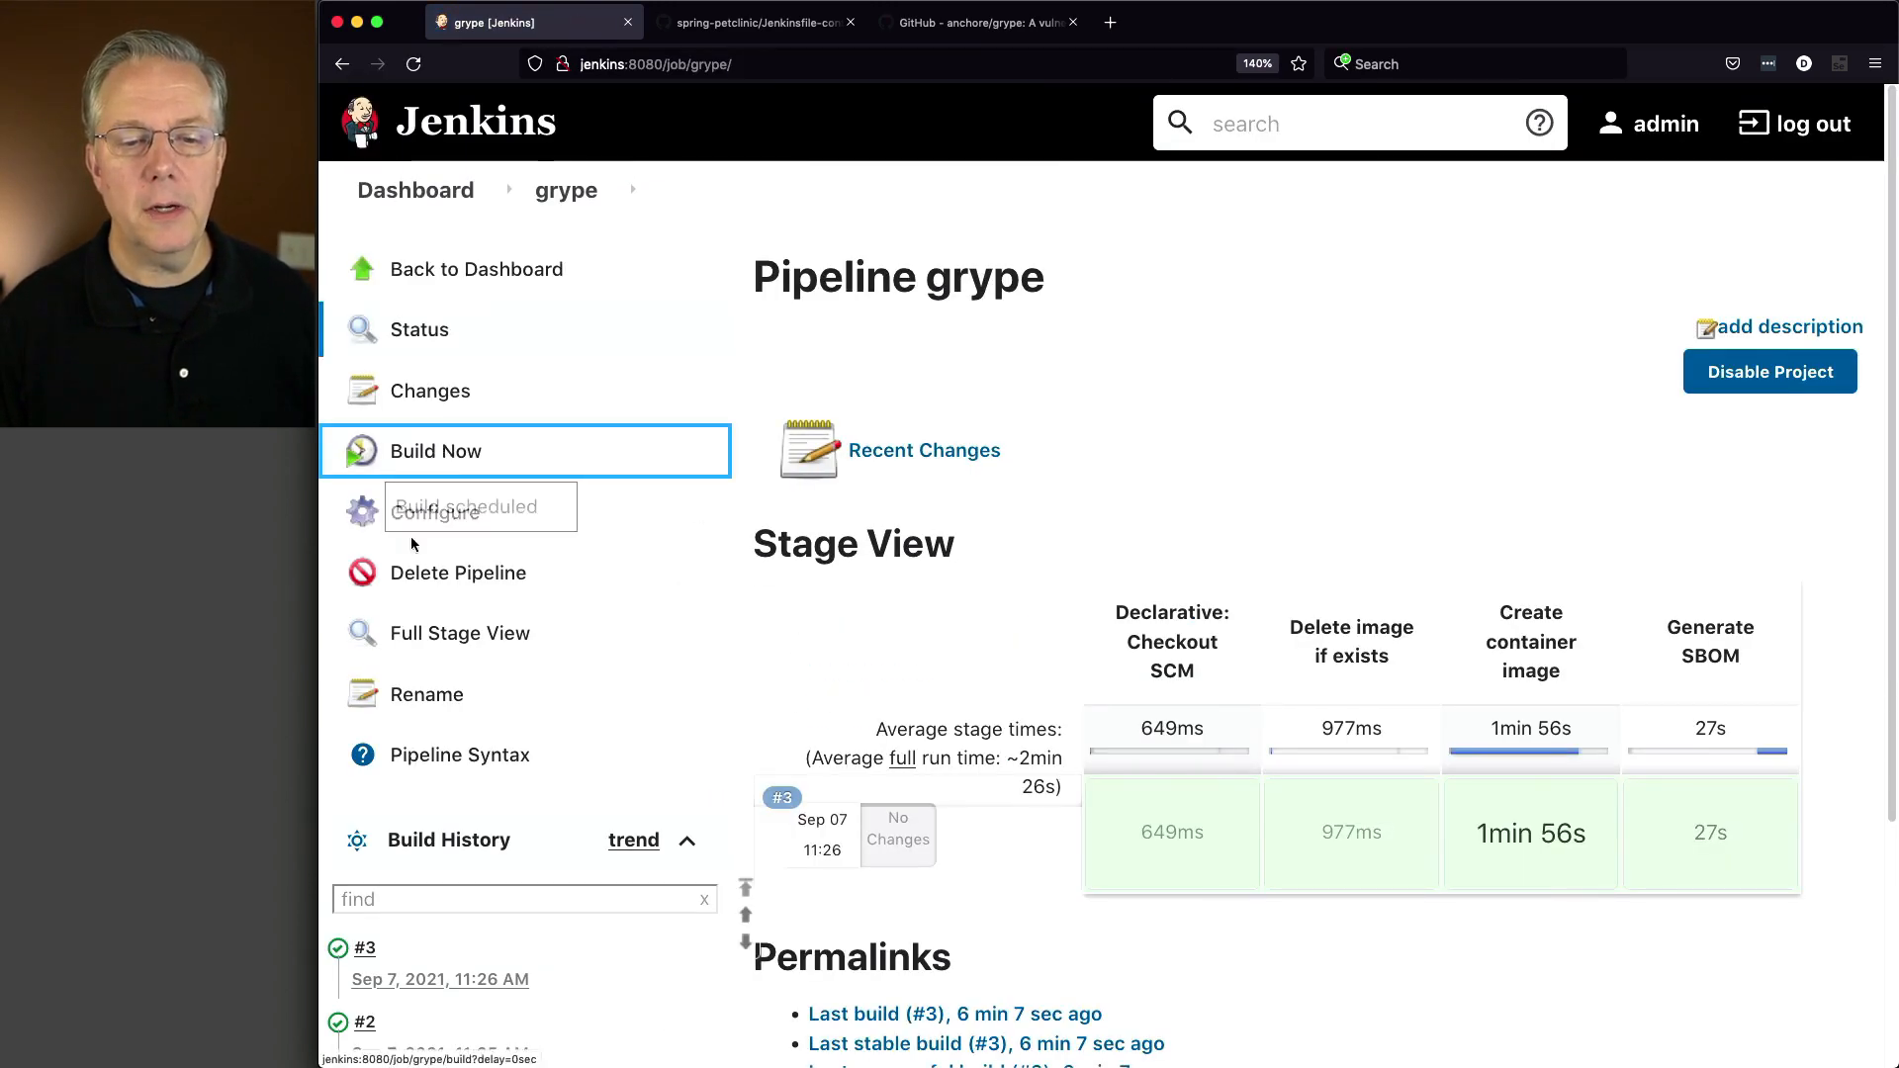
{"action": "left_click", "coordinate": [436, 451]}
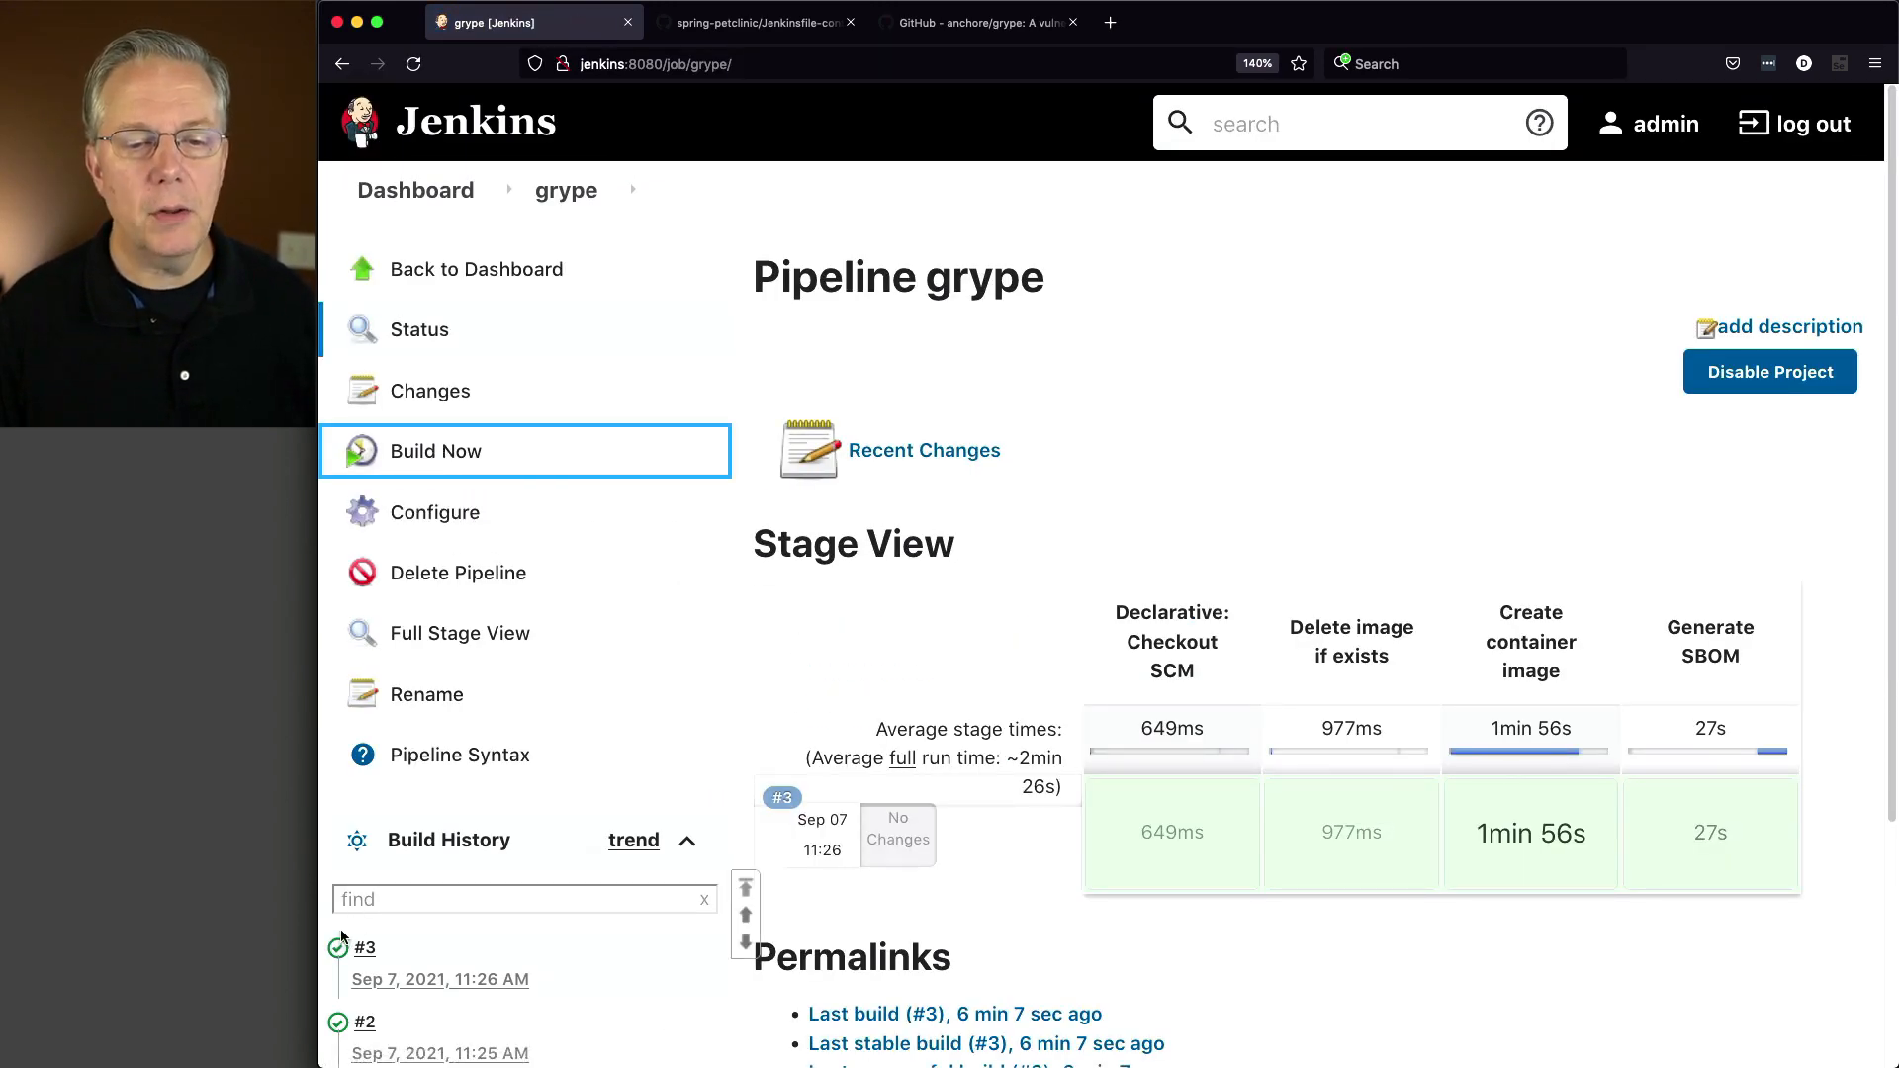
{"action": "left_click", "coordinate": [436, 451]}
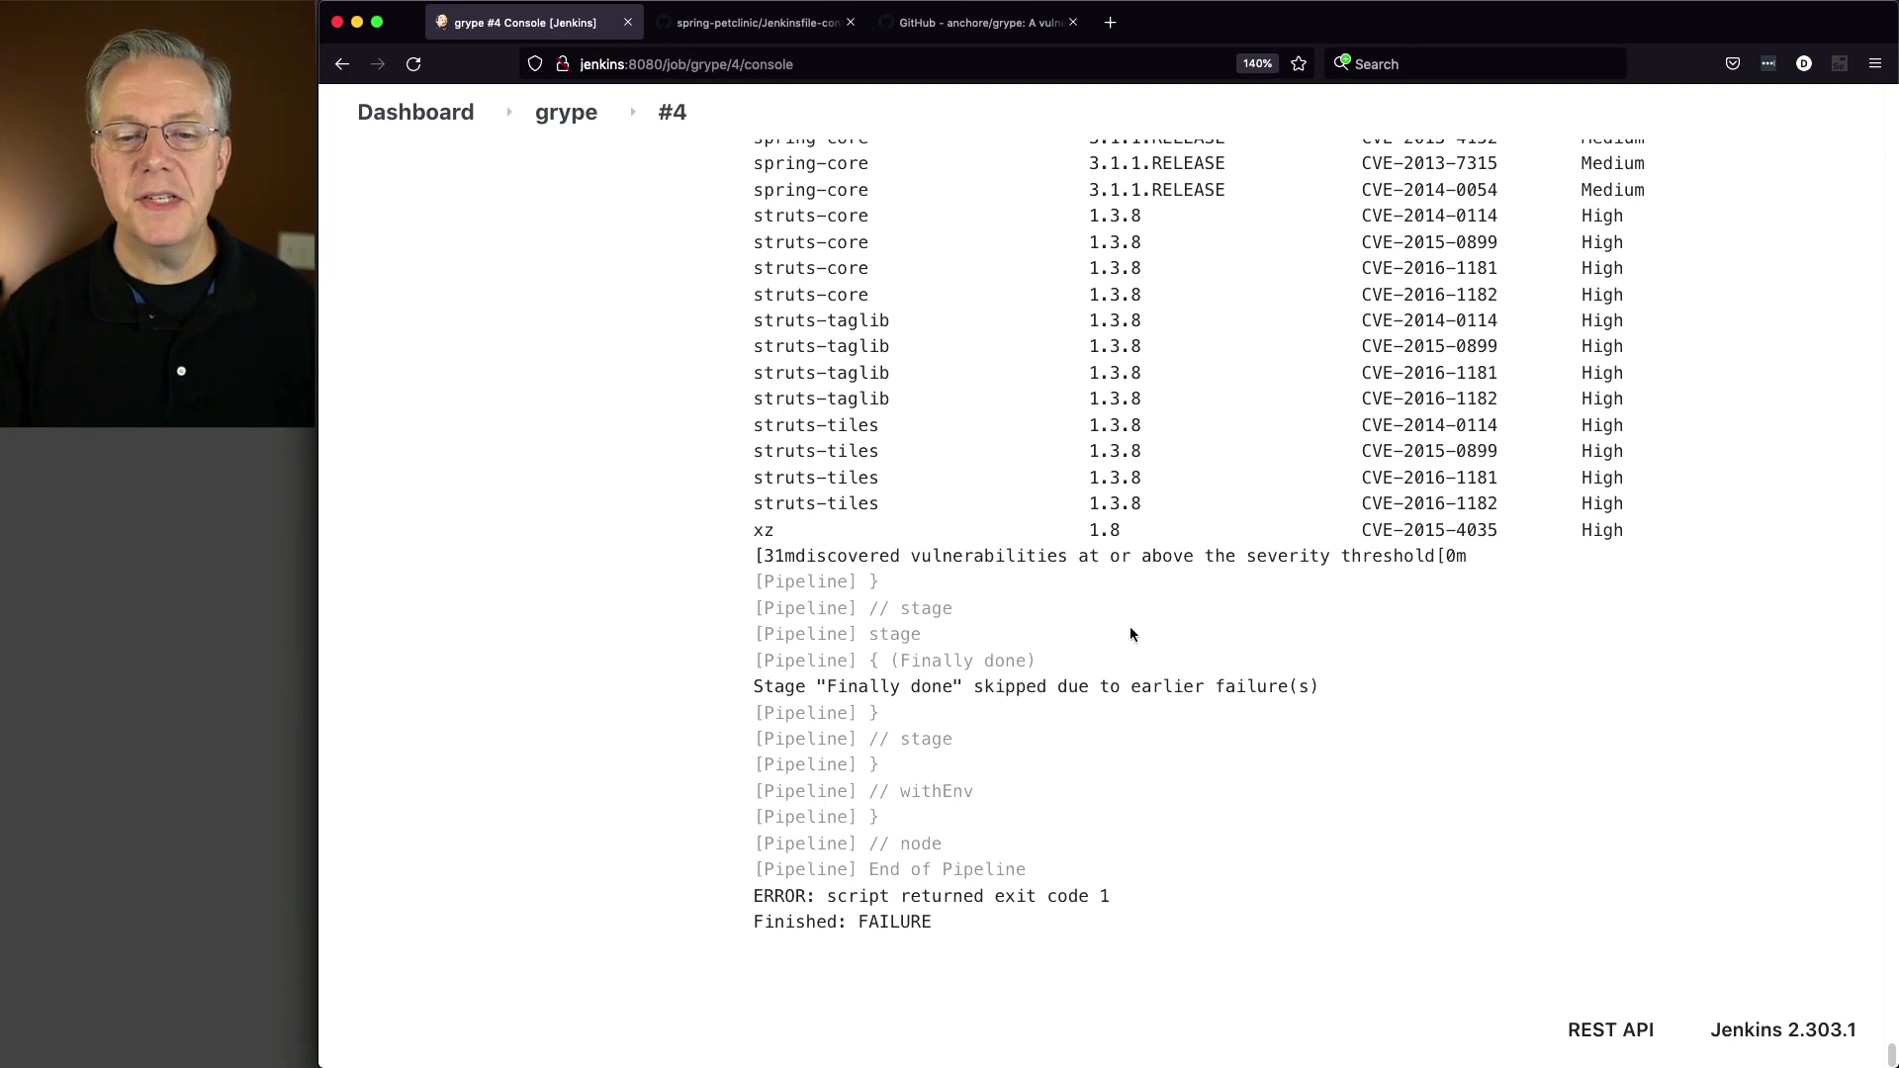
{"action": "mouse_move", "coordinate": [809, 558]}
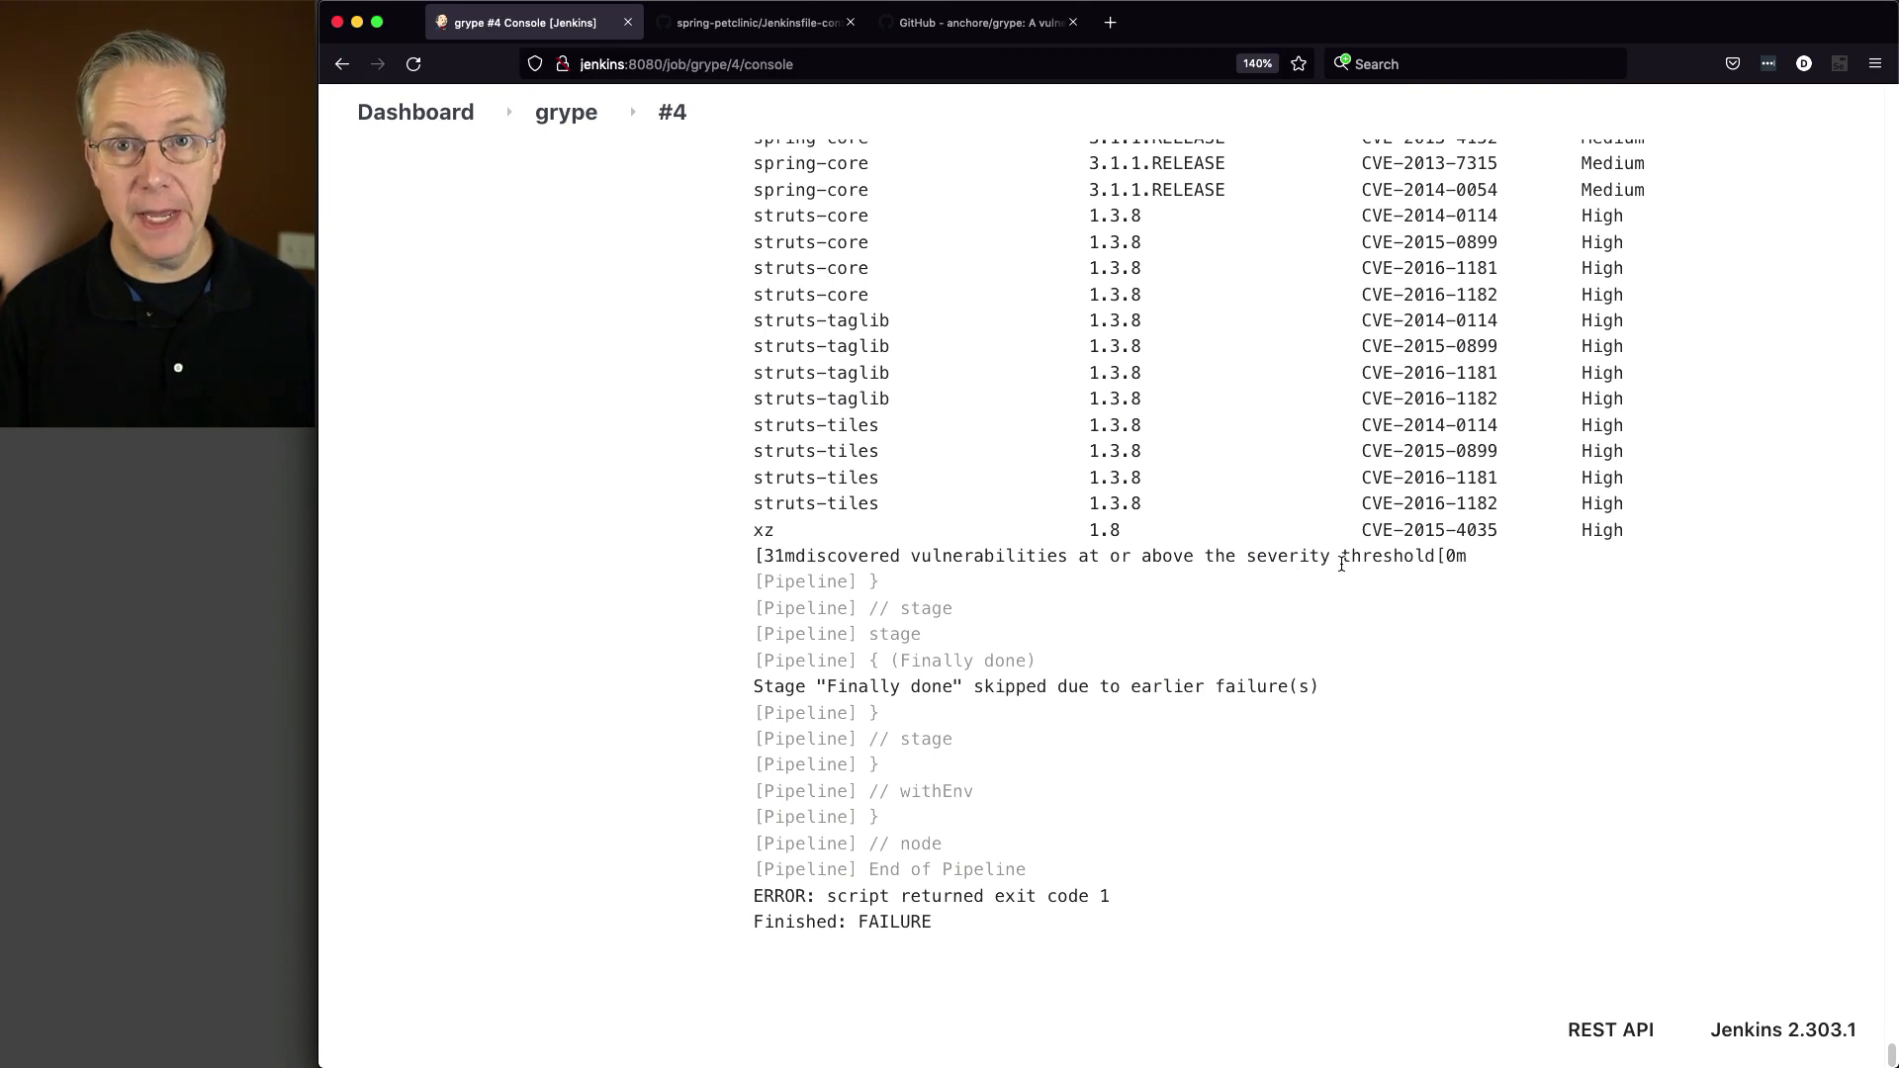
{"action": "mouse_move", "coordinate": [760, 681]}
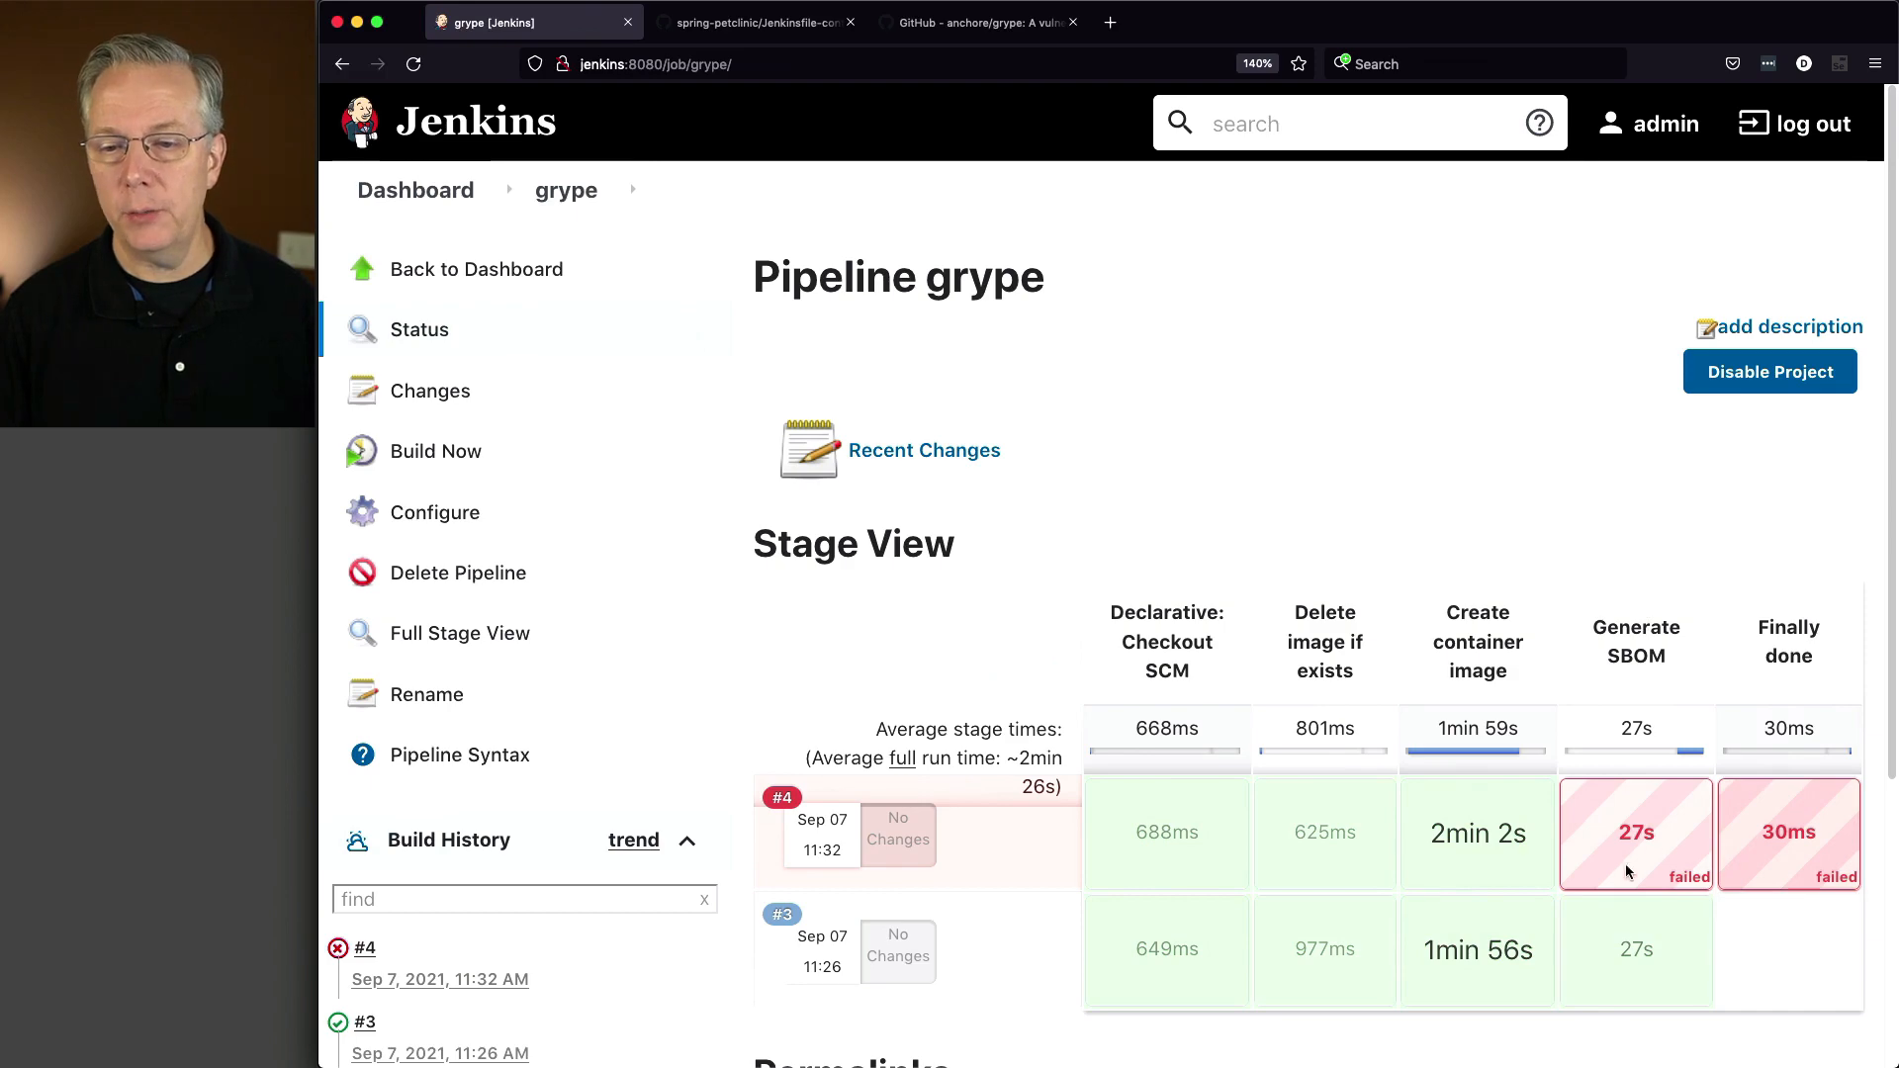
Scroll the build #4 console output to the Finished: FAILURE result.
{"action": "scroll", "scroll_direction": "down", "scroll_amount": 3}
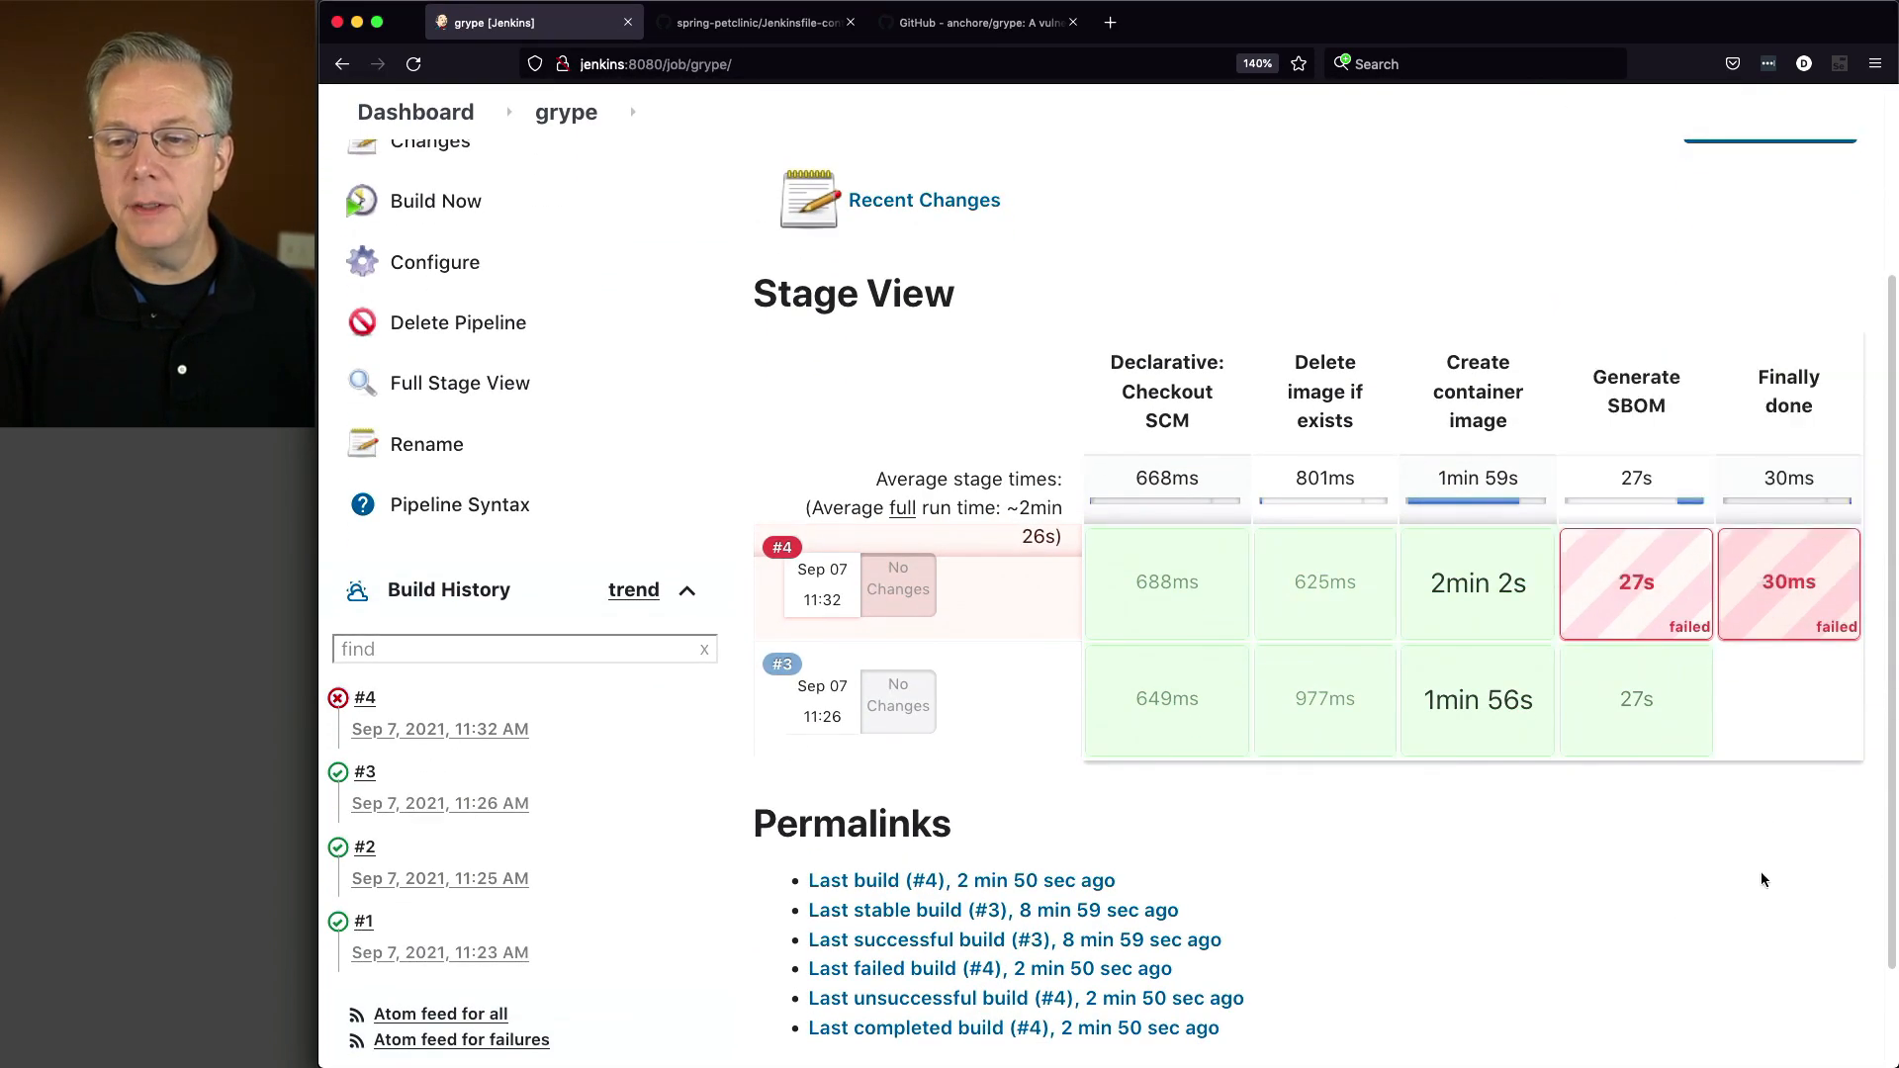